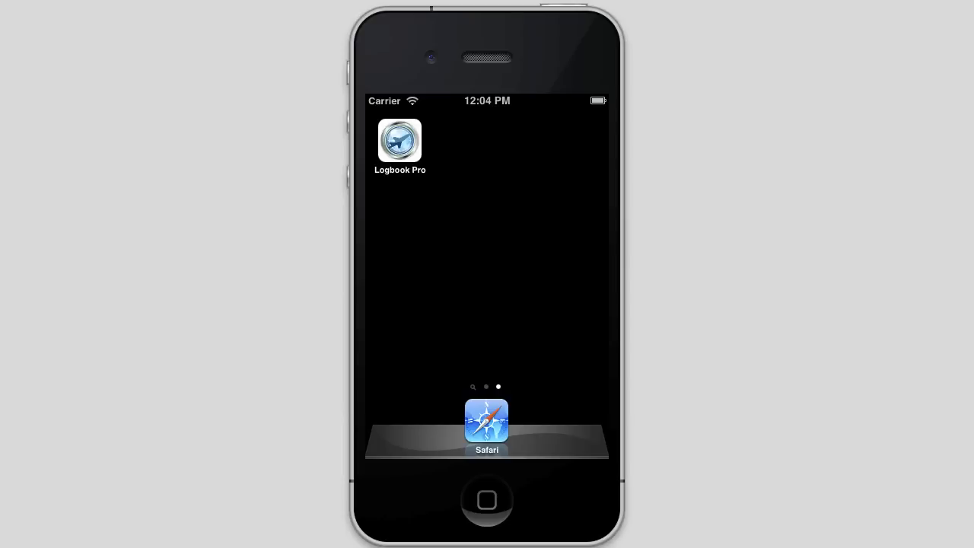
mouse_move(735, 225)
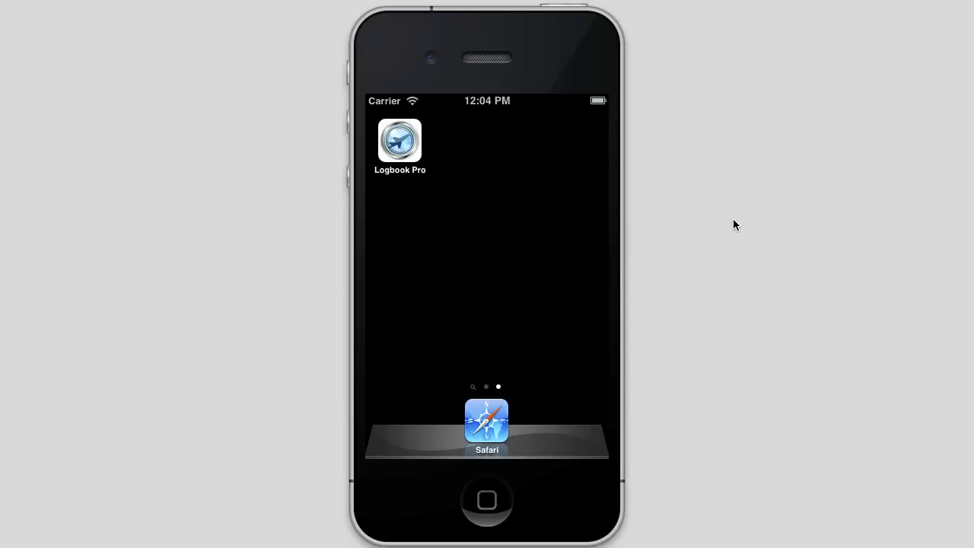
mouse_move(470, 63)
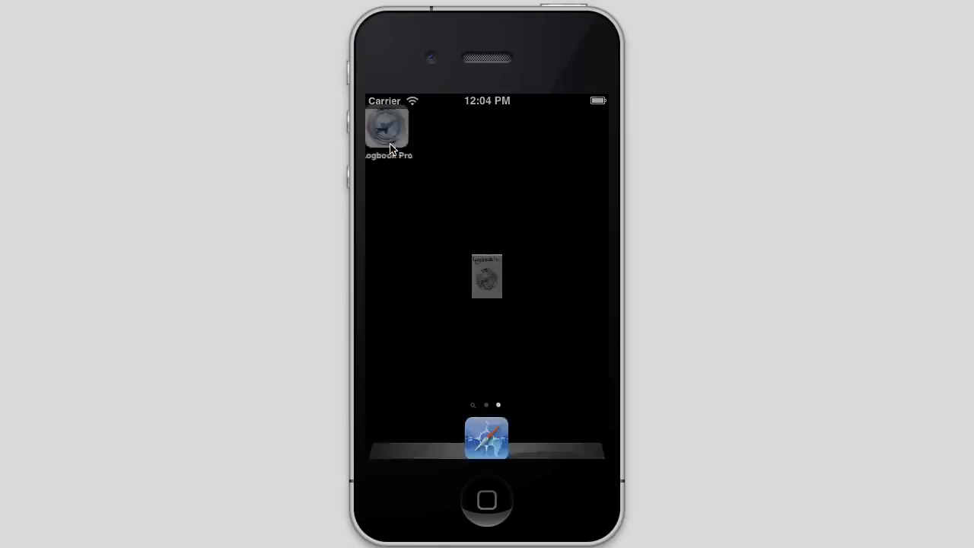
Launch Logbook Pro from the simulator home screen.
left_click(386, 128)
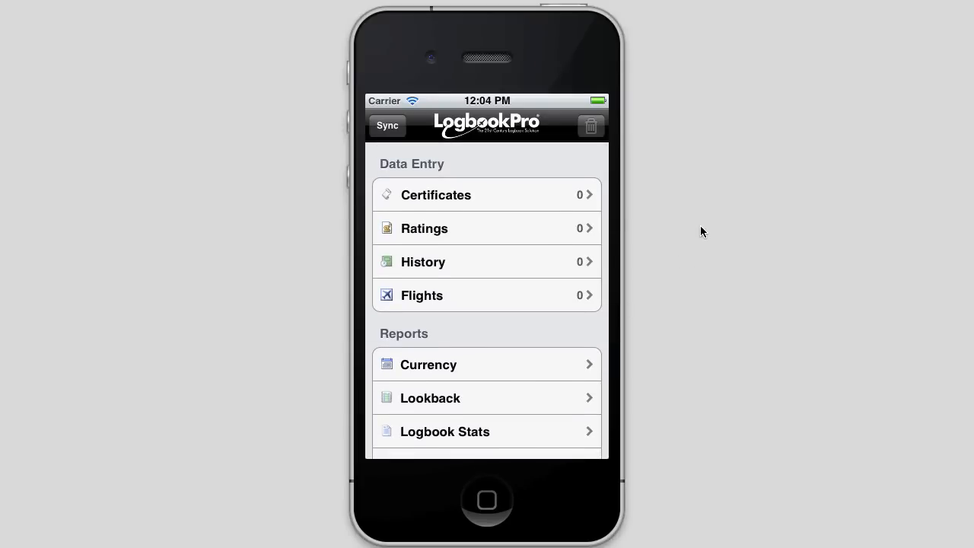
mouse_move(570, 314)
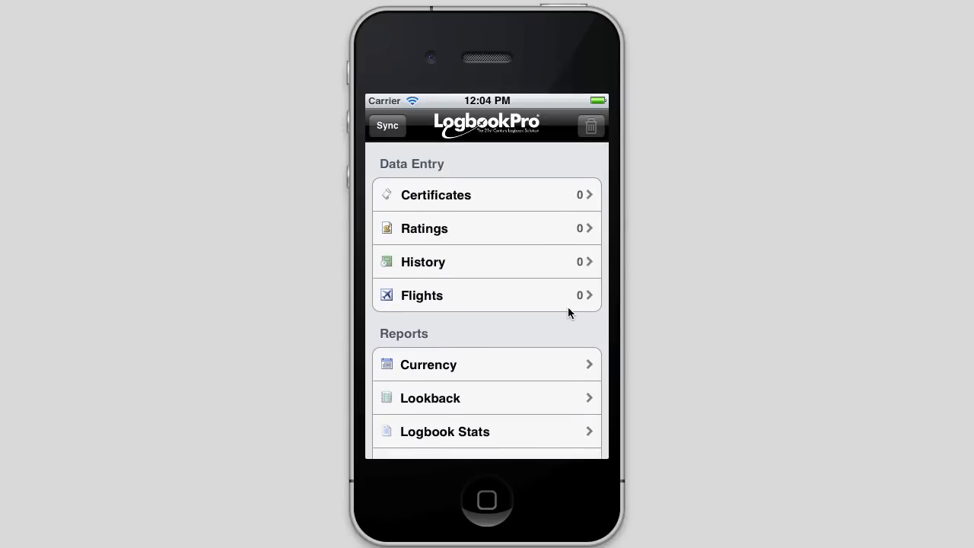
mouse_move(479, 339)
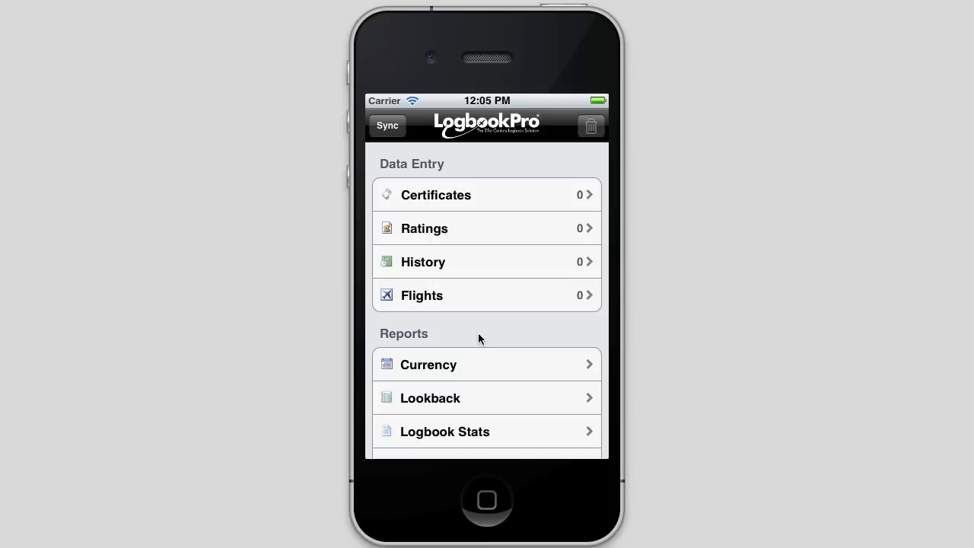
Scroll through the Data Entry, Reports, Resources and Other menu sections and back.
scroll("down", 3)
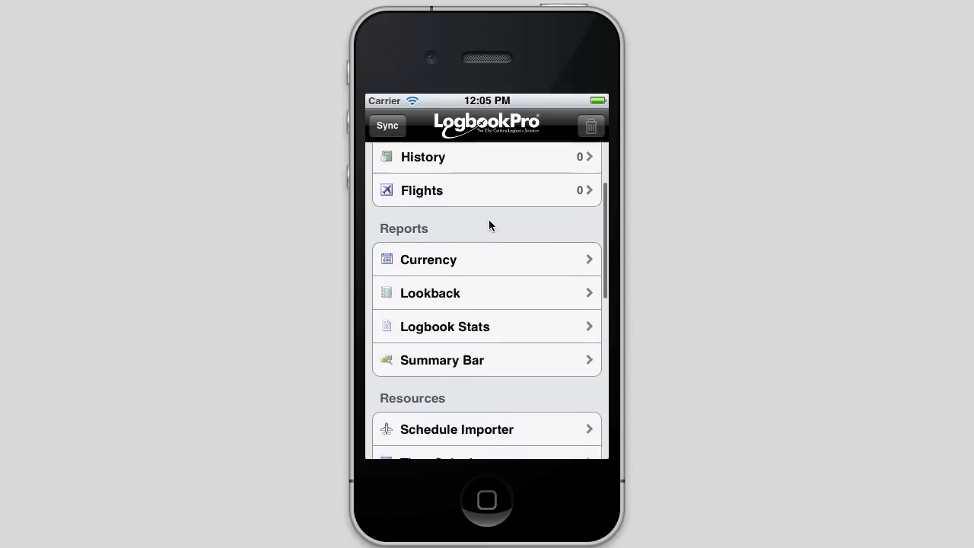
scroll("down", 3)
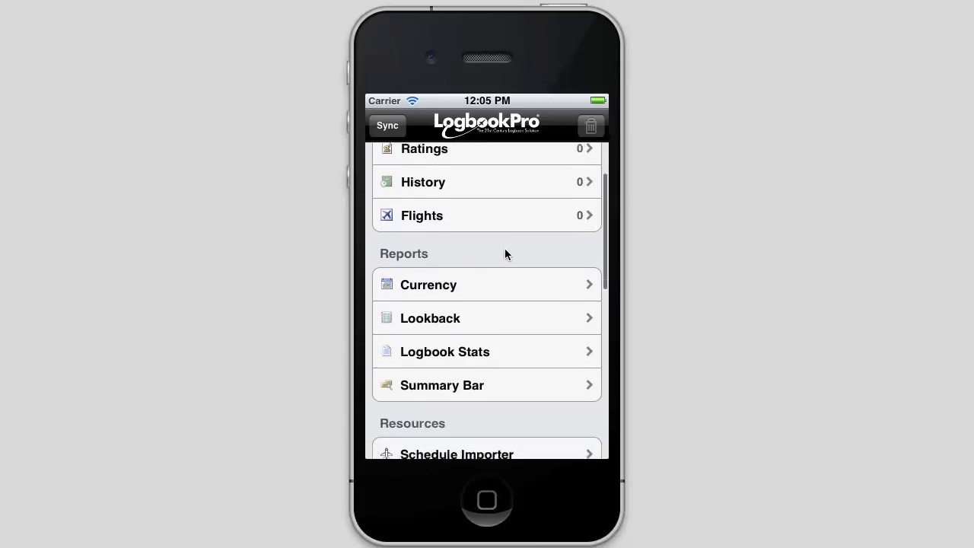
scroll("down", 3)
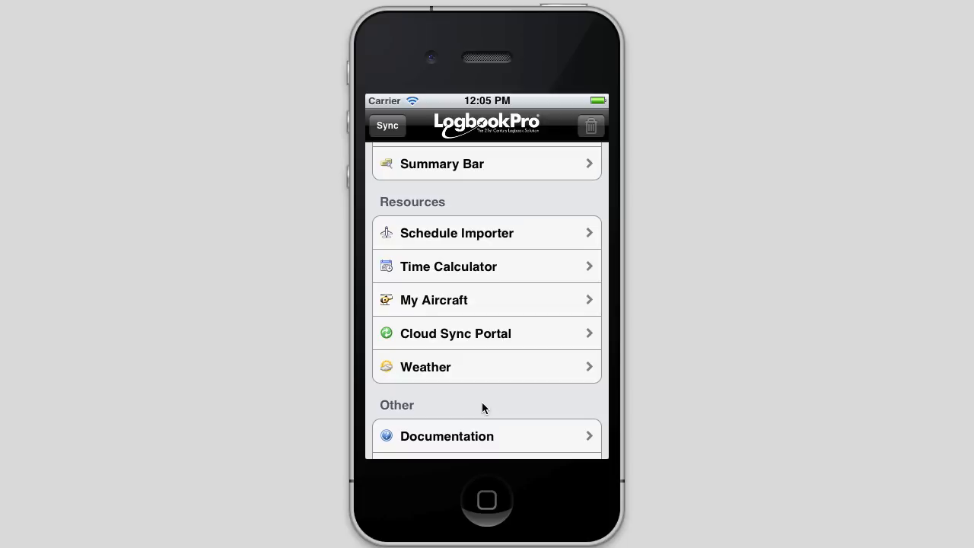
scroll("down", 3)
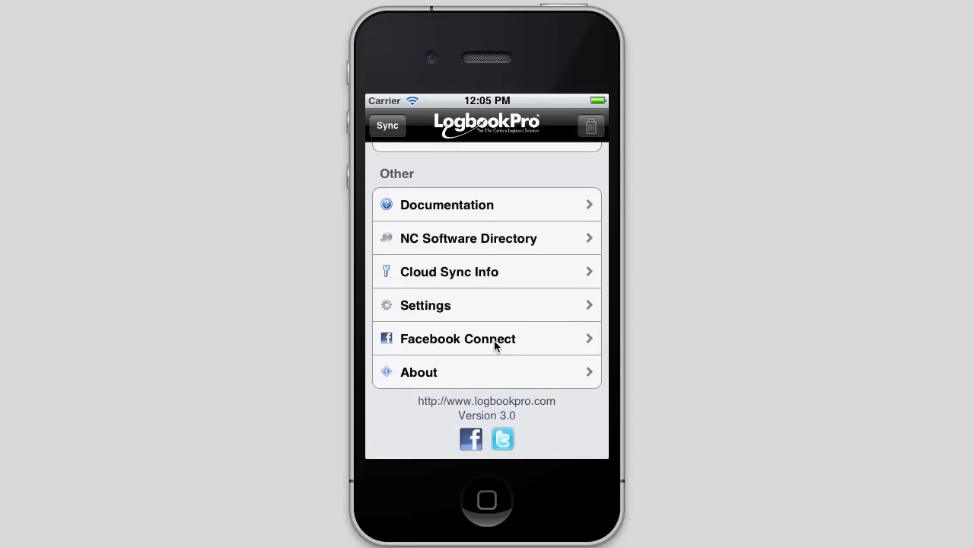
mouse_move(562, 410)
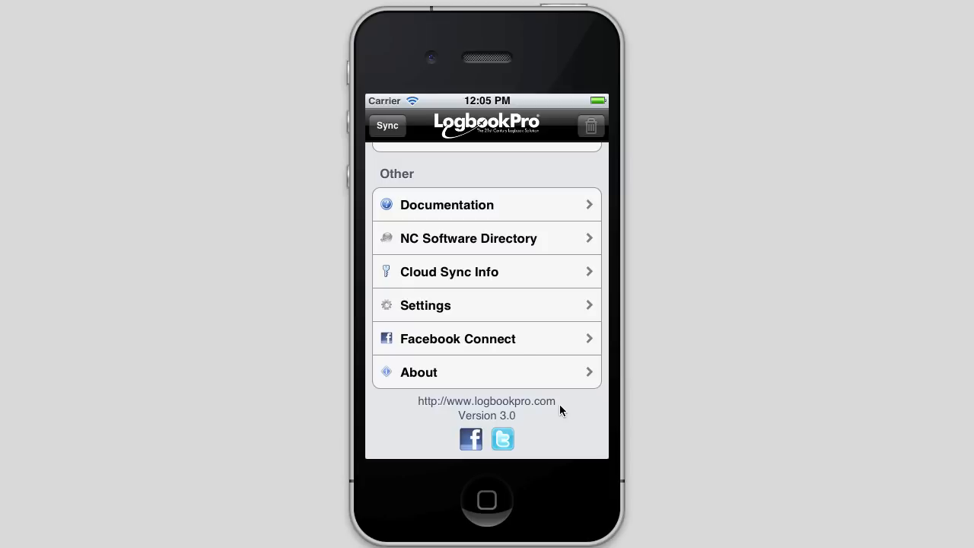
scroll("up", 3)
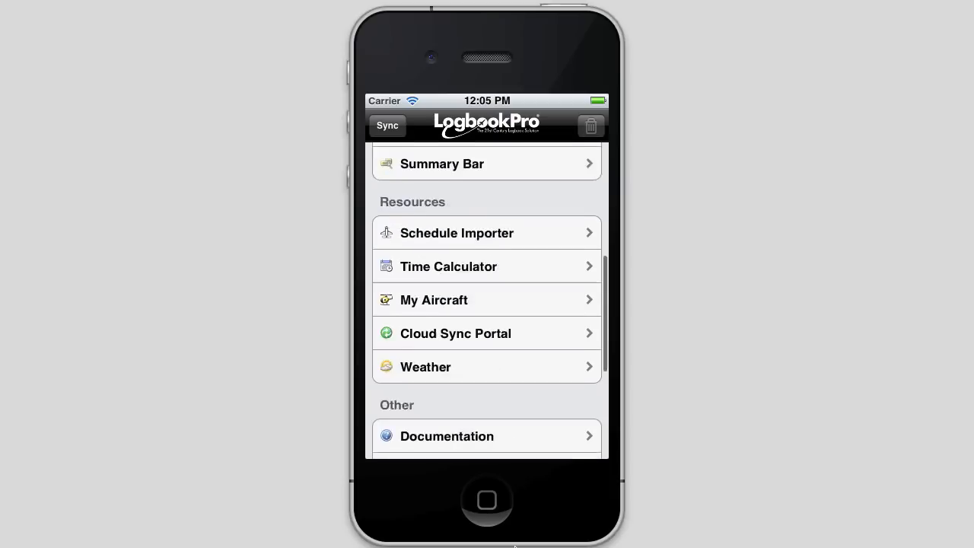
scroll("down", 3)
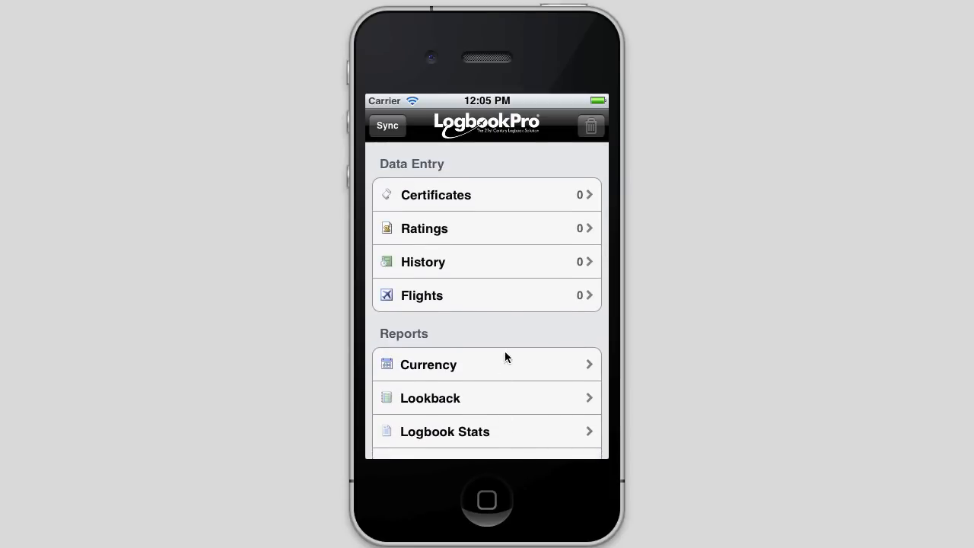
mouse_move(509, 327)
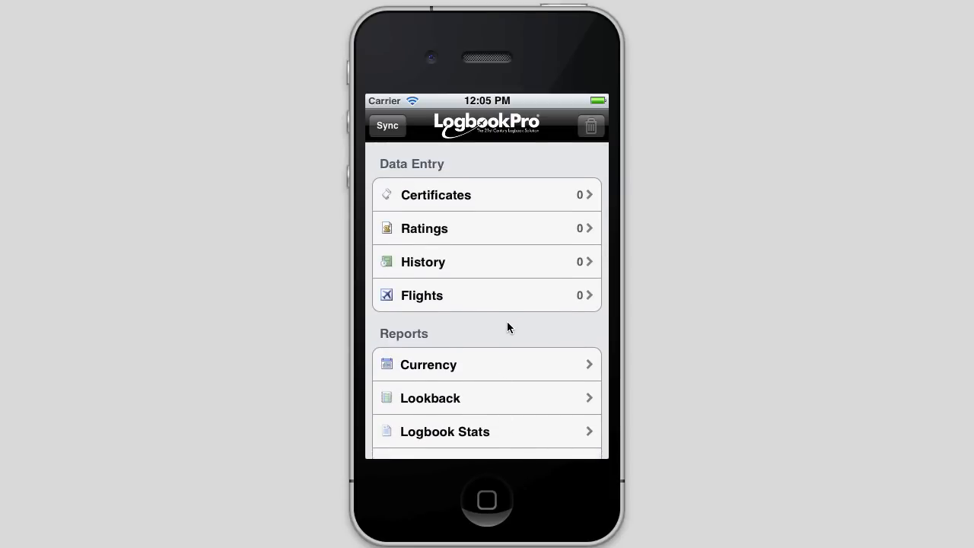
scroll("down", 3)
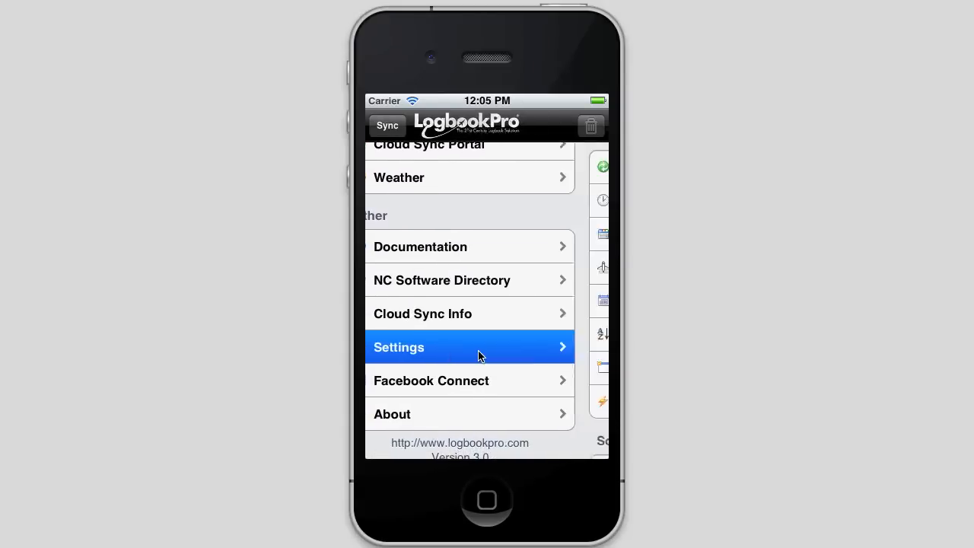
Show the Flight Log settings with AutoFill, error checking and recall toggles.
left_click(469, 347)
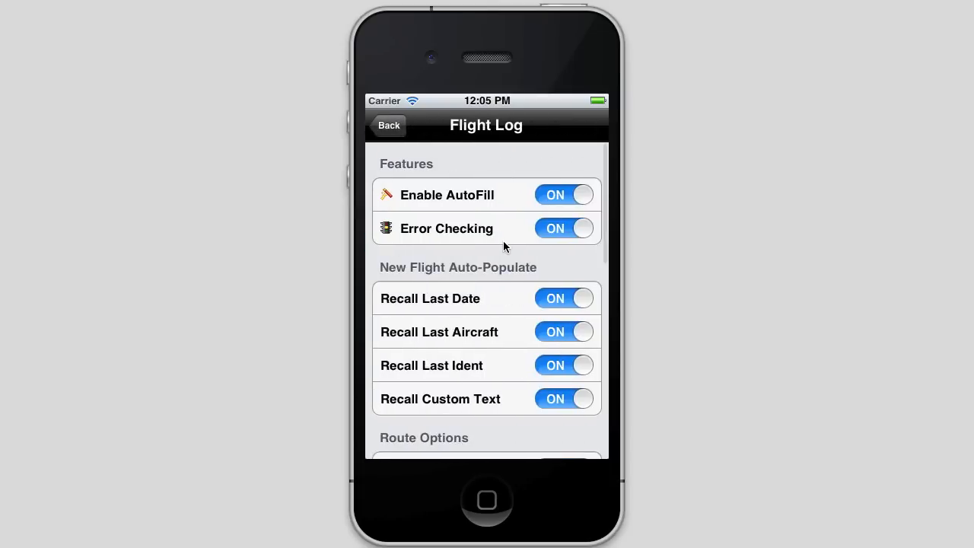
mouse_move(452, 171)
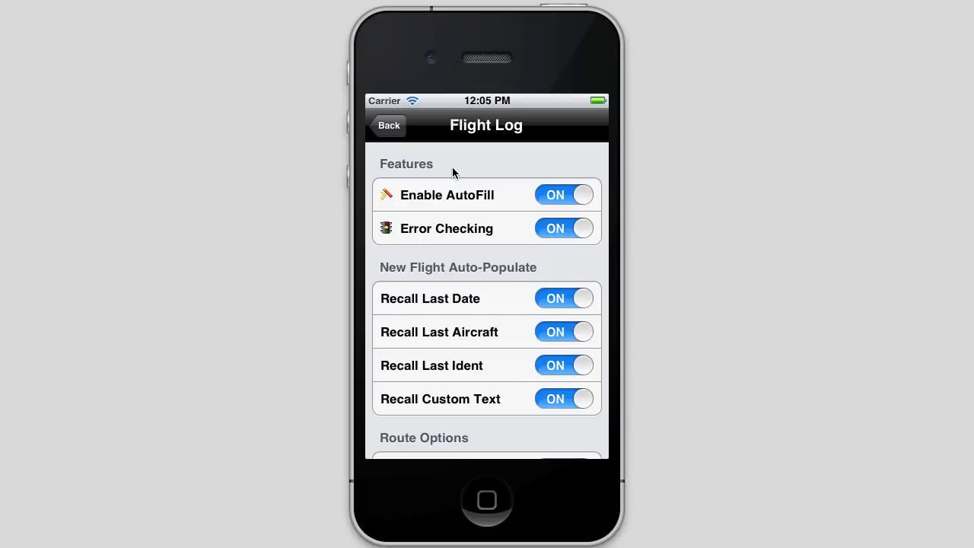
mouse_move(488, 167)
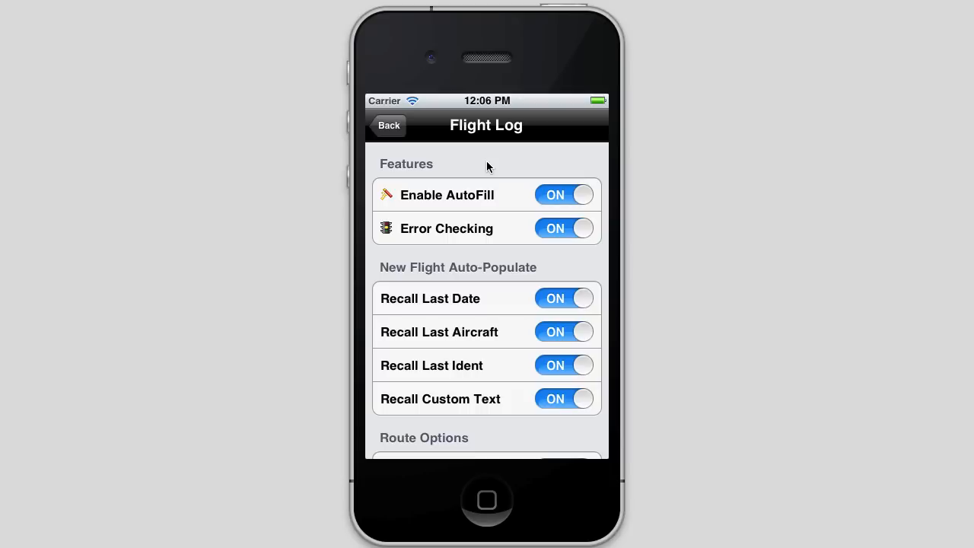
mouse_move(435, 158)
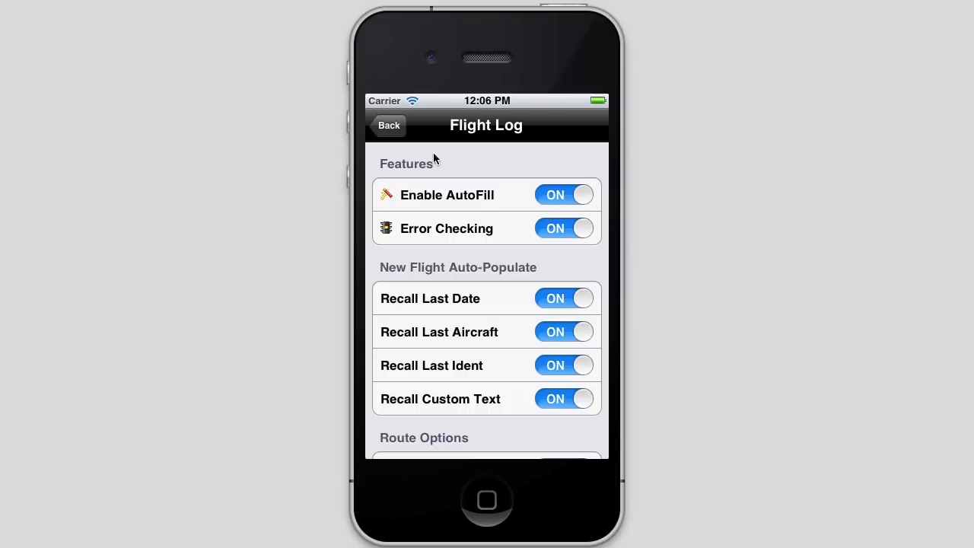
Return to Settings and view the Time Zone options, leaving Device Local unchanged.
left_click(389, 125)
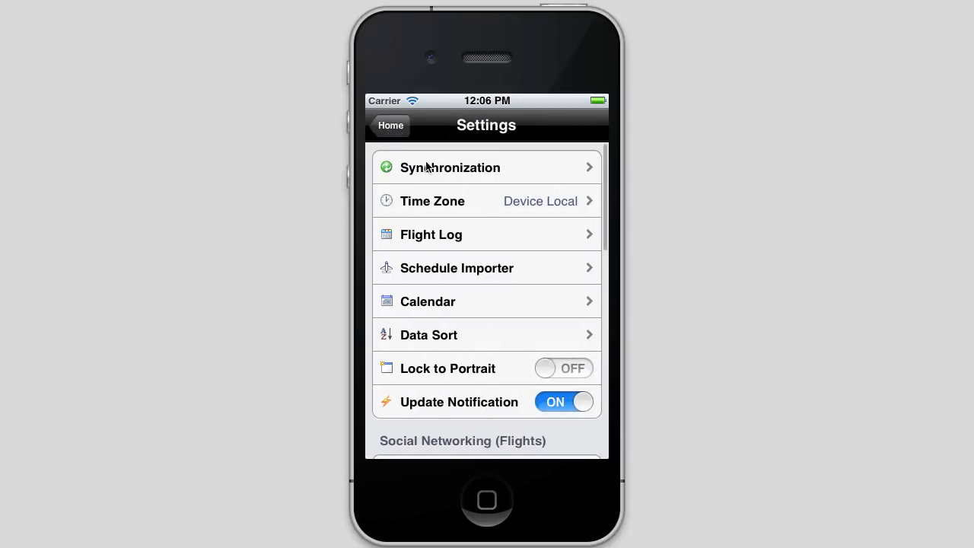
mouse_move(541, 208)
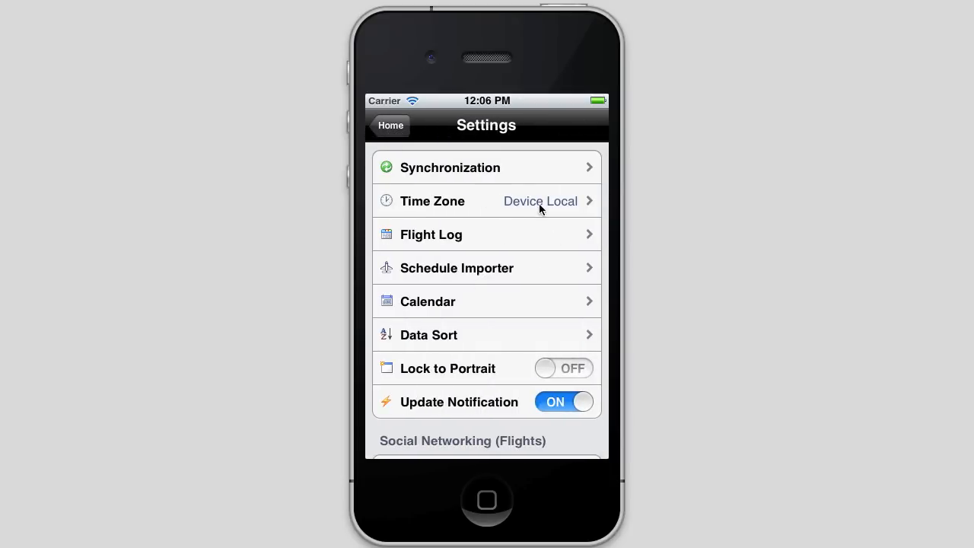
mouse_move(540, 309)
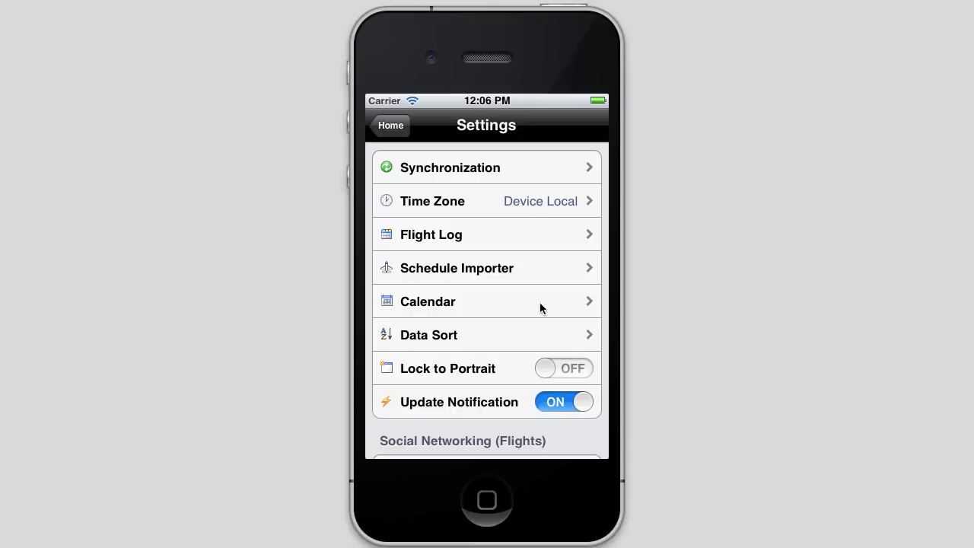
mouse_move(524, 204)
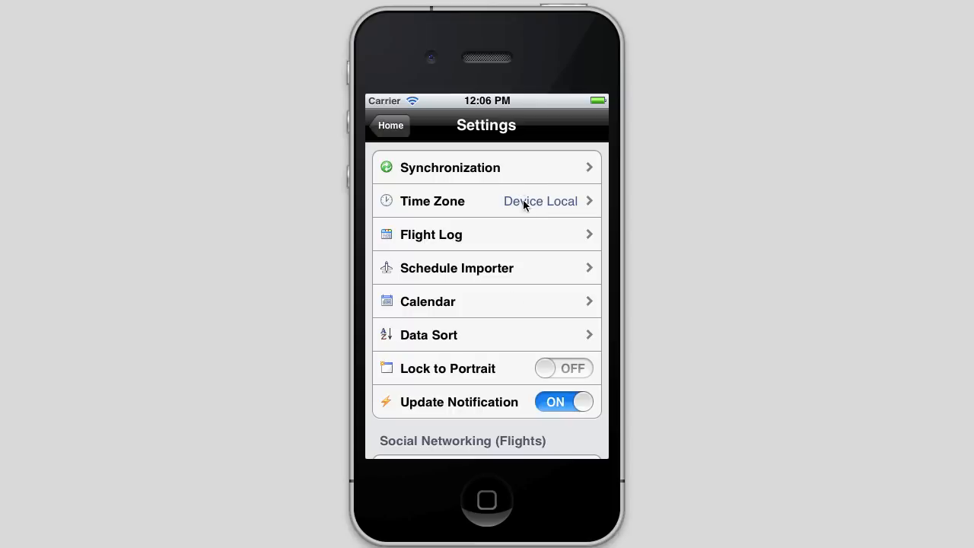
mouse_move(531, 222)
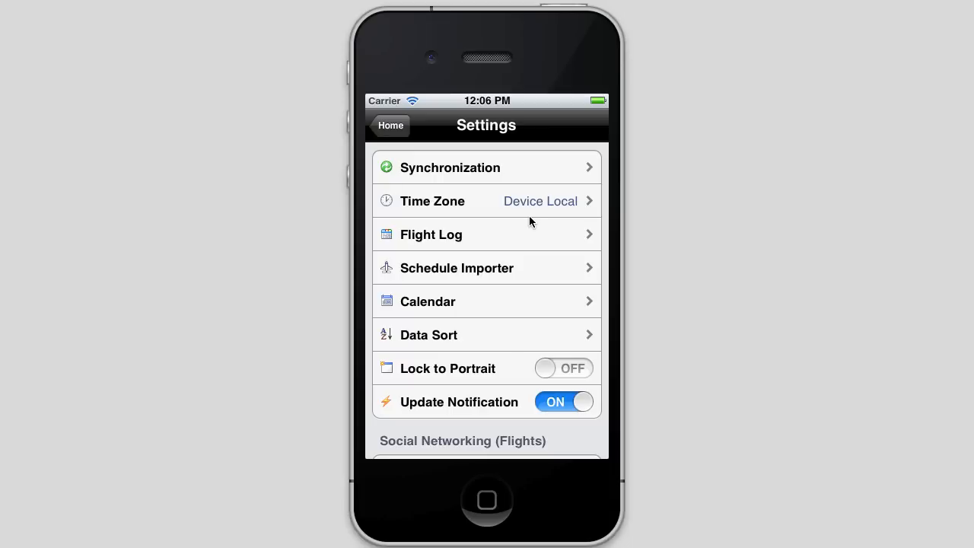
mouse_move(562, 247)
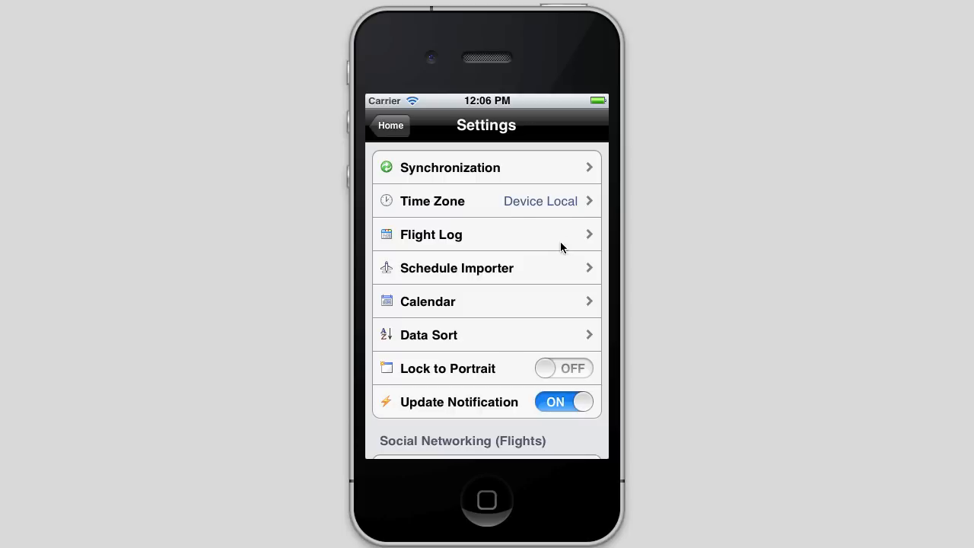
left_click(486, 201)
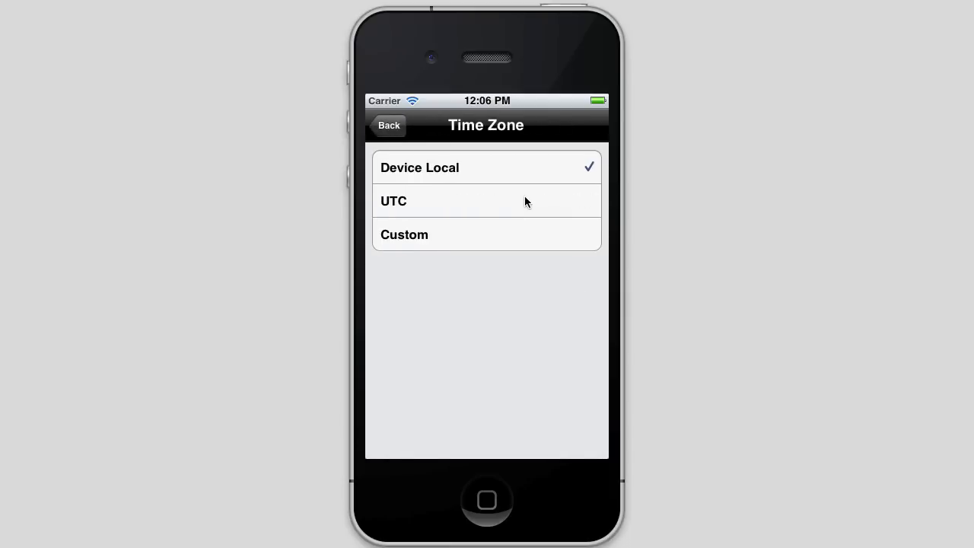
left_click(389, 125)
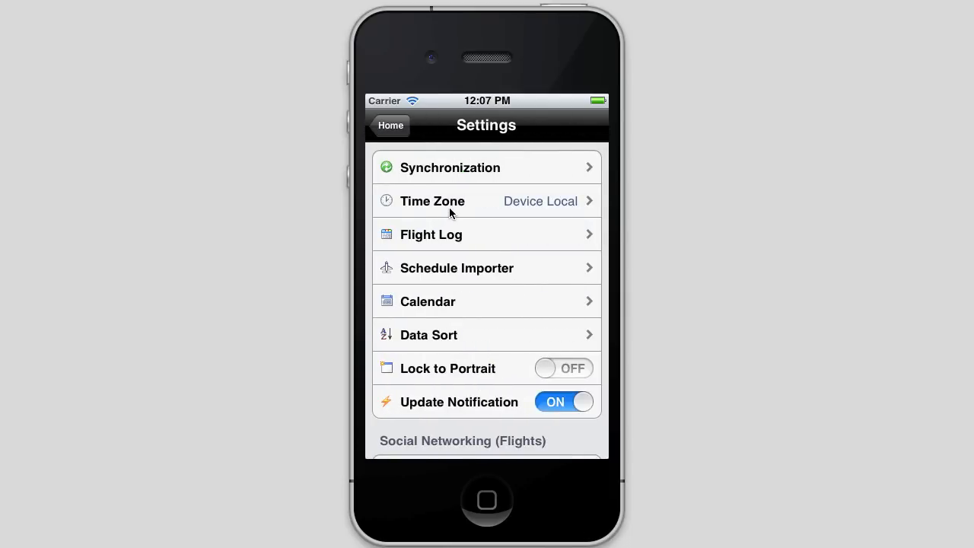
Reopen the Time Zone options showing Device Local, UTC and Custom.
left_click(485, 201)
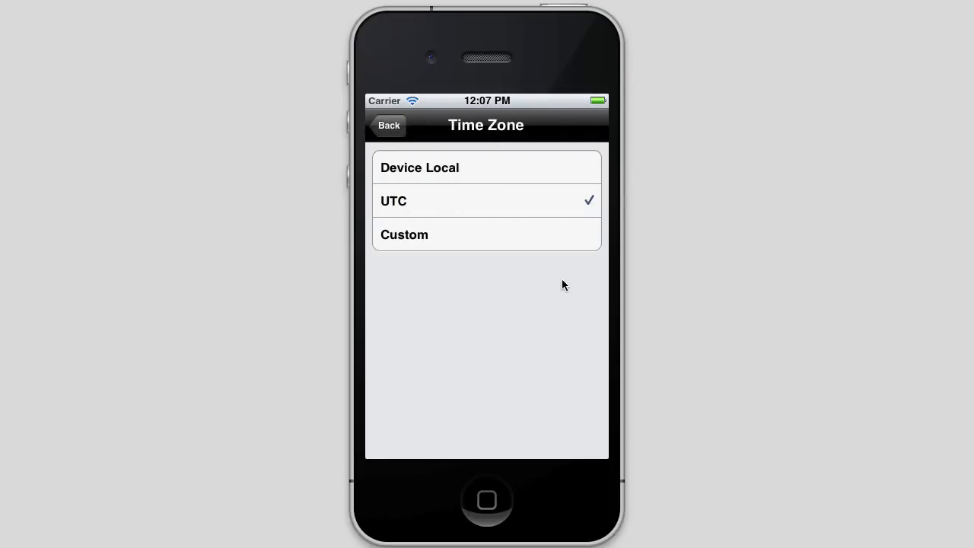
mouse_move(543, 379)
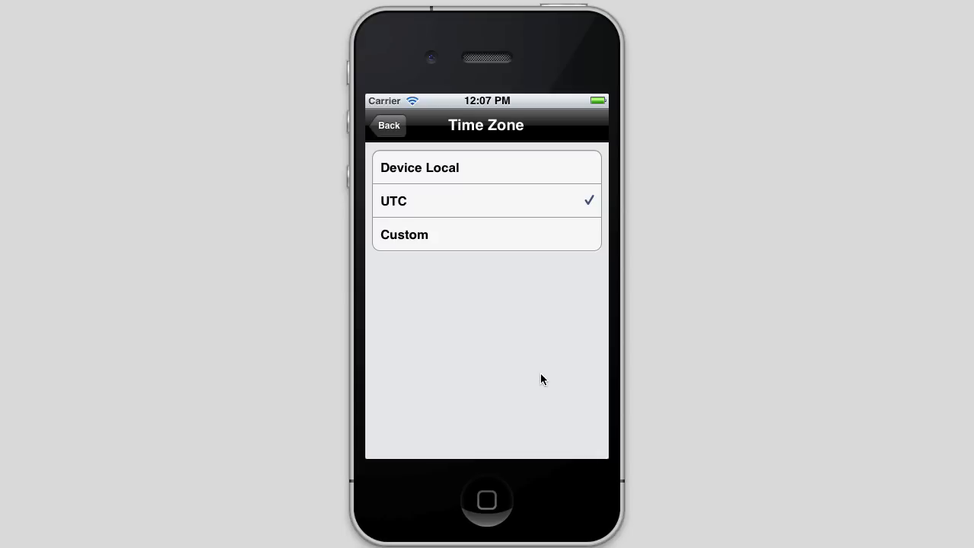
mouse_move(536, 184)
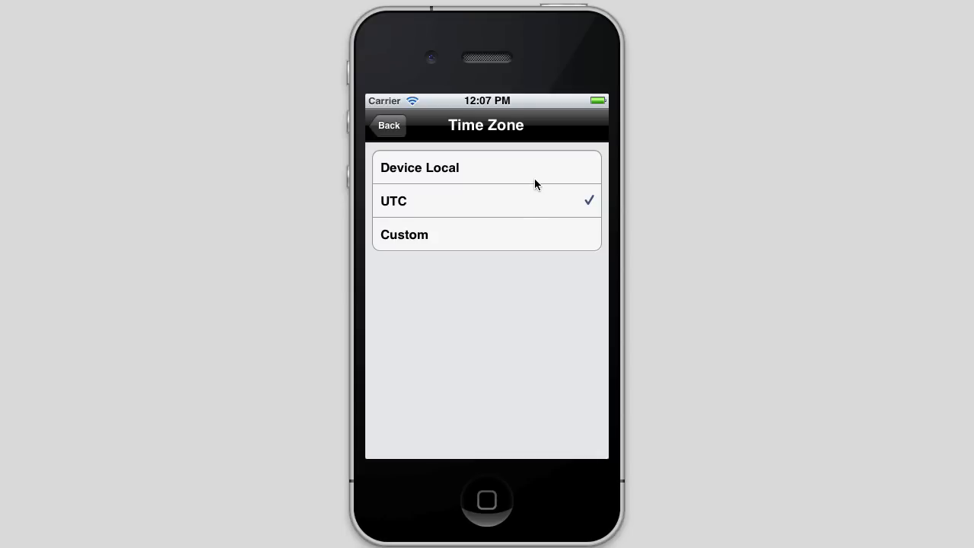
mouse_move(537, 347)
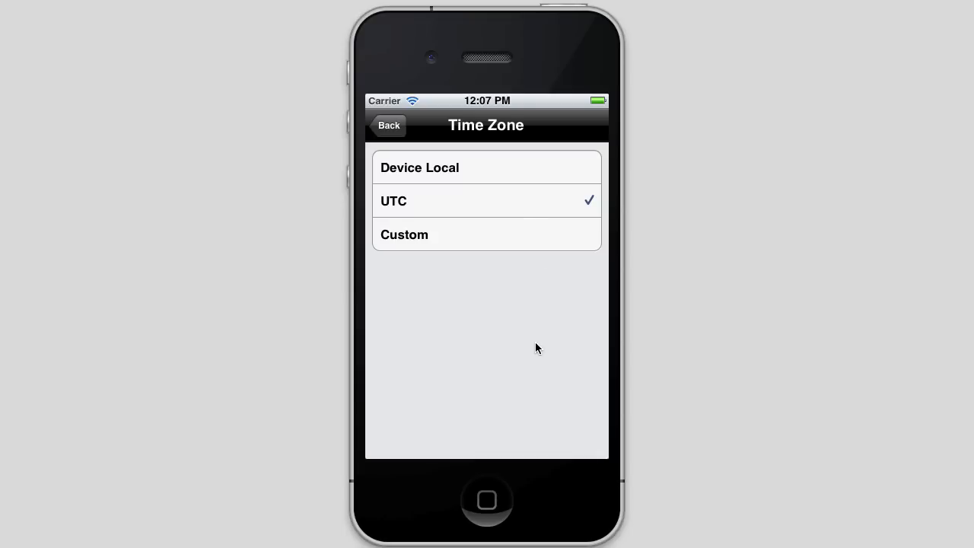
mouse_move(549, 241)
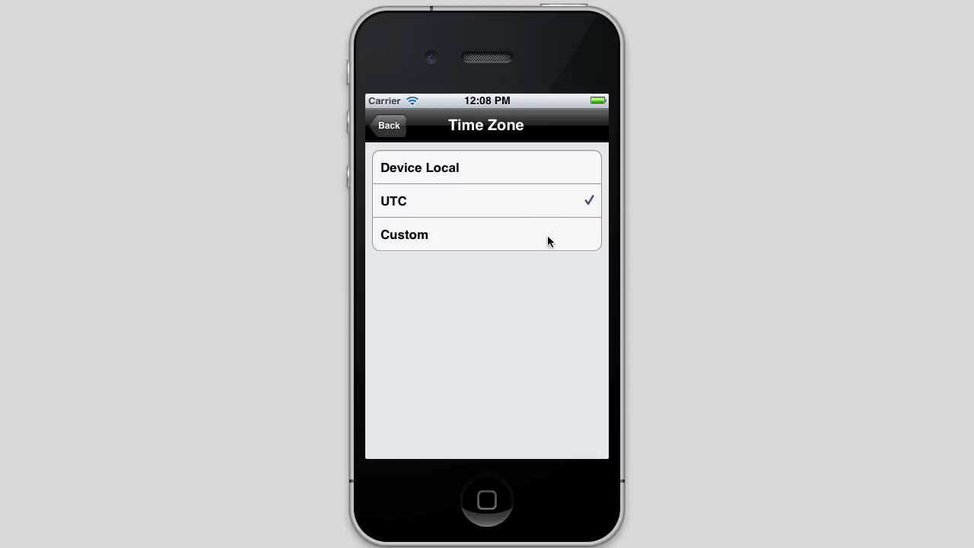
mouse_move(532, 384)
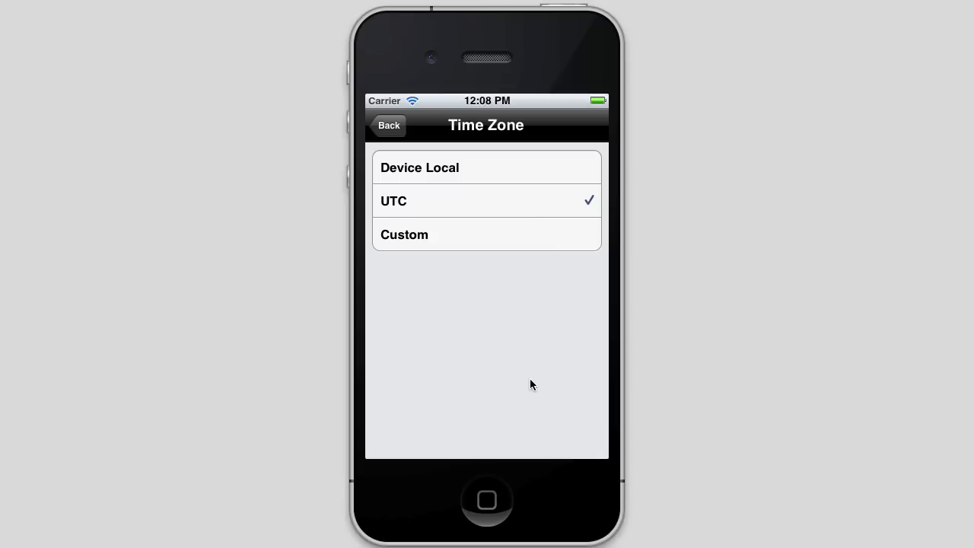
mouse_move(497, 285)
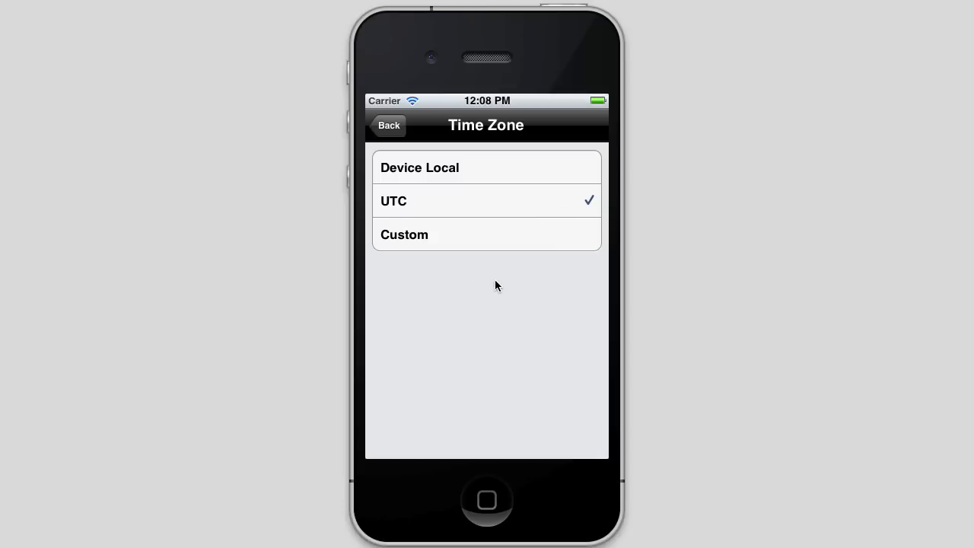
mouse_move(511, 329)
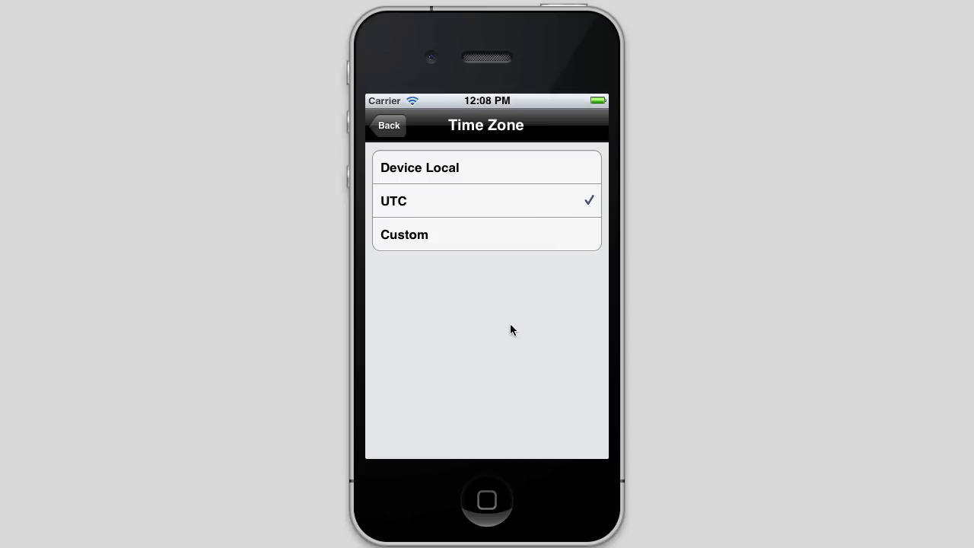
mouse_move(547, 289)
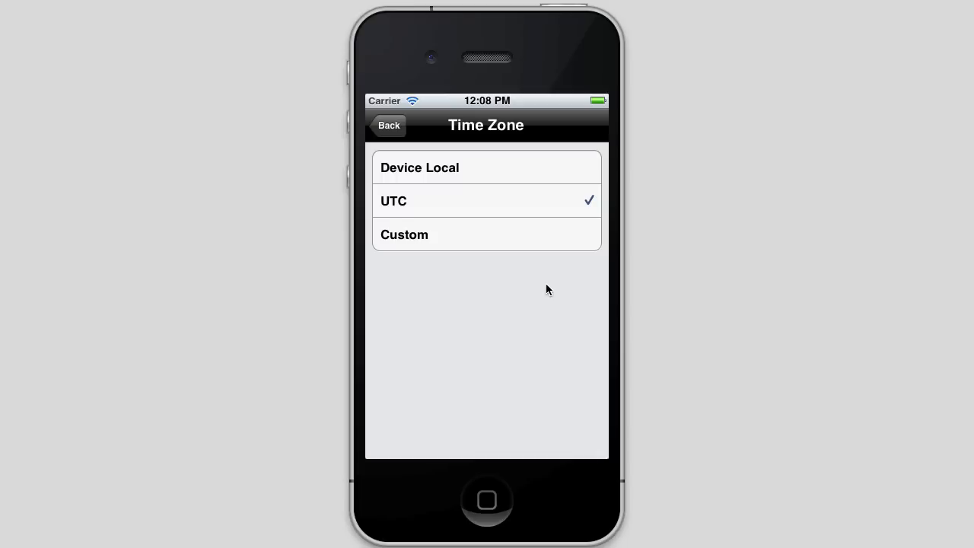
mouse_move(555, 285)
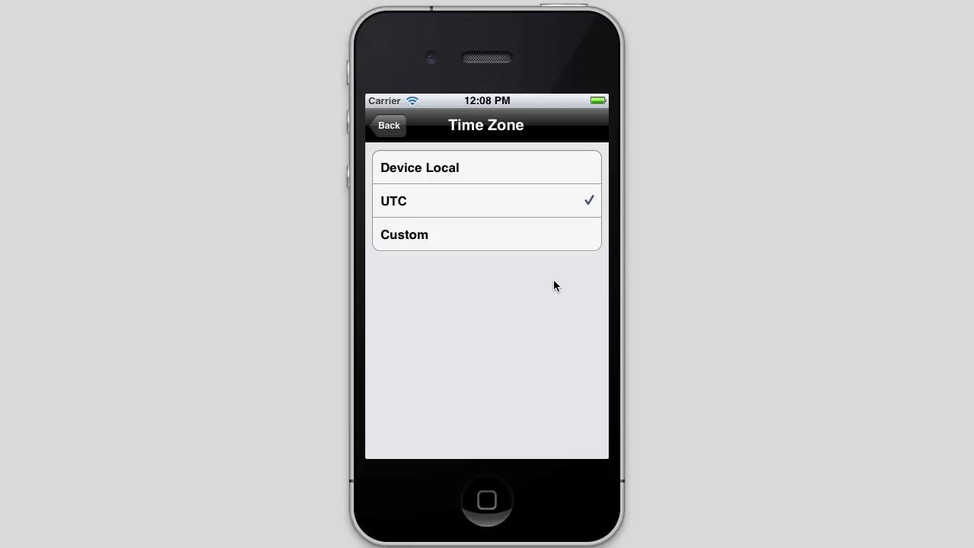
mouse_move(538, 285)
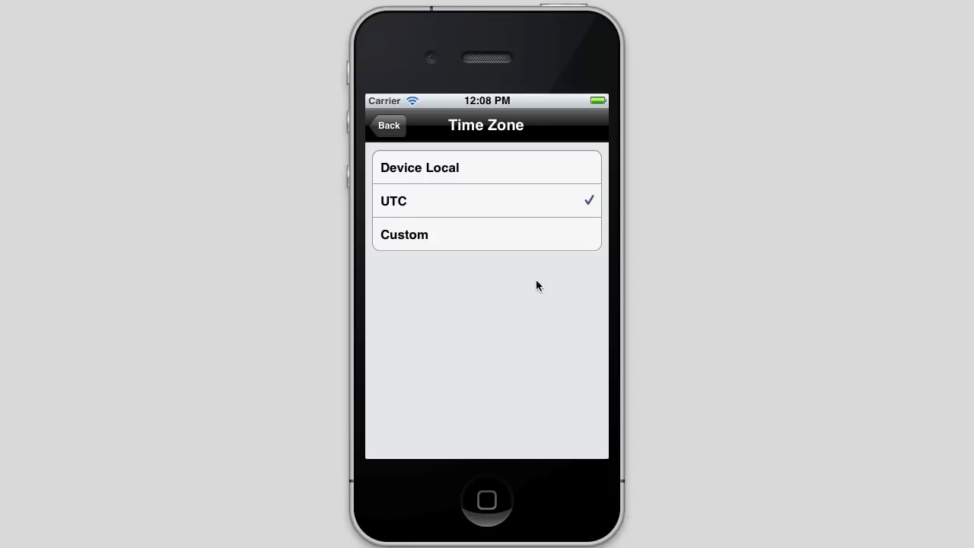
mouse_move(550, 362)
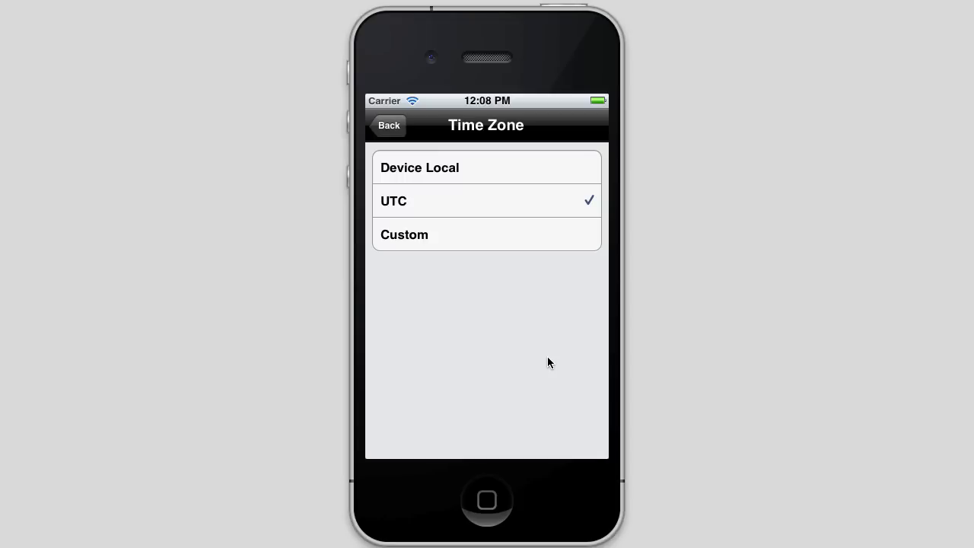
mouse_move(513, 242)
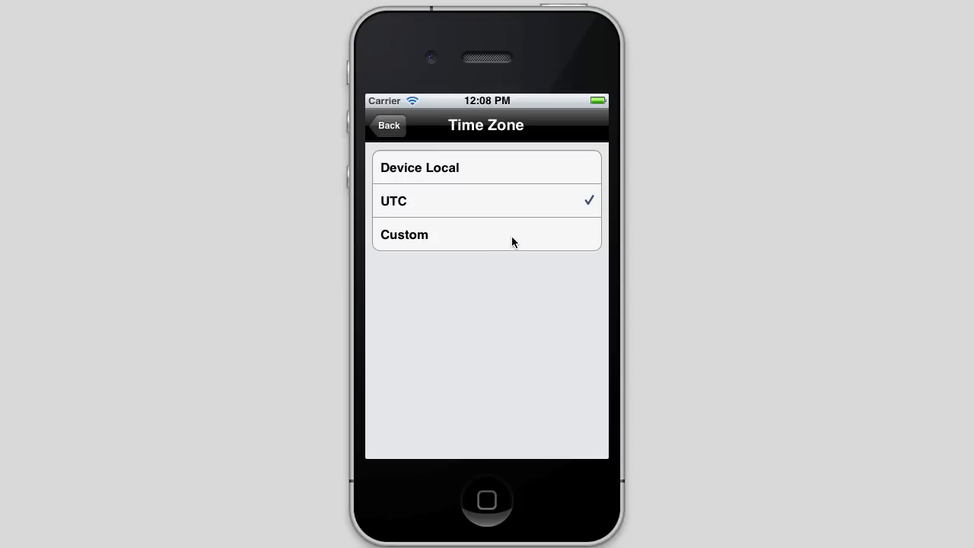
mouse_move(566, 161)
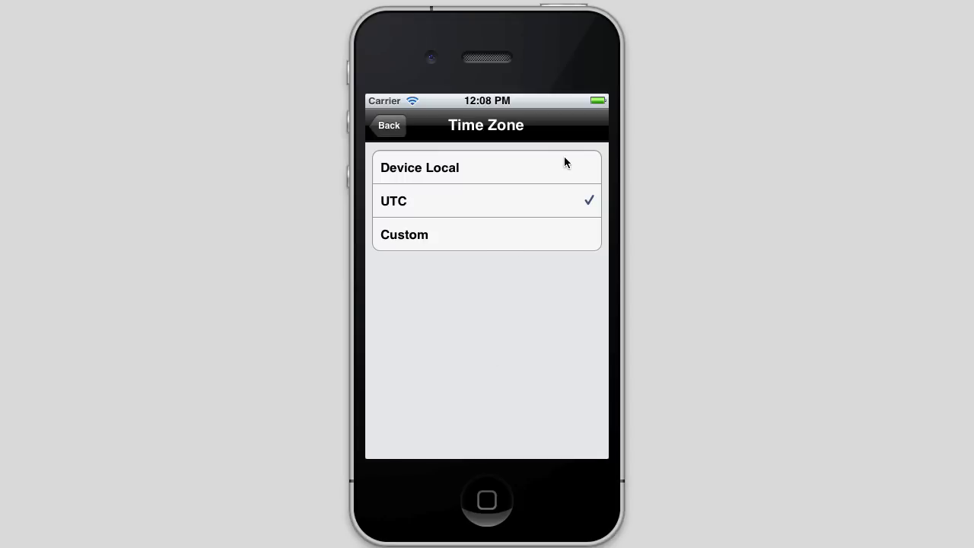
mouse_move(566, 266)
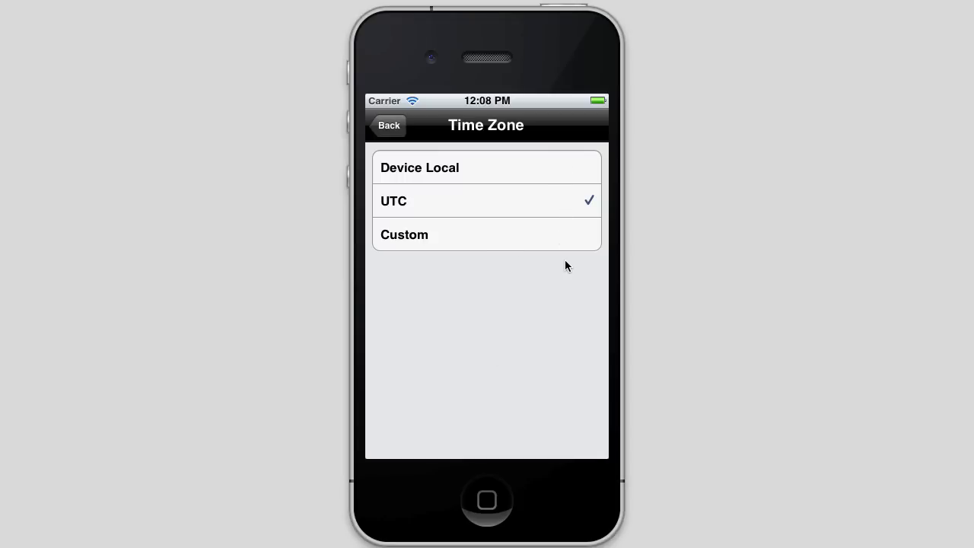
mouse_move(543, 242)
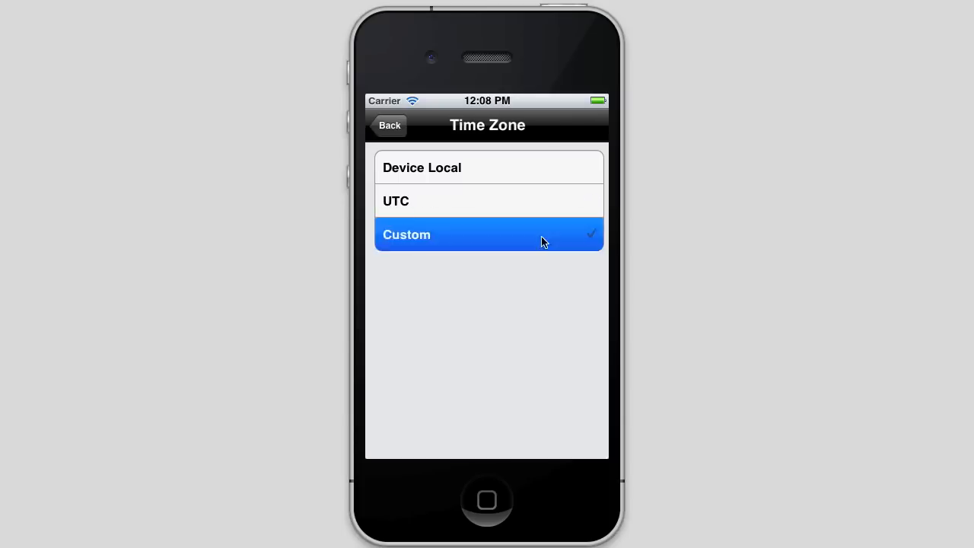
Choose Custom time zone and browse the Regions list from Africa to Pacific.
left_click(487, 235)
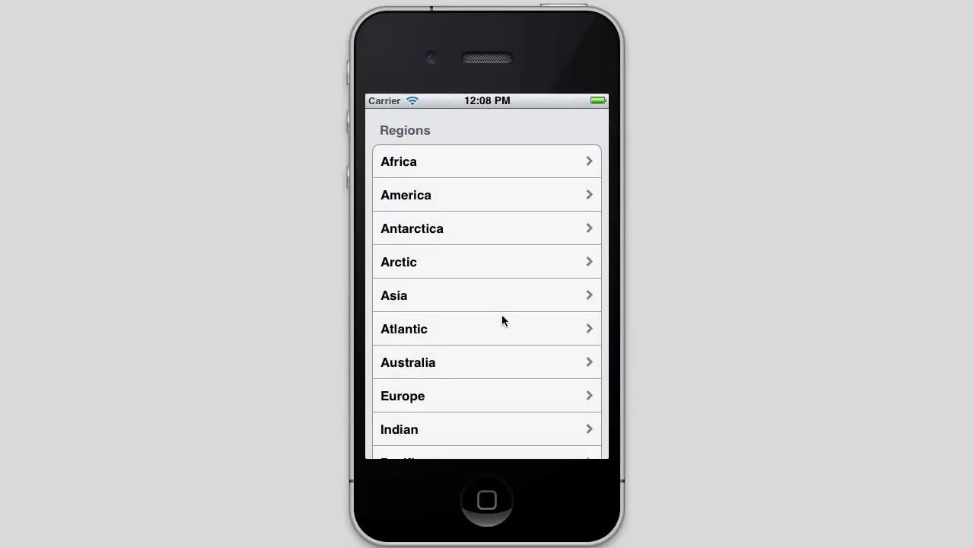
mouse_move(506, 224)
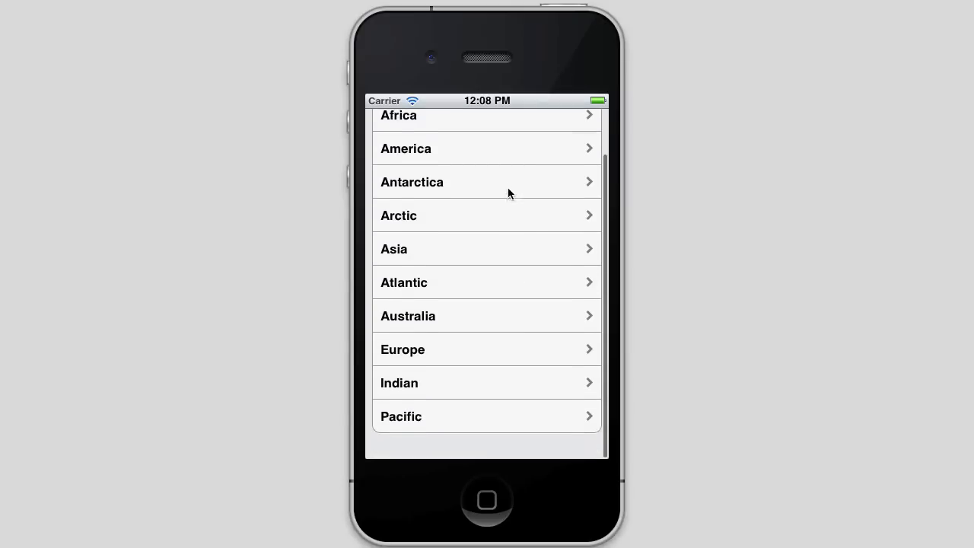
scroll("down", 3)
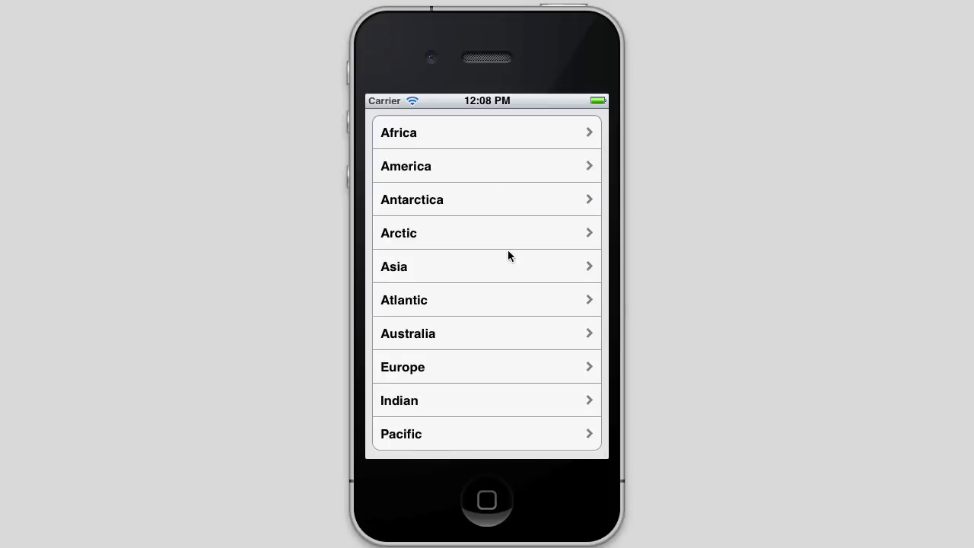
mouse_move(464, 210)
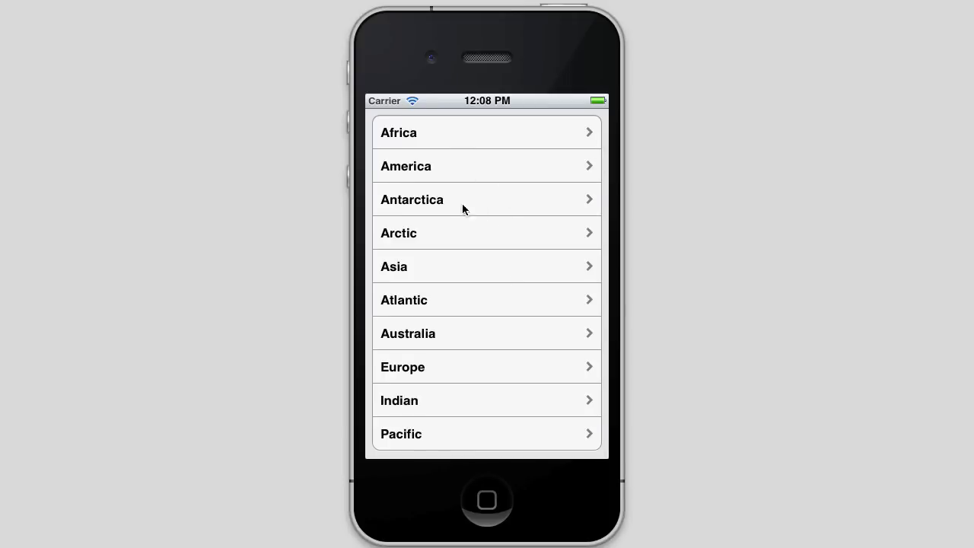
left_click(487, 266)
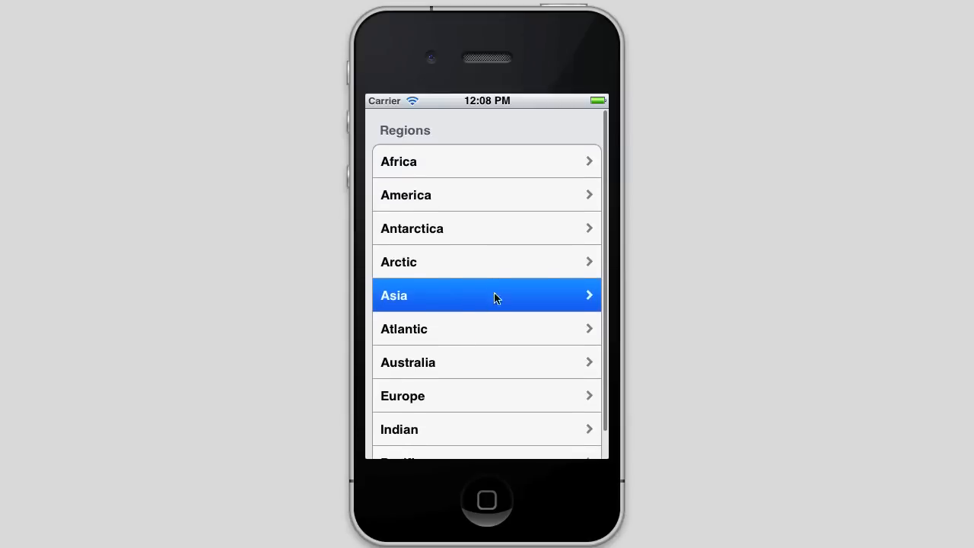
scroll("up", 3)
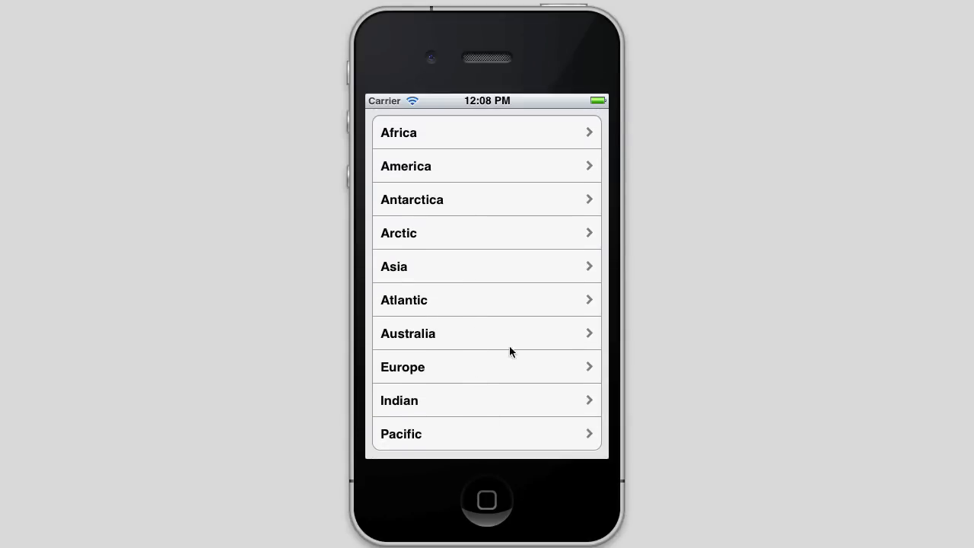
mouse_move(489, 169)
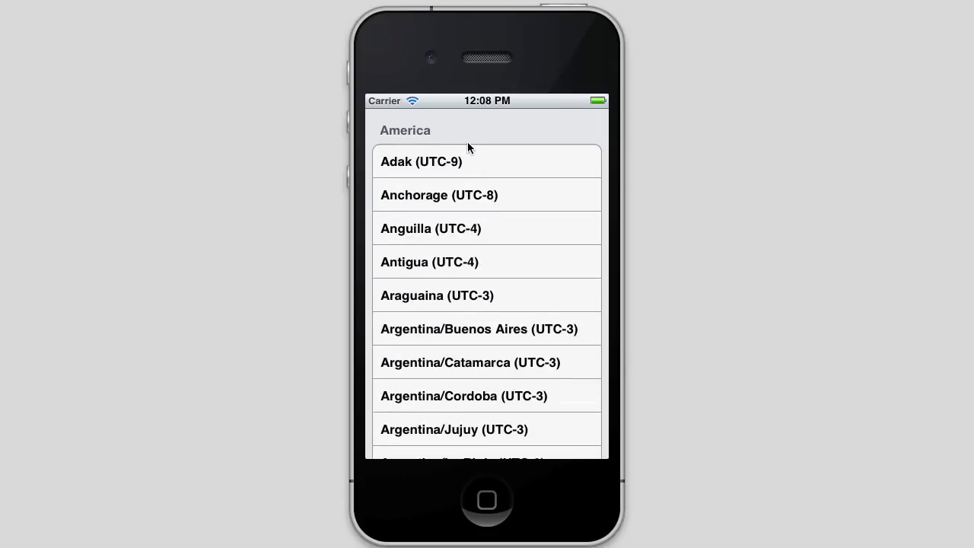
mouse_move(504, 383)
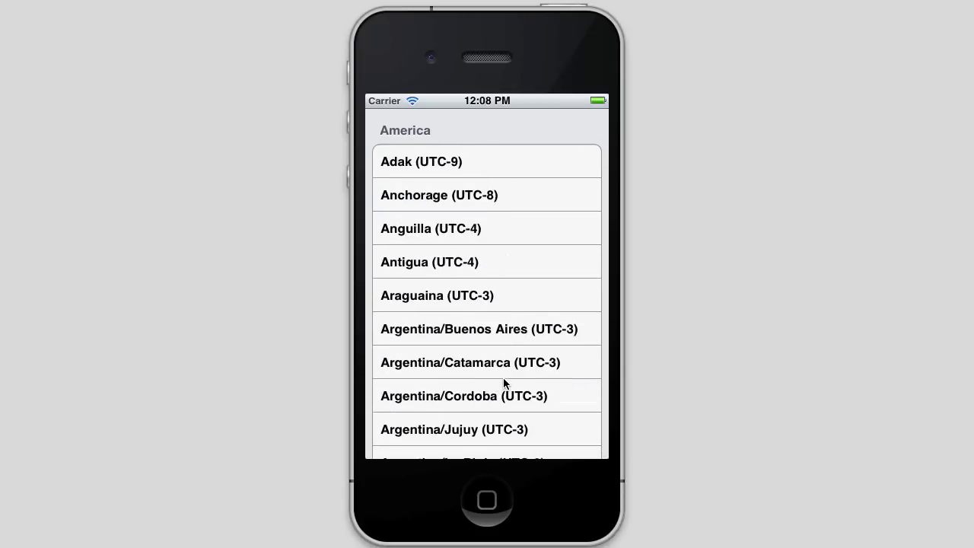
Scroll the America time zones from Adak down to New York (UTC-4) and Nome.
scroll("down", 3)
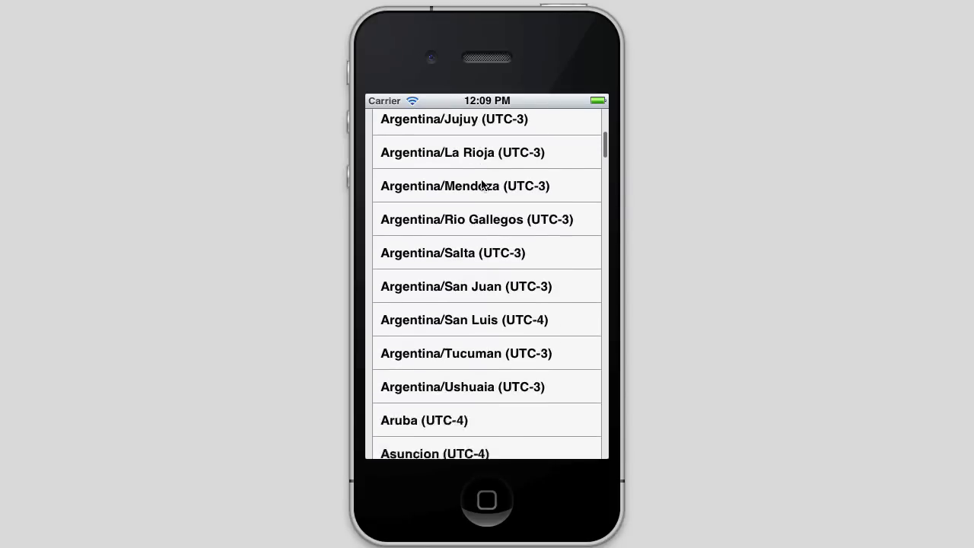
scroll("down", 3)
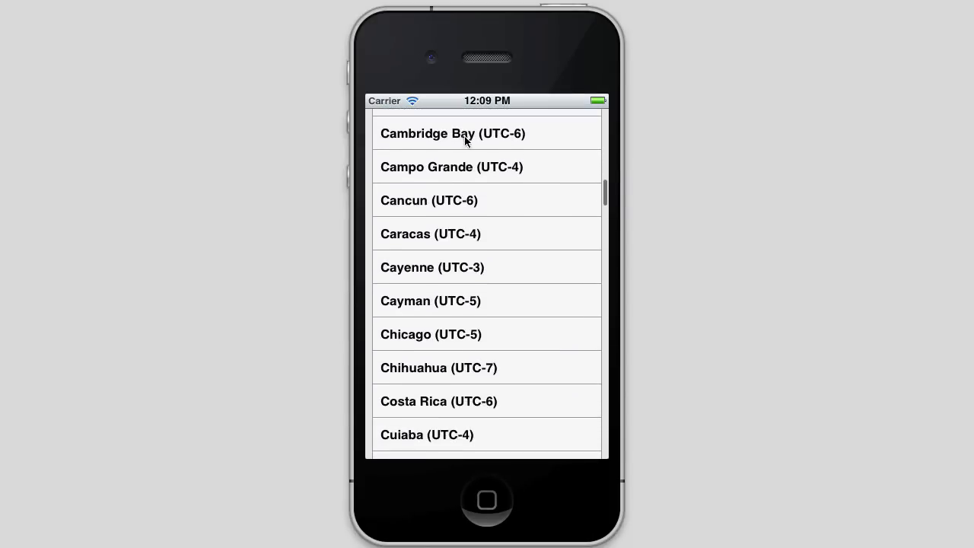
scroll("down", 3)
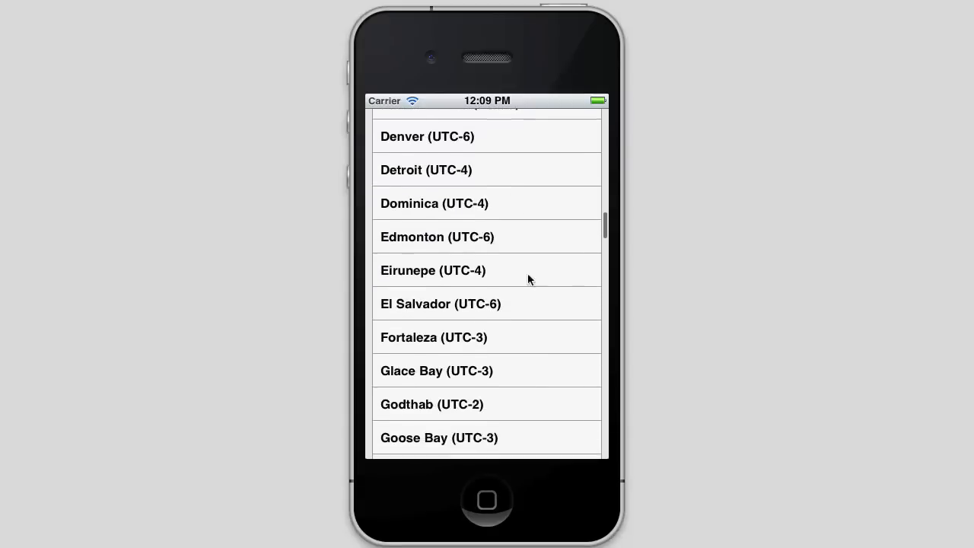
scroll("down", 3)
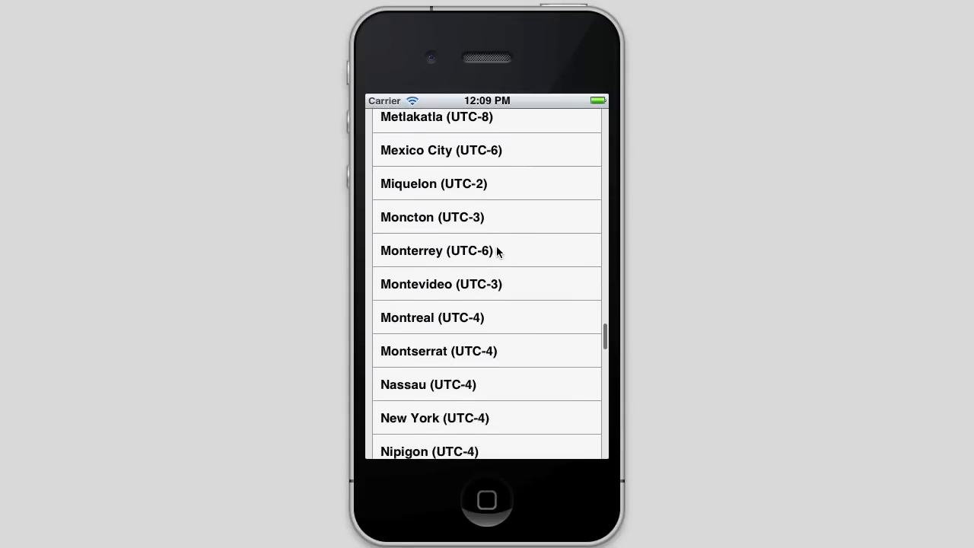
scroll("up", 3)
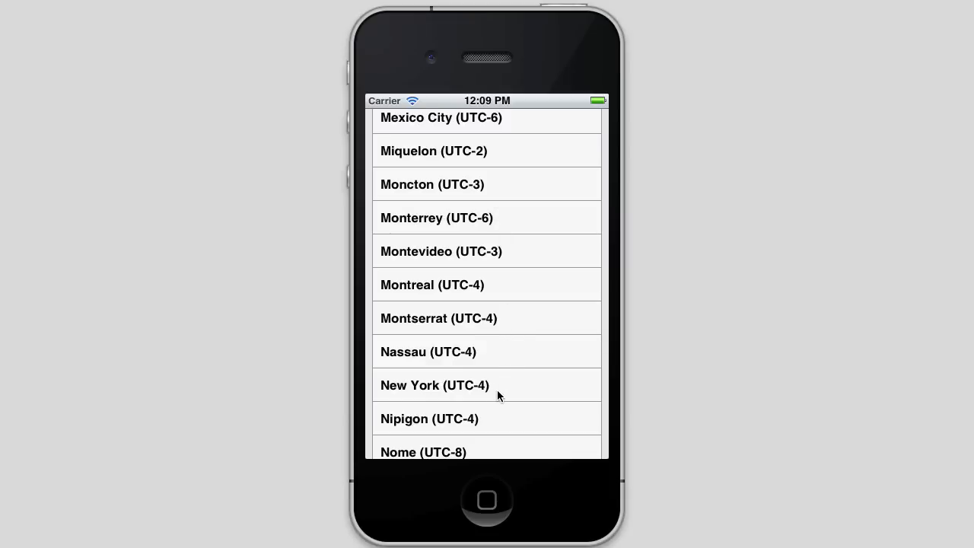
mouse_move(472, 381)
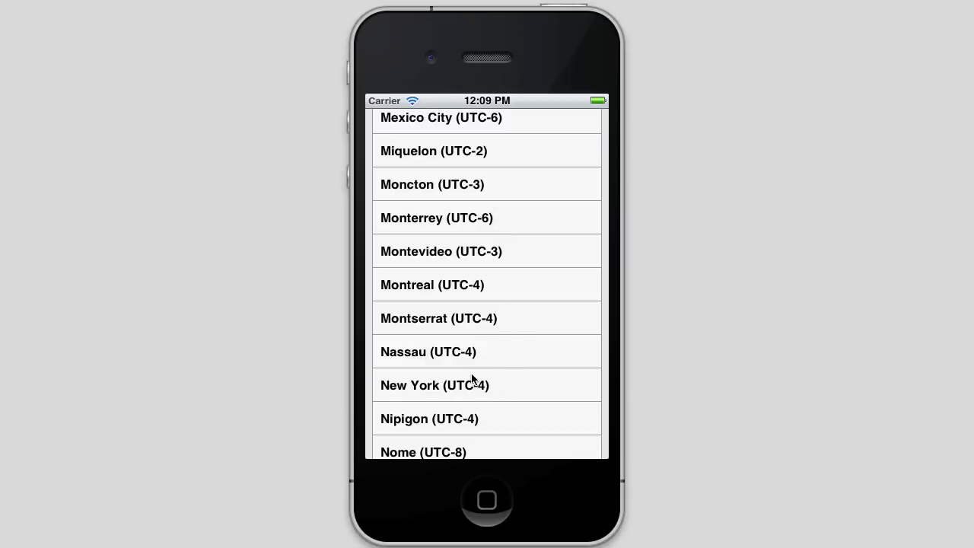
mouse_move(500, 382)
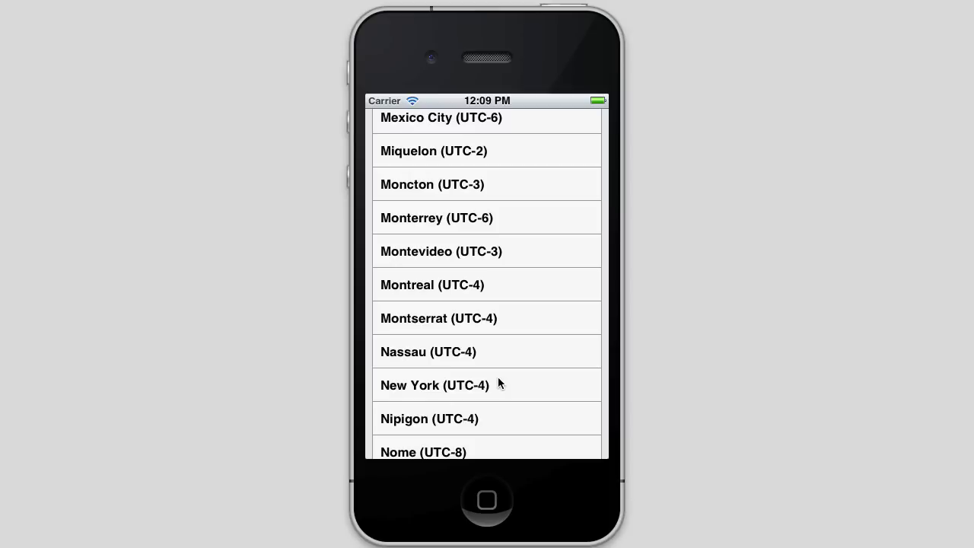
mouse_move(496, 387)
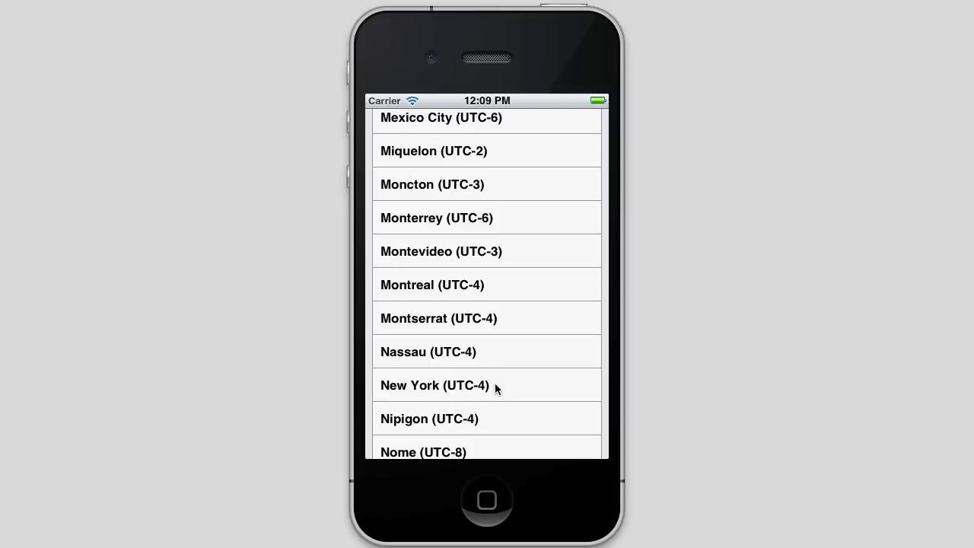
mouse_move(511, 381)
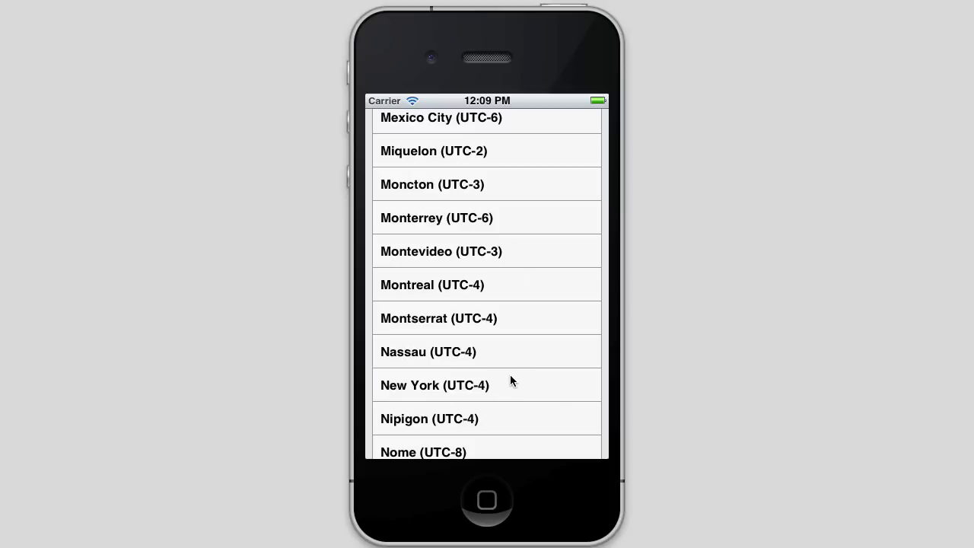
mouse_move(477, 397)
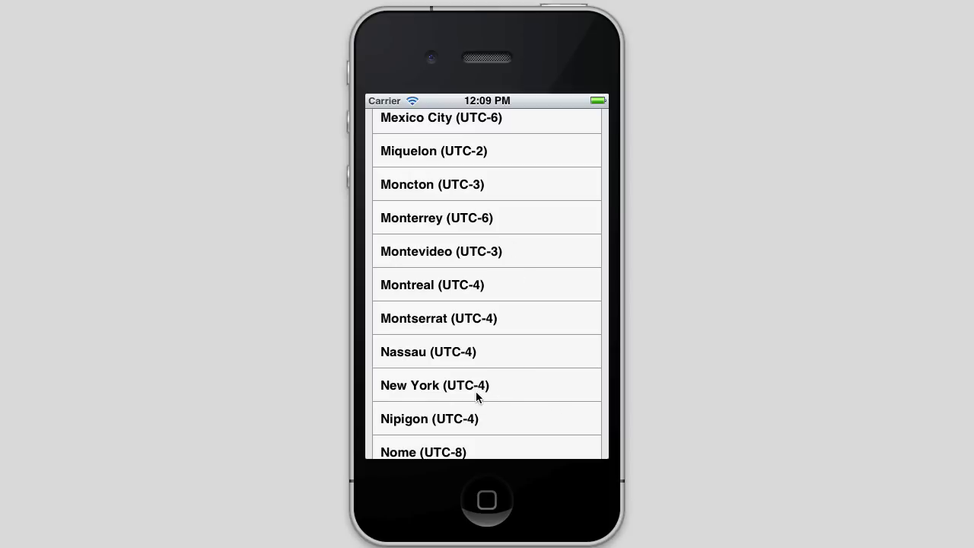
mouse_move(501, 394)
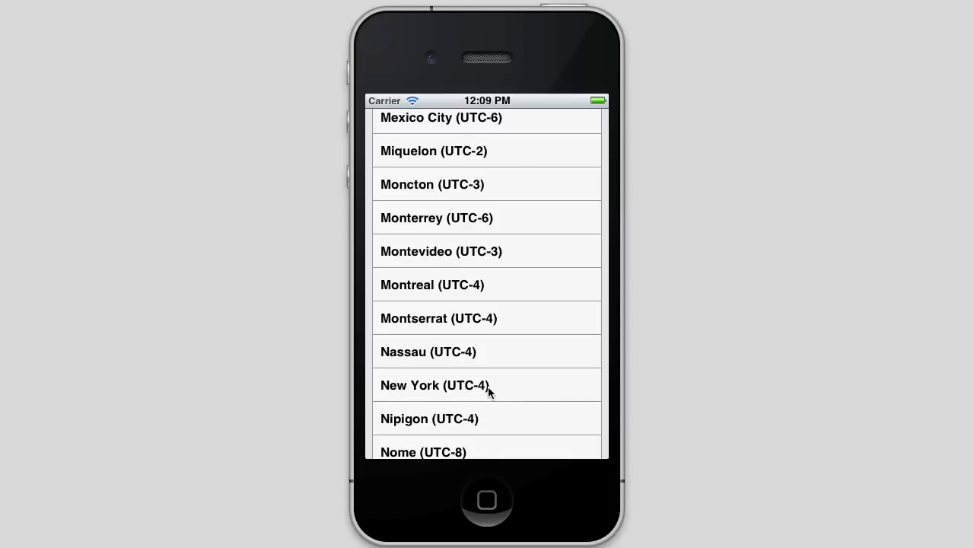
mouse_move(466, 391)
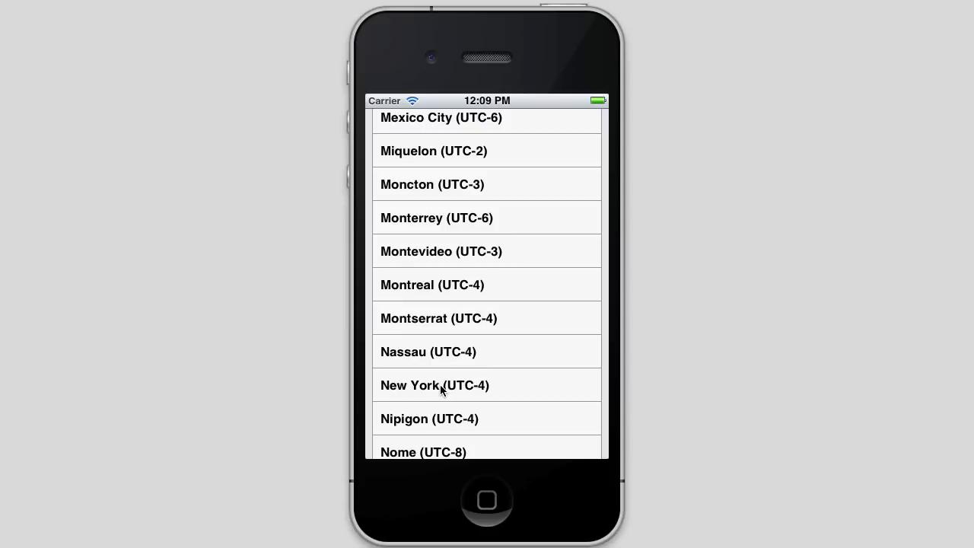
mouse_move(415, 388)
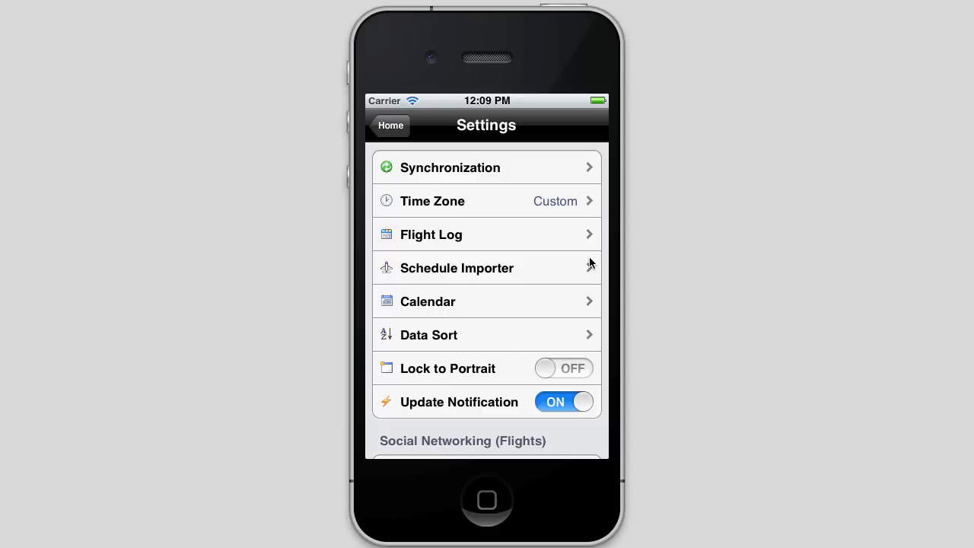
mouse_move(509, 238)
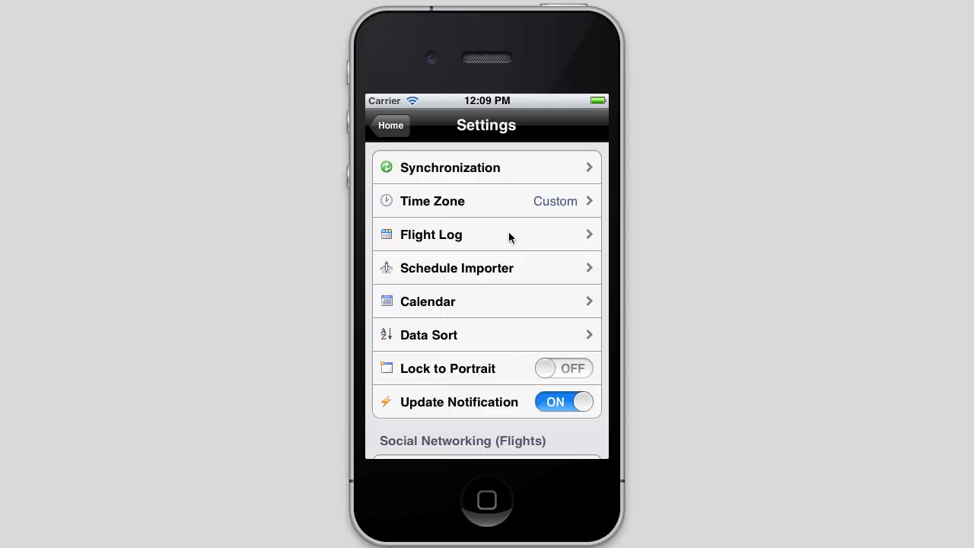
mouse_move(545, 204)
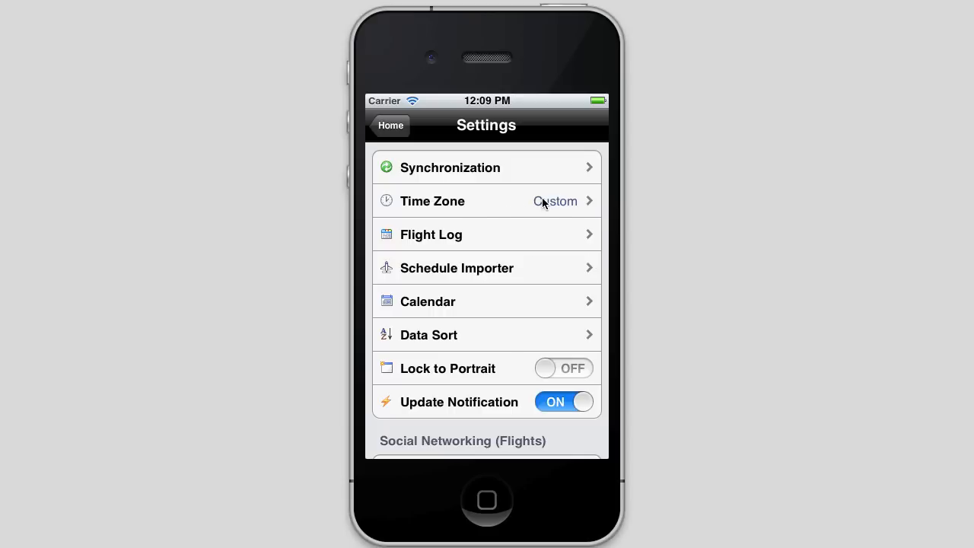
Leave the Settings screen and return to the Logbook Pro home screen.
scroll("down", 3)
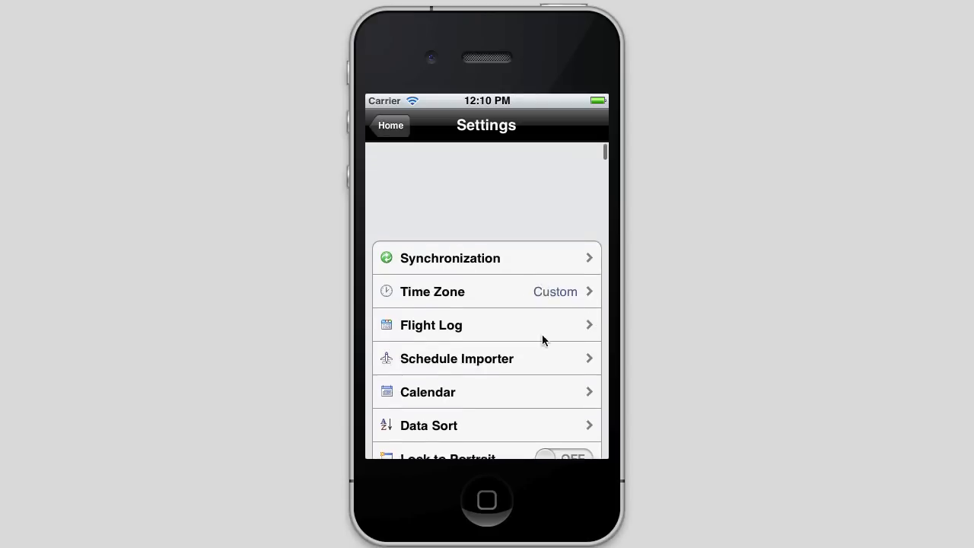
scroll("up", 3)
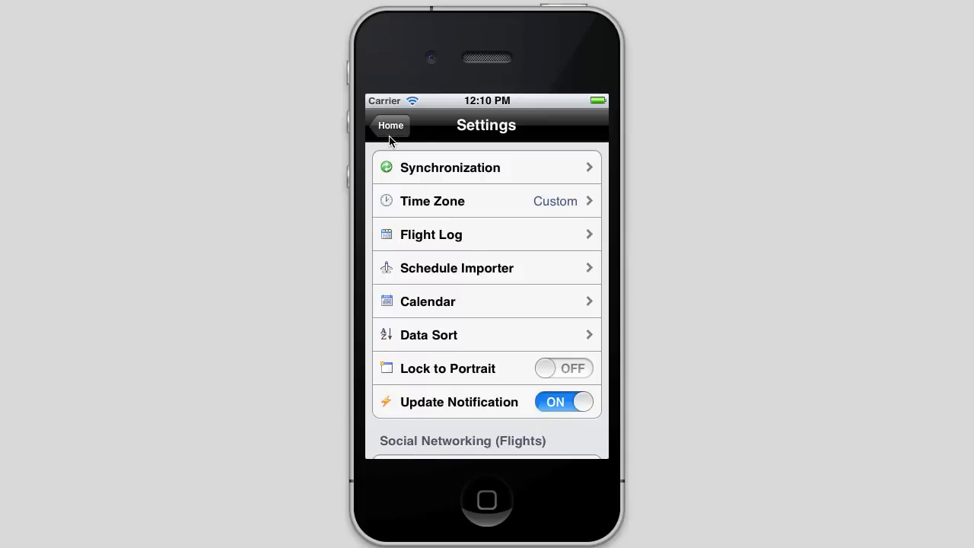
left_click(391, 126)
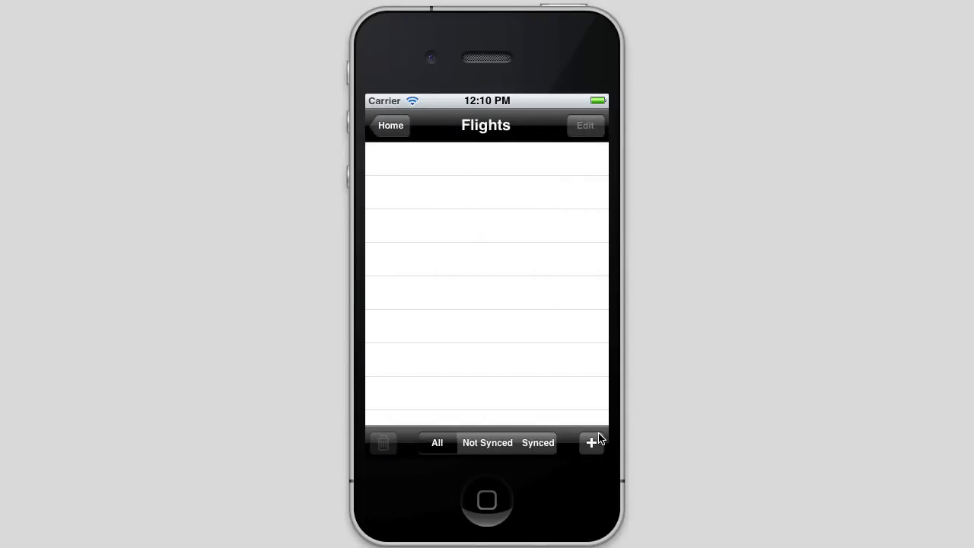
Add a C-172 flight with ident N1234, route RIC-RIC and one day landing.
left_click(591, 442)
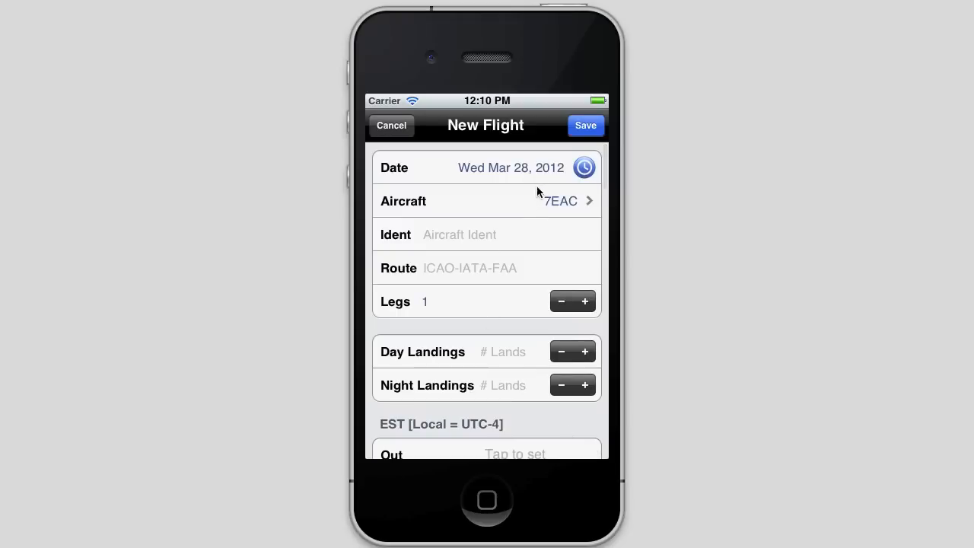
left_click(486, 201)
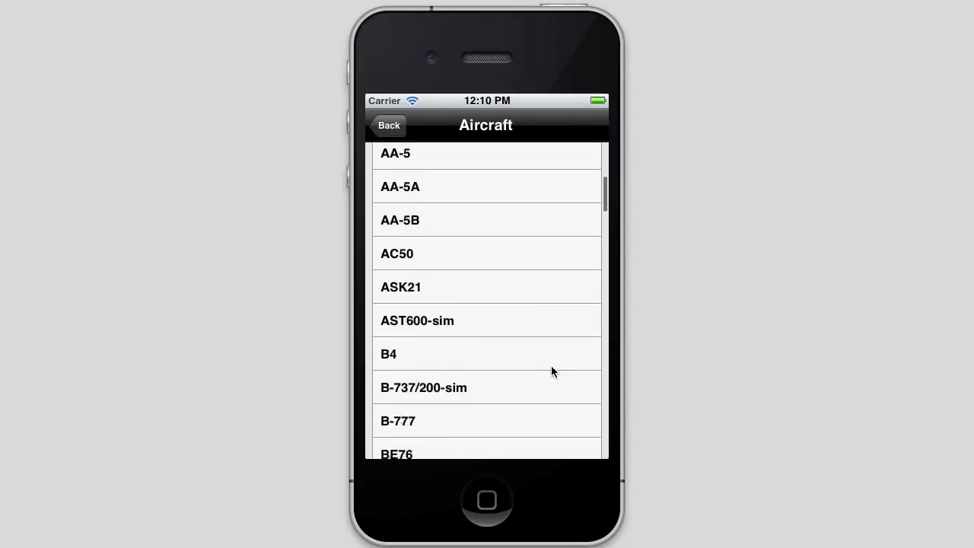
scroll("down", 3)
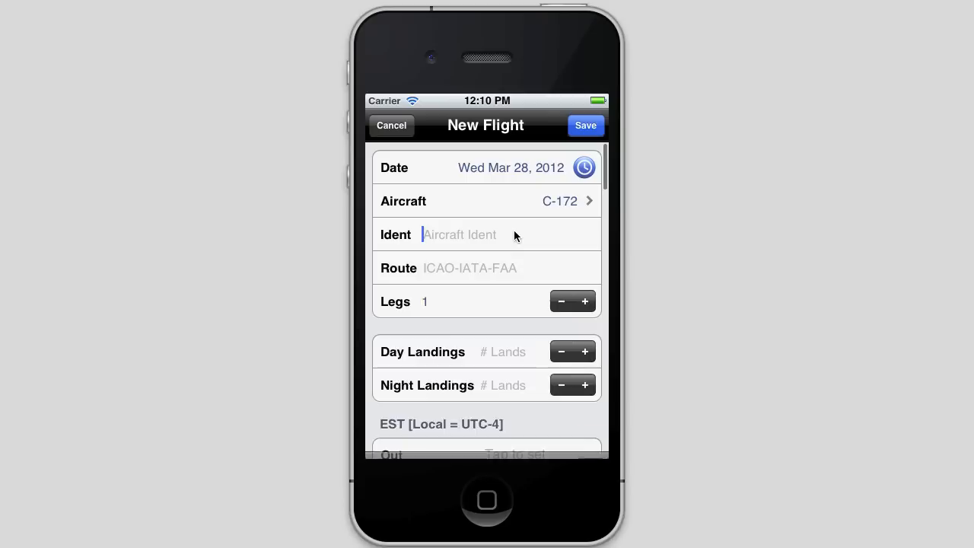
left_click(459, 234)
type("N1234")
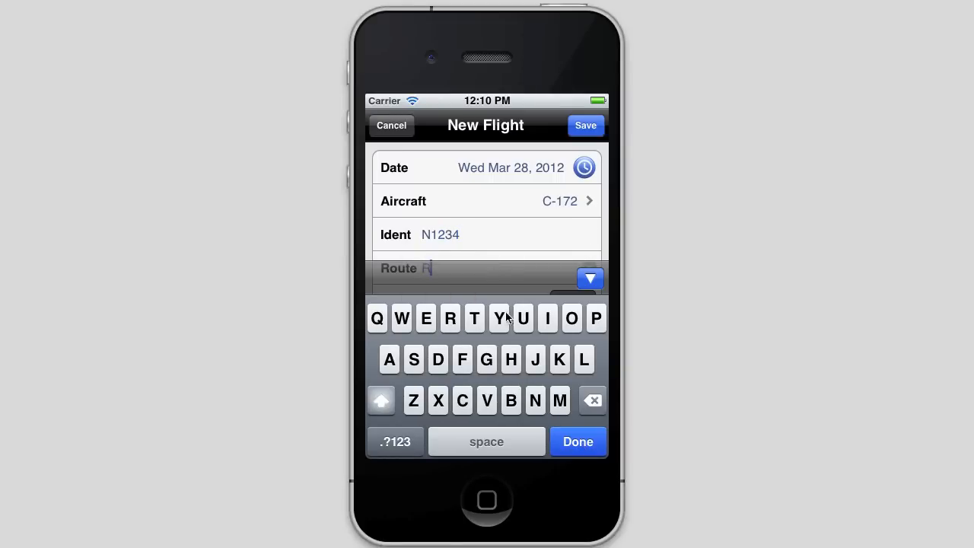
left_click(547, 318)
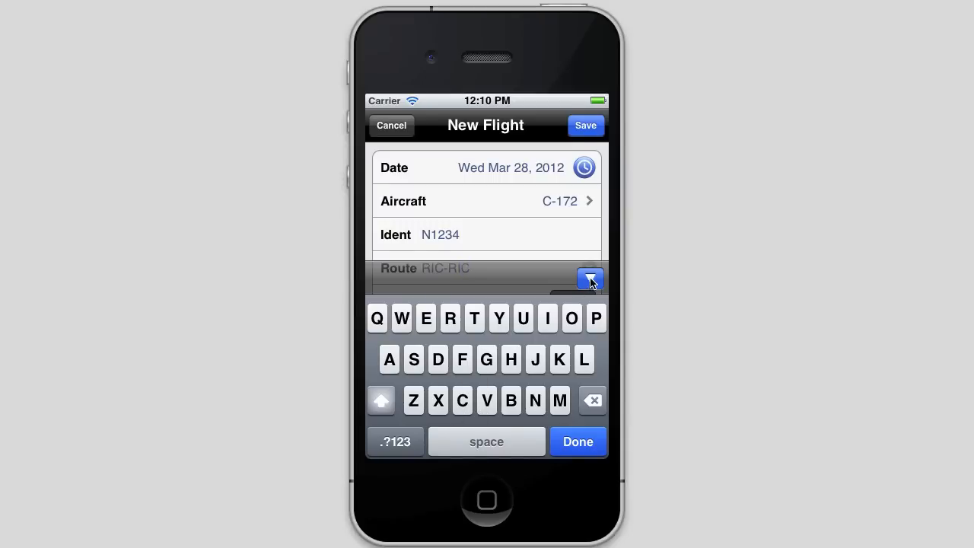
left_click(577, 441)
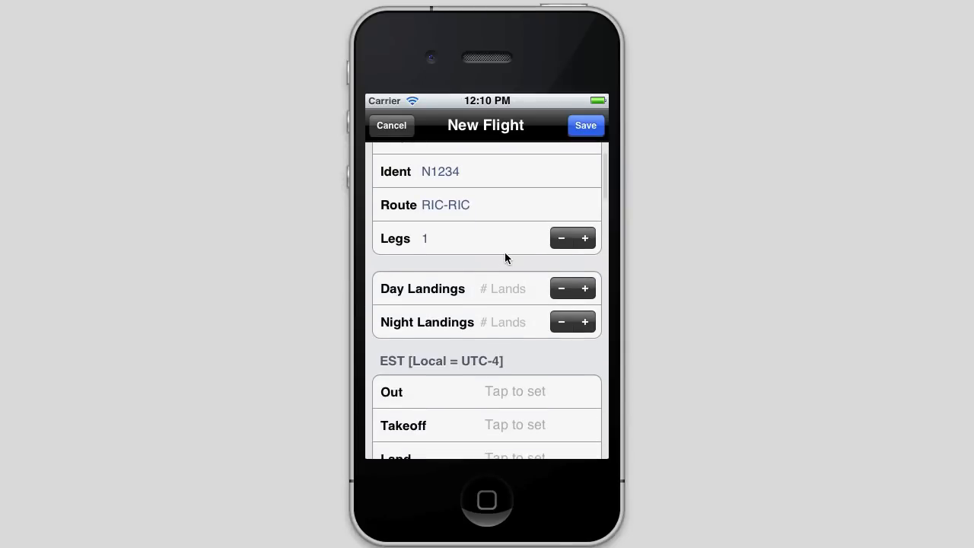
left_click(585, 288)
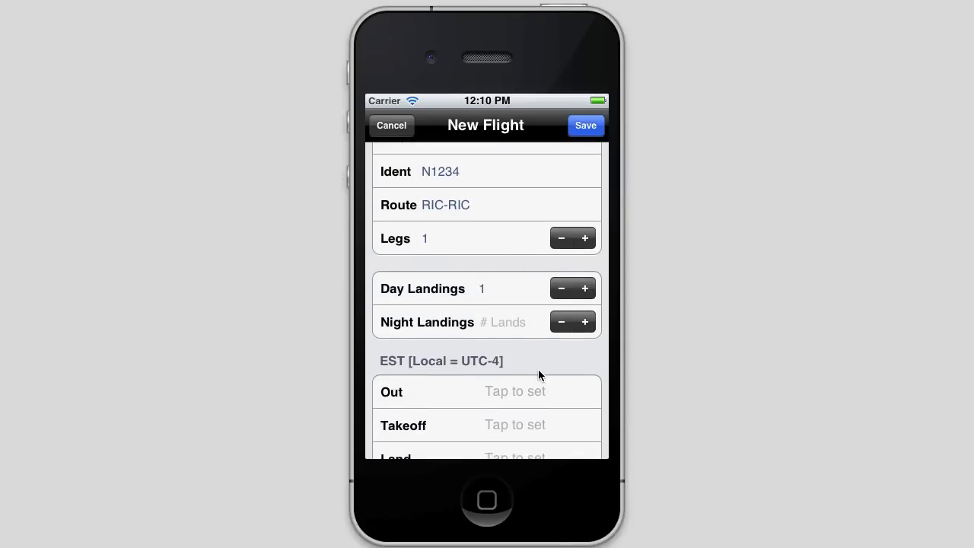
scroll("down", 3)
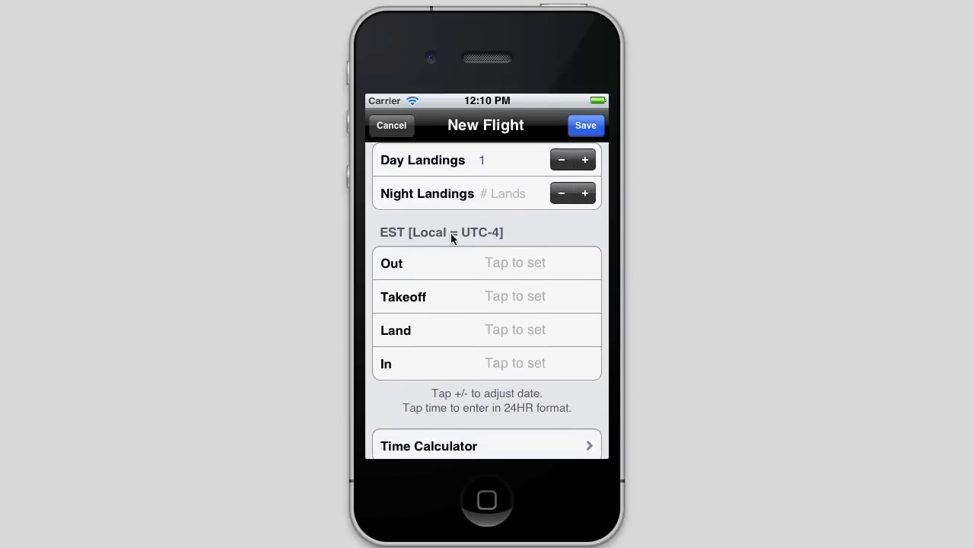
mouse_move(531, 240)
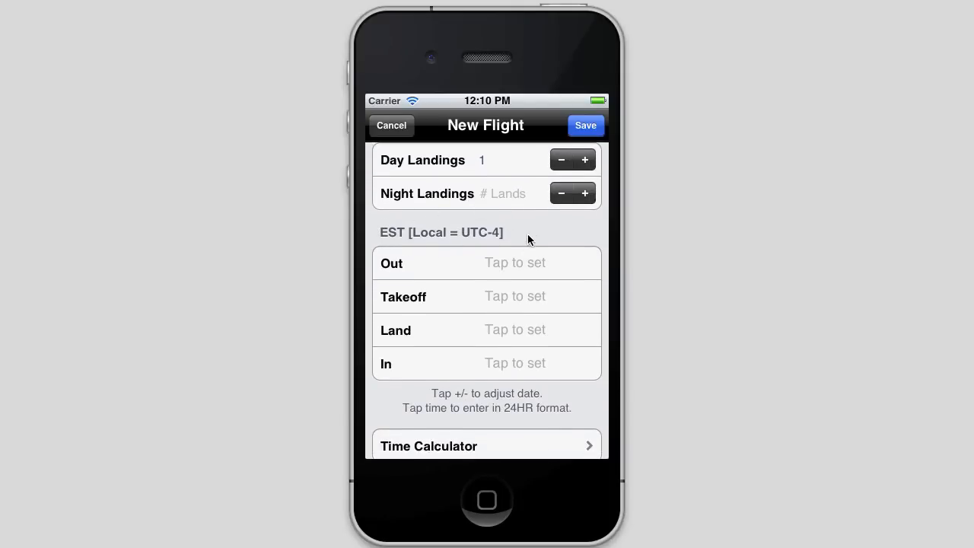
mouse_move(402, 242)
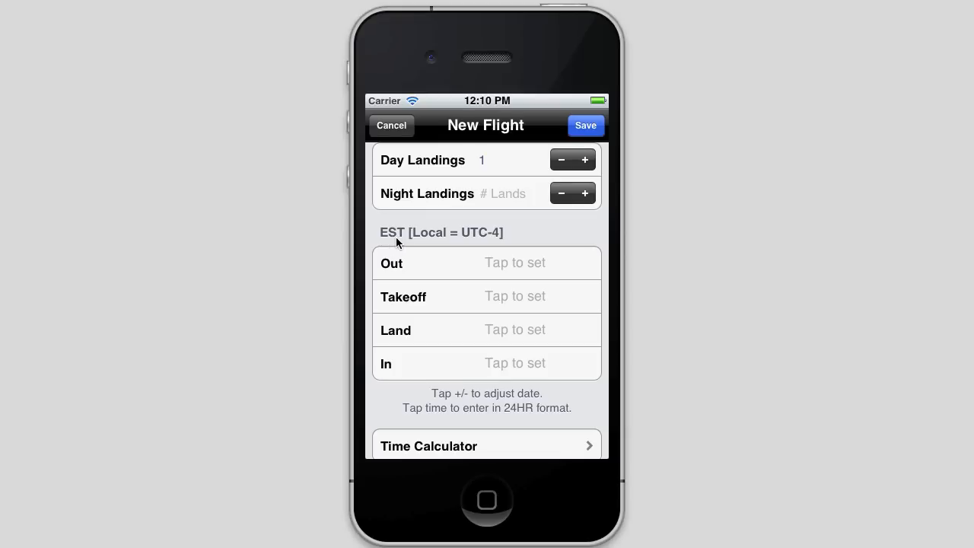
mouse_move(452, 254)
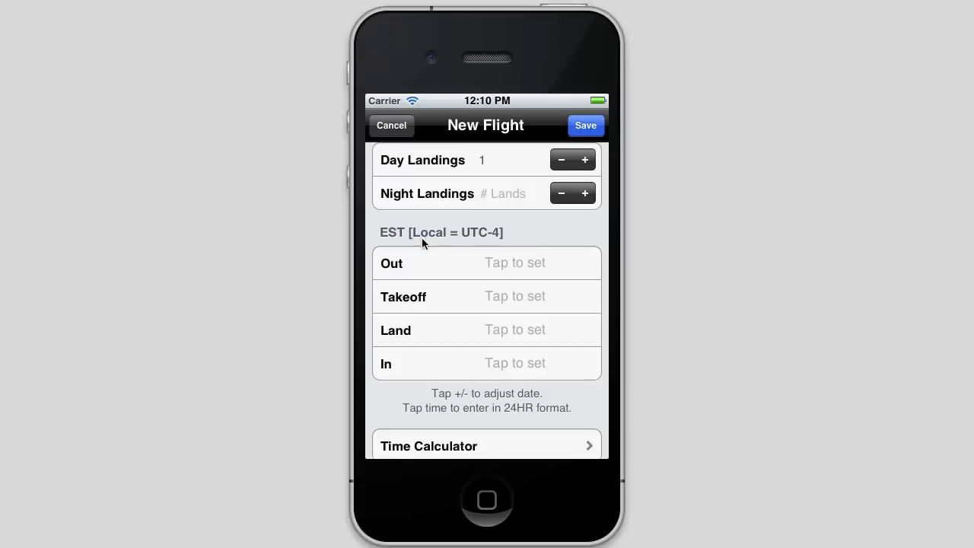
mouse_move(496, 247)
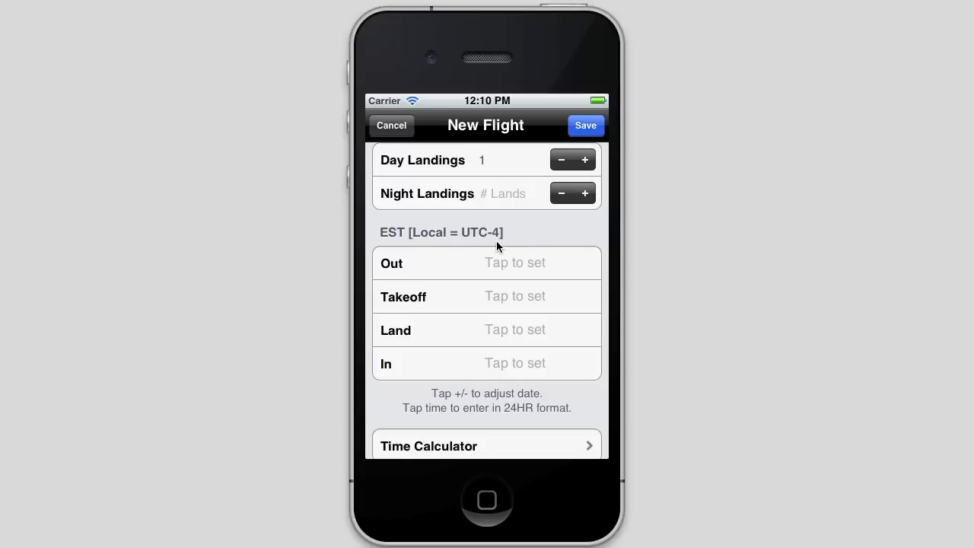
mouse_move(462, 264)
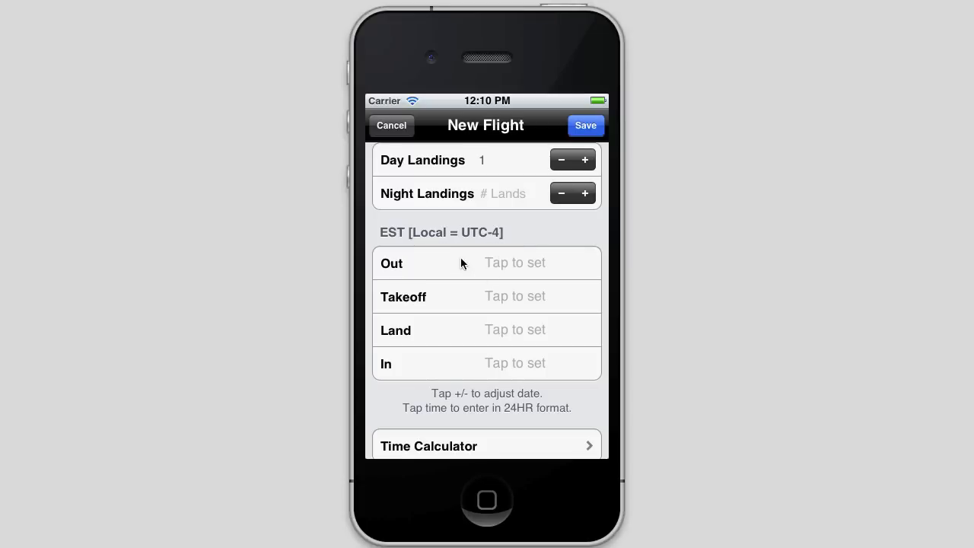
mouse_move(541, 265)
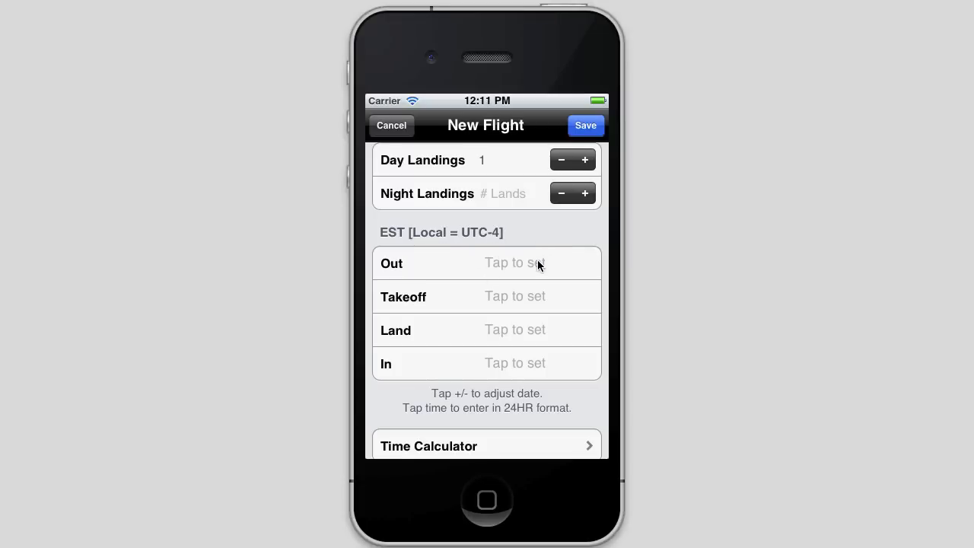
Enter takeoff 1100 and landing 1400, then calculate a 3.0 duration.
left_click(514, 296)
type("11")
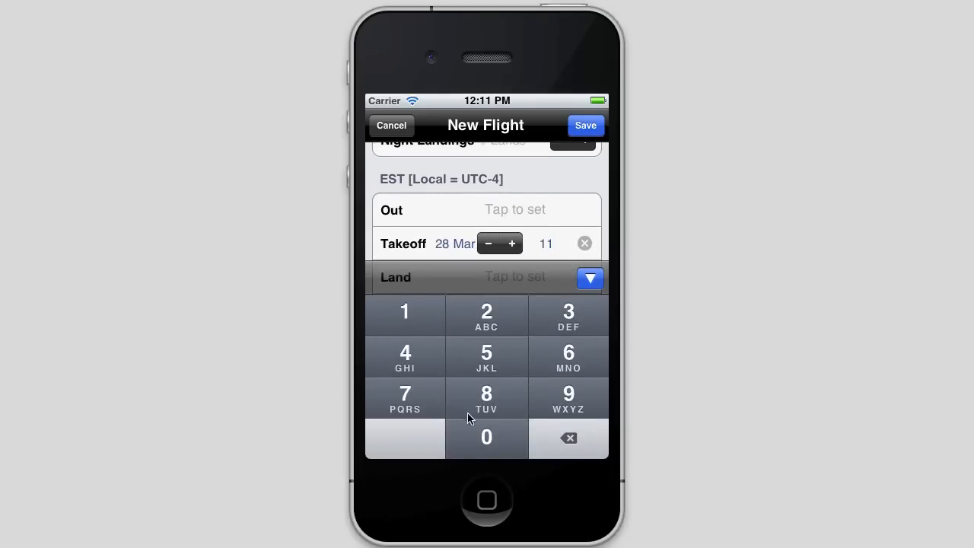
left_click(486, 438)
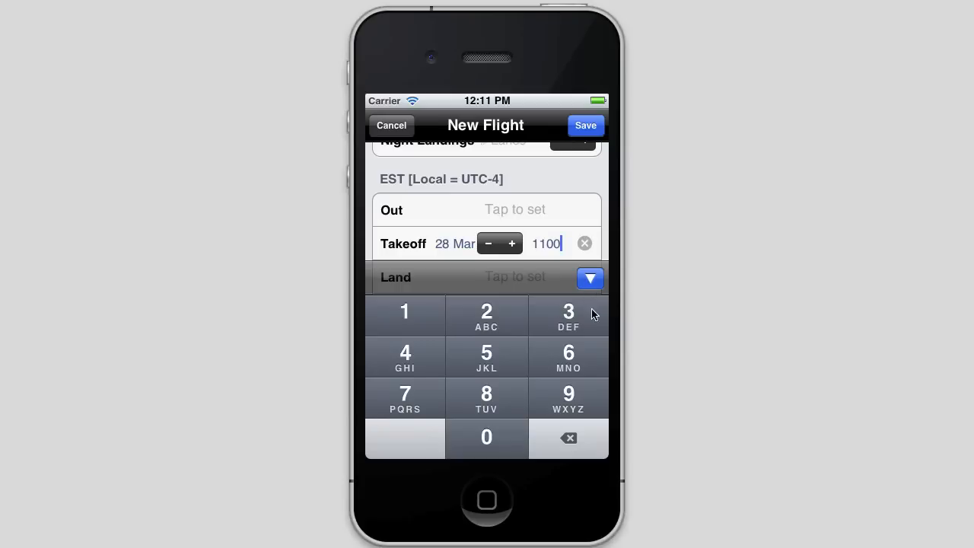
left_click(590, 278)
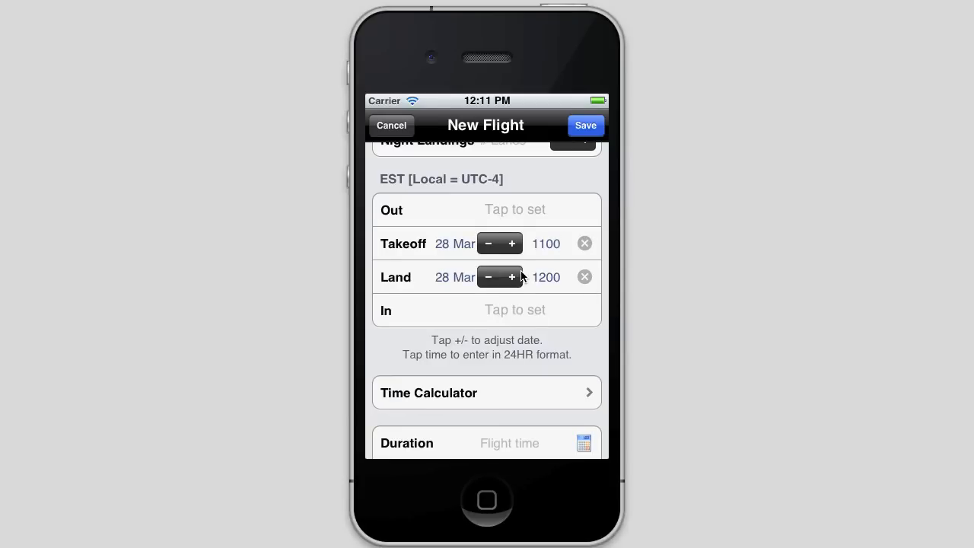
left_click(546, 276)
type("1400")
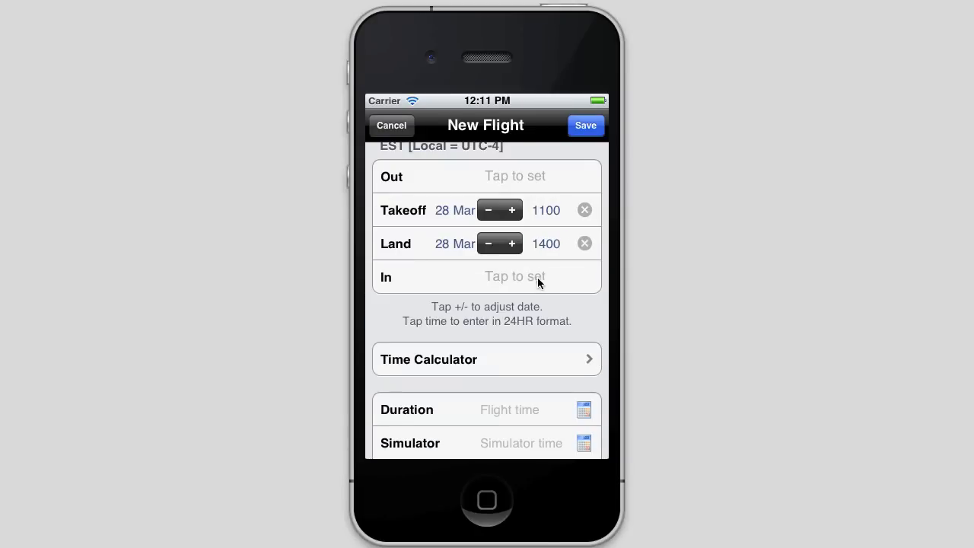
mouse_move(468, 265)
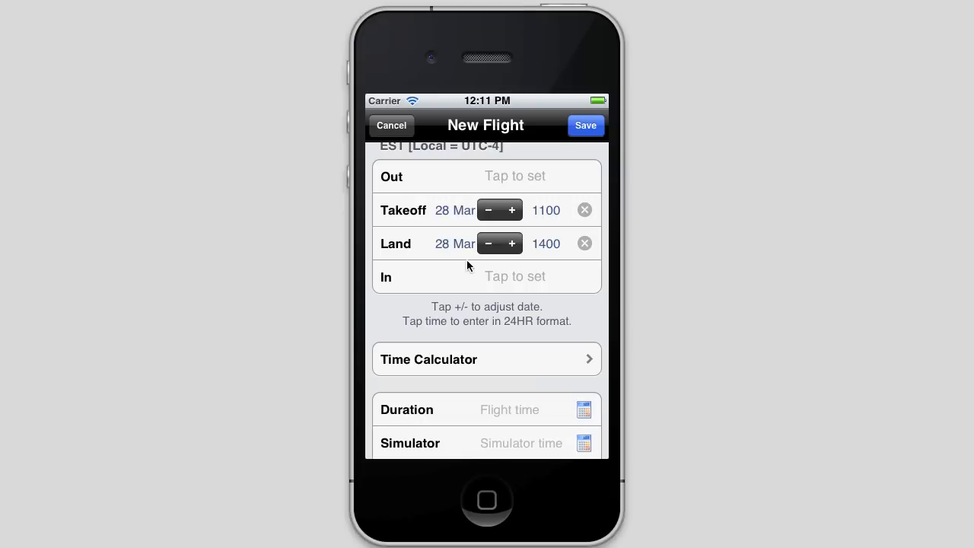
left_click(584, 409)
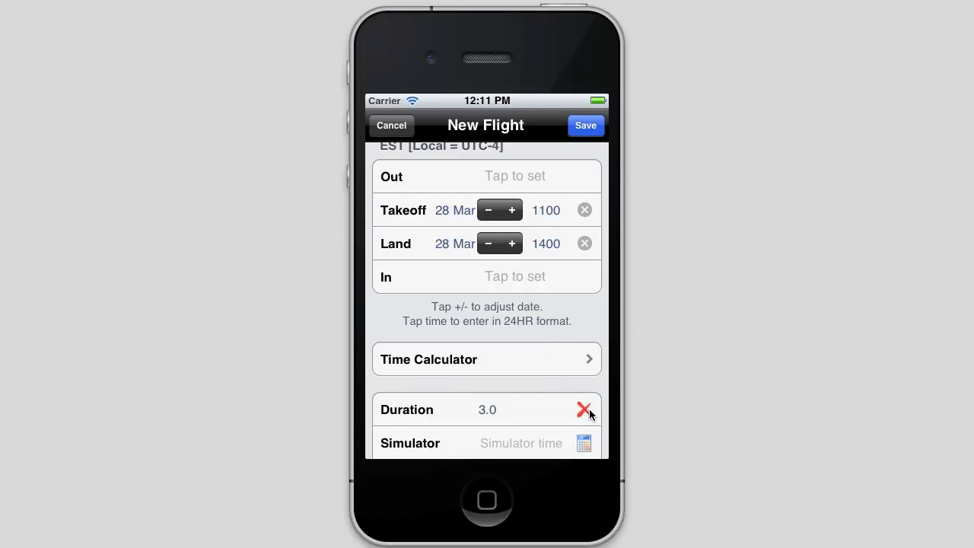
mouse_move(566, 314)
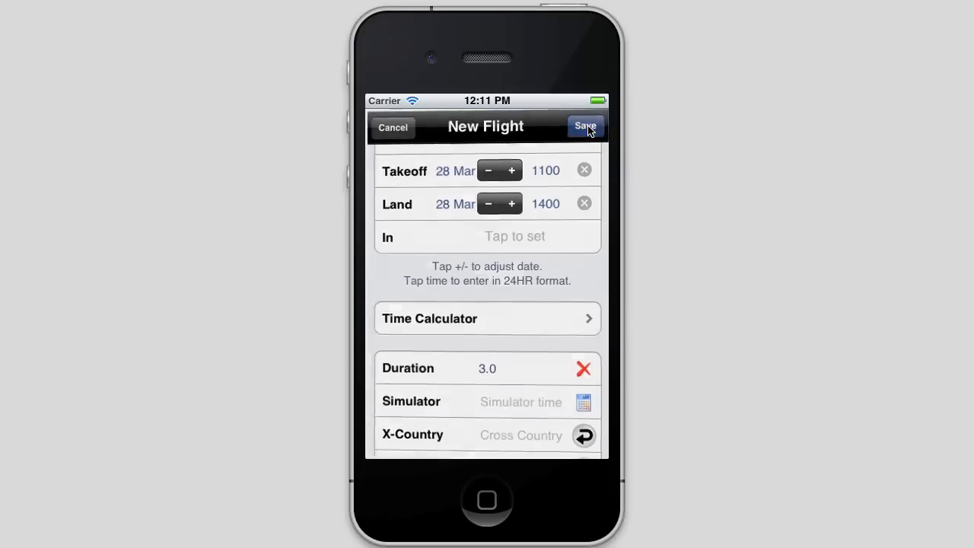
Save the RIC-RIC flight, review its details, and return to the Flights list.
left_click(585, 127)
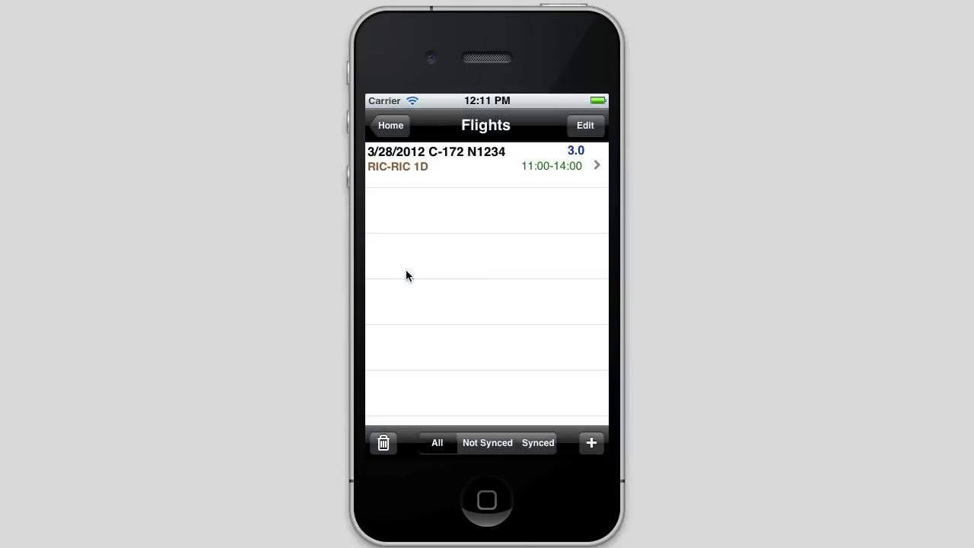
mouse_move(426, 318)
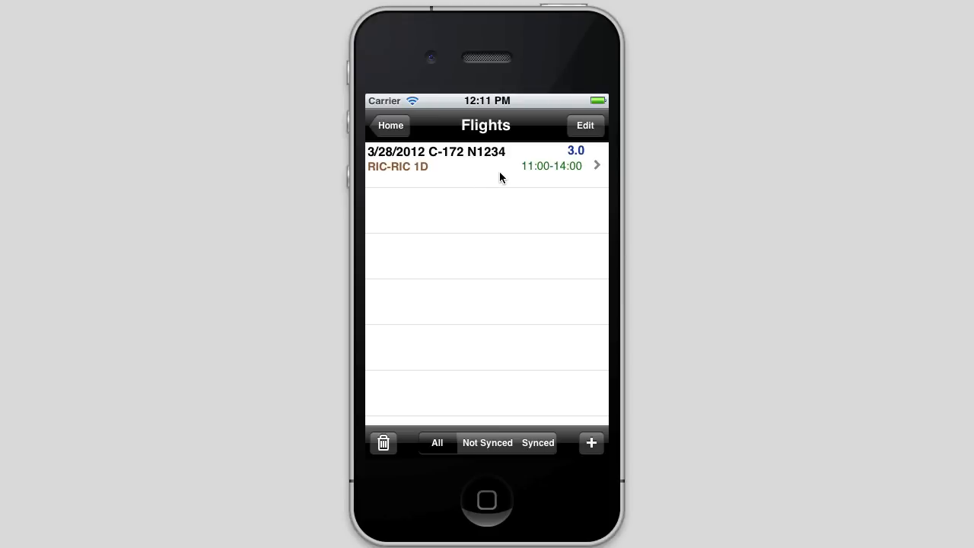
left_click(486, 158)
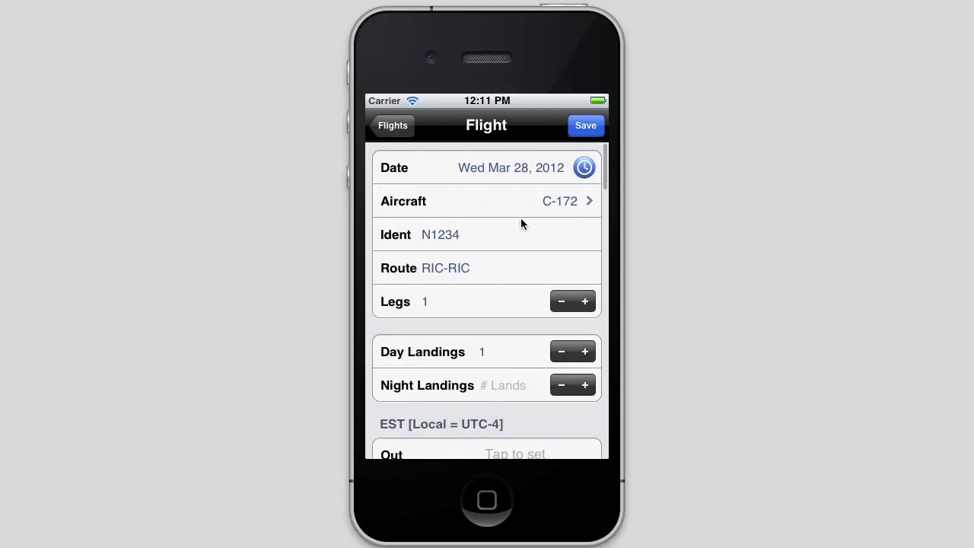
scroll("down", 3)
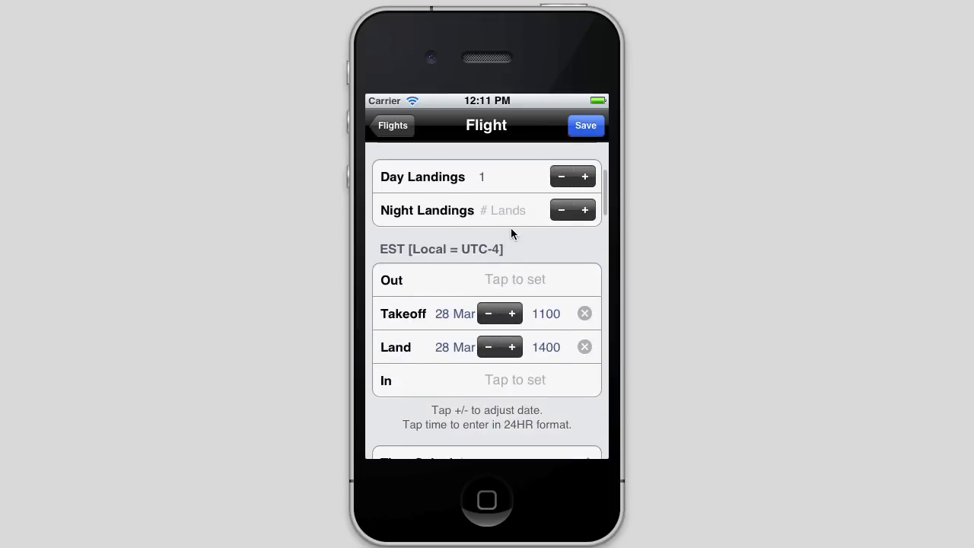
mouse_move(426, 259)
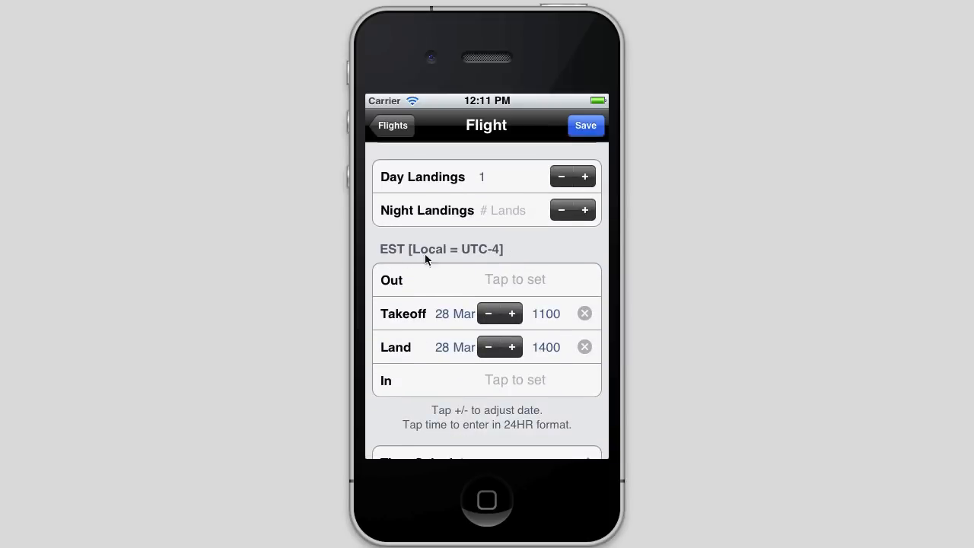
mouse_move(560, 320)
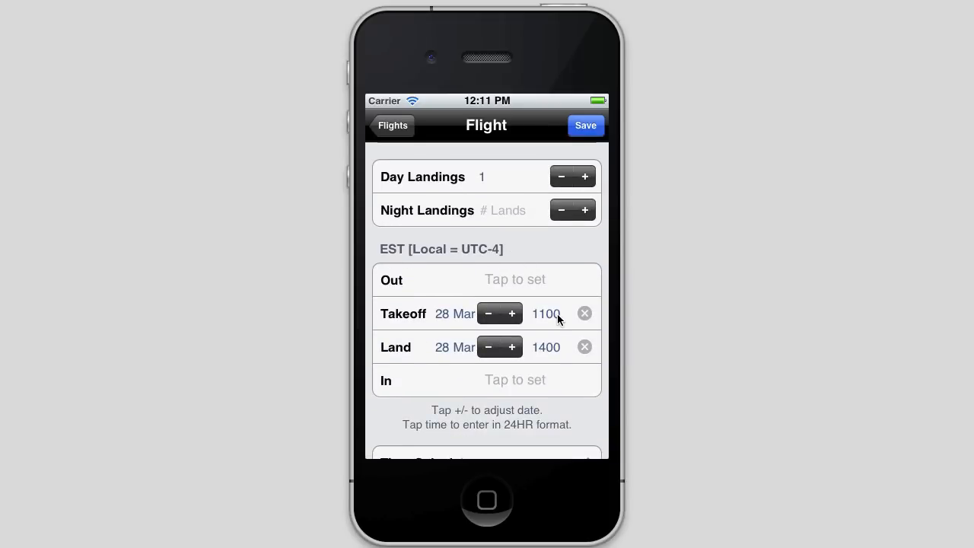
left_click(393, 125)
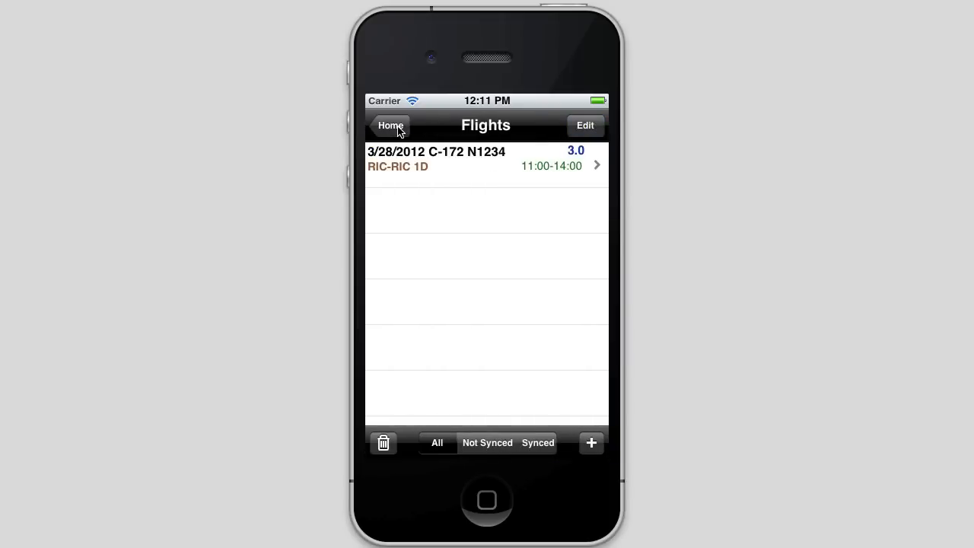
Change the app time zone from Custom to UTC and go back home.
left_click(390, 126)
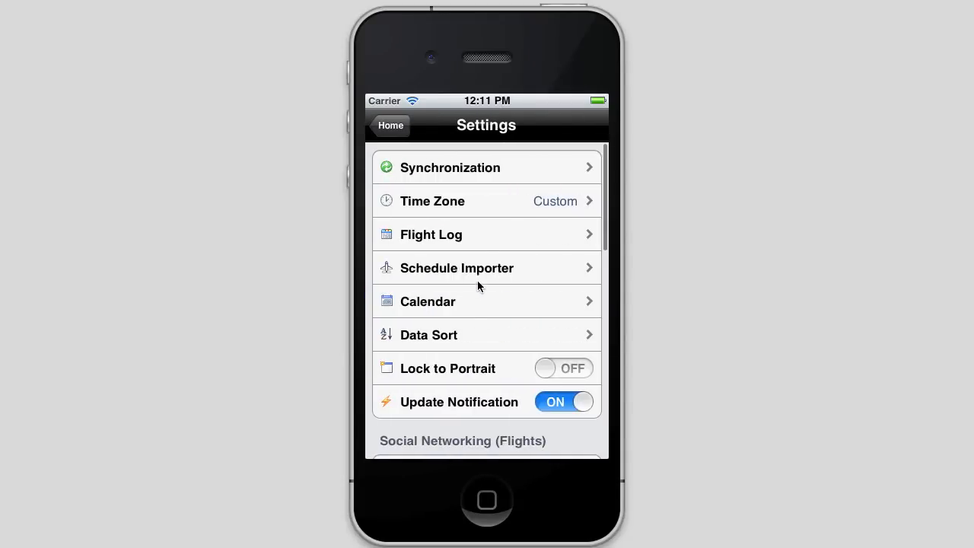
left_click(486, 201)
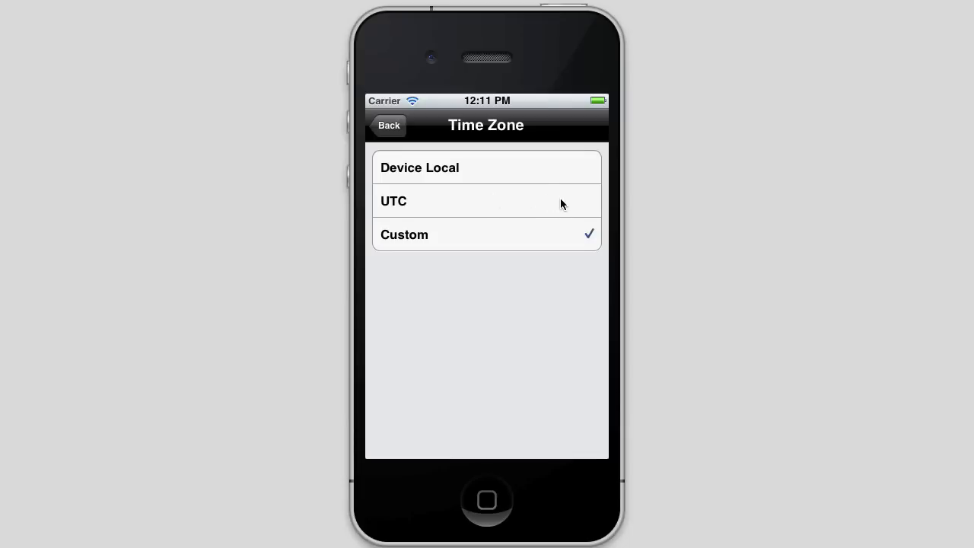
left_click(389, 125)
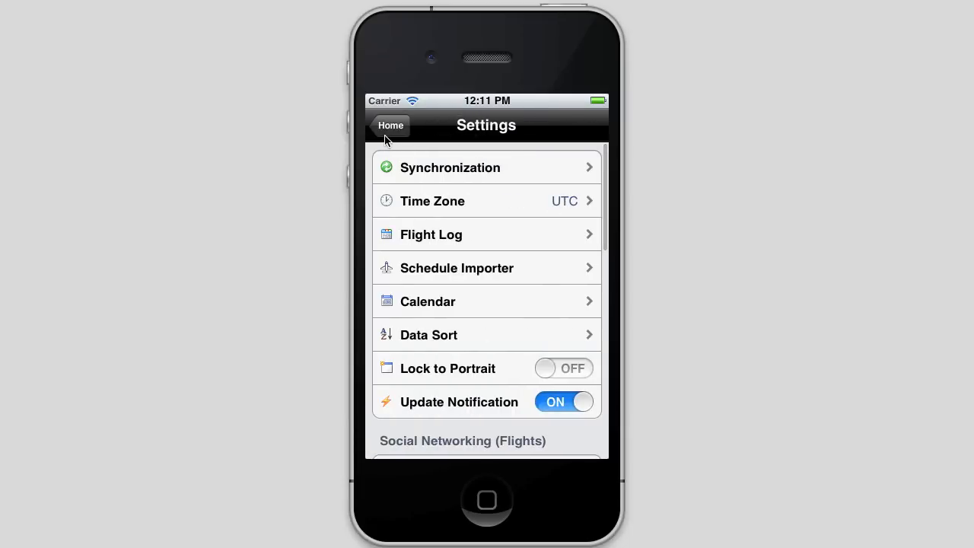
left_click(391, 126)
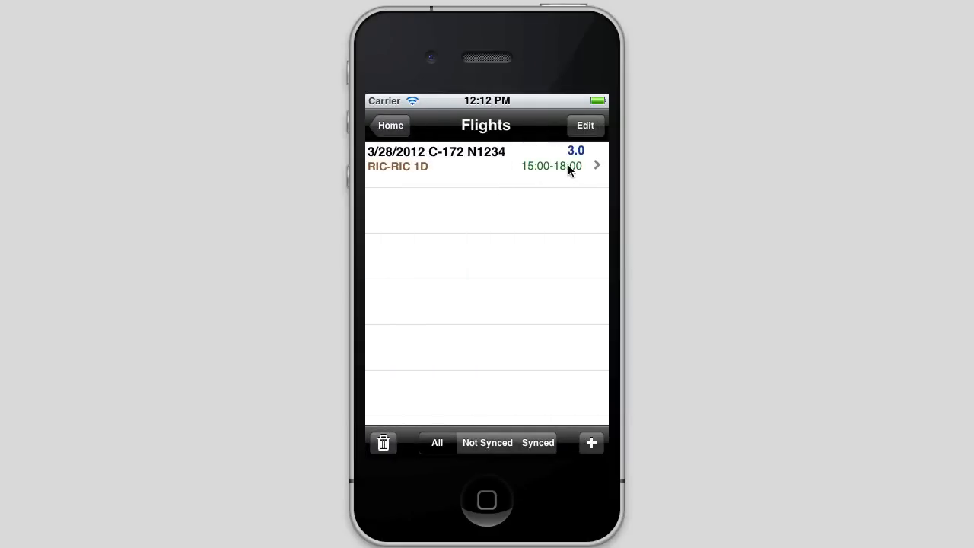
Confirm the flight's UTC takeoff 1500 and landing 1800, then return home.
left_click(485, 165)
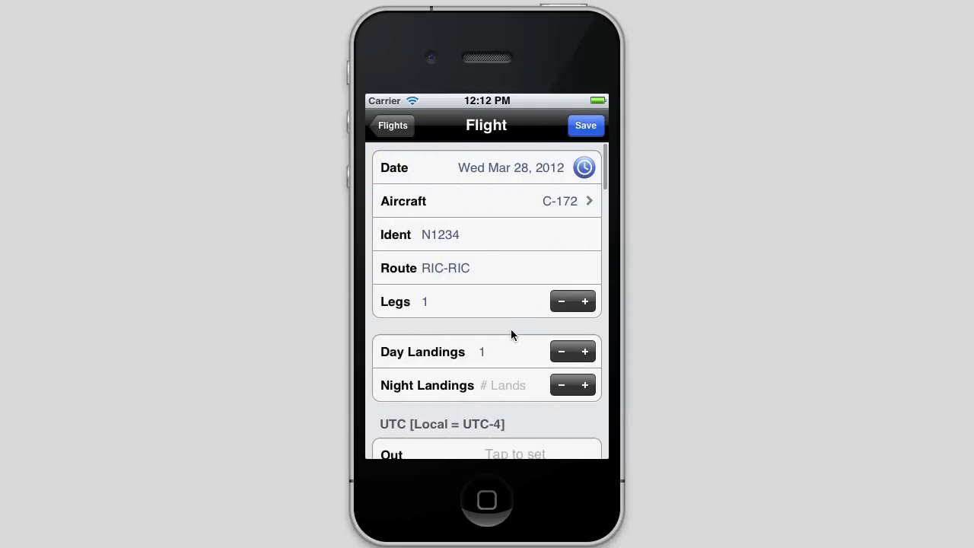
scroll("down", 3)
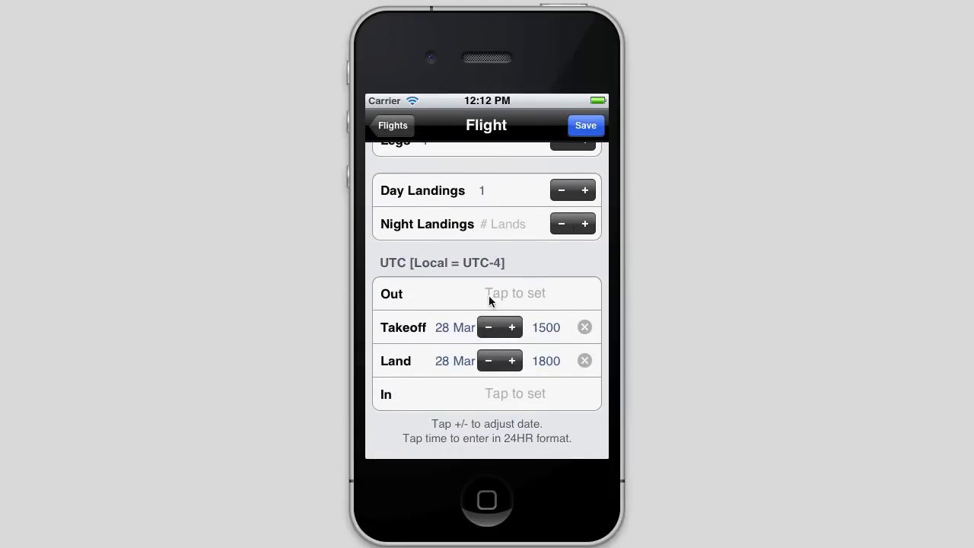
mouse_move(396, 262)
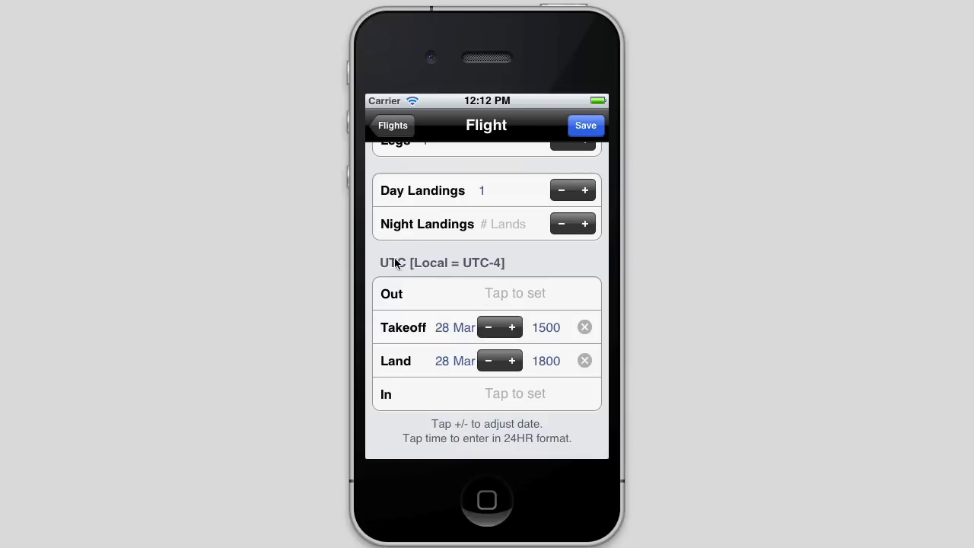
mouse_move(487, 272)
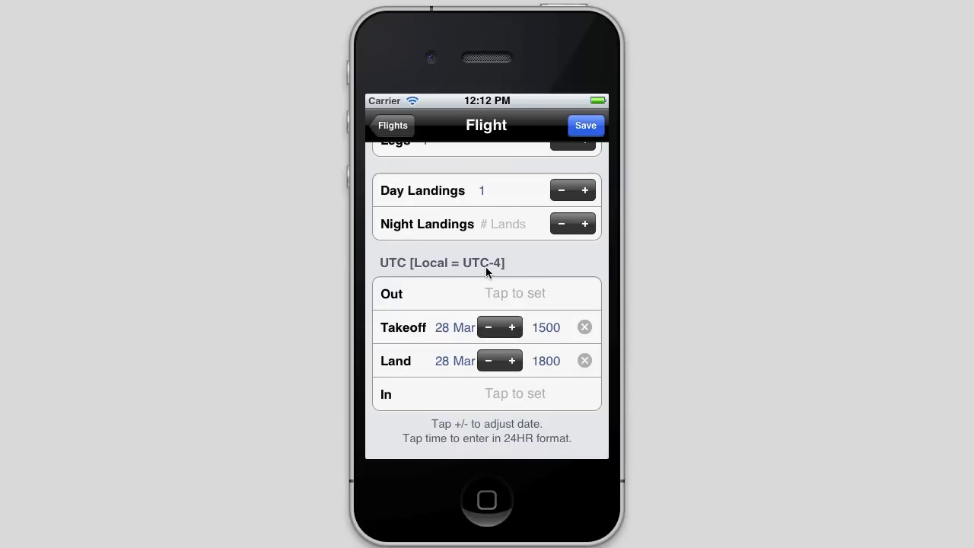
mouse_move(546, 347)
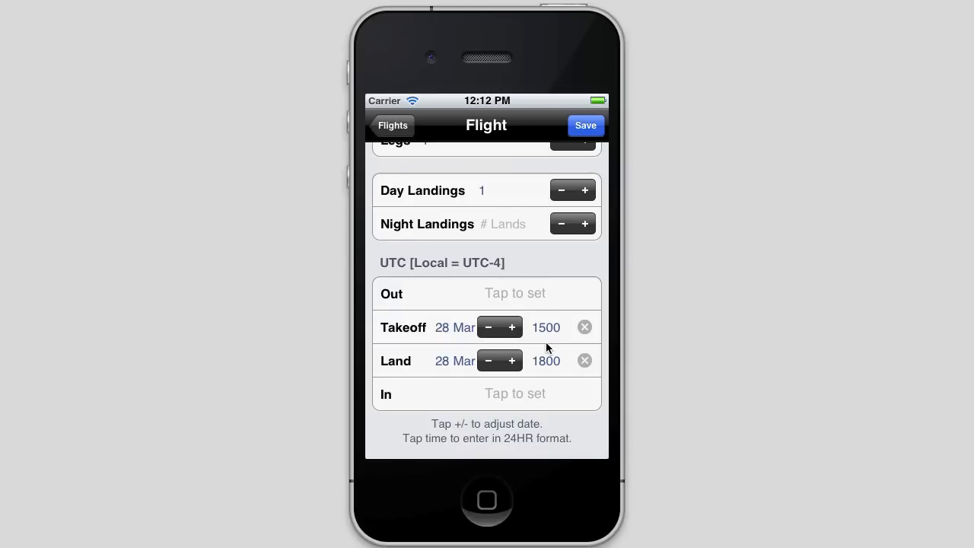
mouse_move(565, 386)
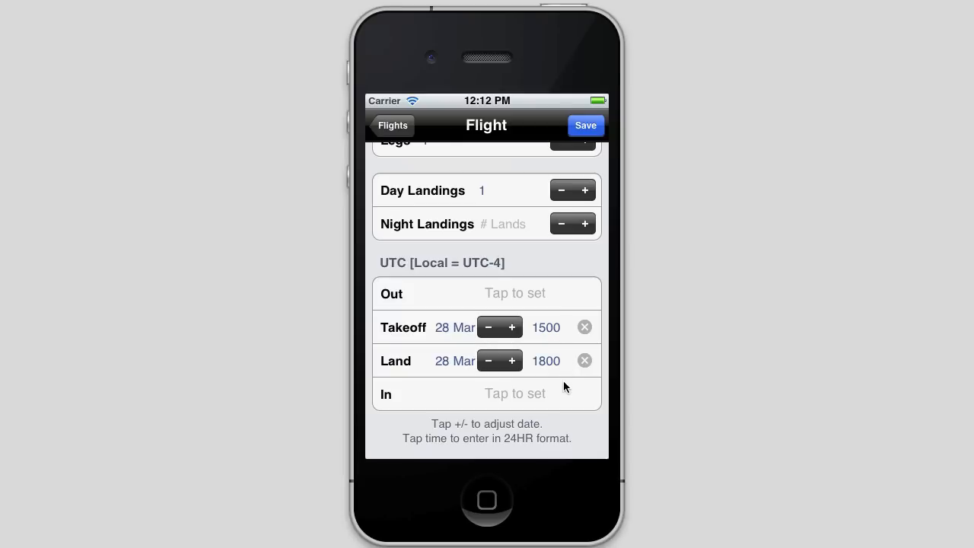
mouse_move(553, 371)
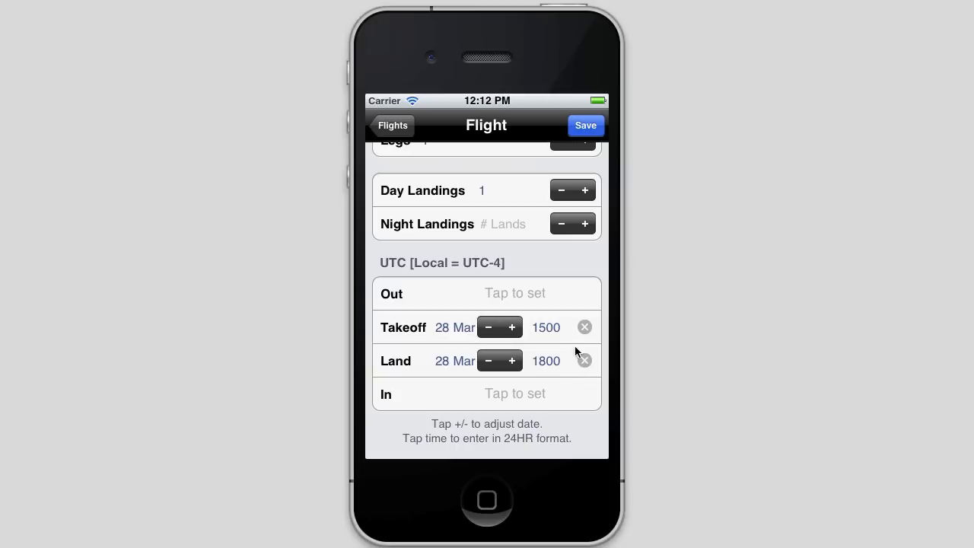
mouse_move(382, 275)
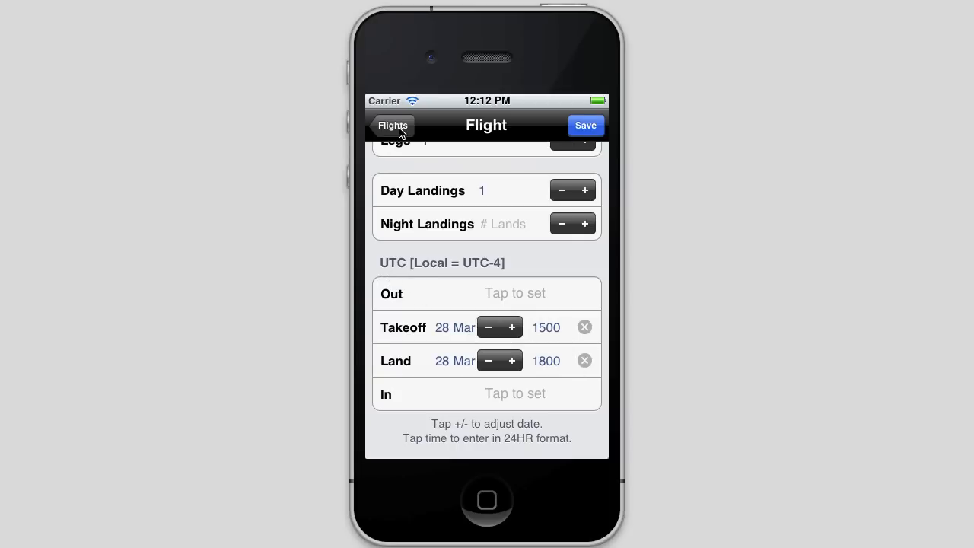
left_click(393, 126)
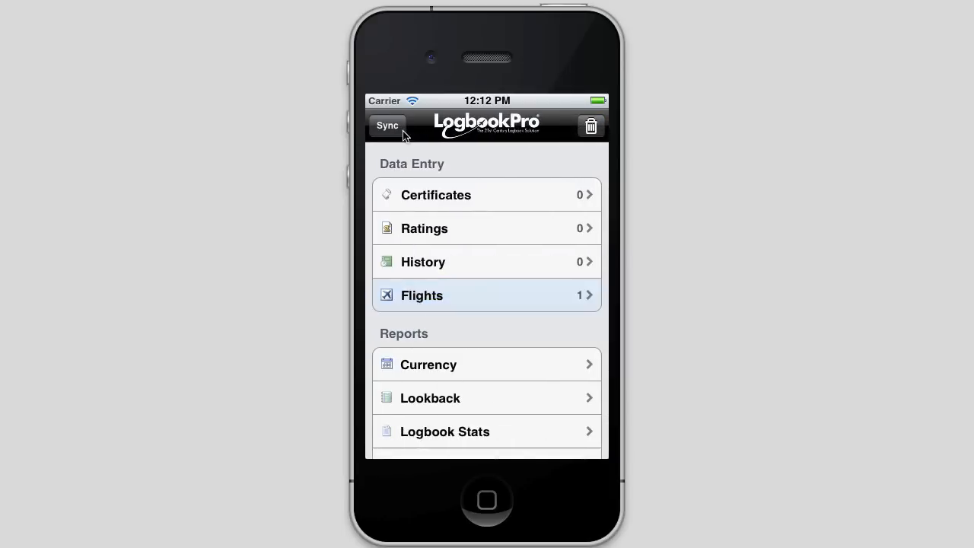
Set the time zone back to Device Local and return to the settings list.
scroll("down", 3)
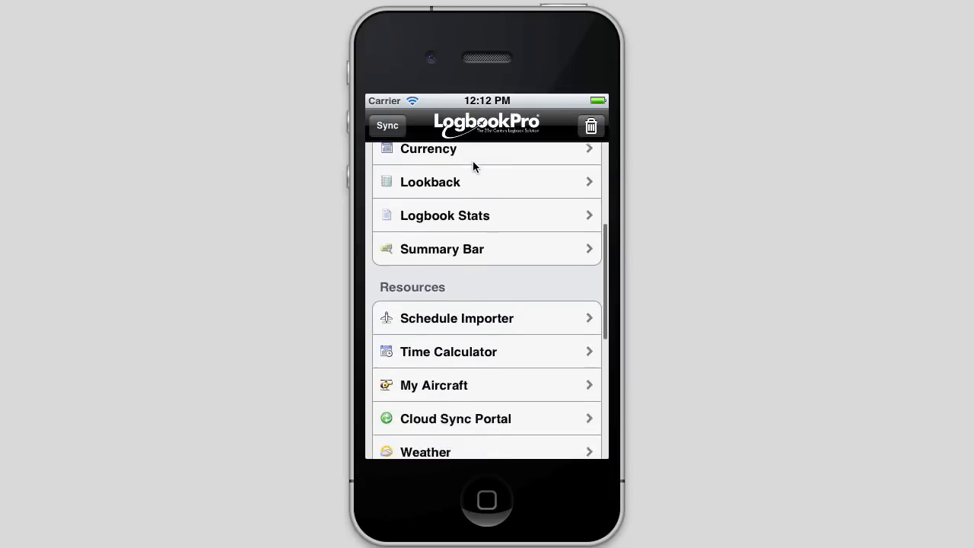
scroll("down", 3)
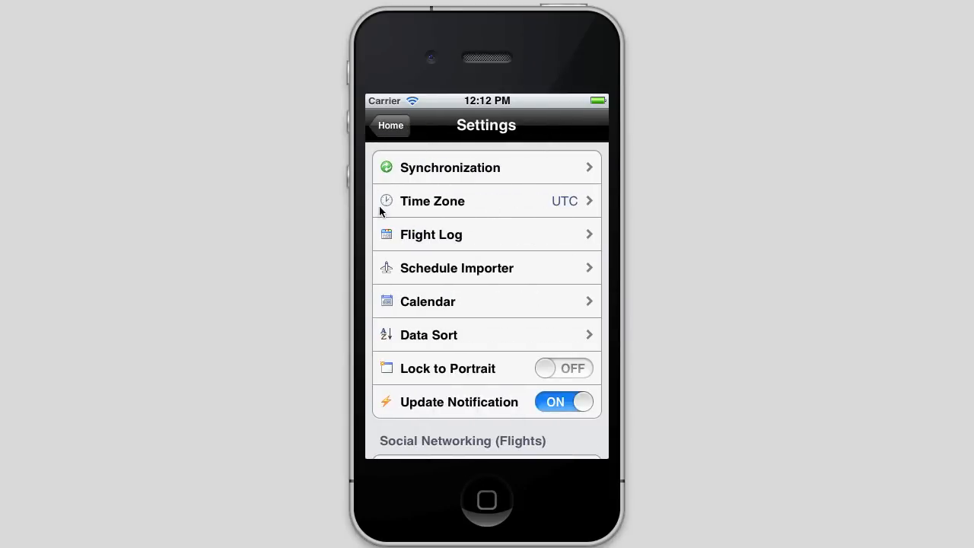
mouse_move(480, 220)
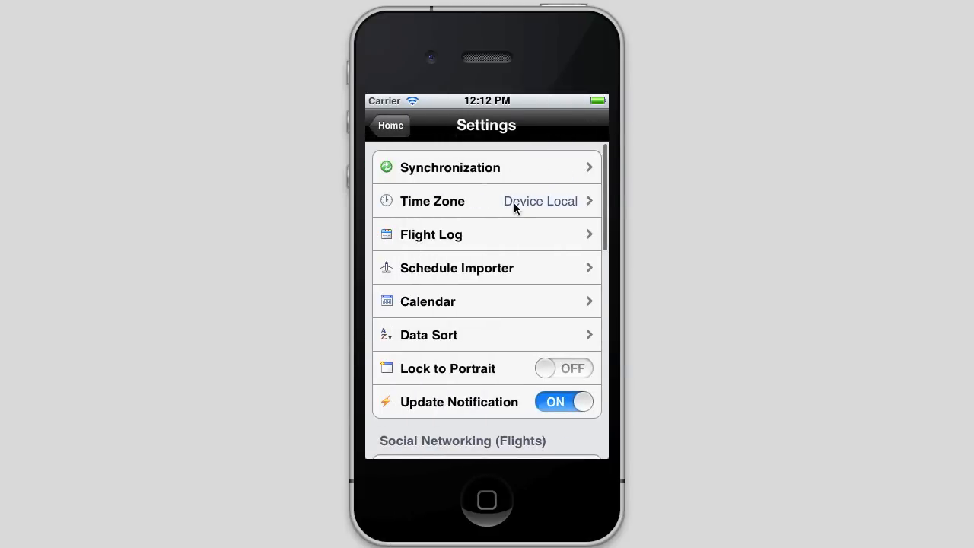
left_click(485, 201)
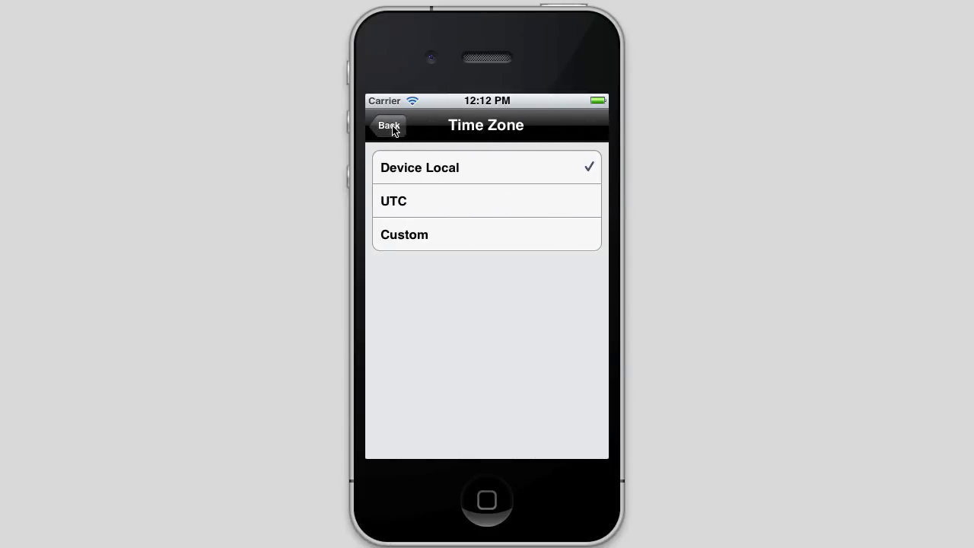
left_click(389, 126)
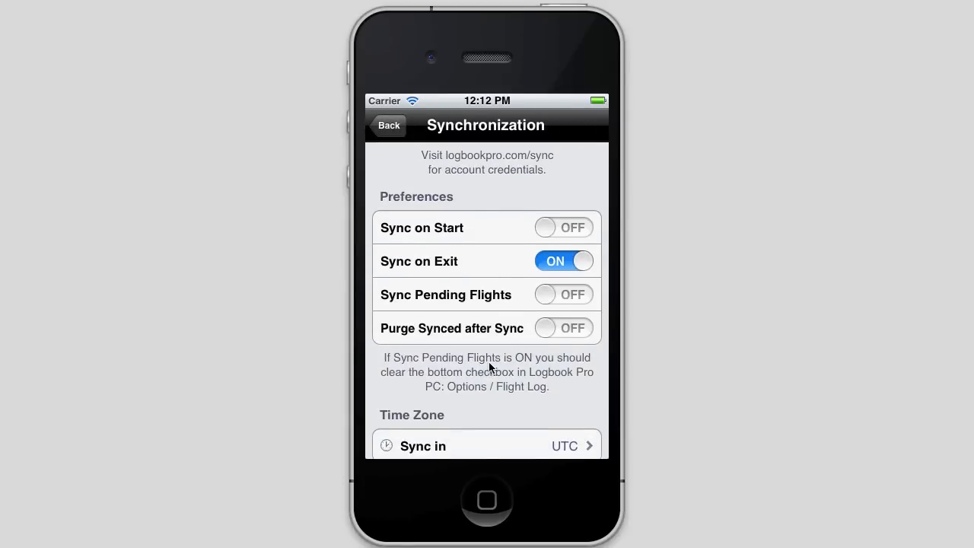
Review the synchronization time zone options, leave sync on UTC, and go home.
scroll("down", 3)
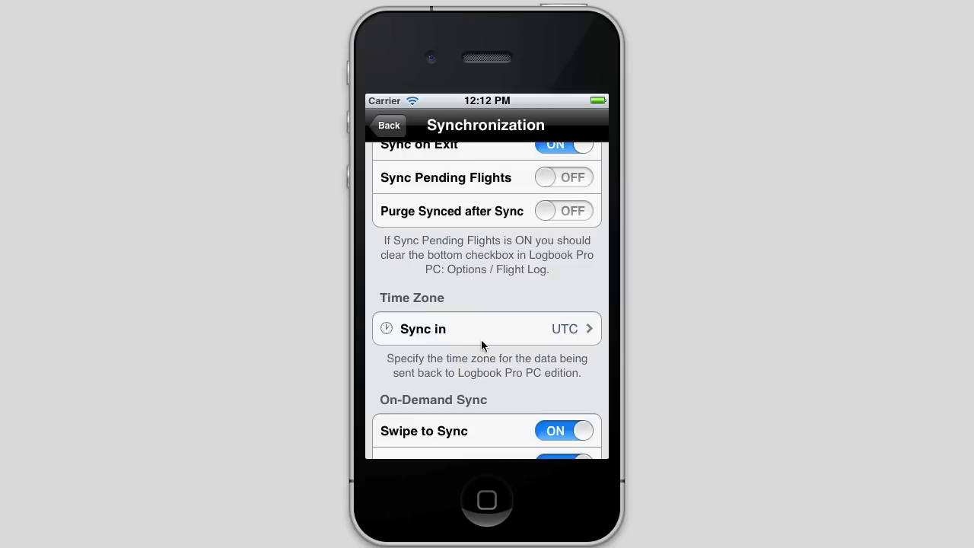
mouse_move(460, 395)
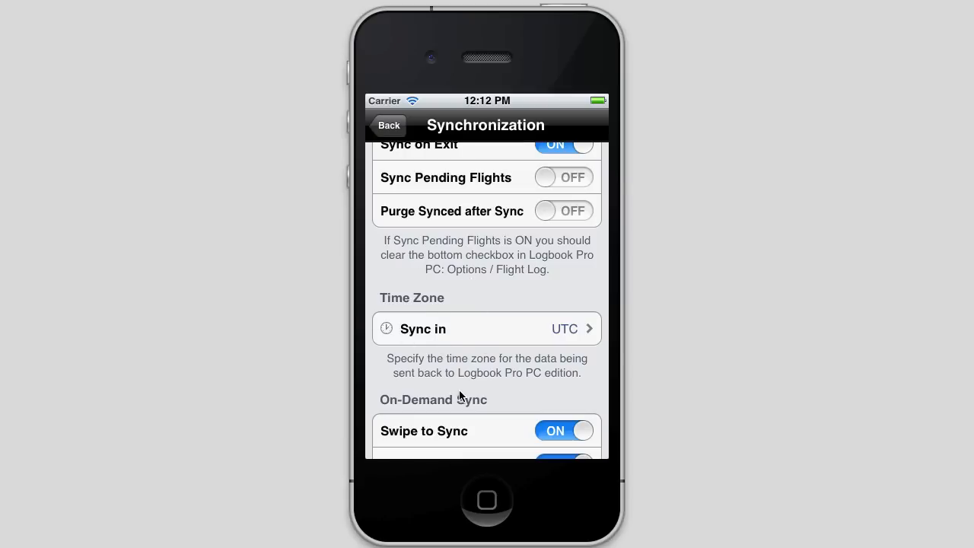
mouse_move(496, 396)
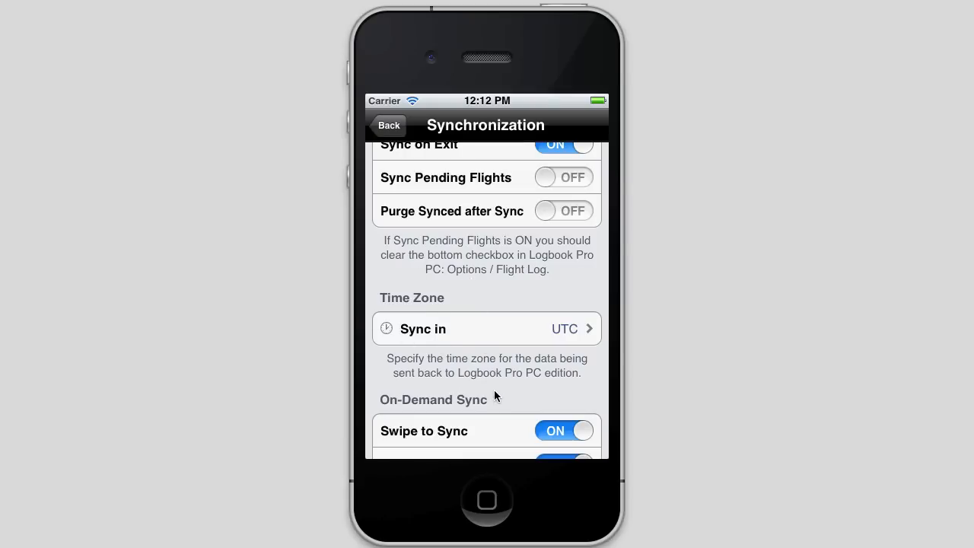
mouse_move(504, 360)
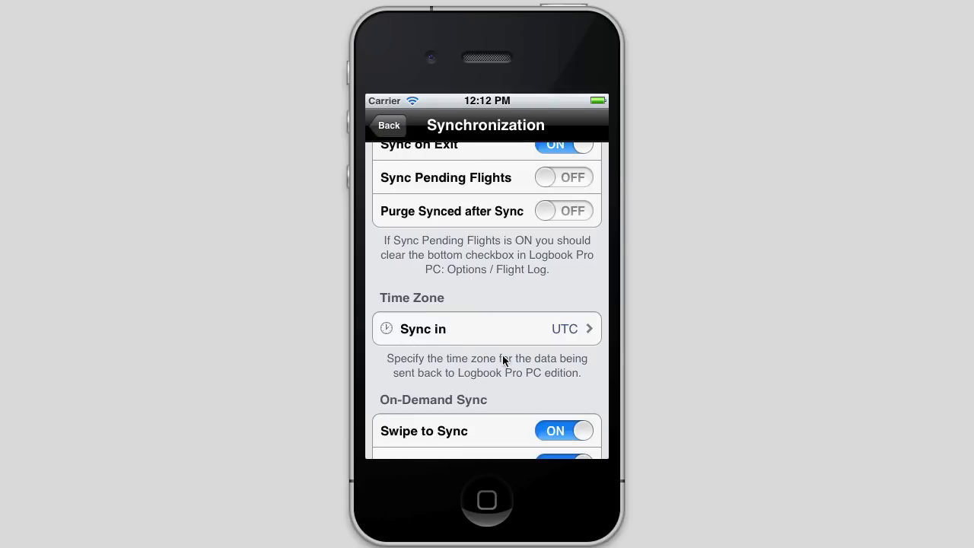
mouse_move(571, 345)
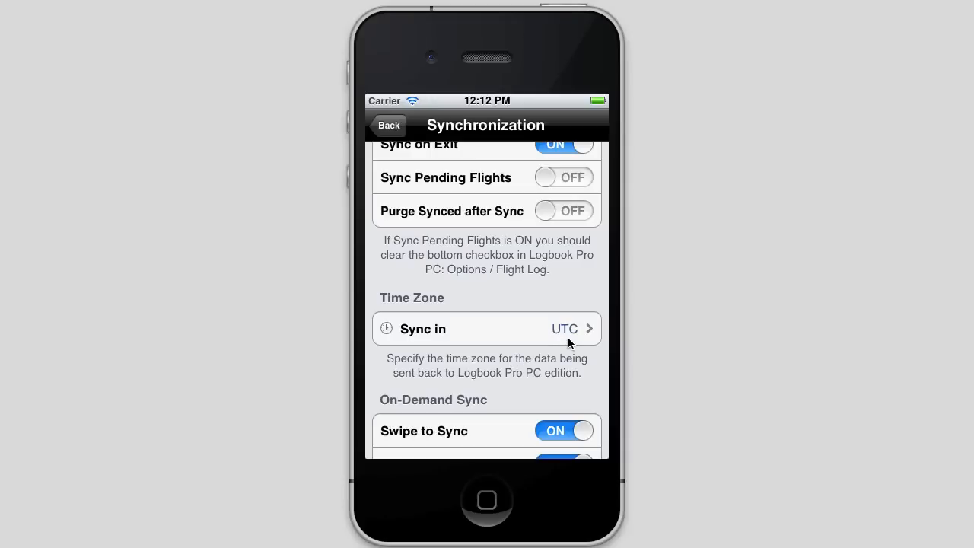
left_click(487, 329)
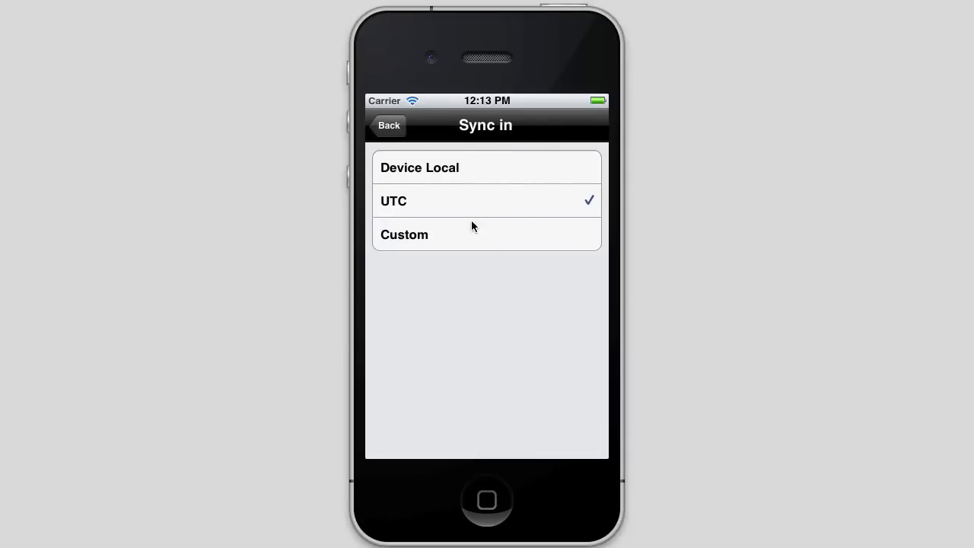
mouse_move(491, 294)
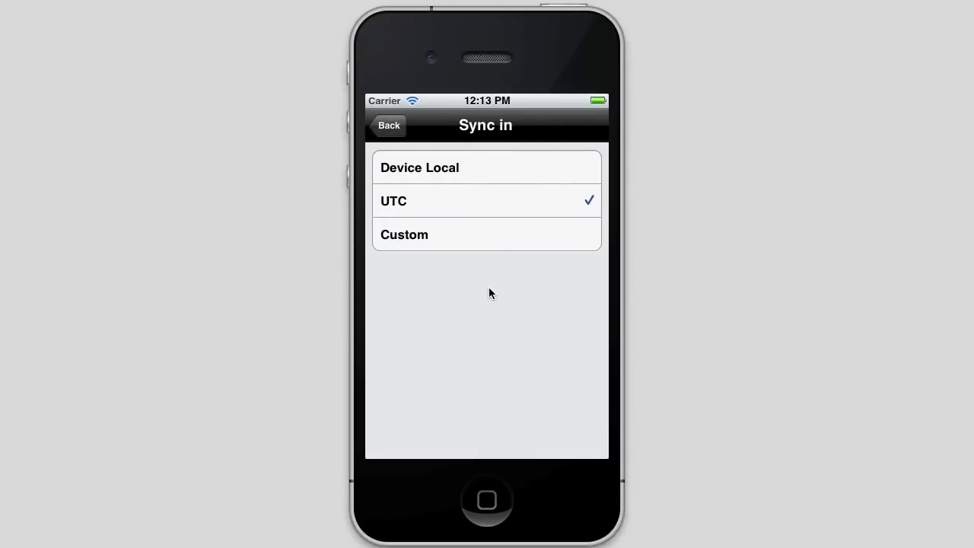
mouse_move(485, 167)
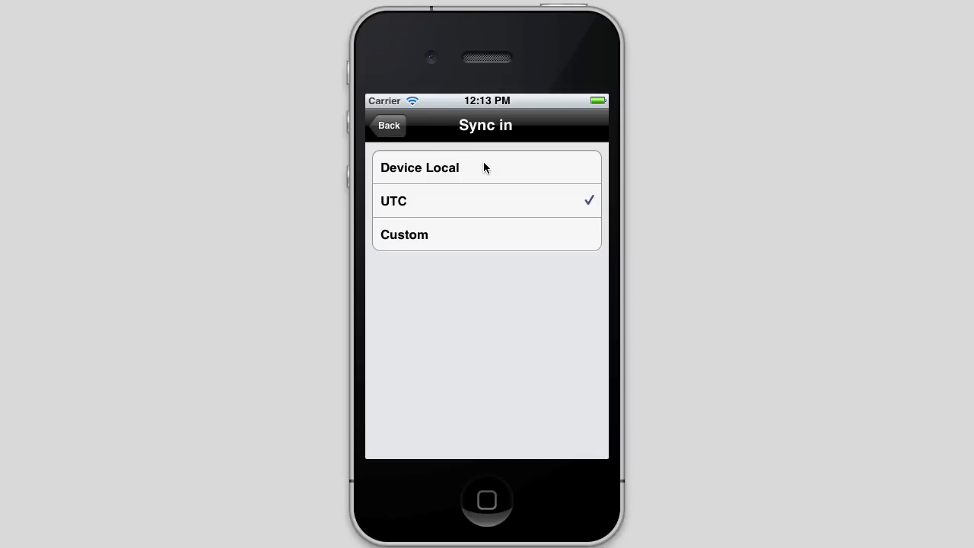
mouse_move(551, 244)
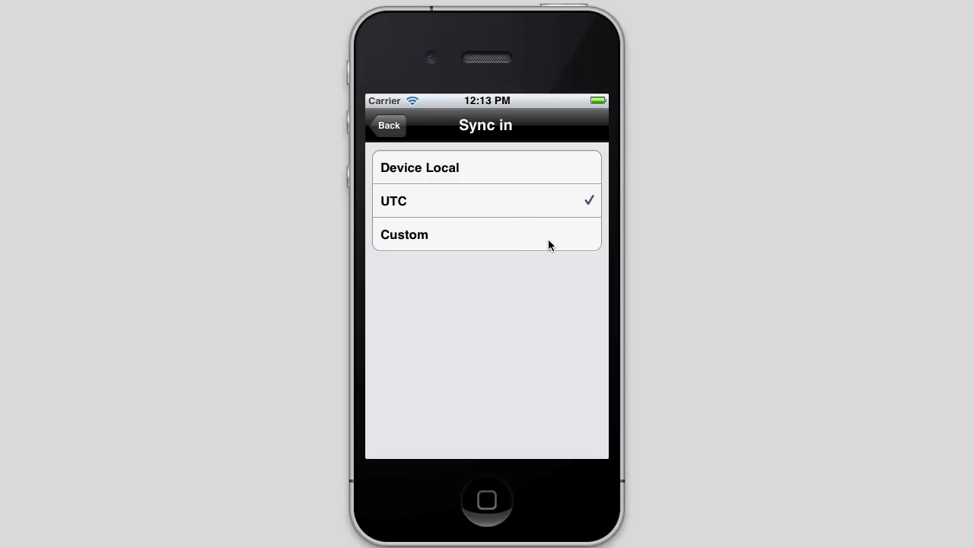
mouse_move(425, 216)
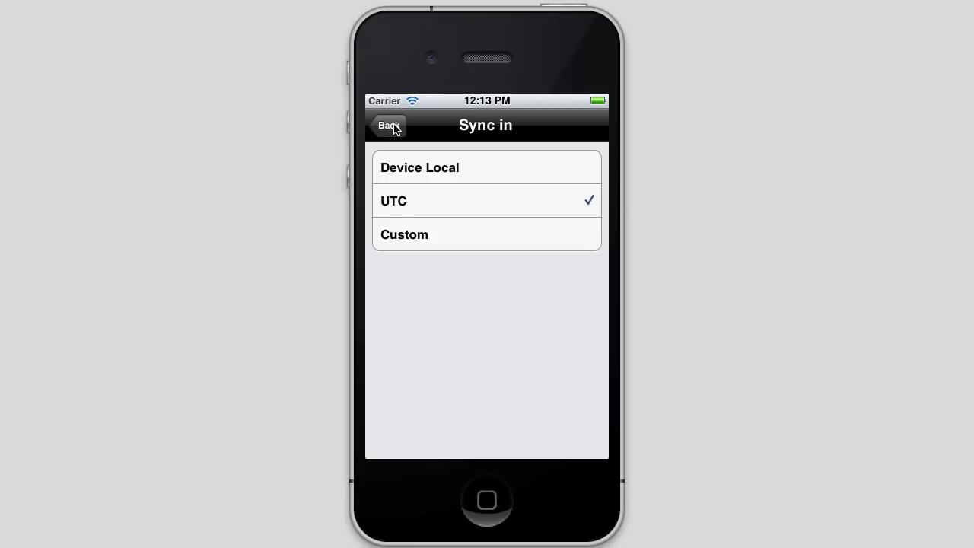
left_click(388, 125)
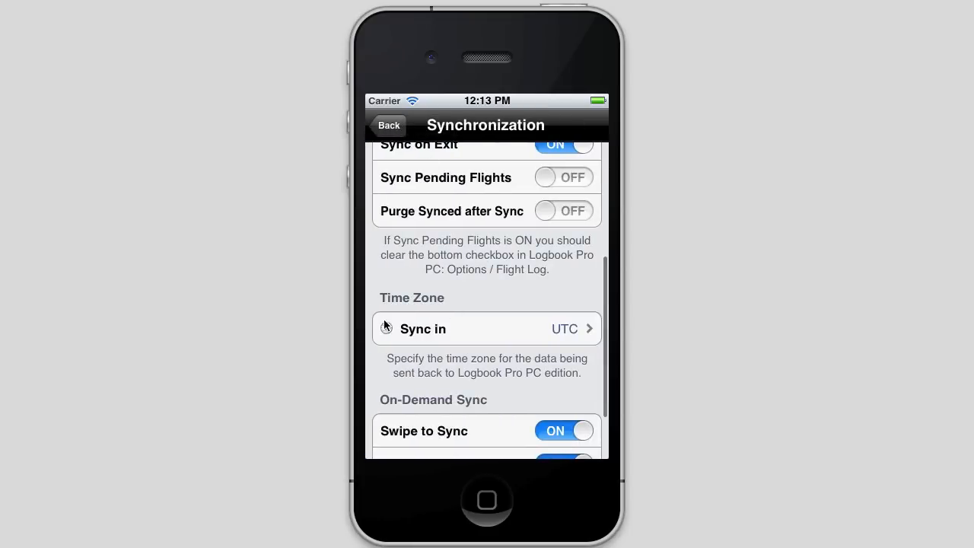
mouse_move(461, 297)
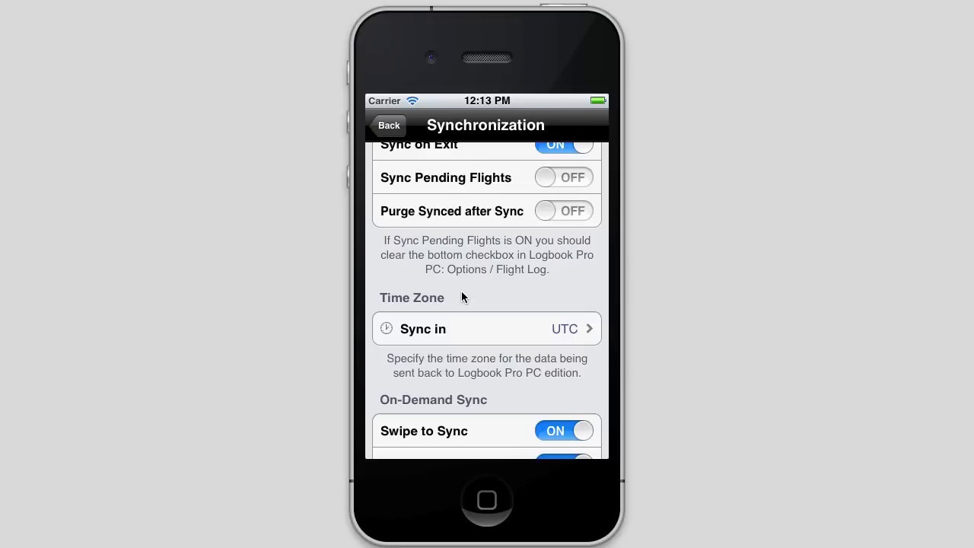
mouse_move(462, 291)
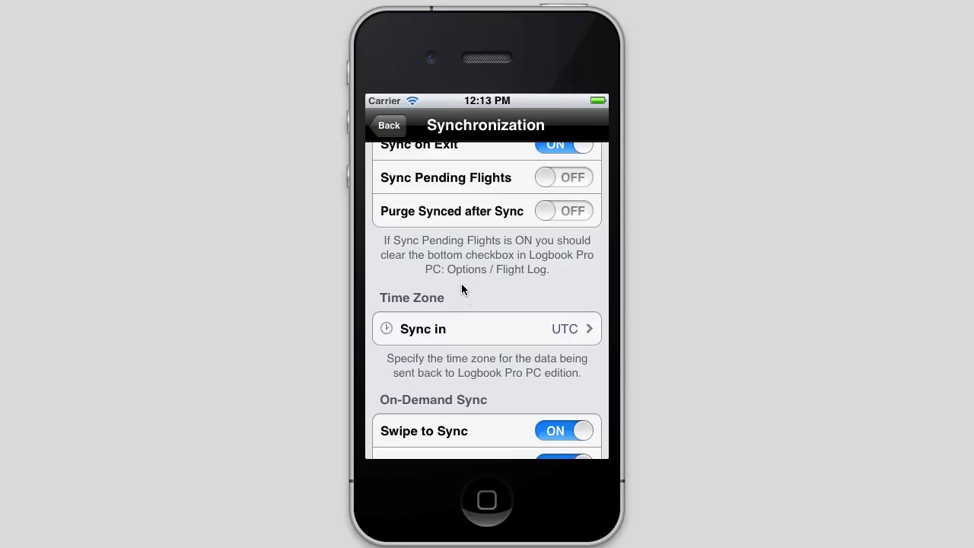
left_click(389, 125)
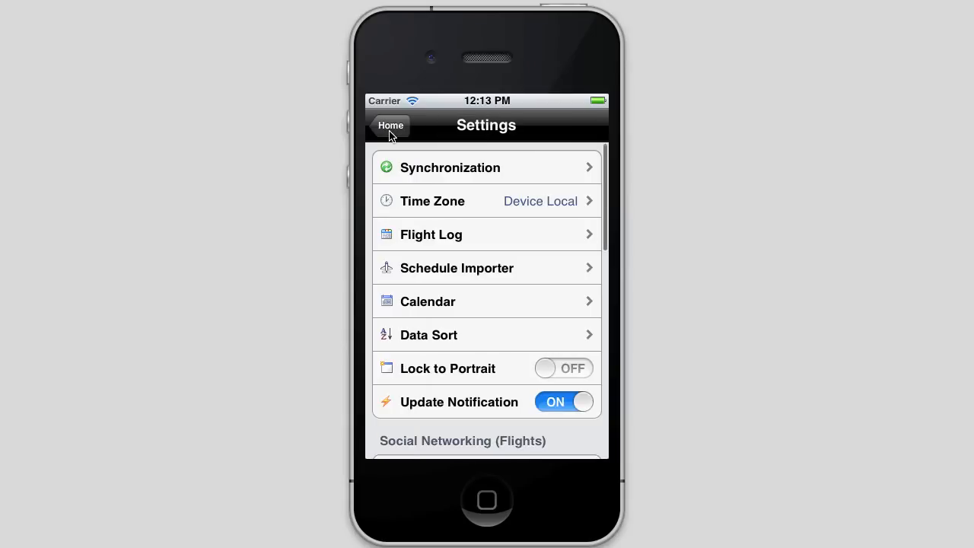
Reopen the 3/28/2012 C-172 N1234 RIC-RIC flight from the Flights list.
left_click(390, 125)
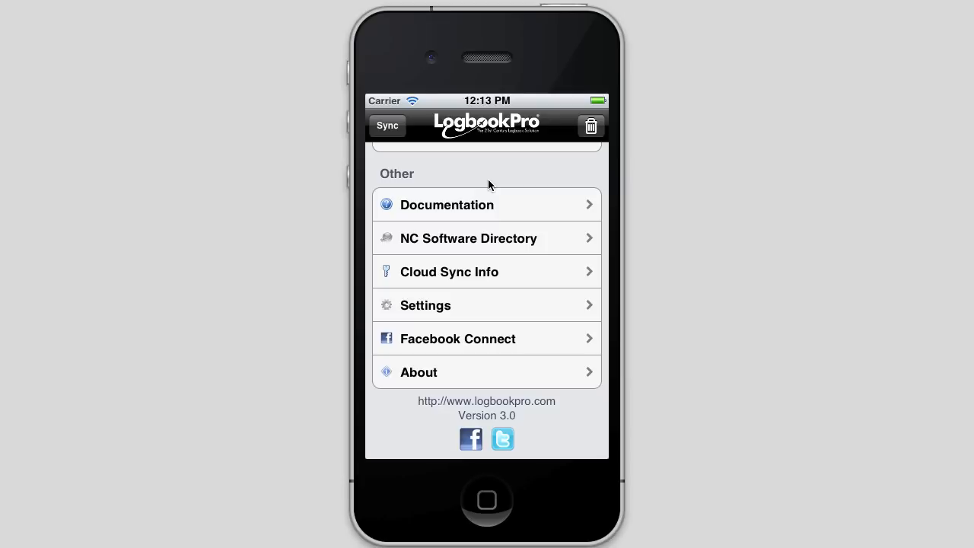
mouse_move(461, 182)
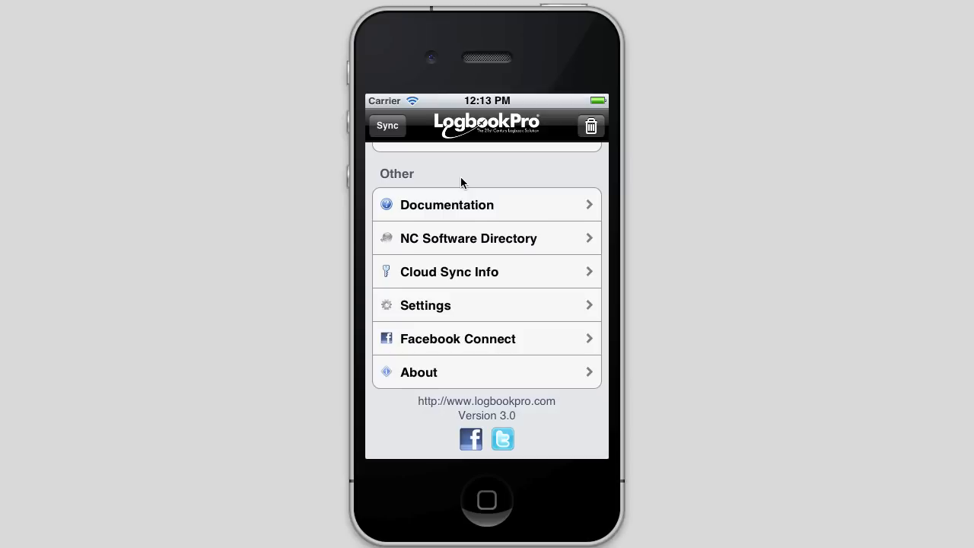
scroll("up", 3)
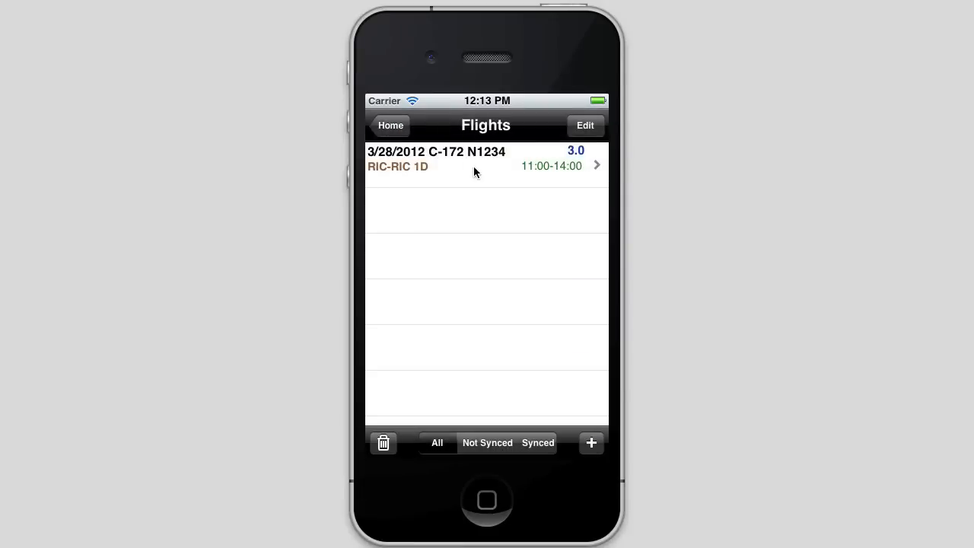
left_click(485, 165)
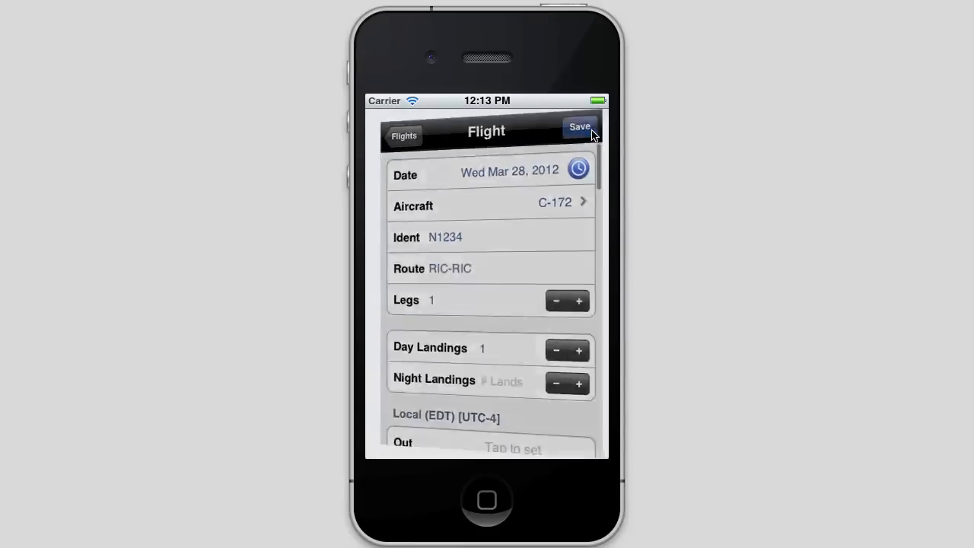
Save the RIC-RIC flight, bringing up a Facebook draft about the 3.0-hour C-172 flight.
left_click(579, 127)
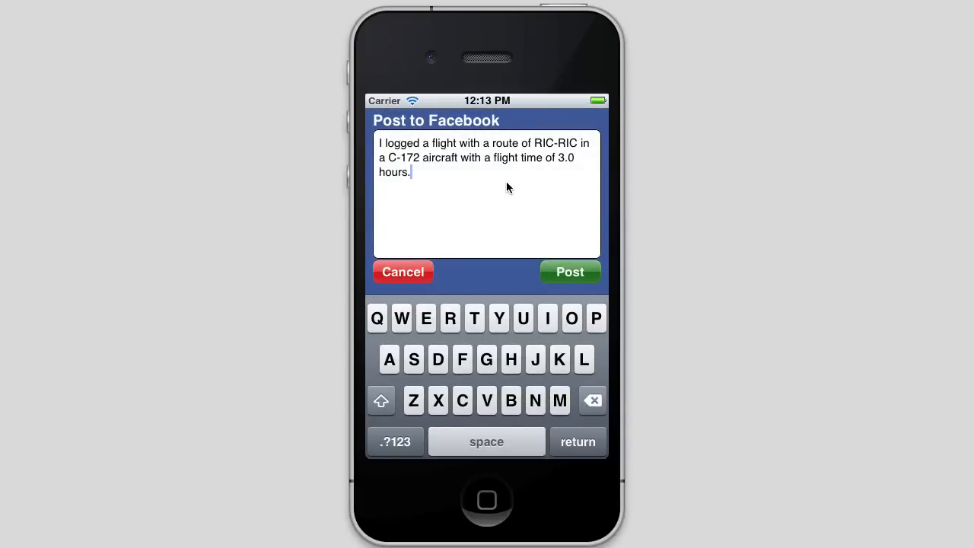
mouse_move(451, 171)
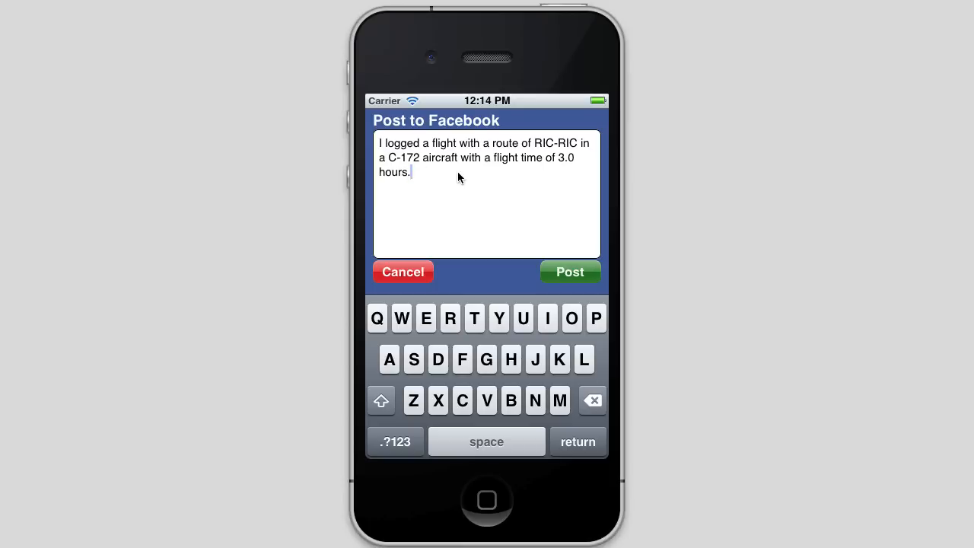
mouse_move(502, 205)
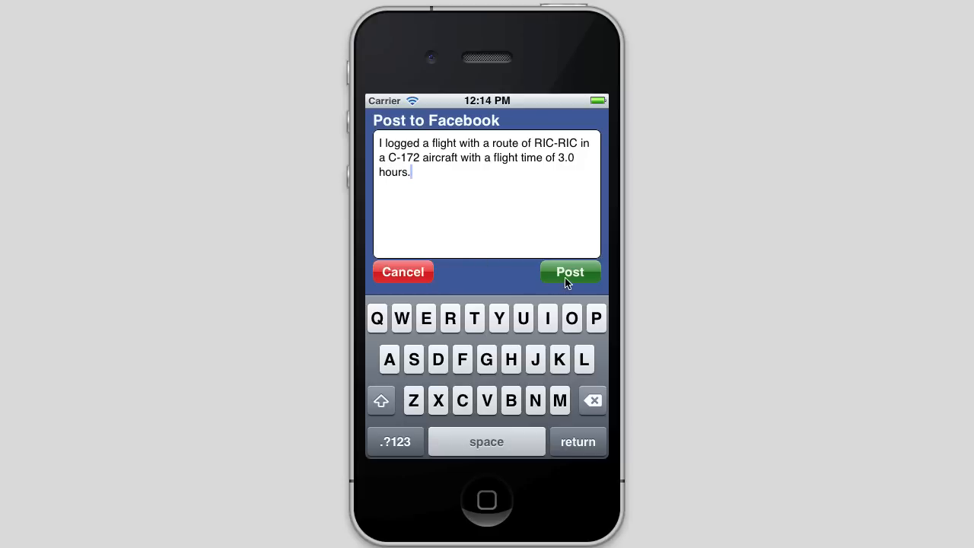
mouse_move(410, 275)
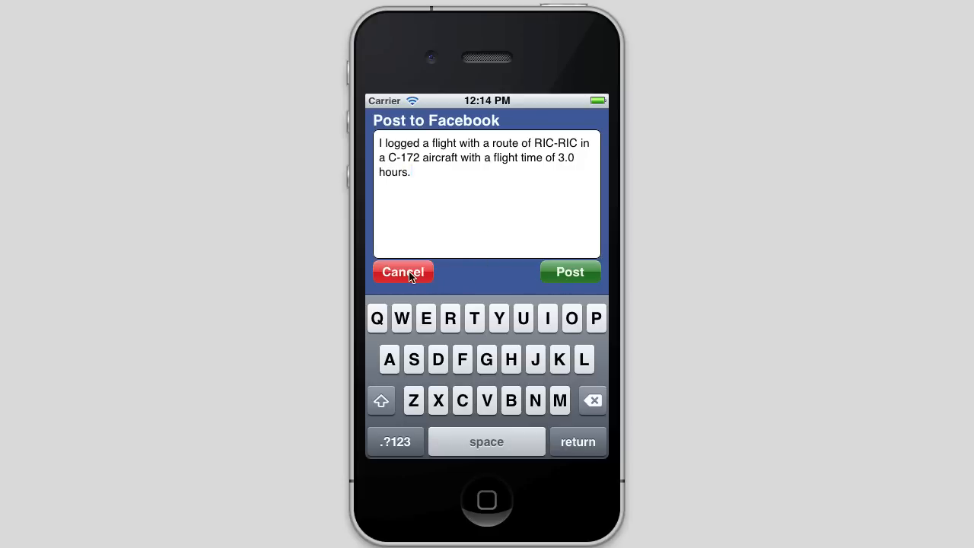
mouse_move(570, 278)
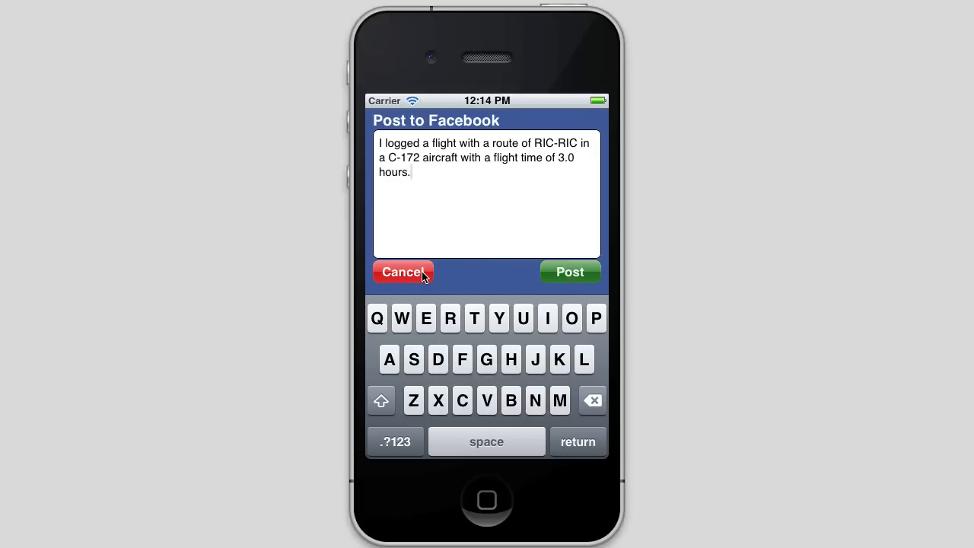
Cancel the Facebook post draft without sharing and return to the home screen.
left_click(403, 271)
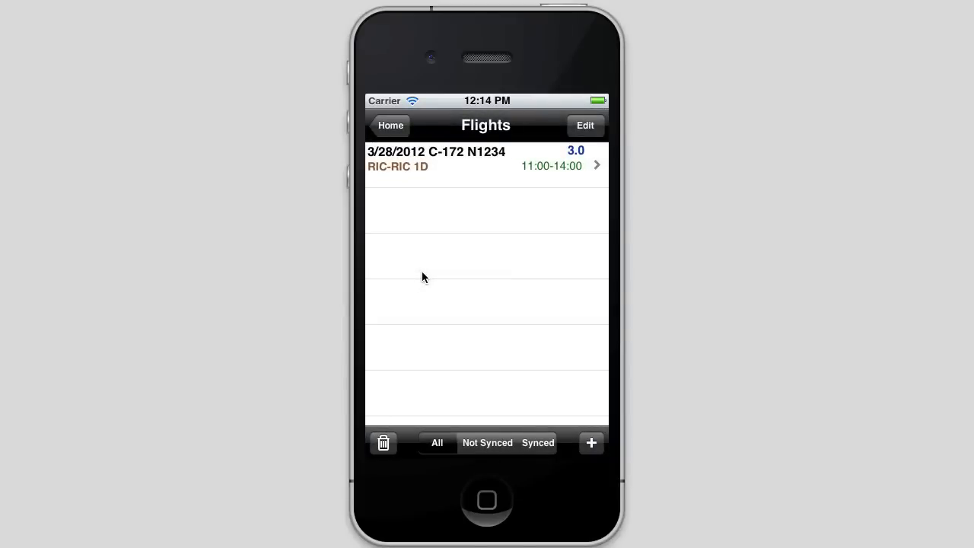
mouse_move(395, 137)
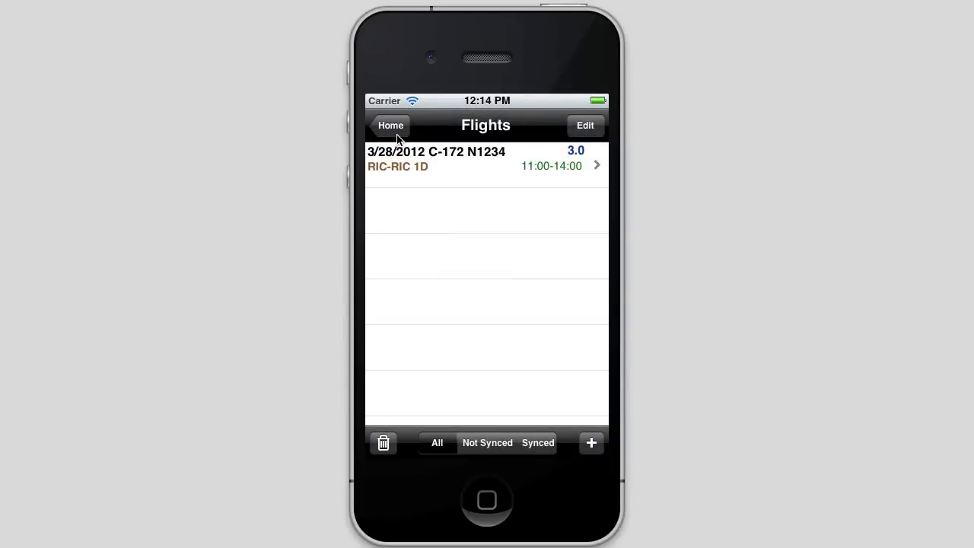
left_click(391, 126)
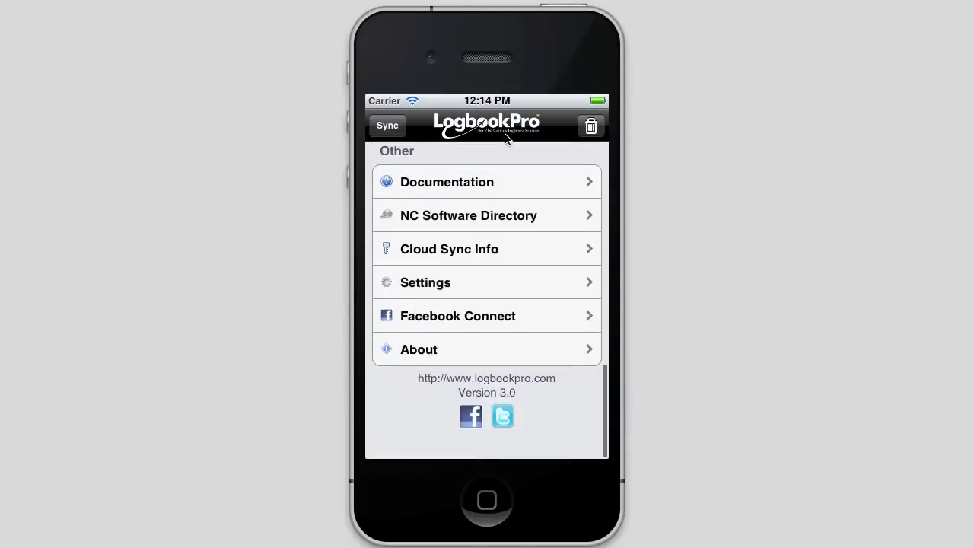
scroll("down", 3)
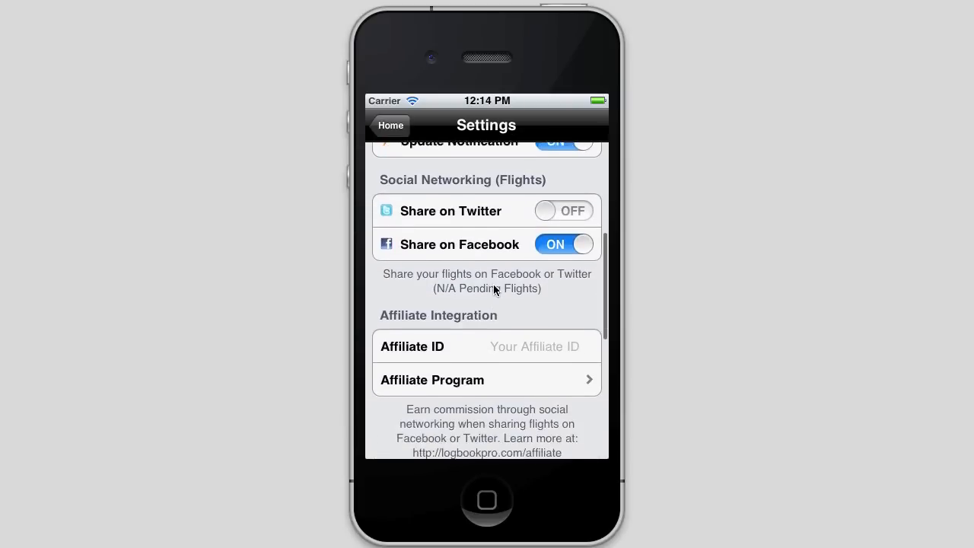
mouse_move(524, 347)
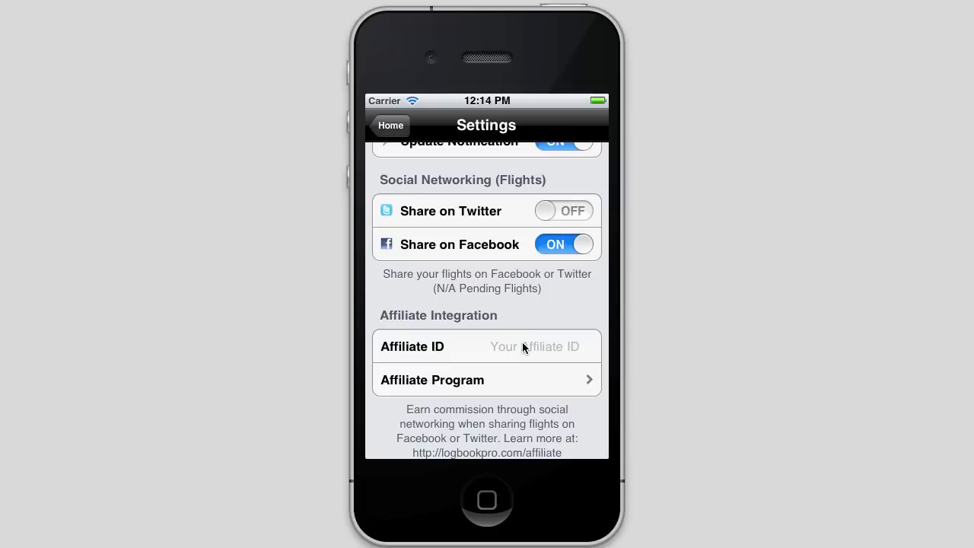
Enter 1 as the Affiliate ID under Affiliate Integration.
left_click(486, 346)
type("1")
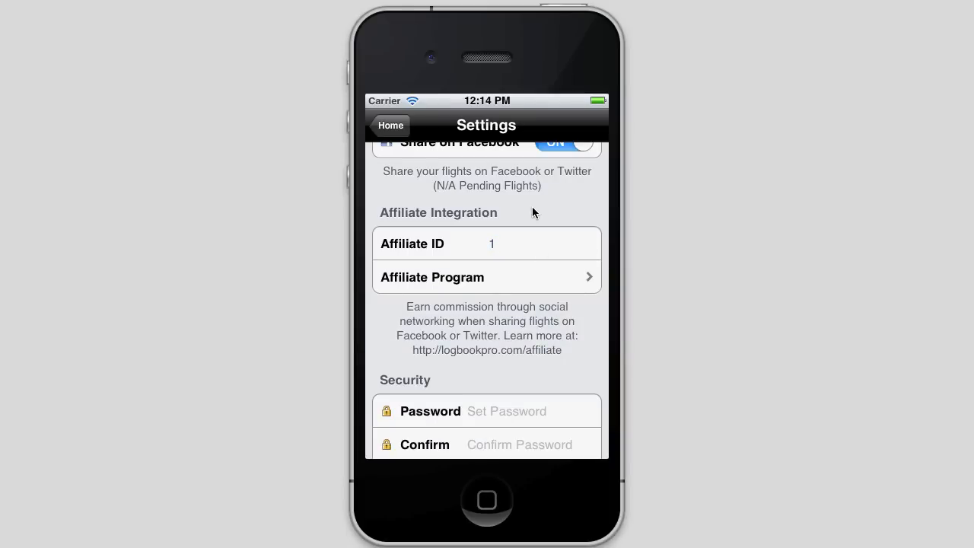
scroll("up", 3)
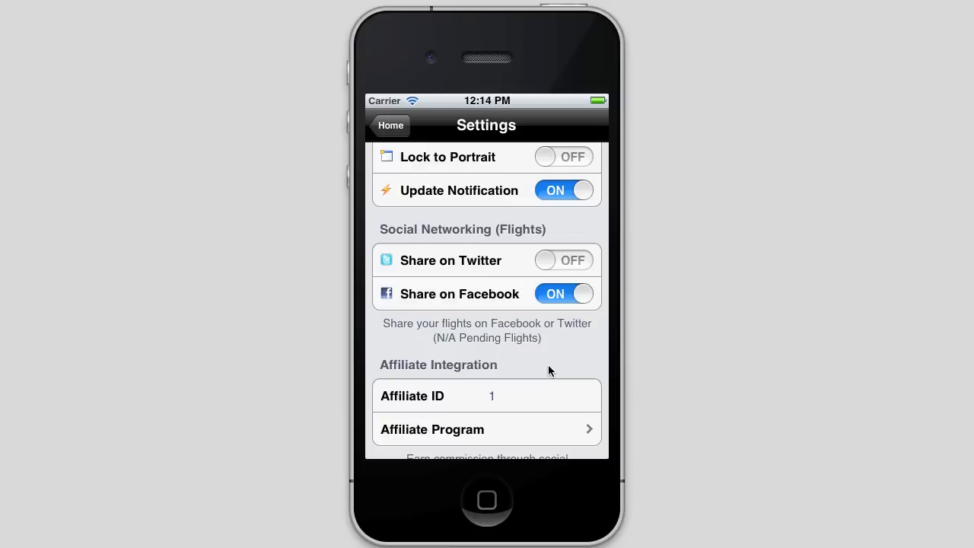
mouse_move(535, 370)
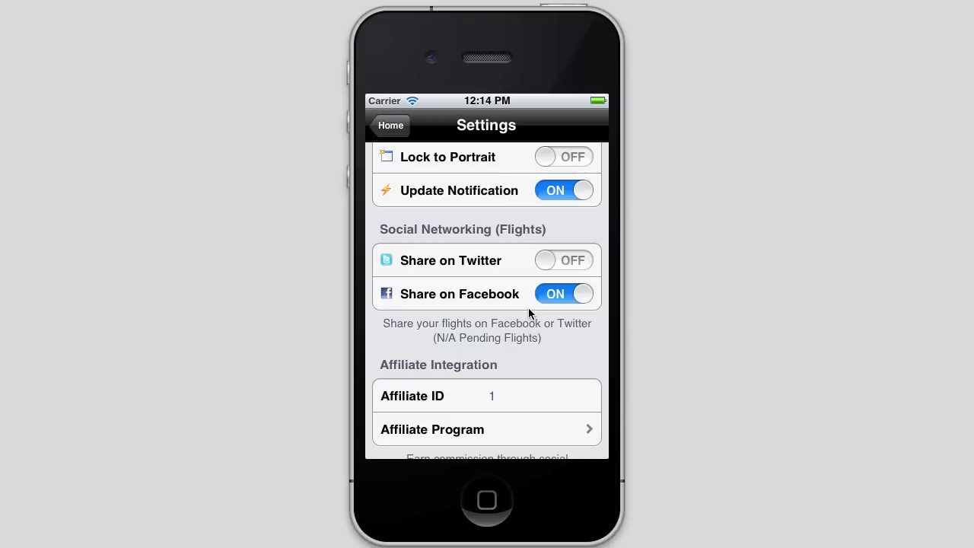
mouse_move(541, 337)
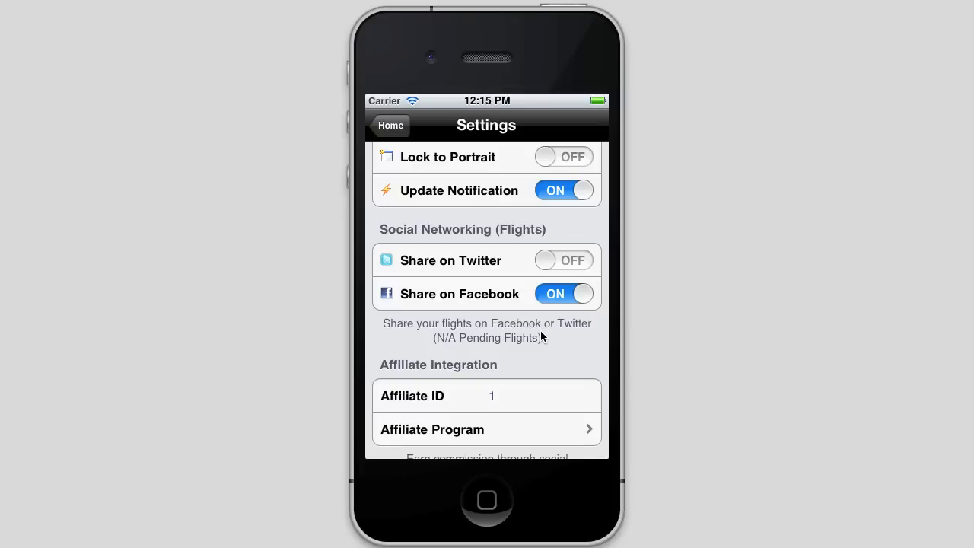
Turn Twitter sharing on and Facebook sharing off, then reopen the N1234 flight.
left_click(563, 260)
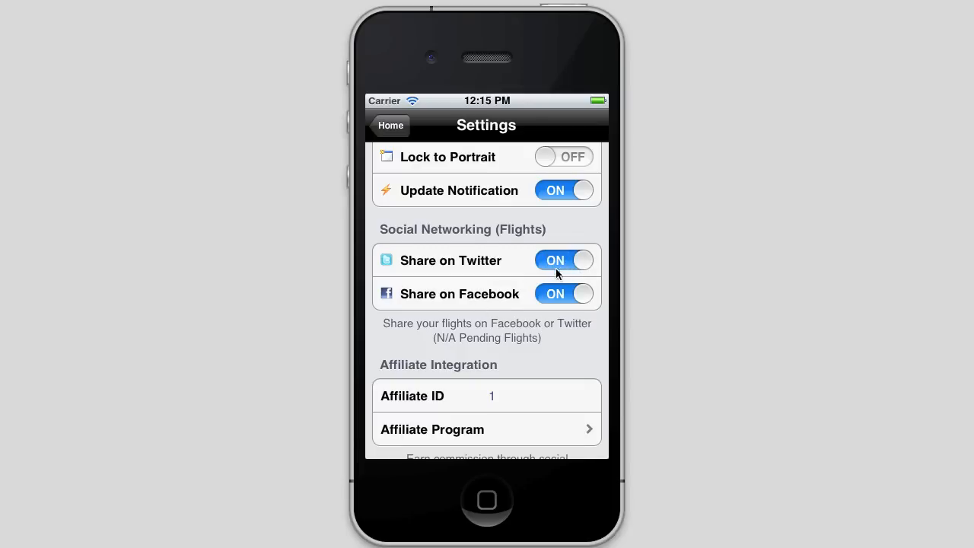
mouse_move(564, 340)
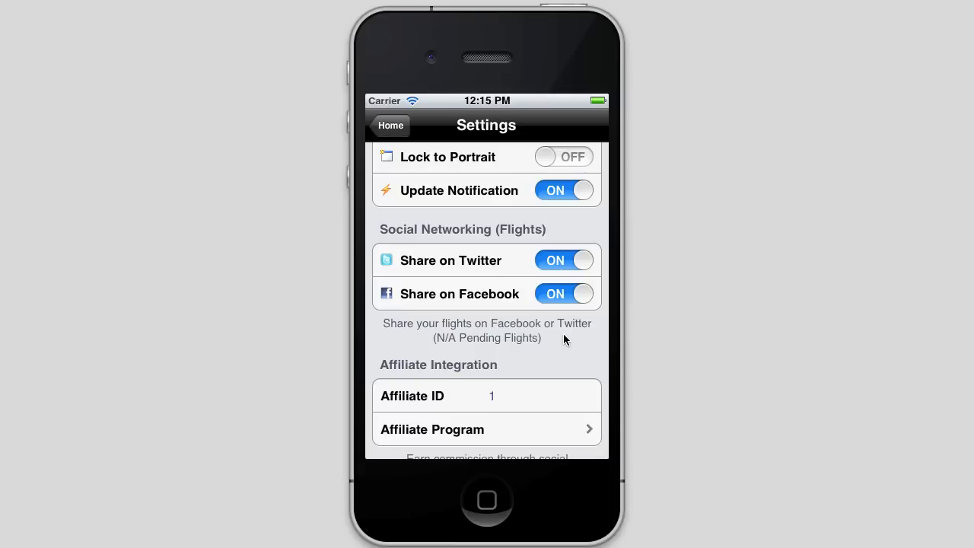
mouse_move(561, 305)
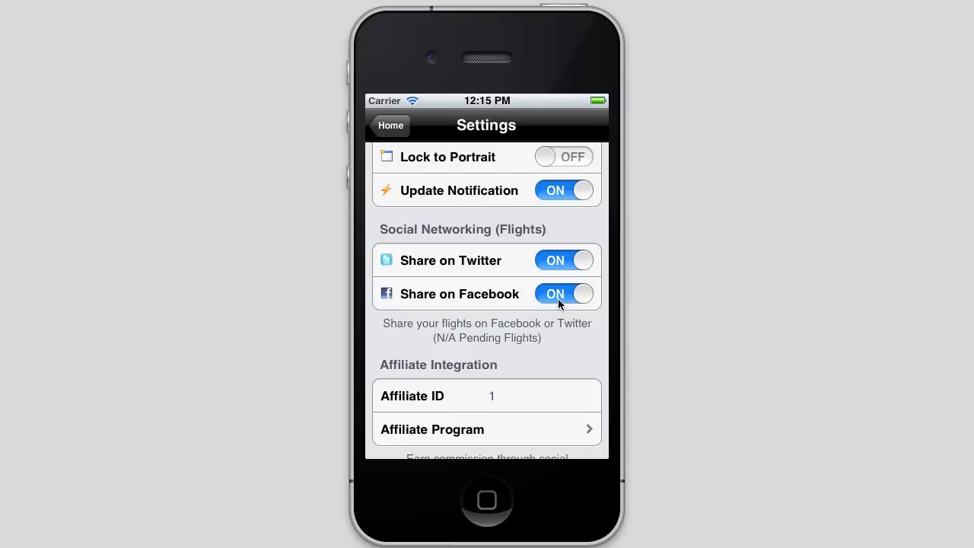
left_click(563, 294)
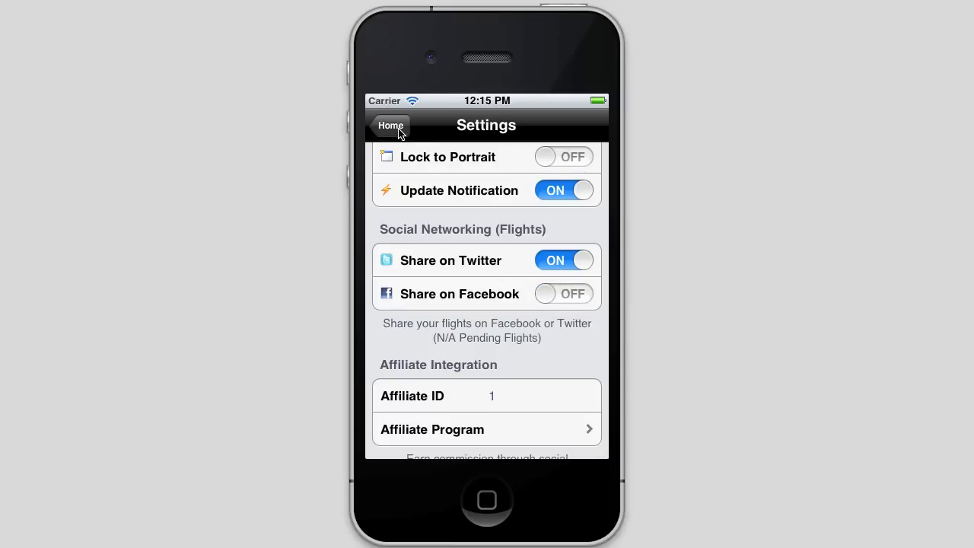
left_click(391, 126)
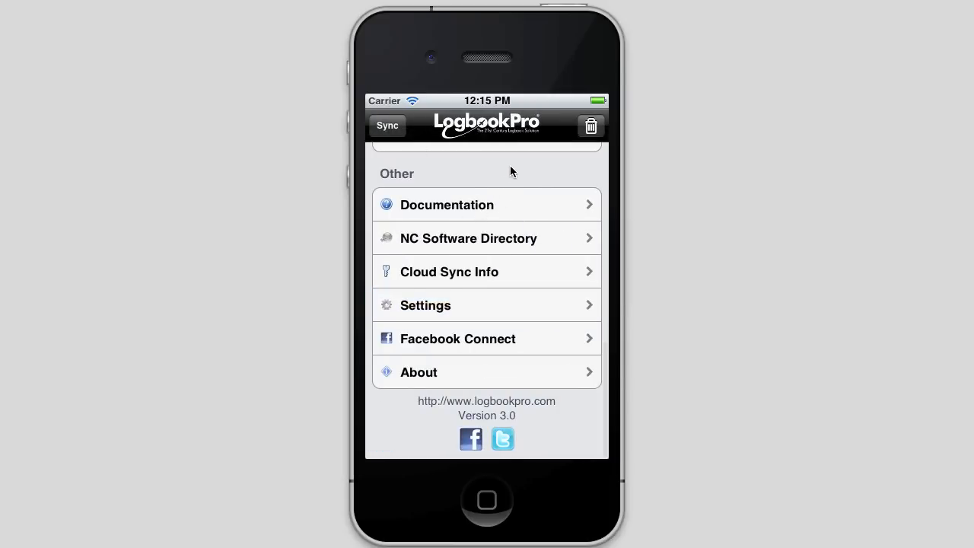
scroll("up", 3)
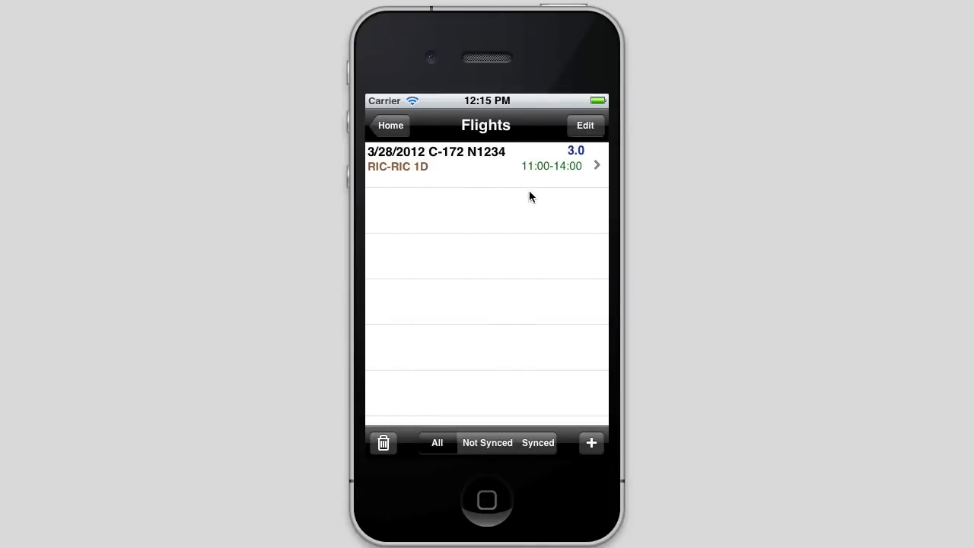
left_click(486, 165)
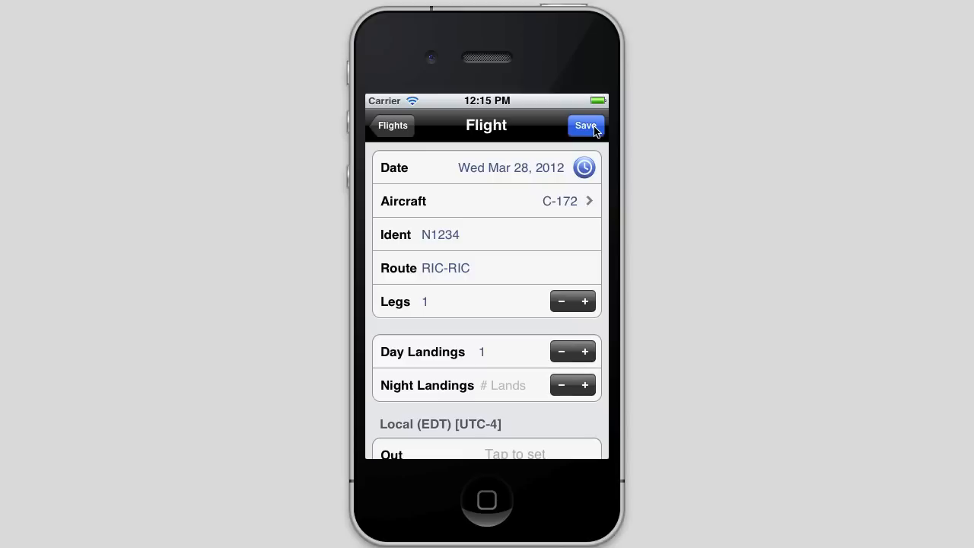
Save the flight and cancel the tweet draft about the 3.0-hour C-172 flight.
left_click(586, 125)
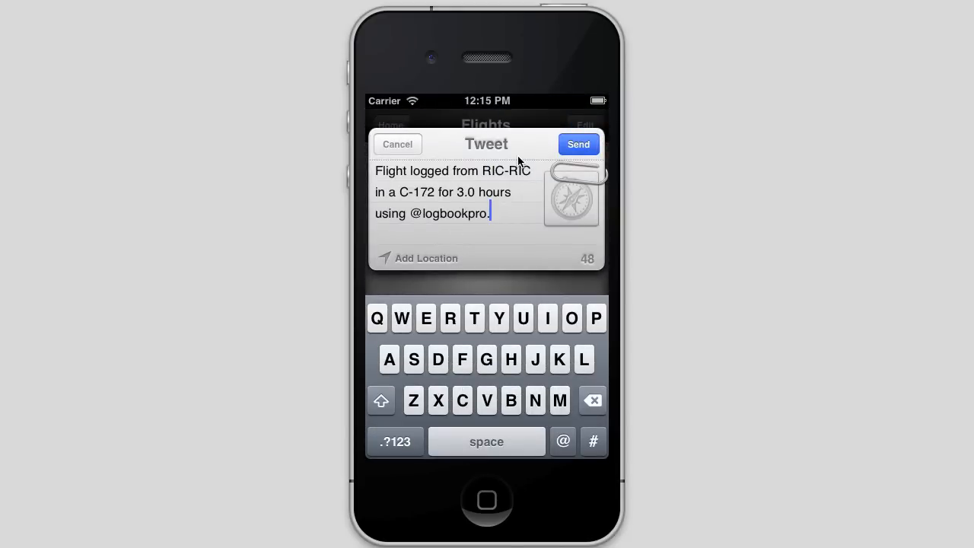
mouse_move(487, 203)
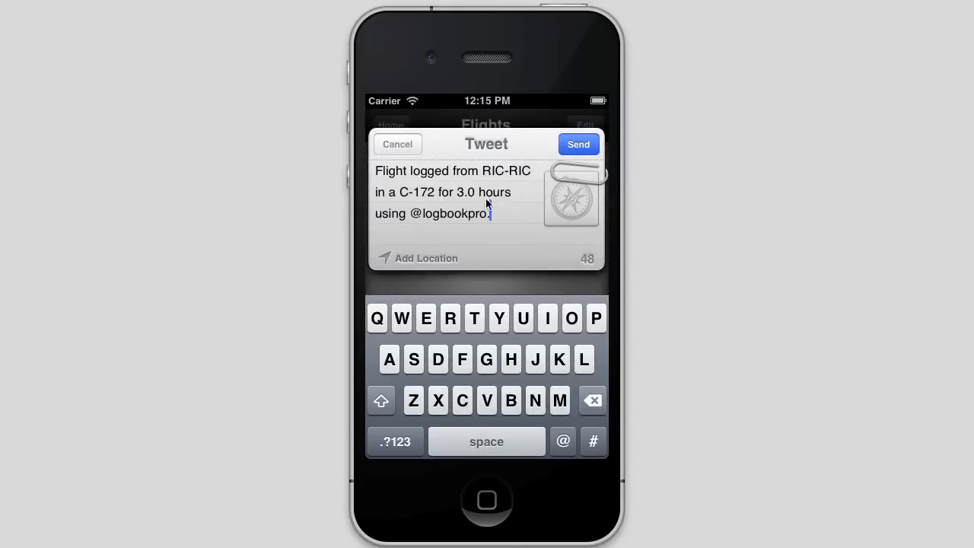
mouse_move(538, 183)
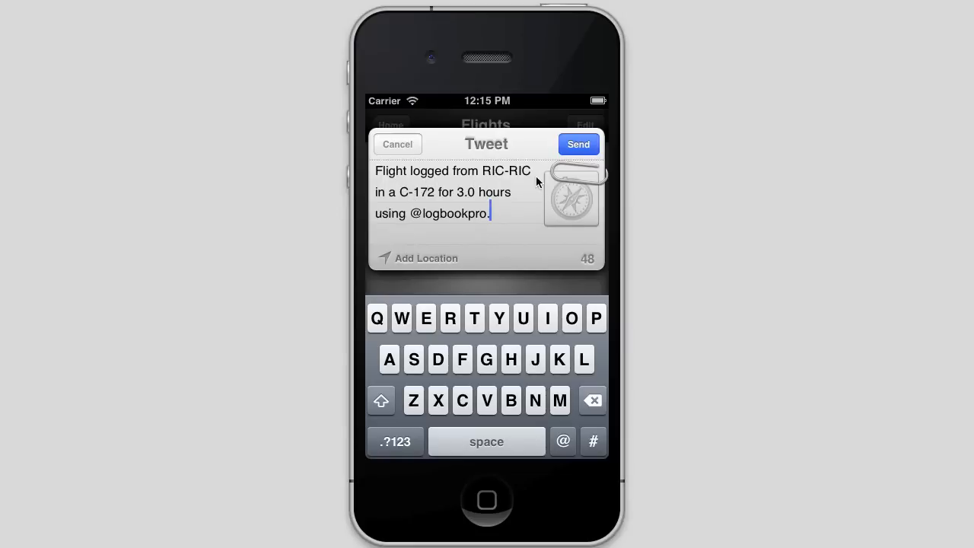
mouse_move(447, 201)
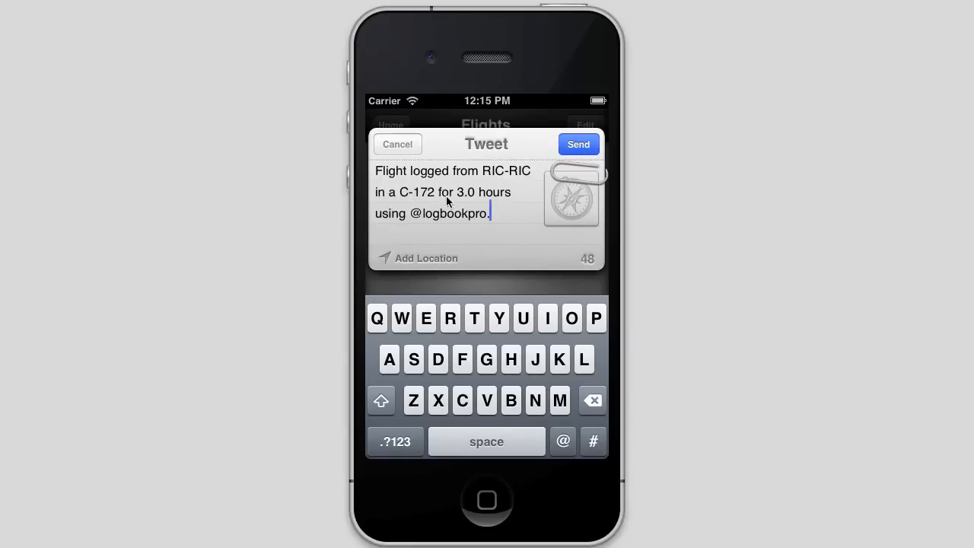
mouse_move(415, 234)
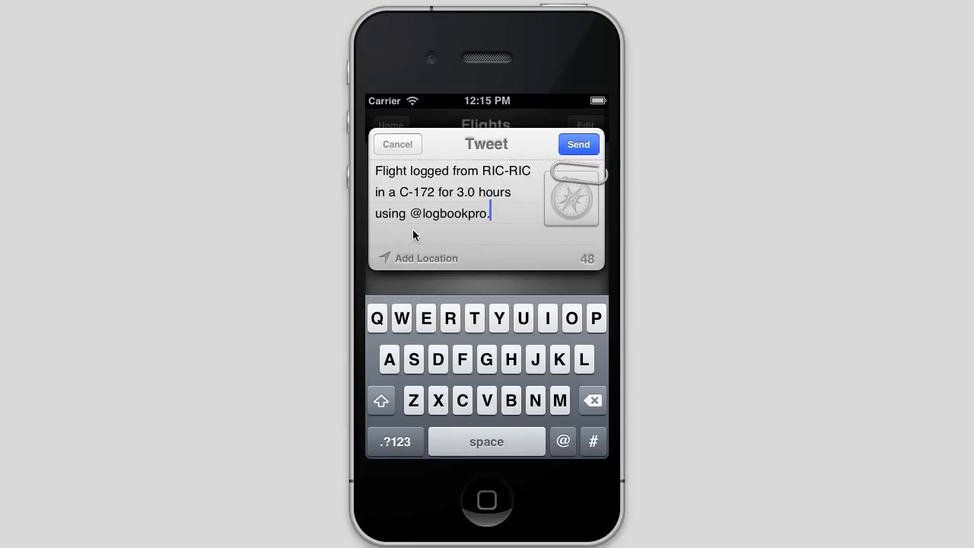
mouse_move(572, 187)
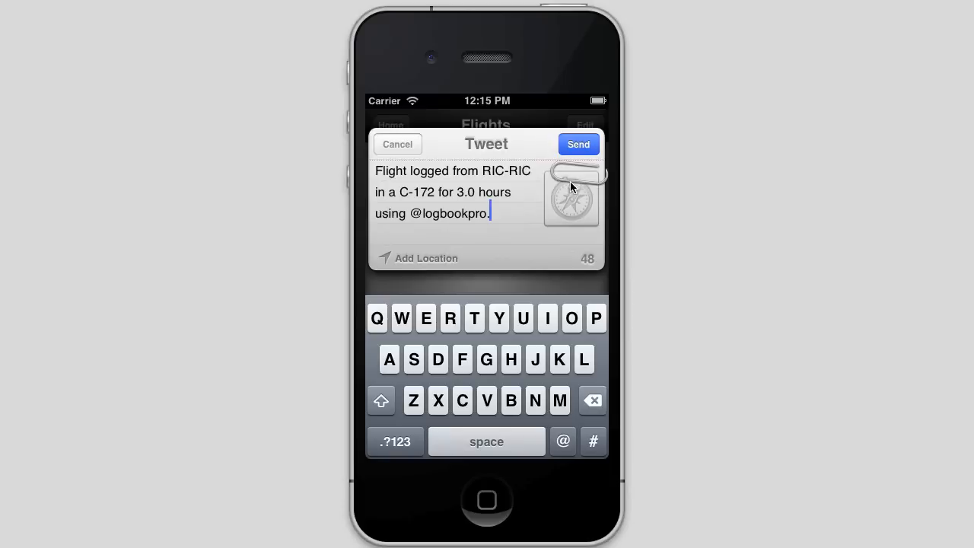
mouse_move(498, 229)
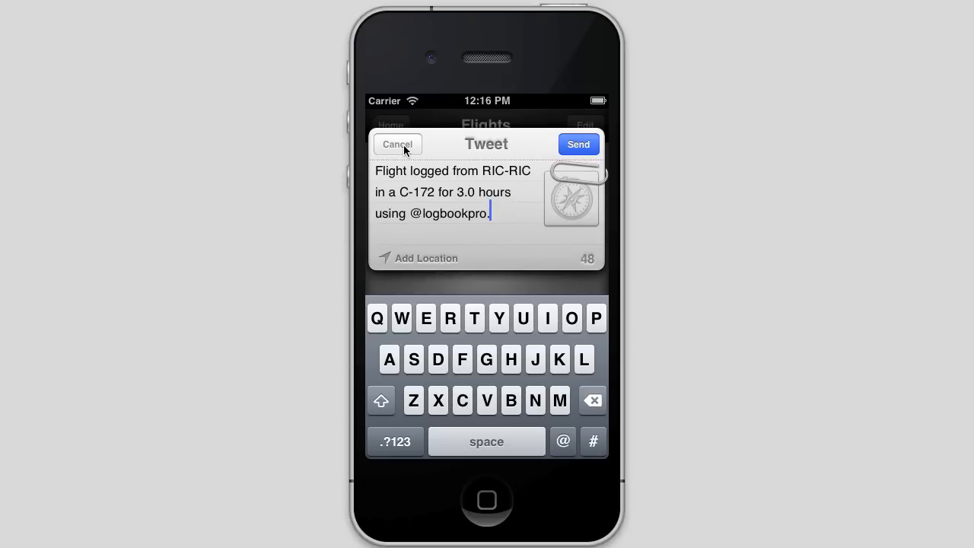
left_click(396, 144)
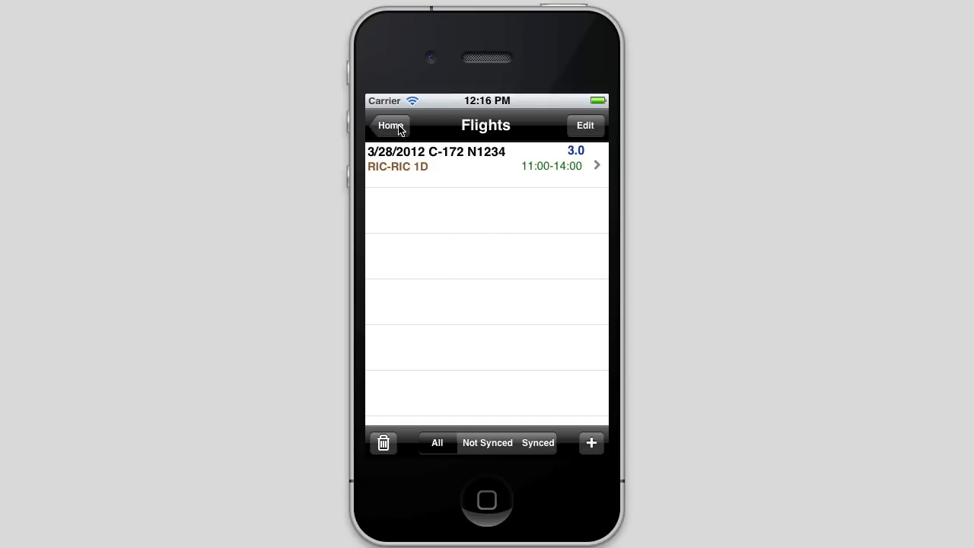
left_click(390, 125)
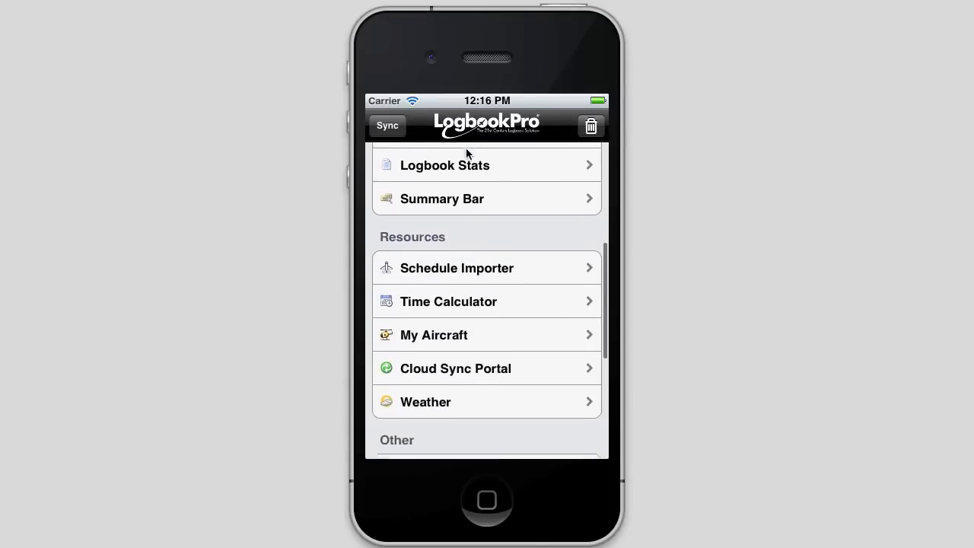
scroll("down", 3)
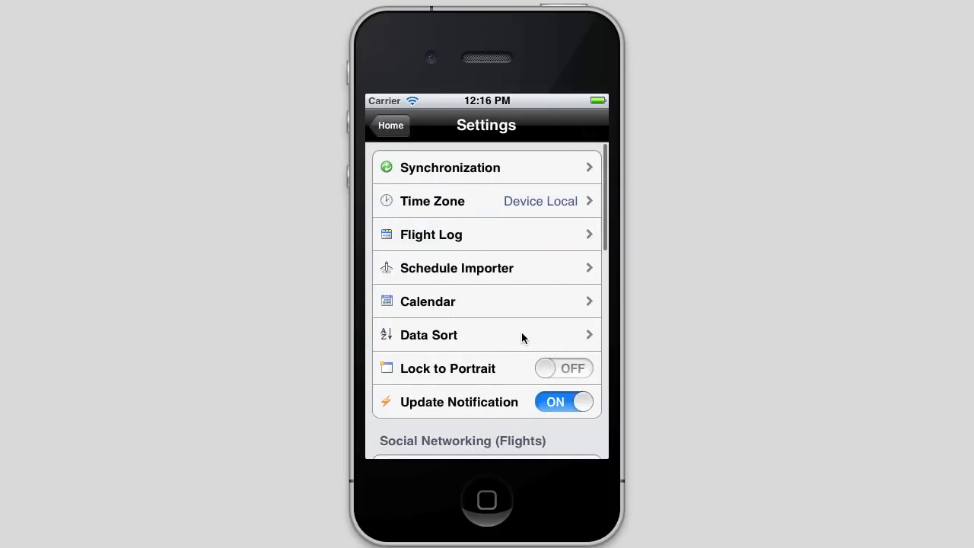
scroll("down", 3)
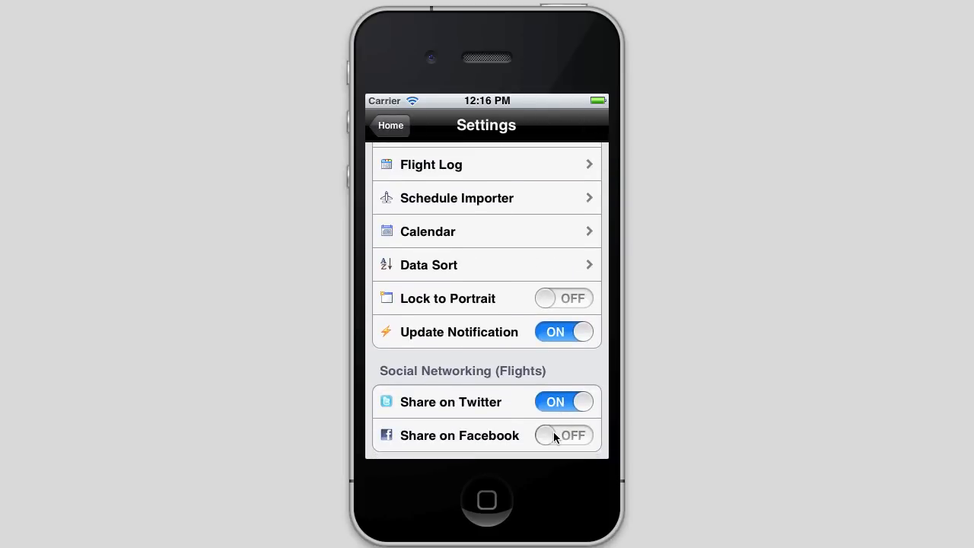
left_click(390, 124)
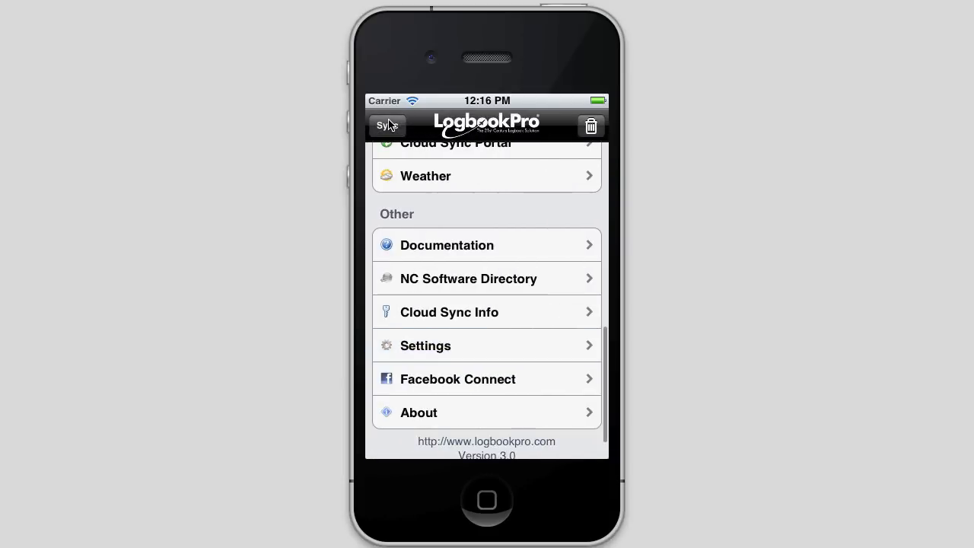
scroll("up", 3)
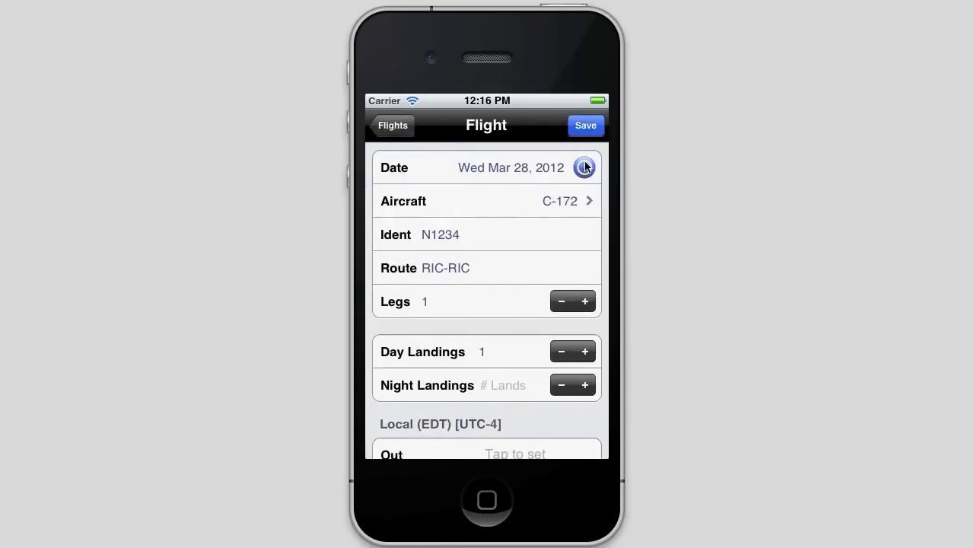
left_click(585, 125)
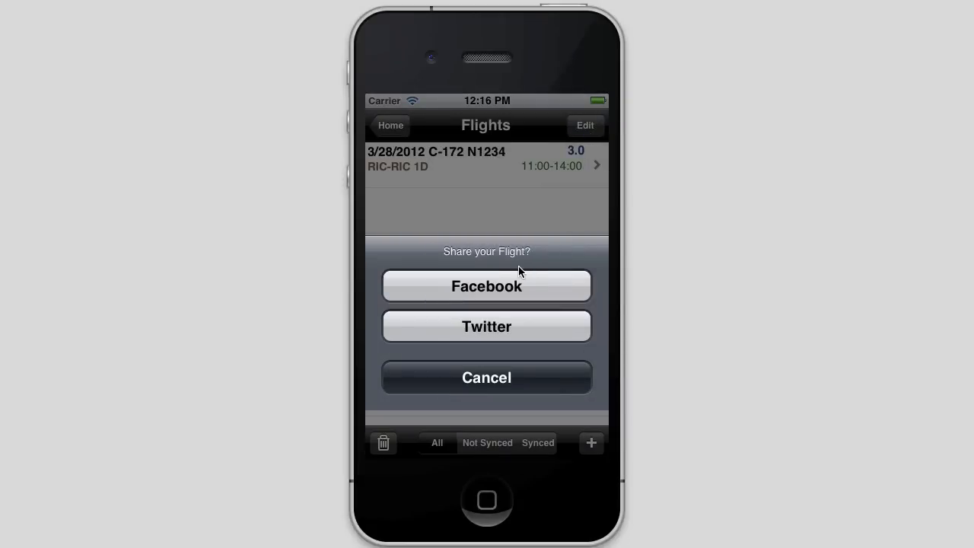
mouse_move(530, 384)
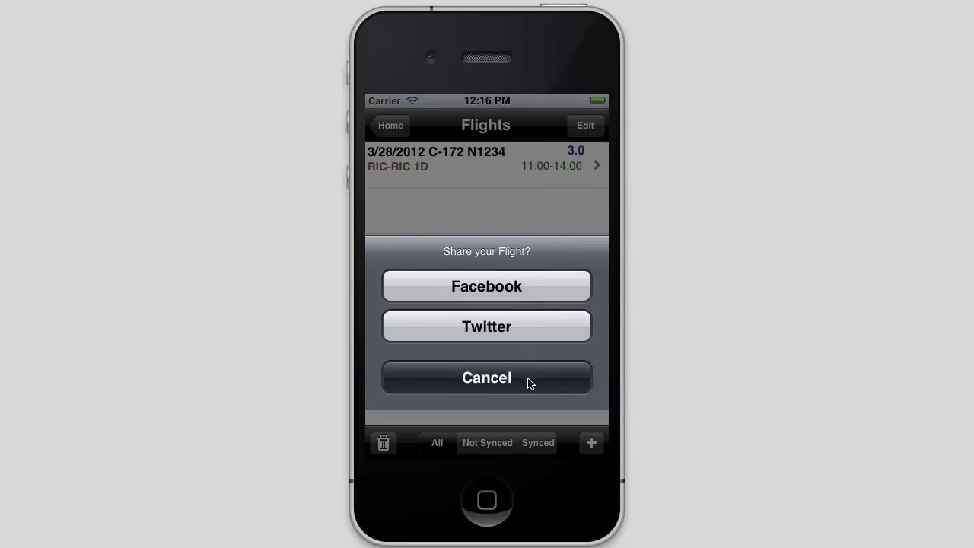
left_click(486, 377)
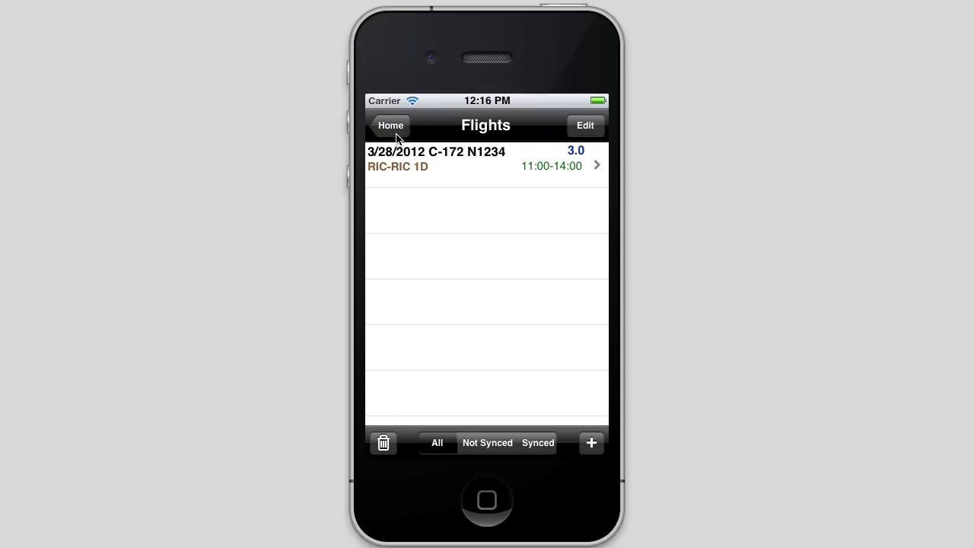
Review the Social Networking settings with Twitter and Facebook sharing off, then return home.
left_click(391, 125)
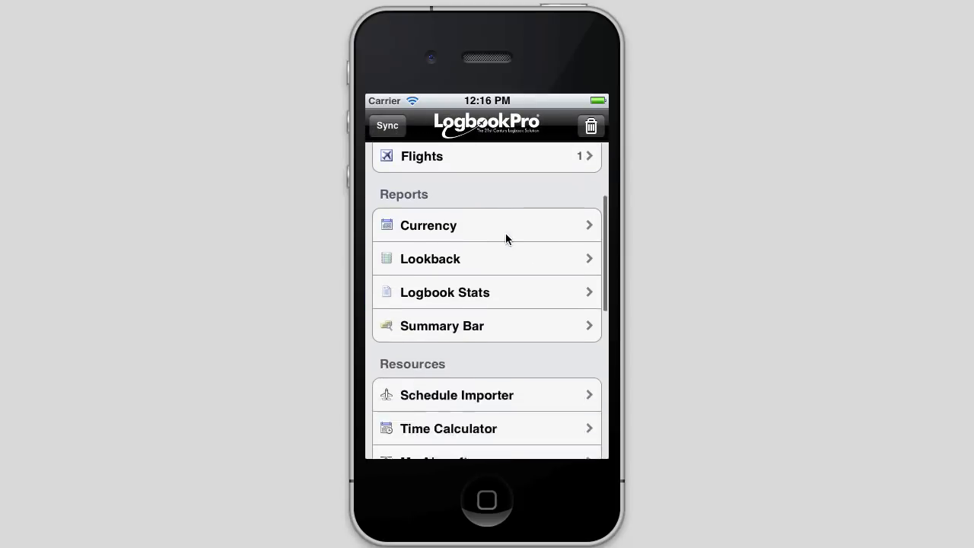
scroll("down", 3)
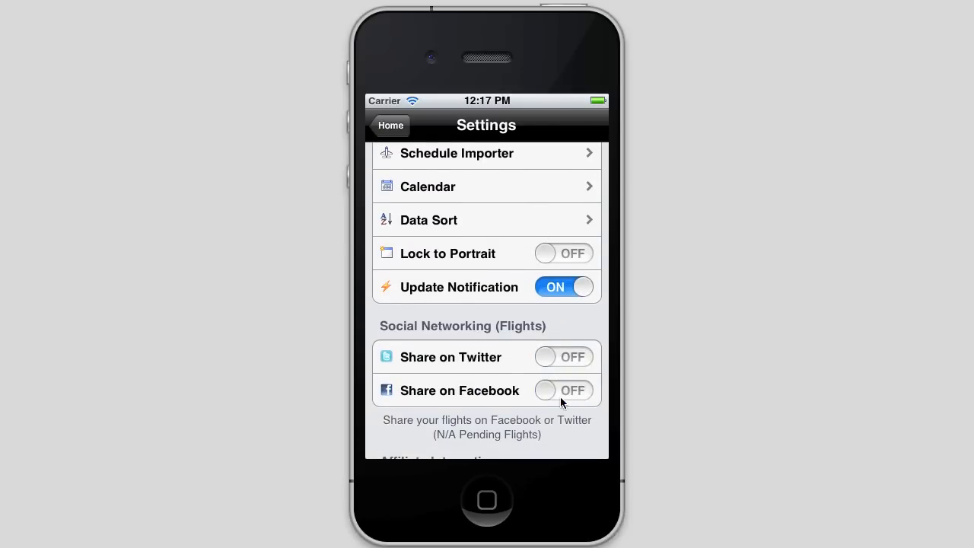
mouse_move(487, 272)
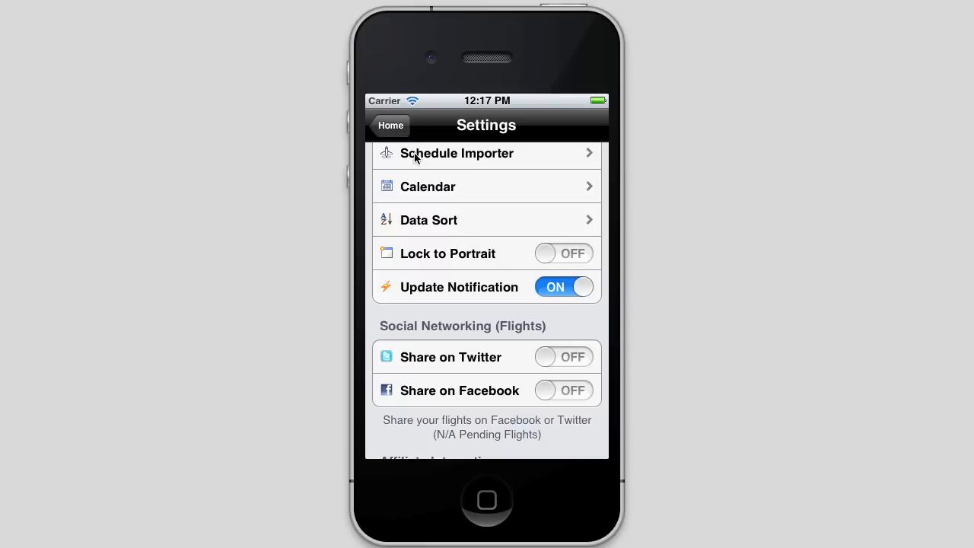
left_click(390, 125)
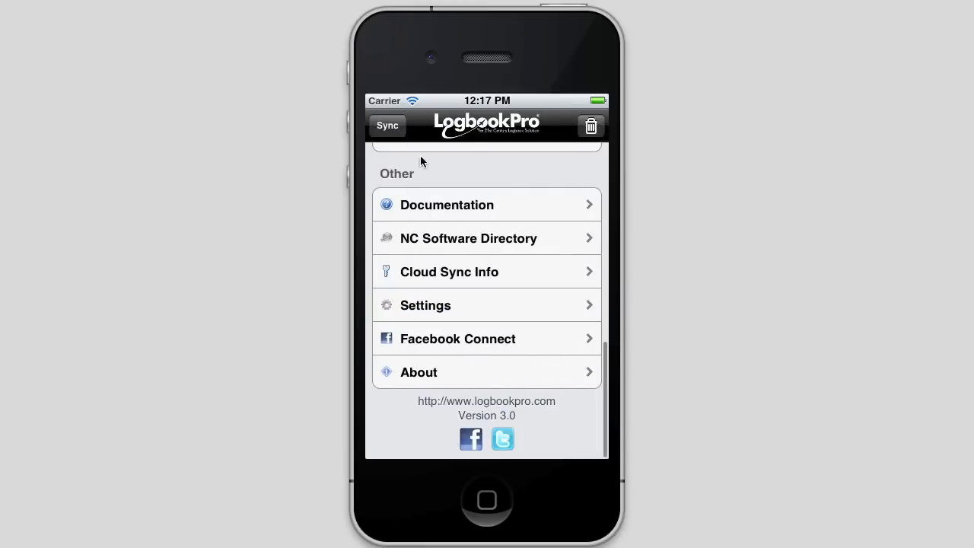
mouse_move(466, 177)
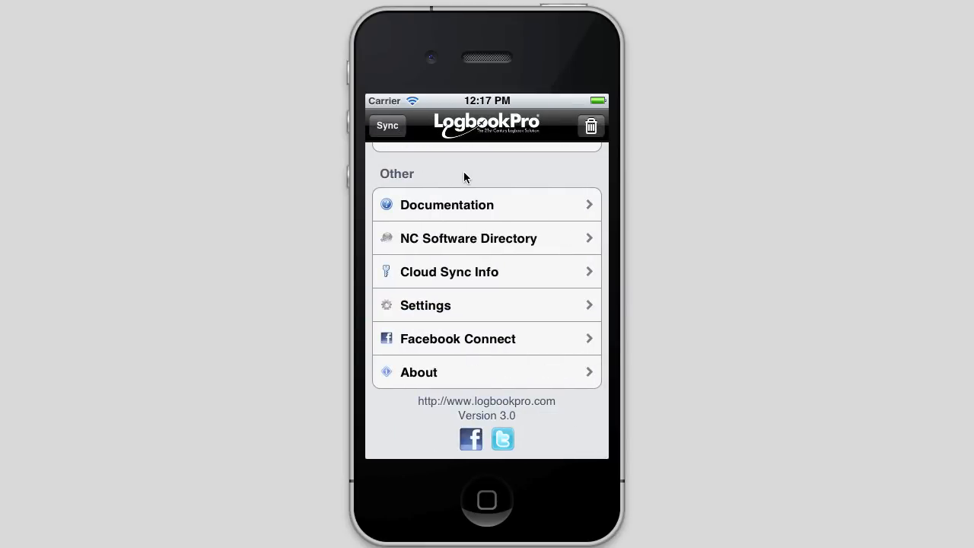
mouse_move(499, 342)
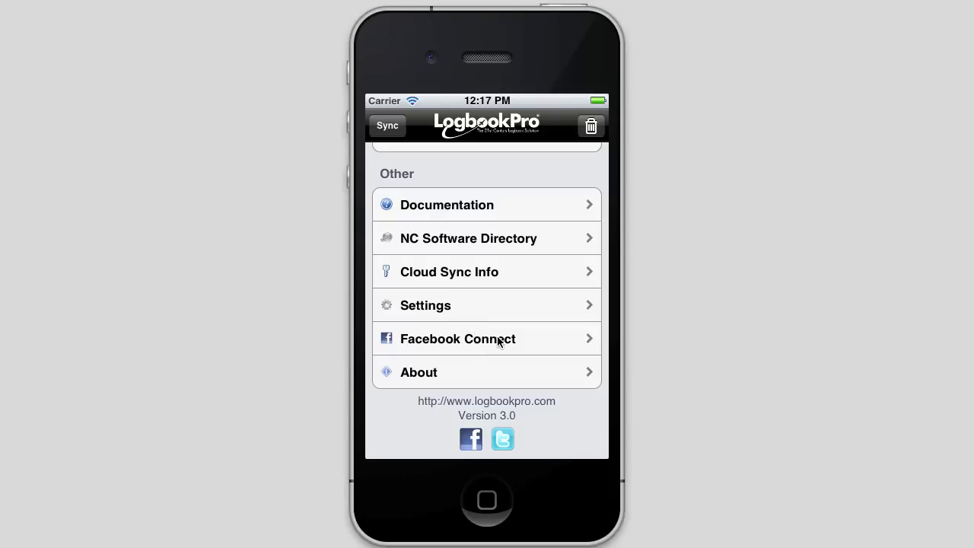
mouse_move(490, 350)
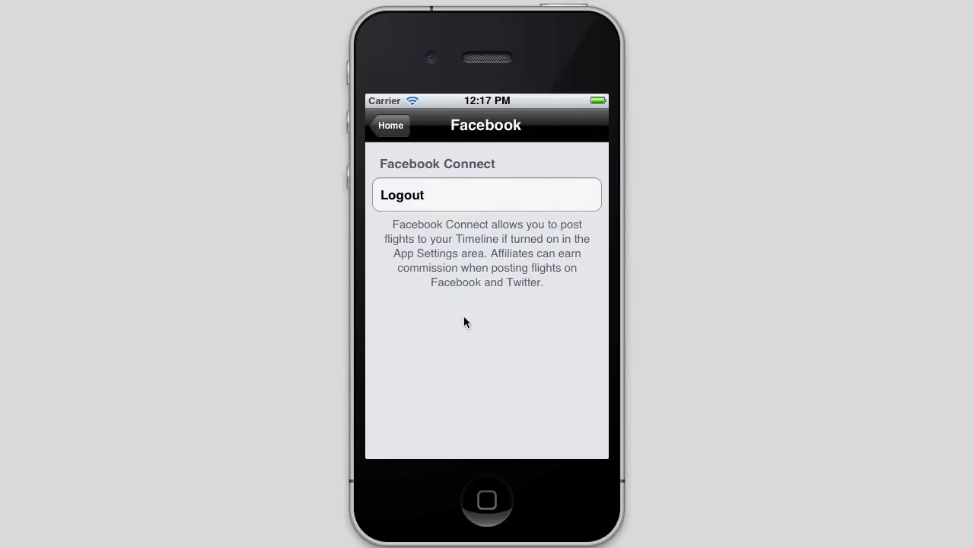
mouse_move(489, 352)
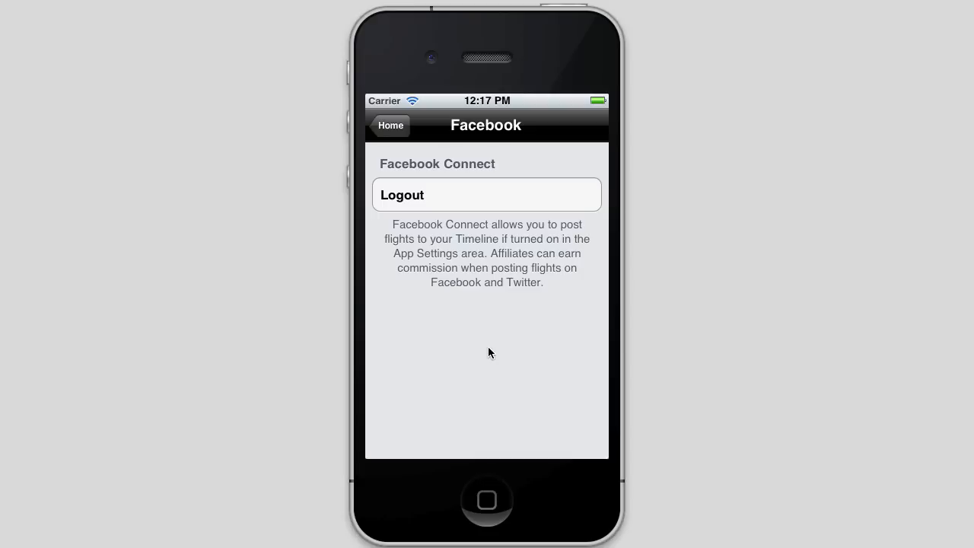
mouse_move(430, 228)
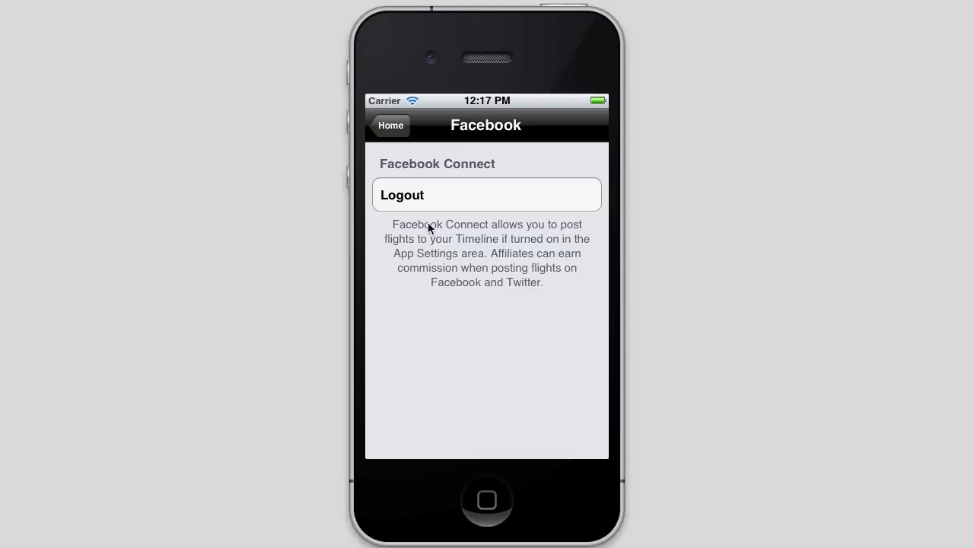
mouse_move(428, 195)
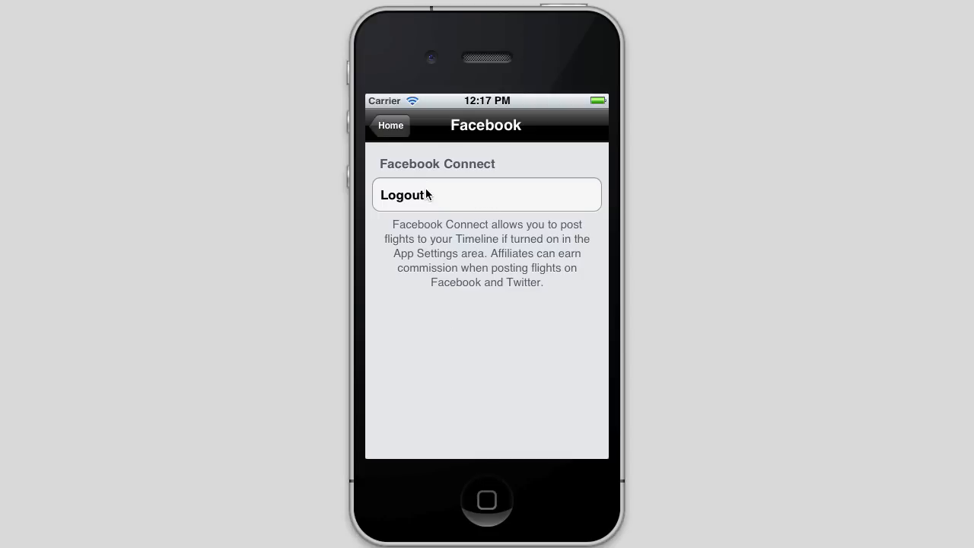
mouse_move(480, 307)
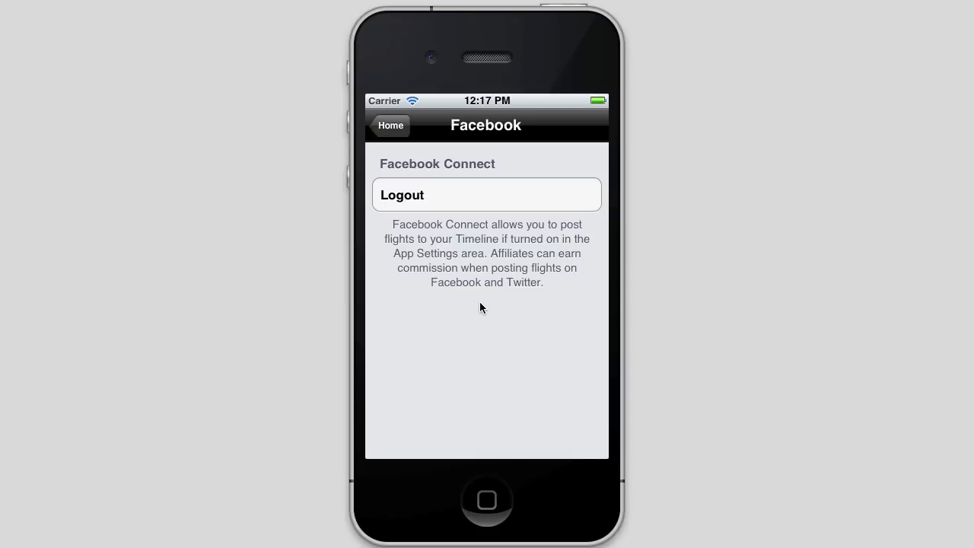
mouse_move(438, 208)
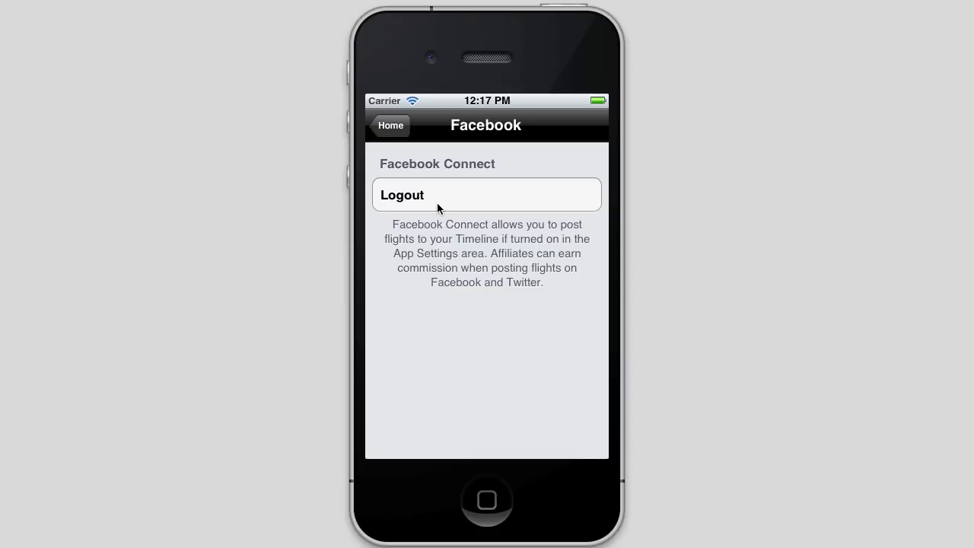
mouse_move(405, 150)
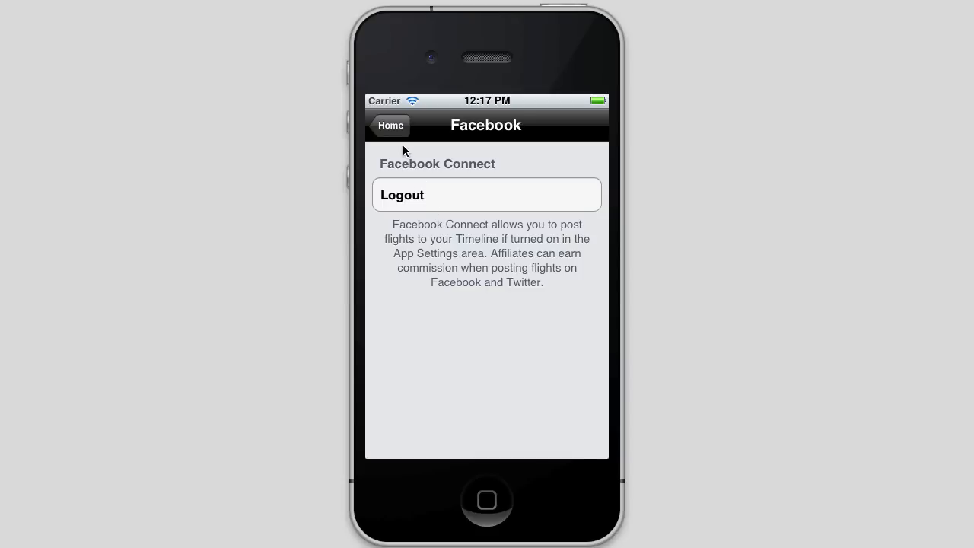
Enter KRIC,KDFW,ETAD in the Weather ICAO's field and request their weather.
left_click(391, 126)
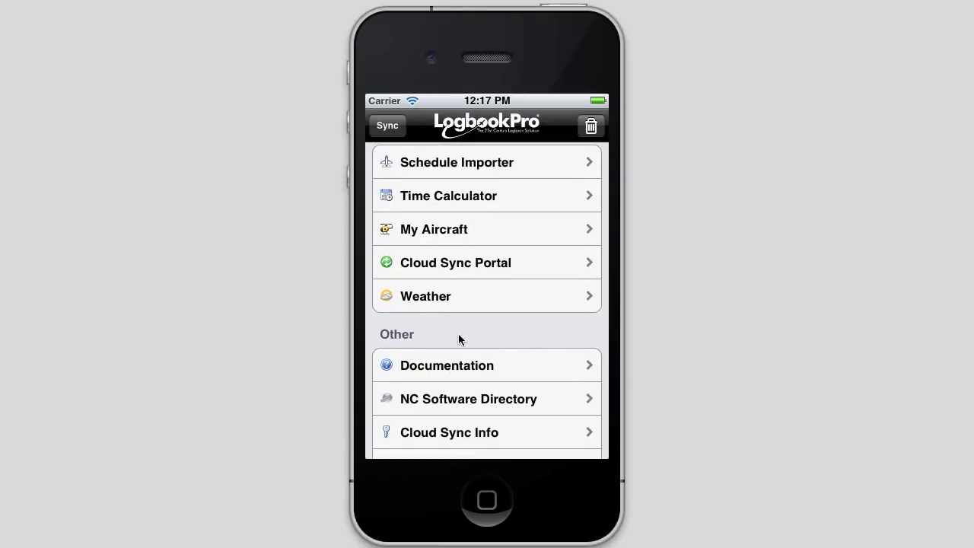
mouse_move(458, 295)
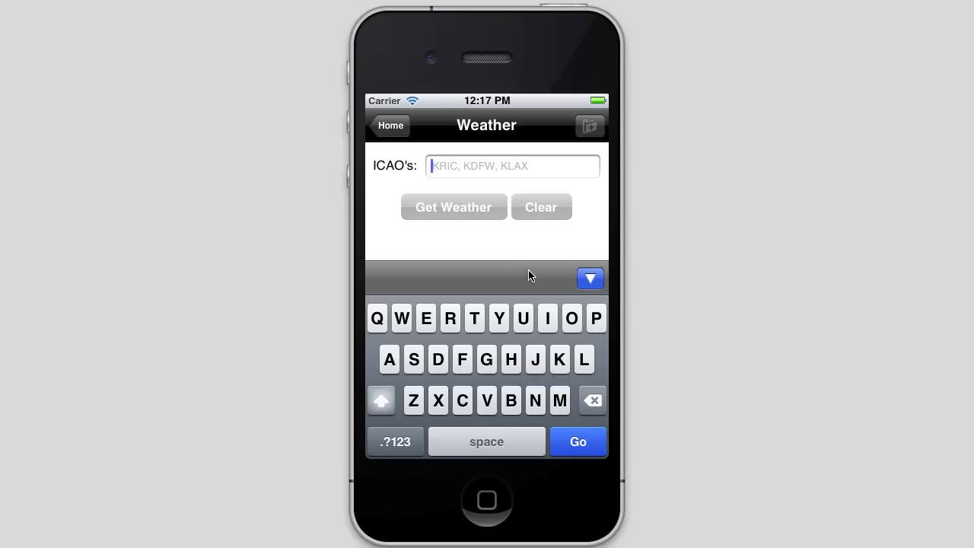
mouse_move(402, 225)
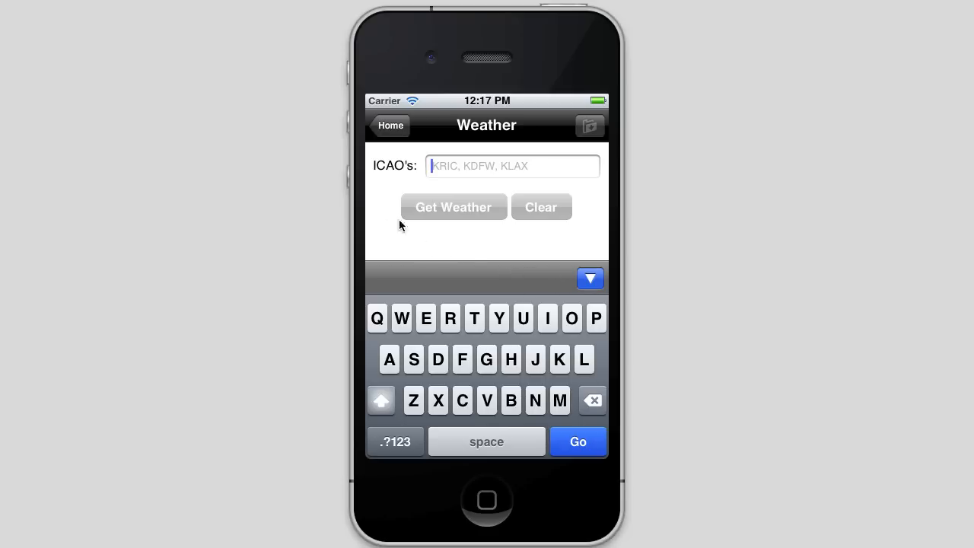
mouse_move(471, 234)
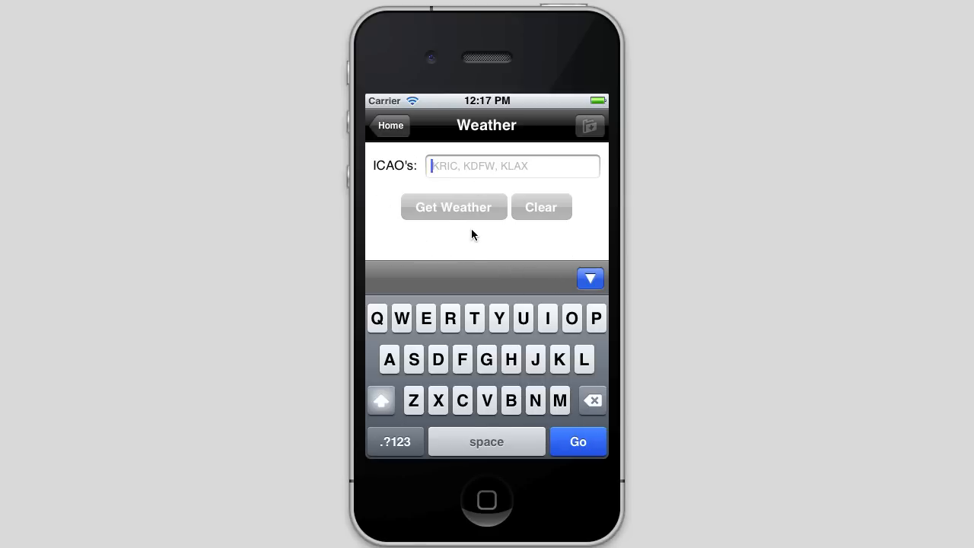
mouse_move(591, 239)
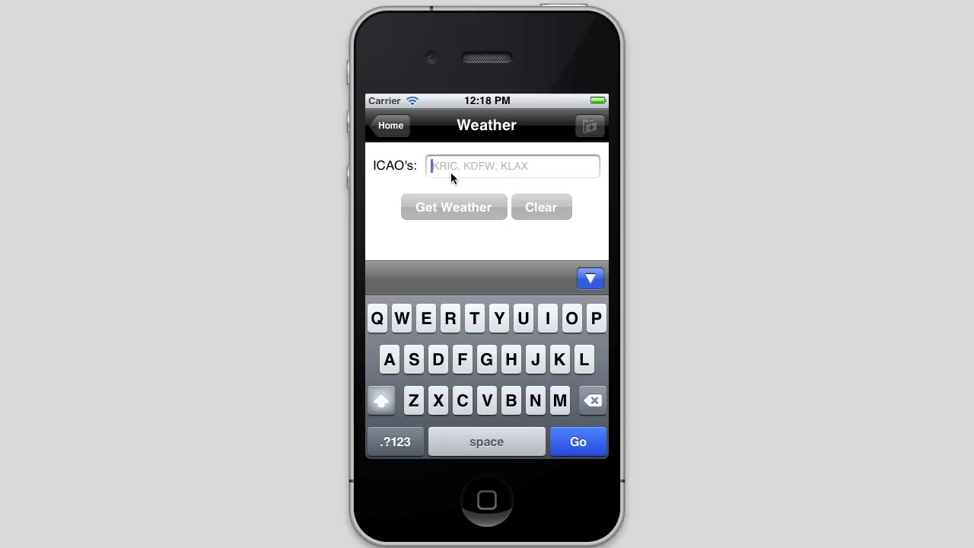
type("KRI")
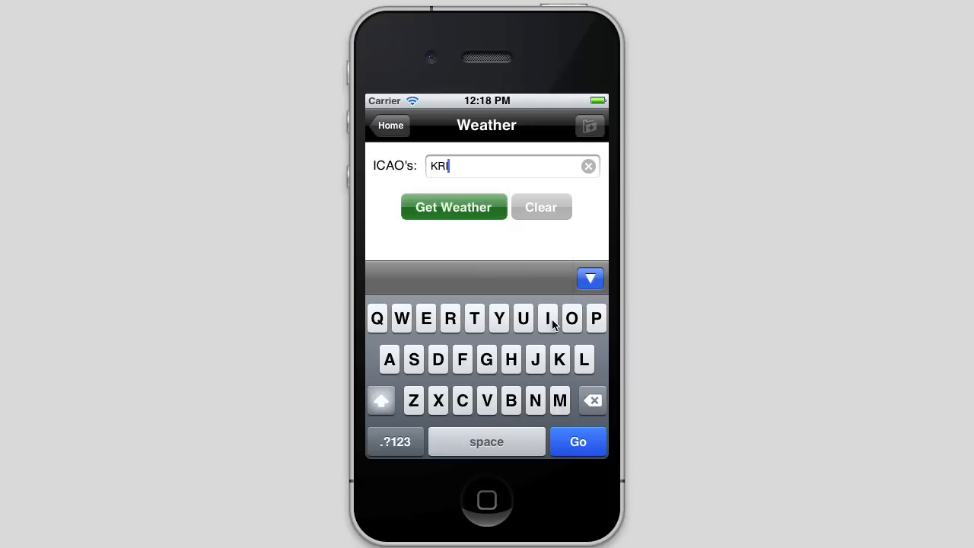
left_click(462, 401)
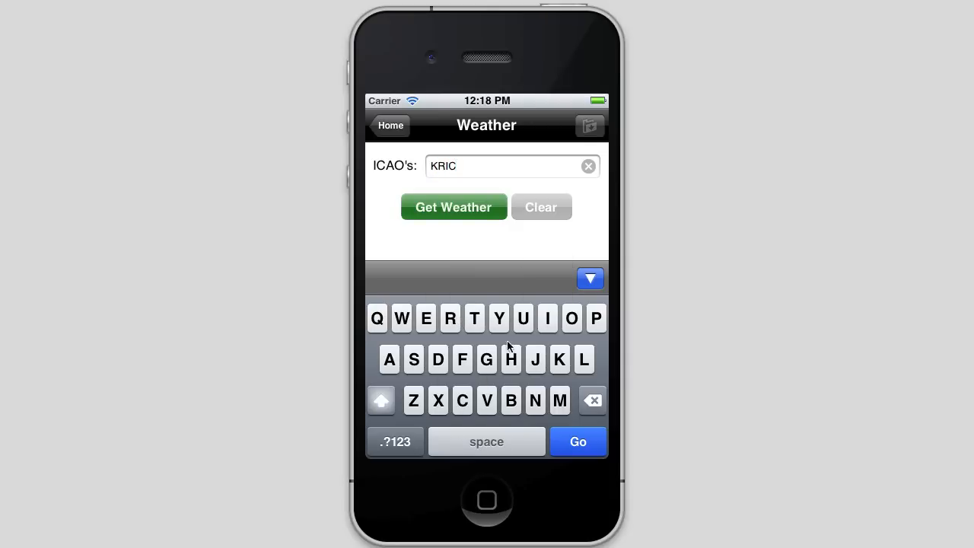
mouse_move(492, 245)
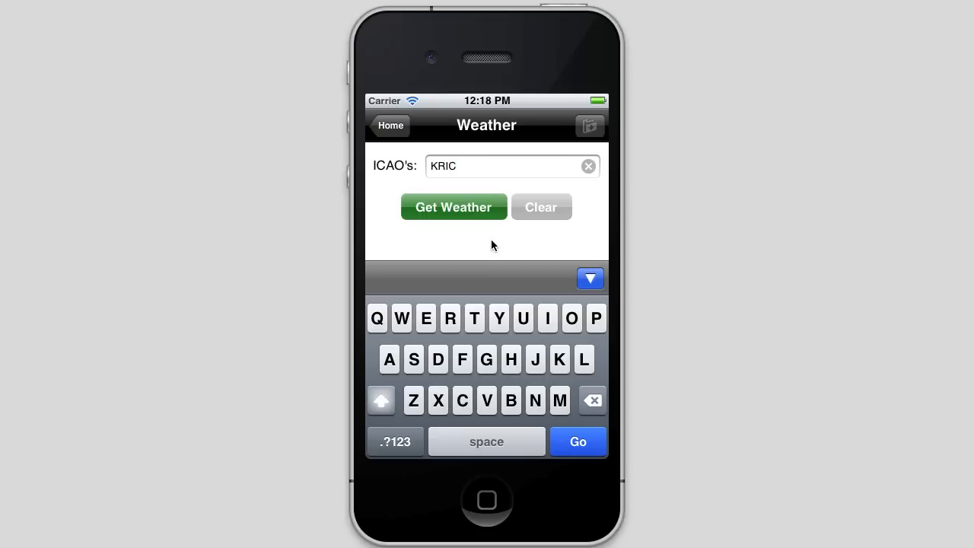
mouse_move(500, 251)
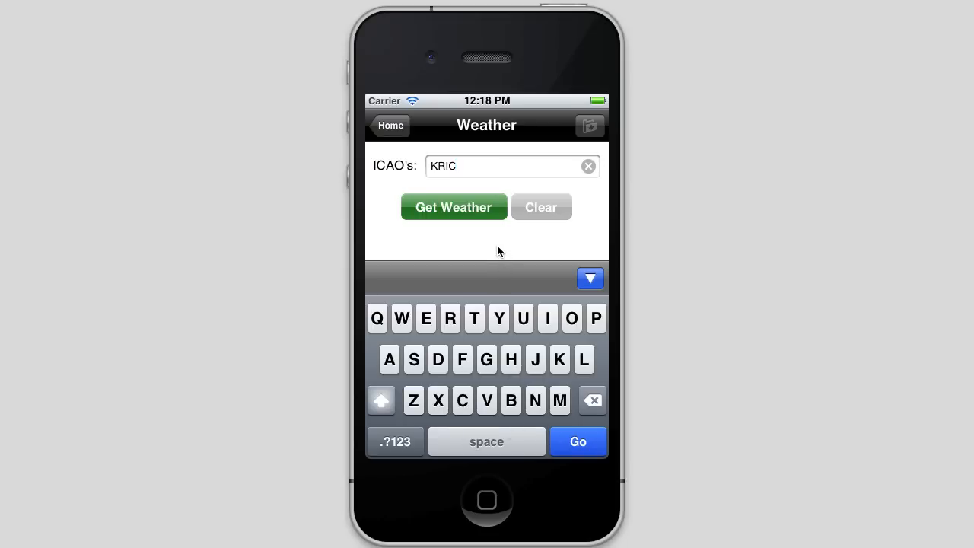
mouse_move(548, 398)
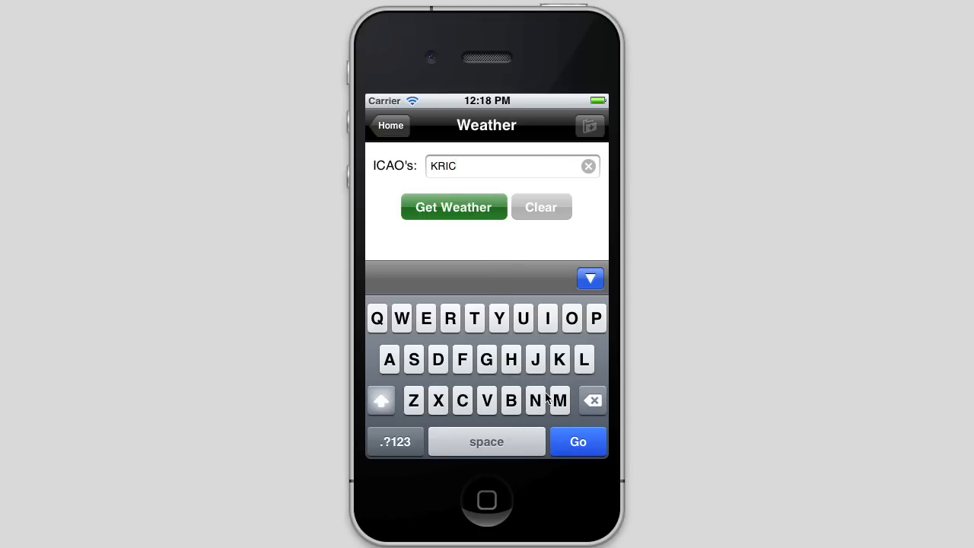
mouse_move(497, 351)
type(",")
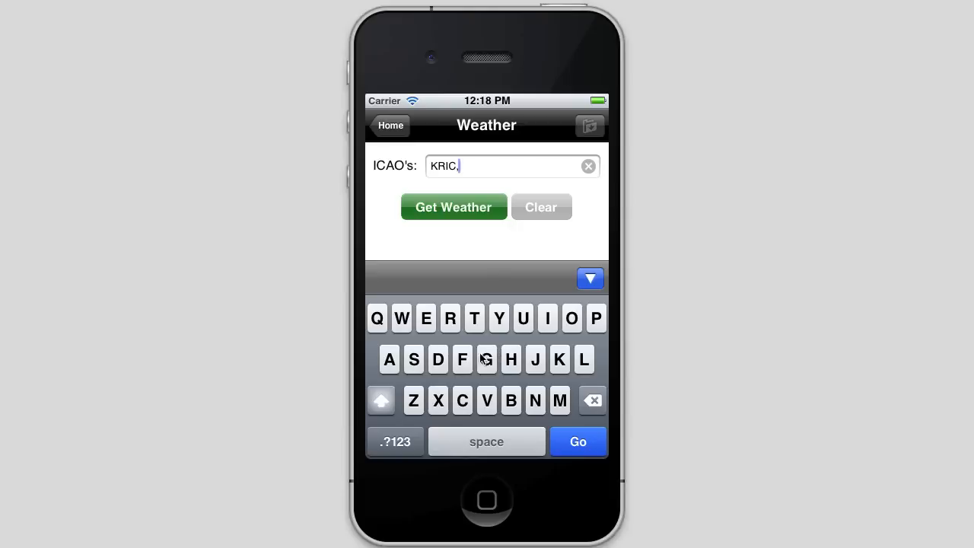
mouse_move(486, 360)
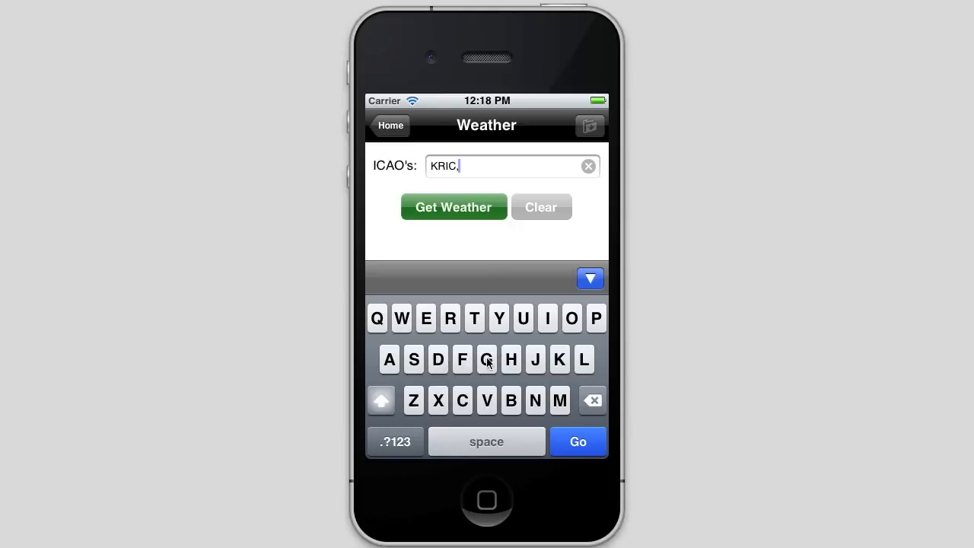
left_click(559, 358)
type("KDFW")
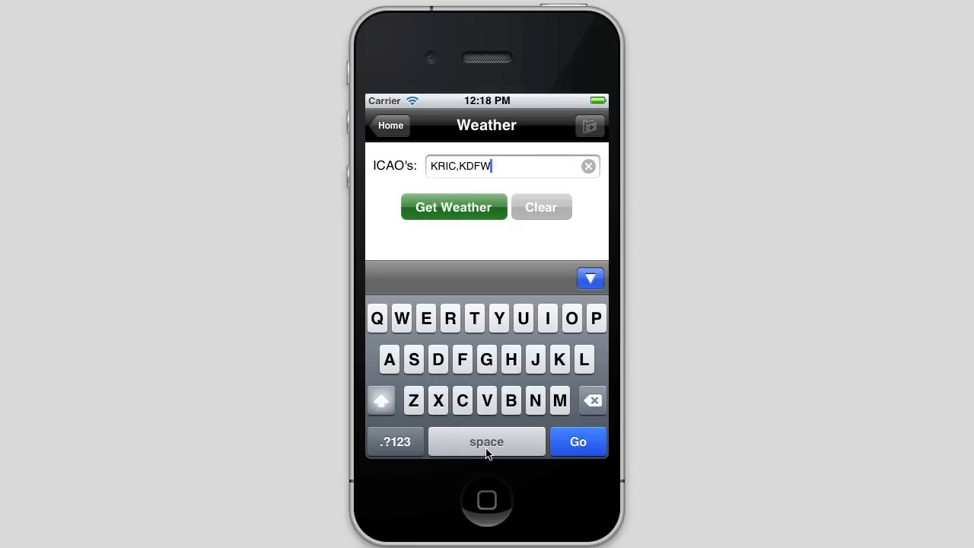
mouse_move(493, 453)
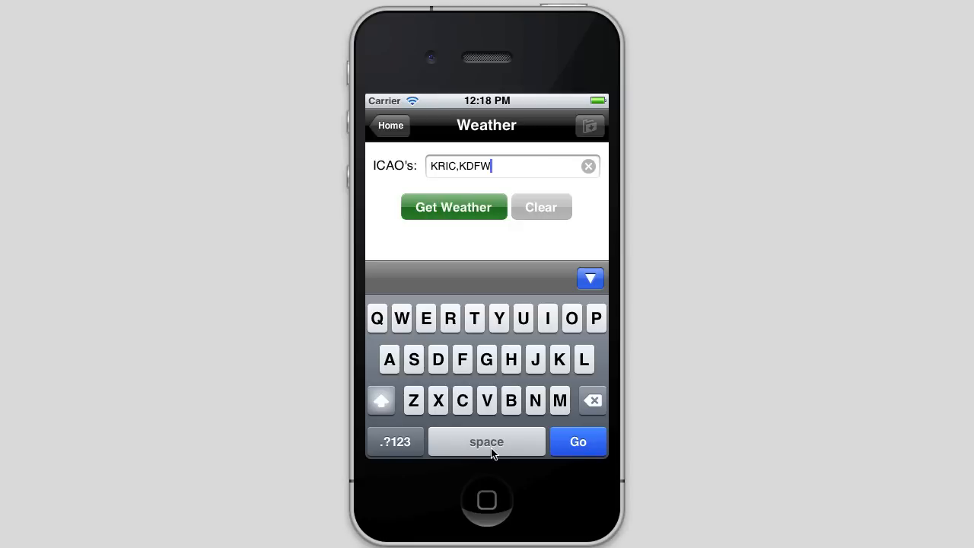
type(",ETAD")
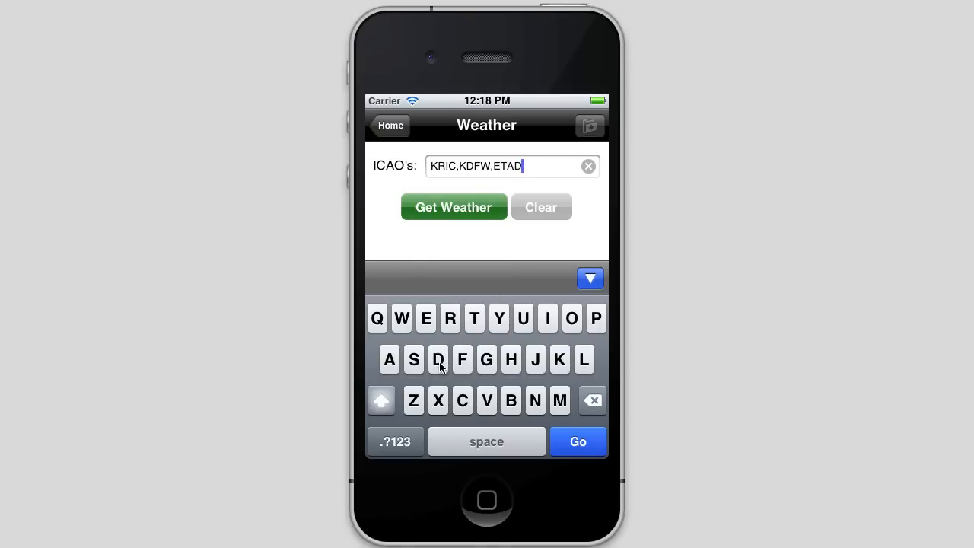
left_click(454, 207)
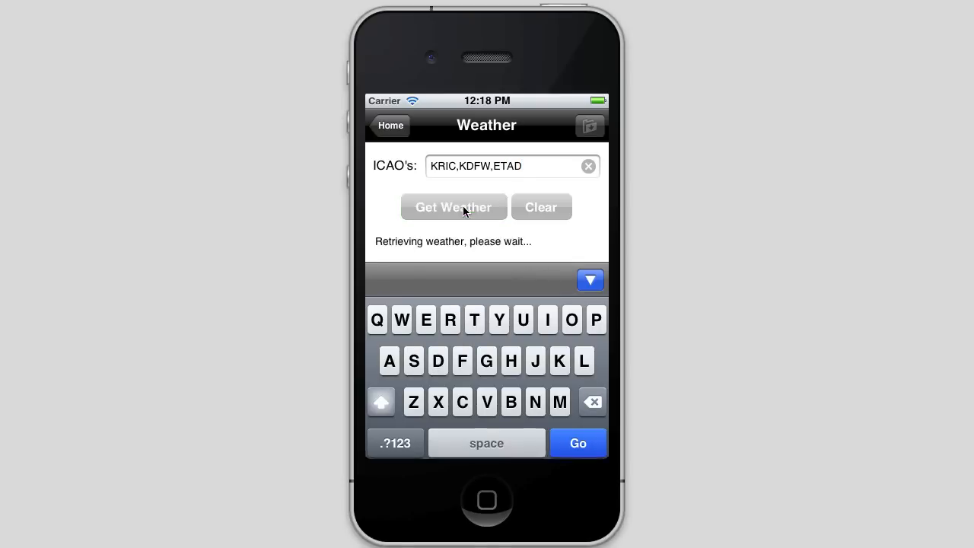
Browse the KRIC, KDFW and ETAD METAR and TAF reports, then reopen Weather from home.
left_click(454, 207)
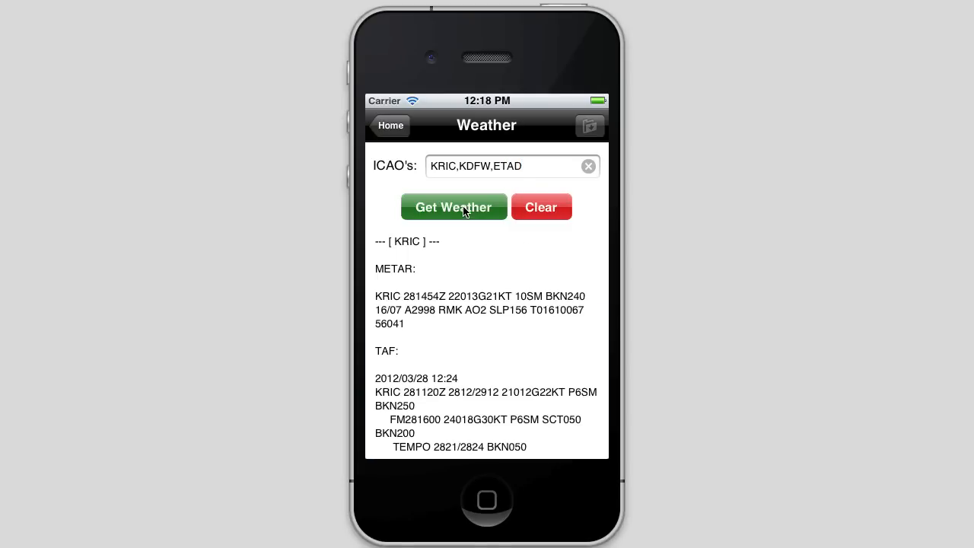
mouse_move(529, 328)
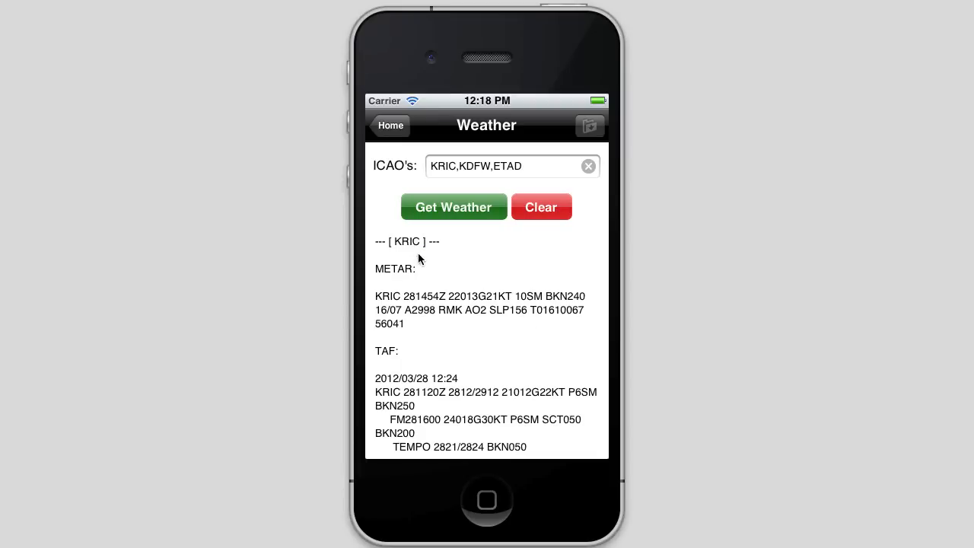
mouse_move(478, 339)
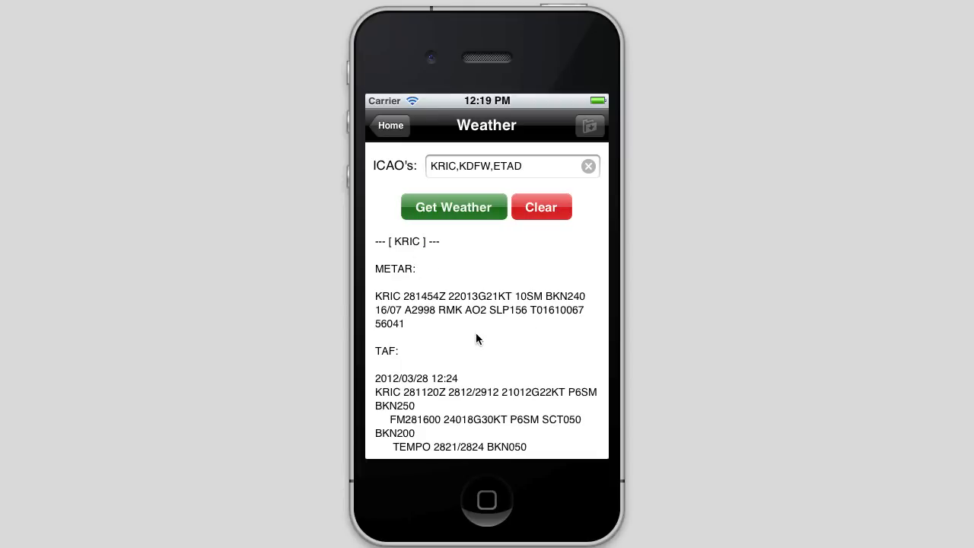
scroll("down", 3)
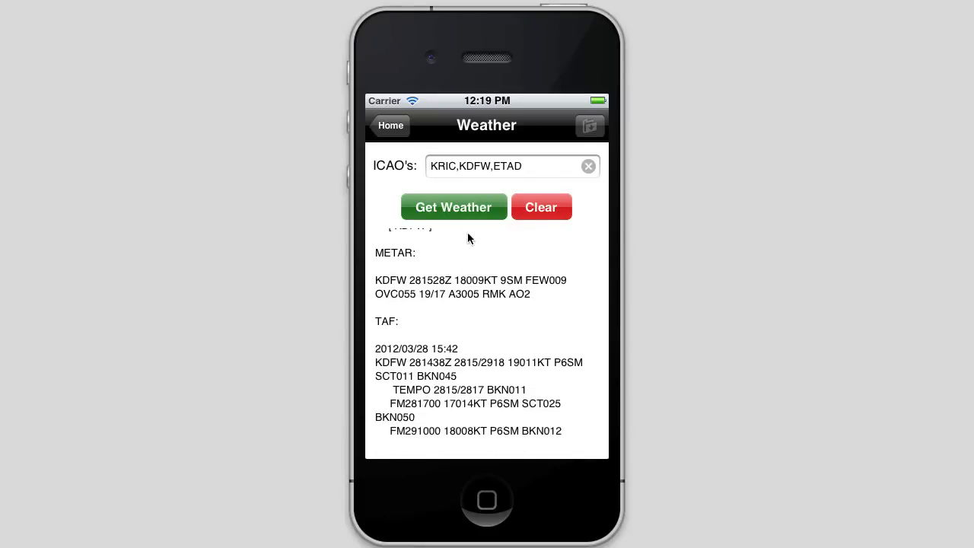
scroll("down", 3)
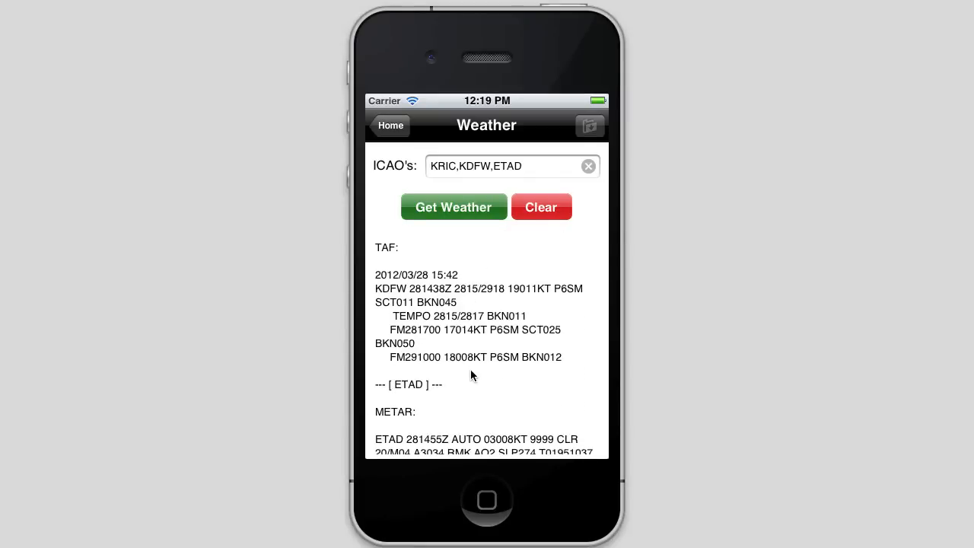
scroll("down", 3)
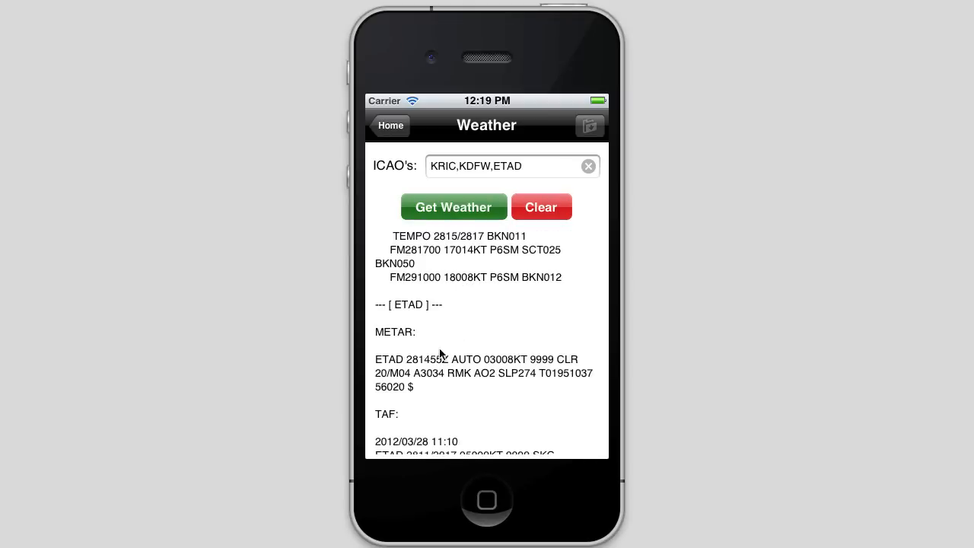
scroll("down", 3)
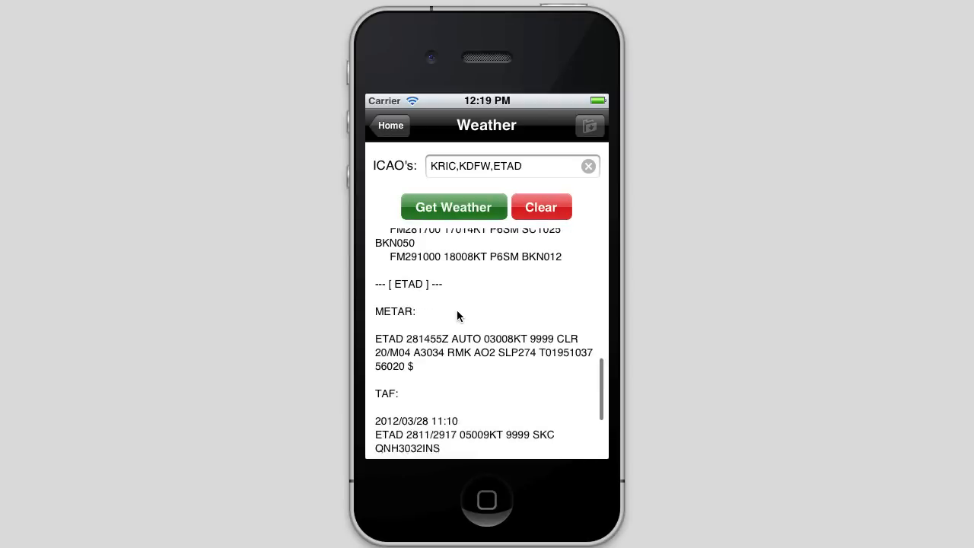
scroll("up", 3)
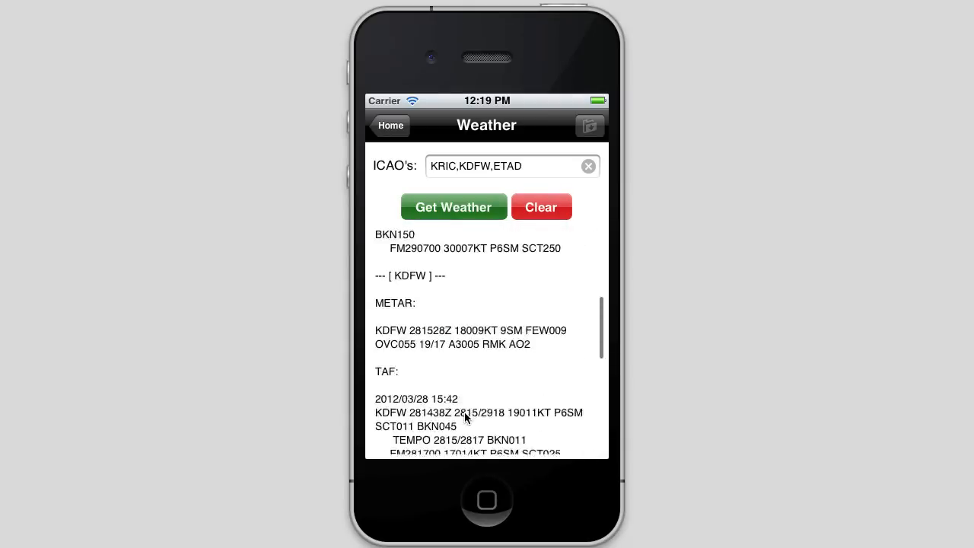
left_click(390, 125)
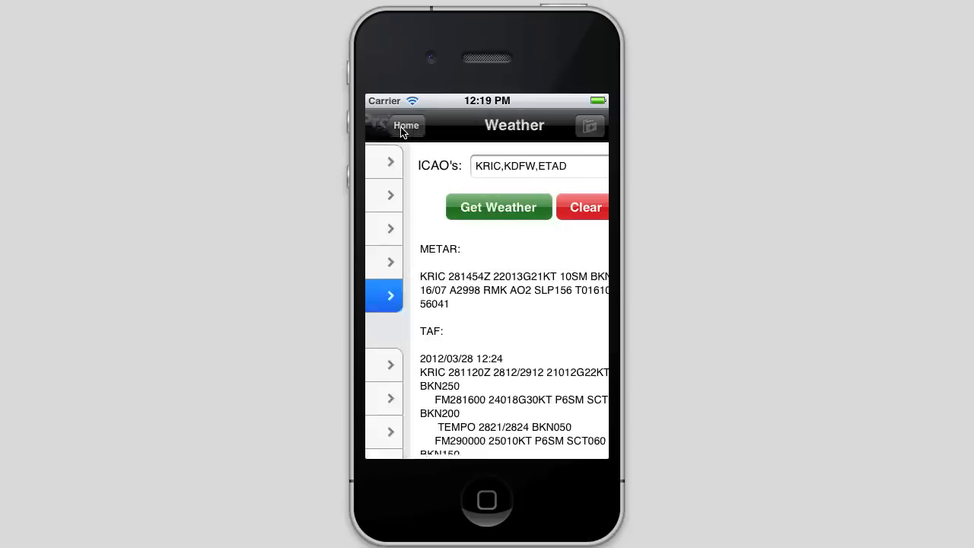
left_click(406, 125)
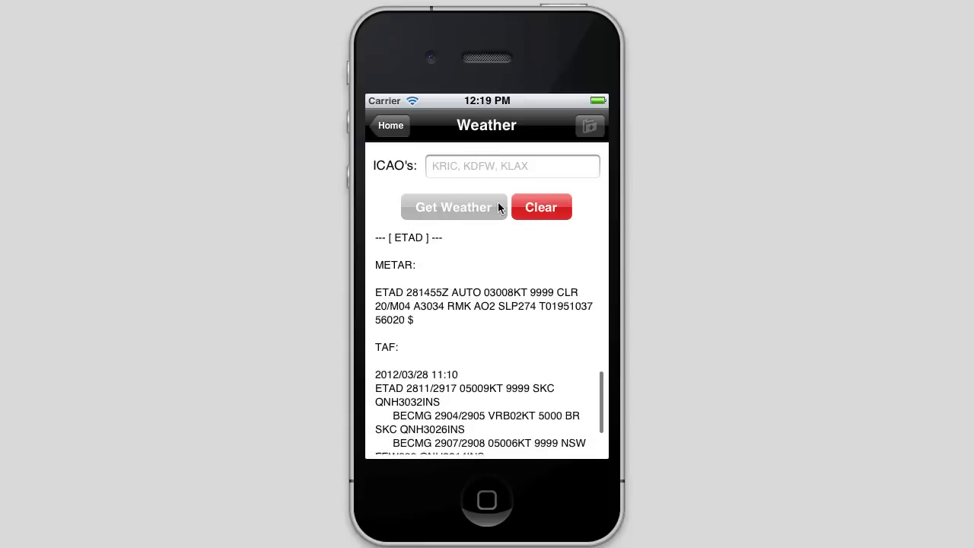
Clear the KRIC, KDFW and ETAD weather results, confirming with Yes.
left_click(541, 206)
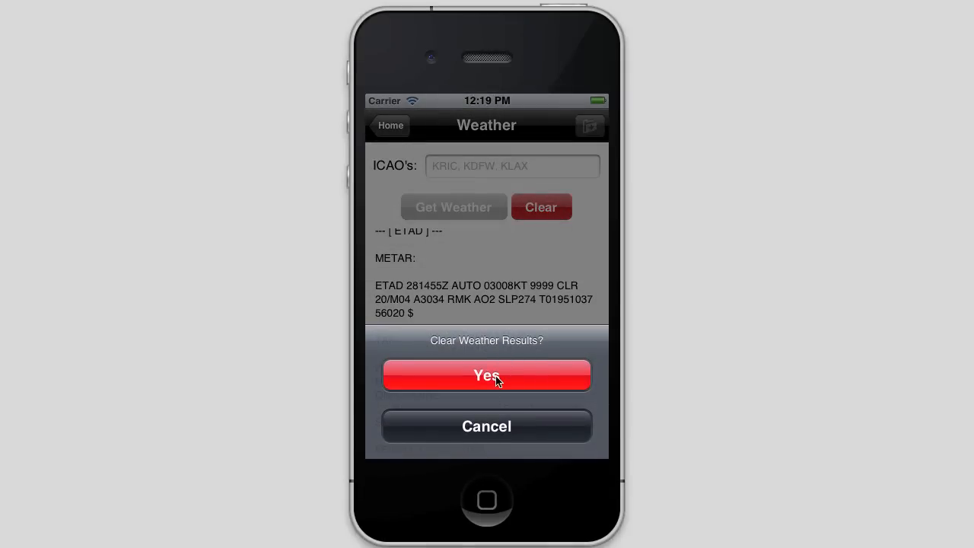
left_click(486, 374)
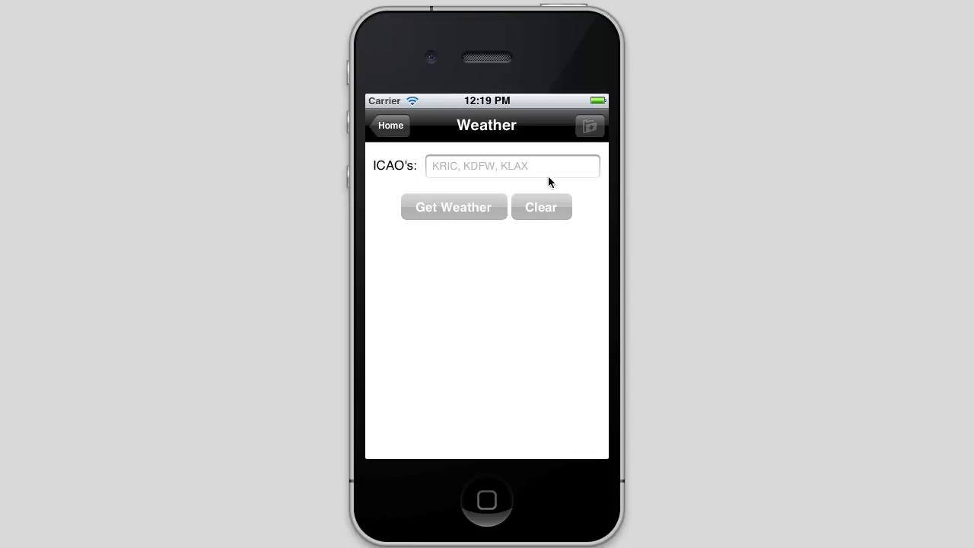
mouse_move(597, 137)
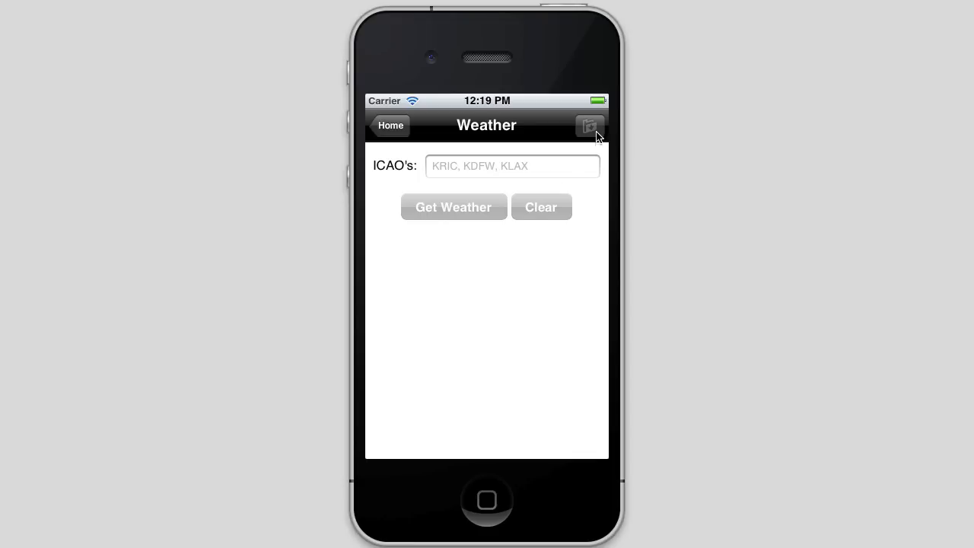
mouse_move(532, 313)
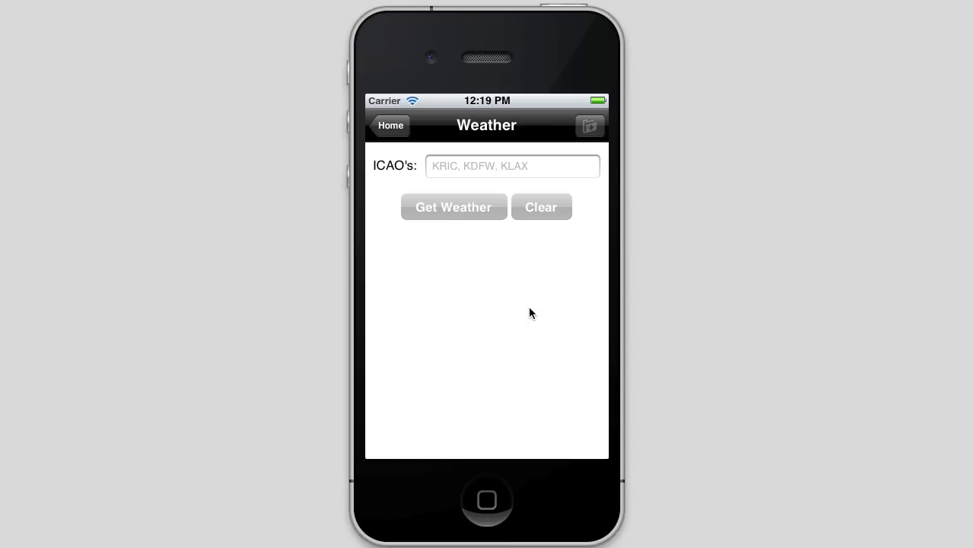
mouse_move(387, 133)
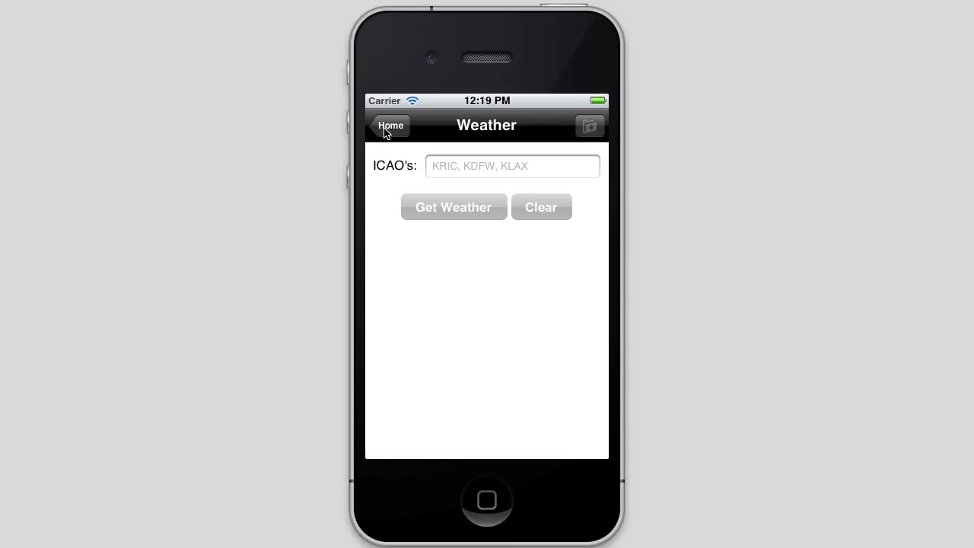
Change the C-172 N1234 flight's route to RIC-DFW, mark it pending, and save.
left_click(390, 125)
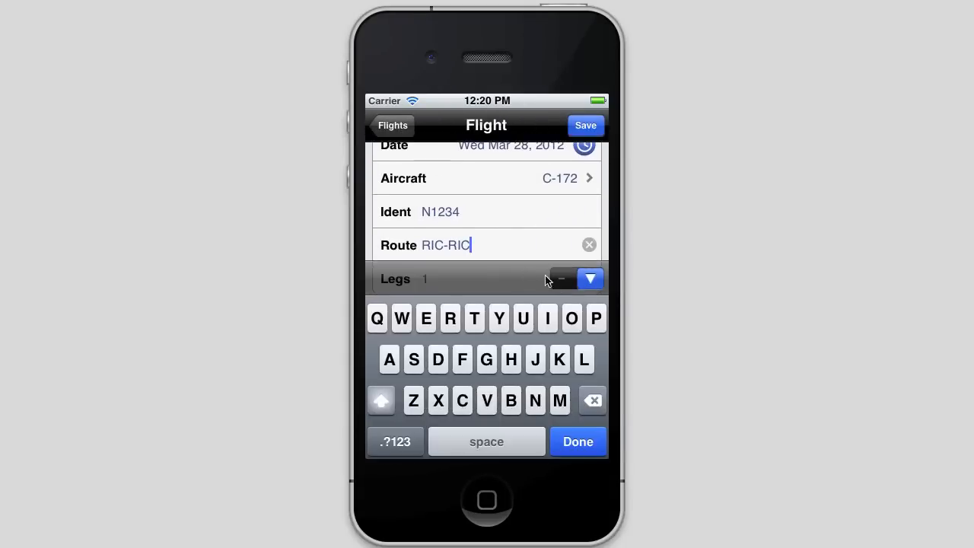
left_click(592, 400)
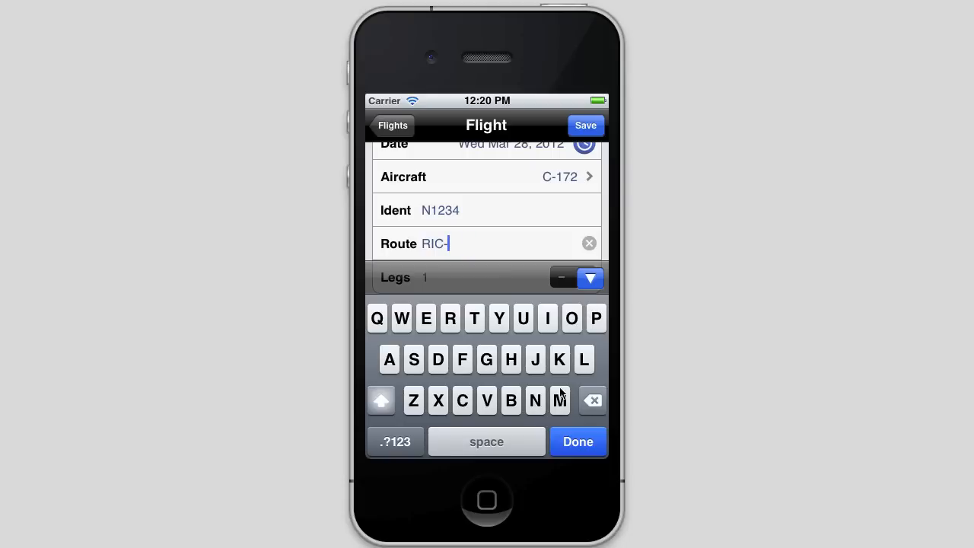
left_click(438, 359)
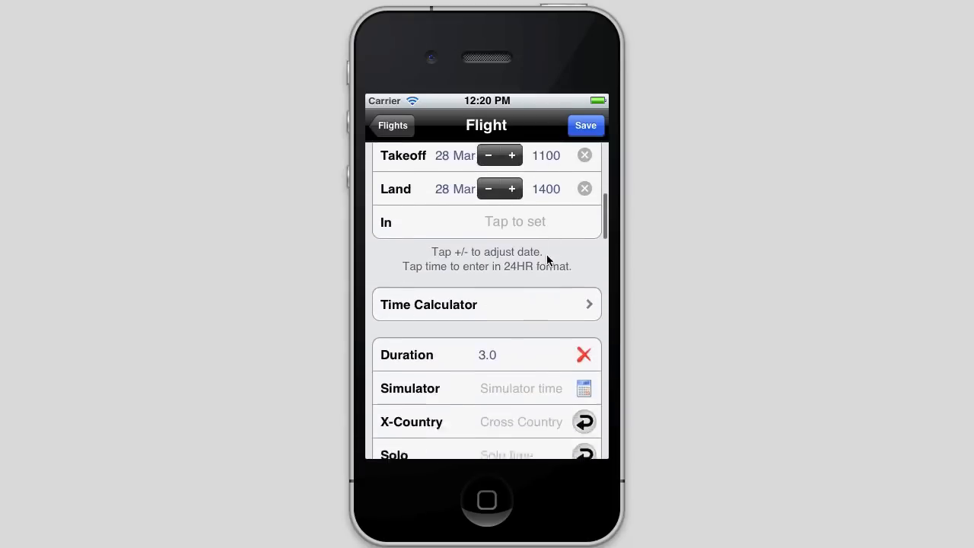
scroll("down", 3)
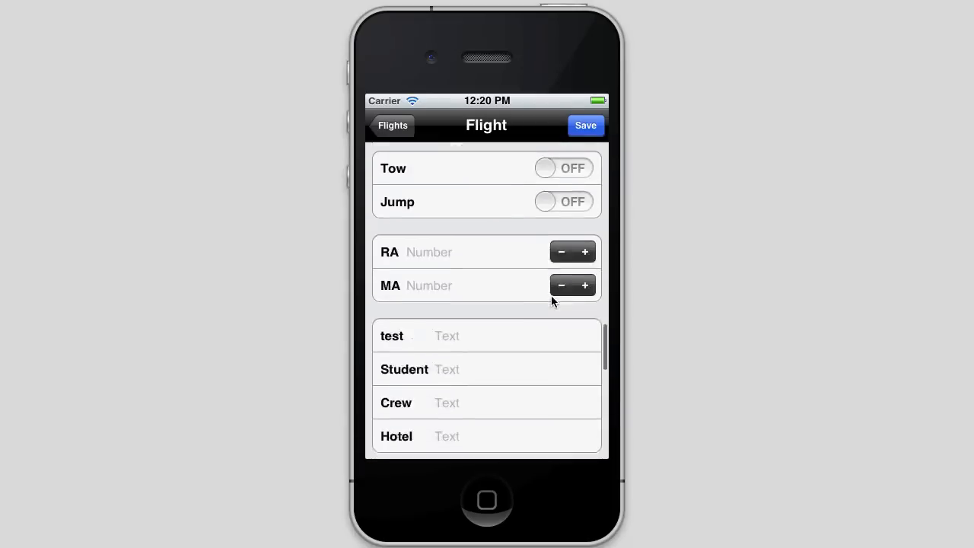
scroll("down", 3)
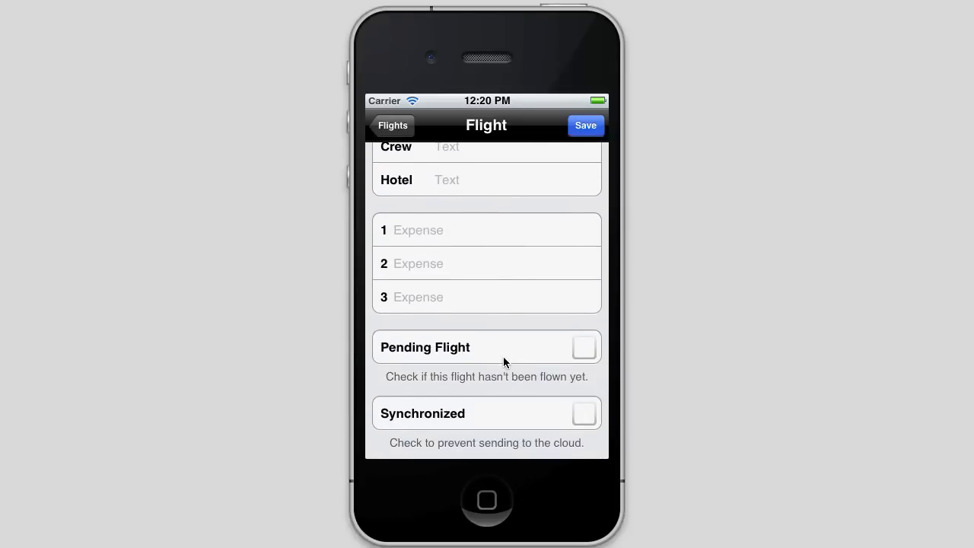
left_click(583, 347)
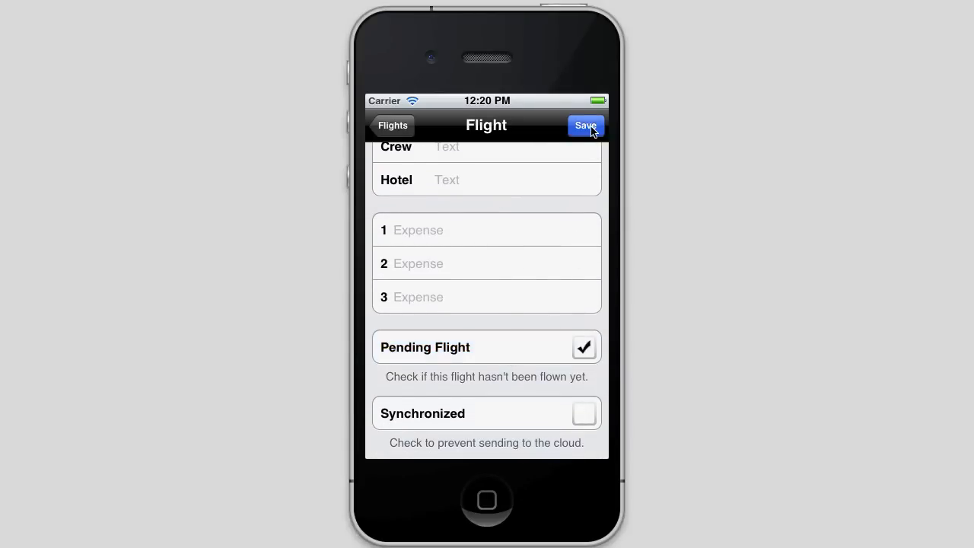
left_click(585, 126)
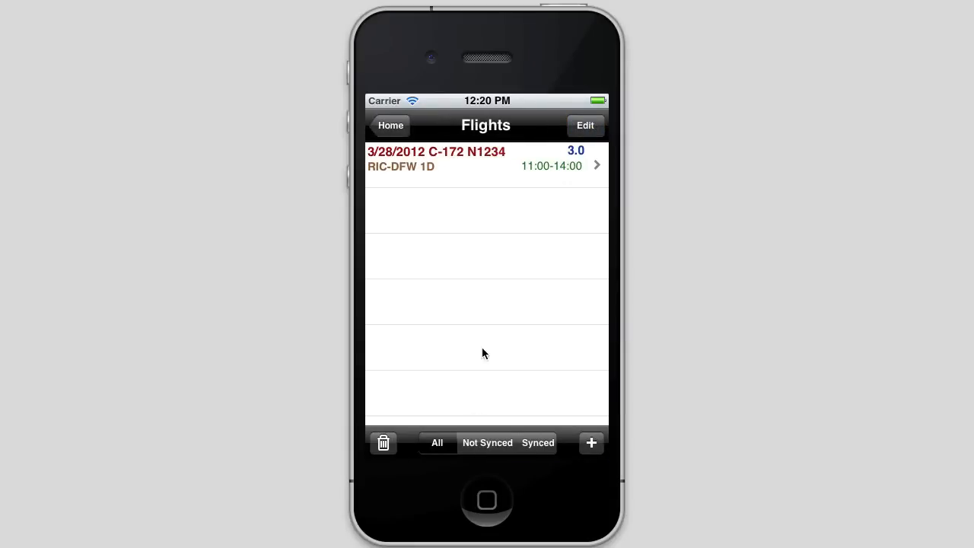
Enter RIC,DFW as the weather airport codes, then return to the home screen.
left_click(390, 125)
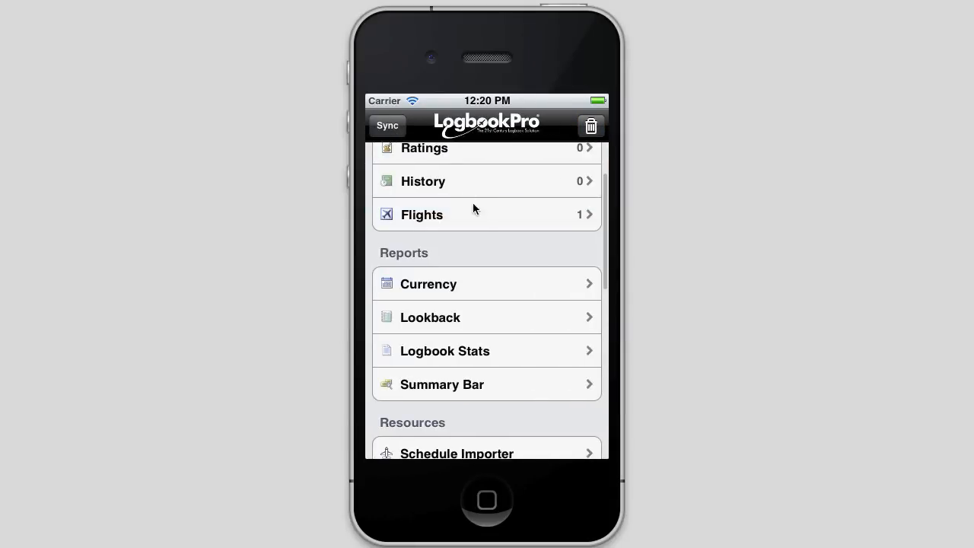
scroll("down", 3)
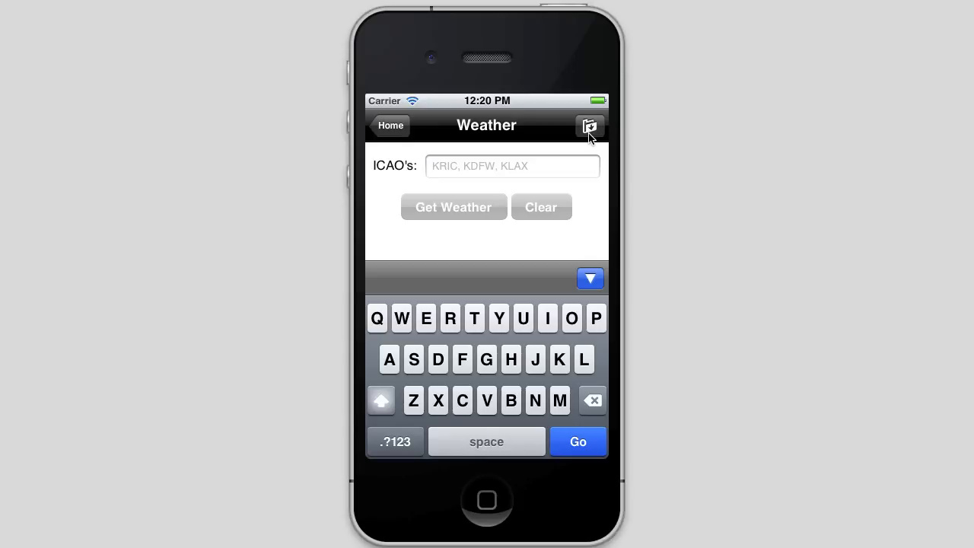
type("RIC,DFW")
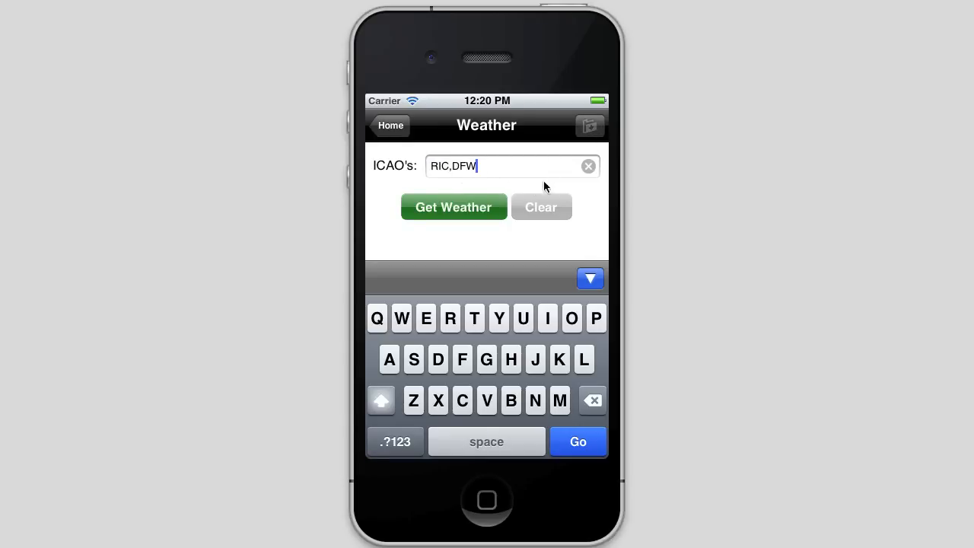
left_click(453, 166)
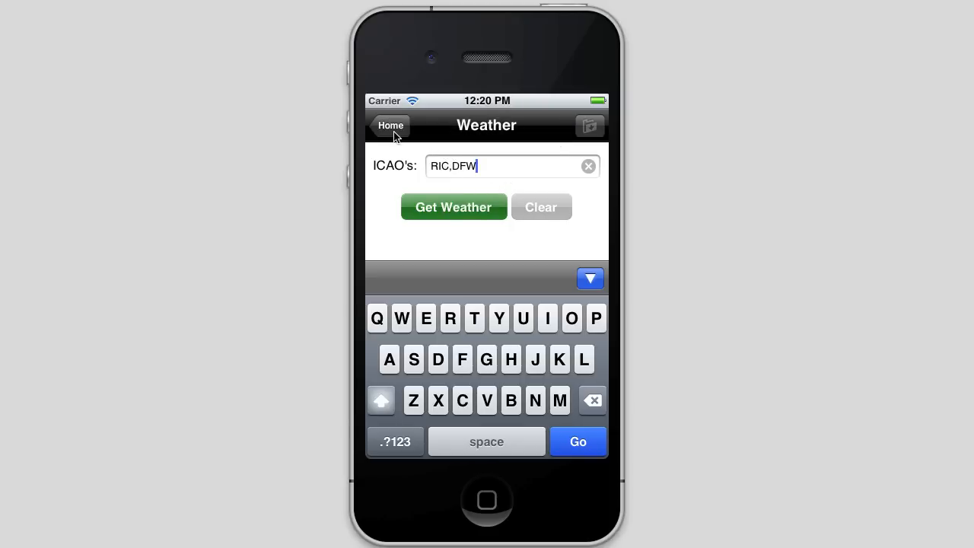
left_click(391, 125)
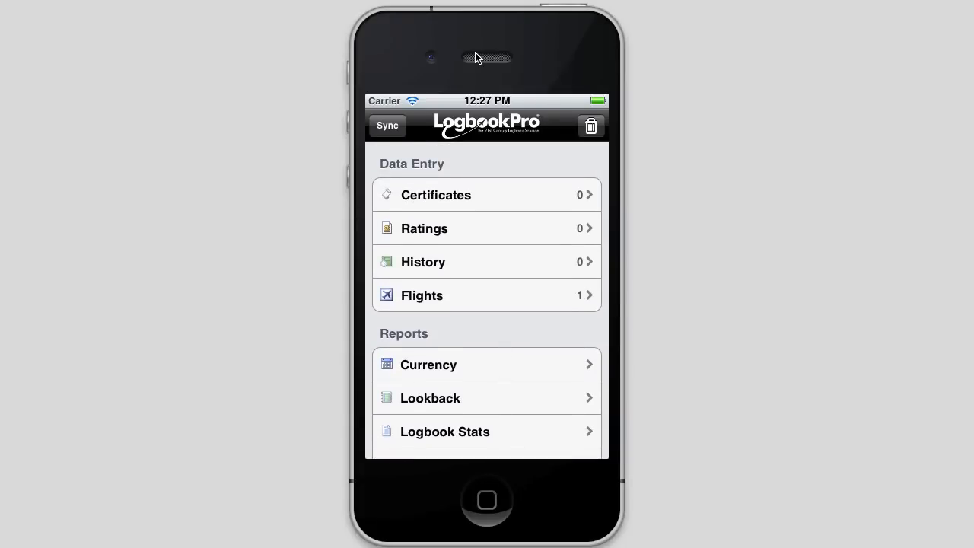
mouse_move(521, 127)
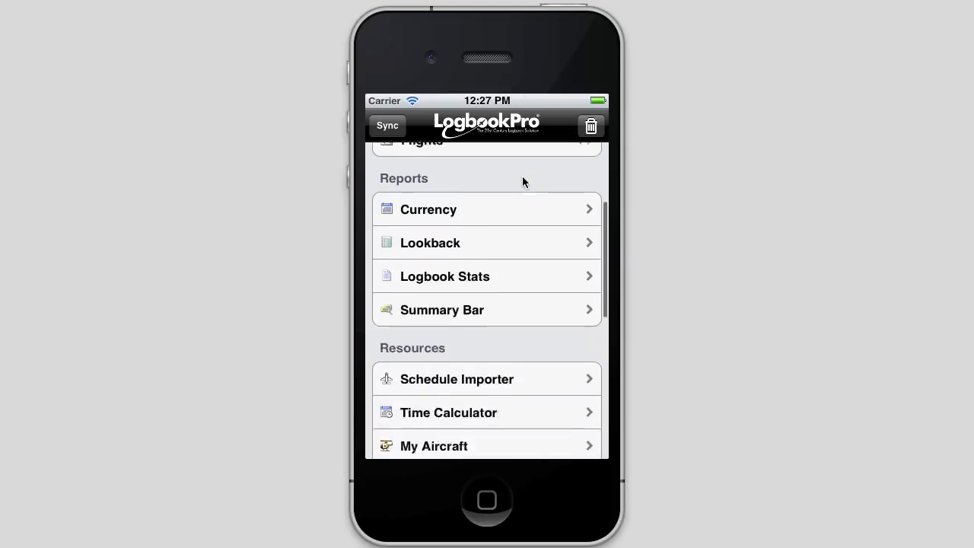
scroll("down", 3)
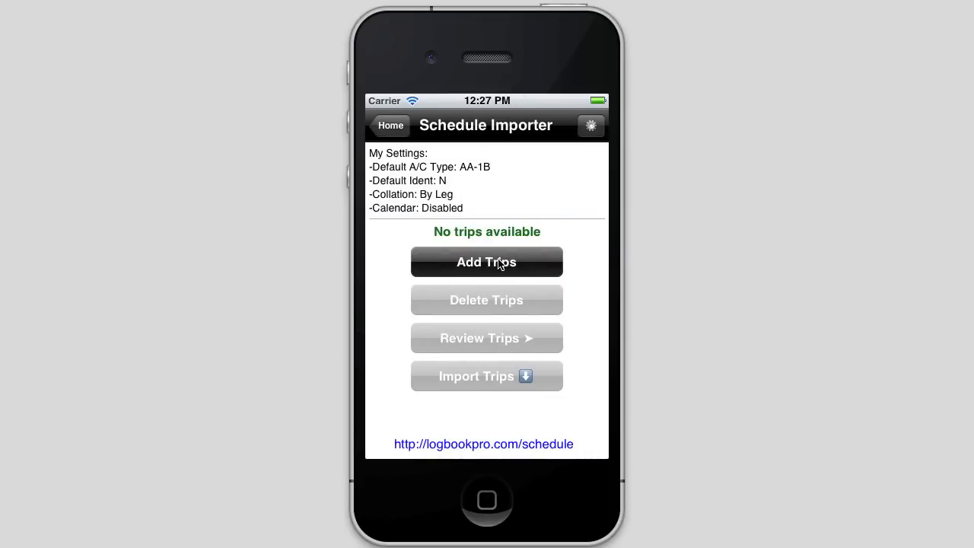
mouse_move(576, 263)
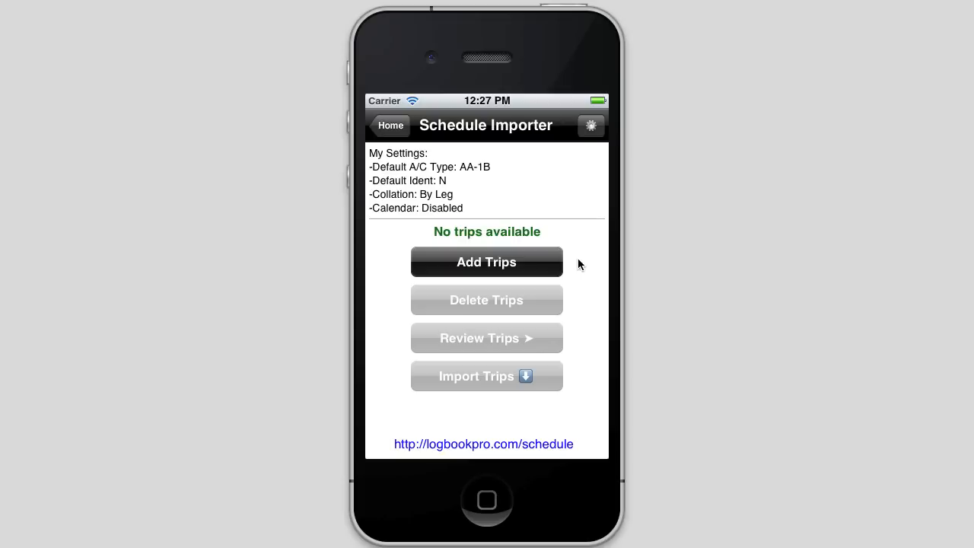
mouse_move(584, 280)
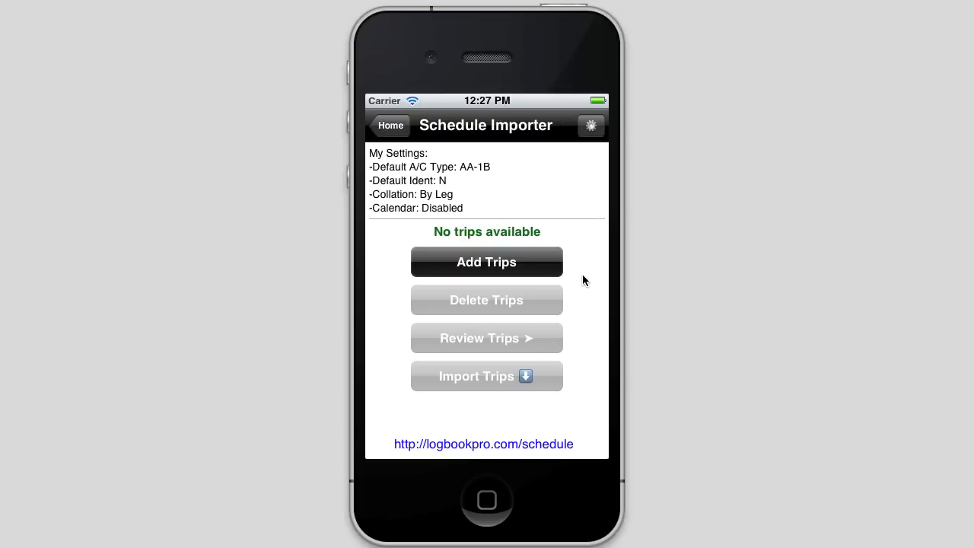
mouse_move(575, 187)
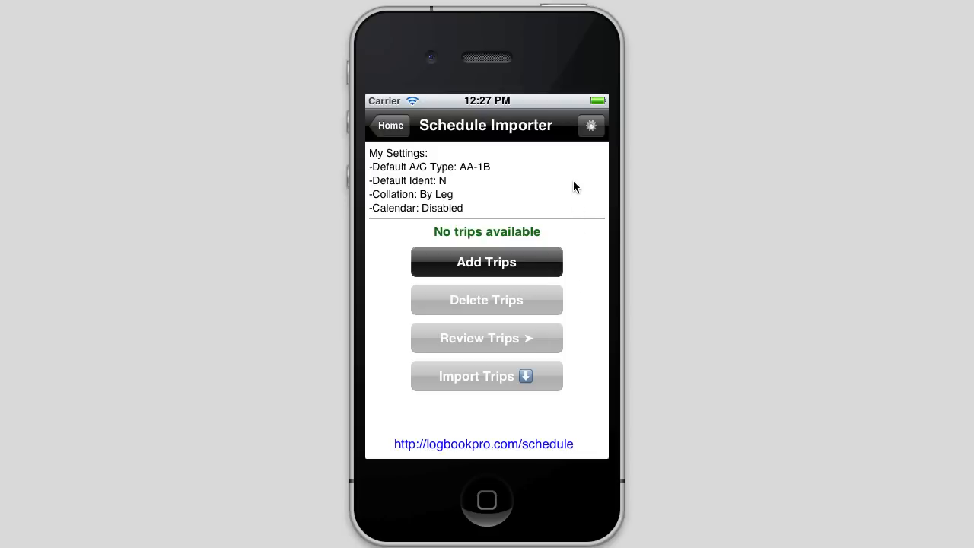
left_click(390, 126)
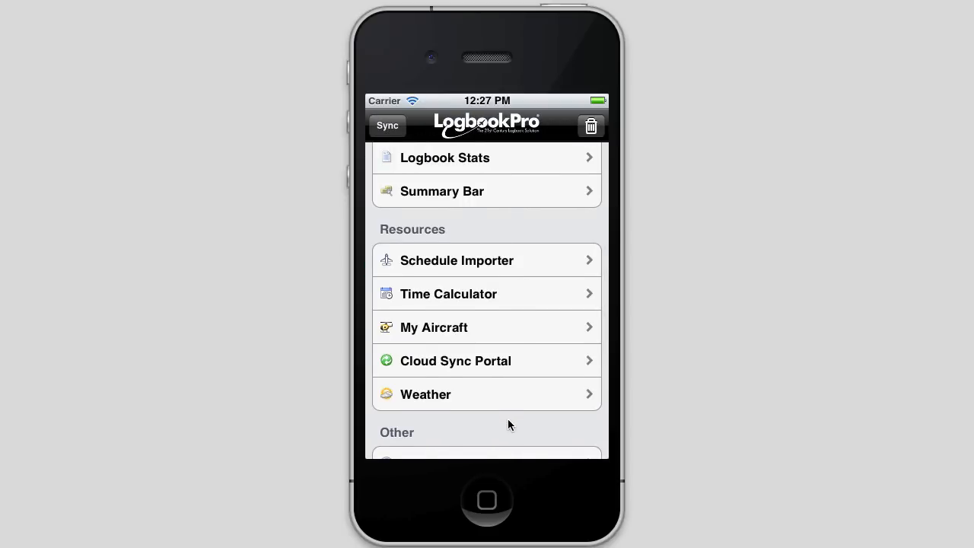
Set the Schedule Importer default aircraft type to B-777, leaving the ident as N.
scroll("down", 3)
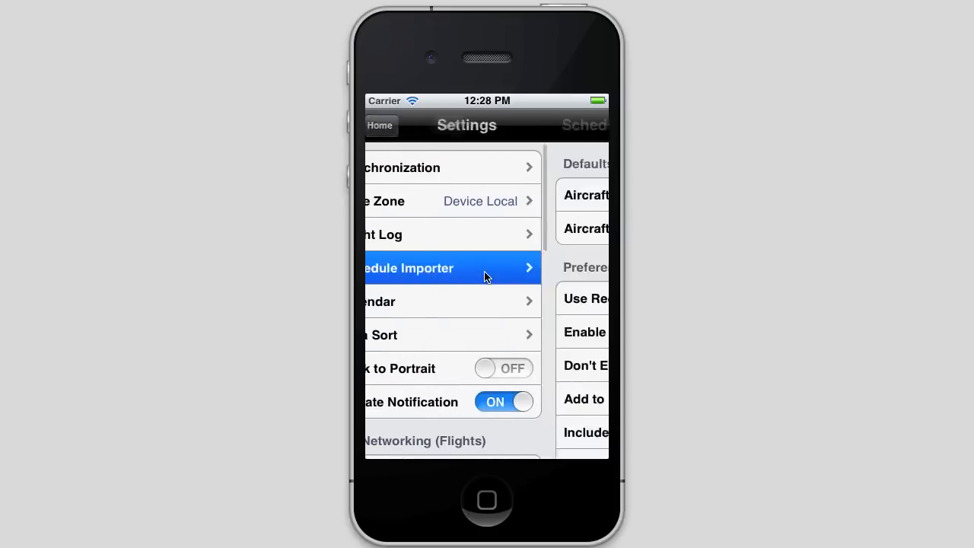
left_click(380, 124)
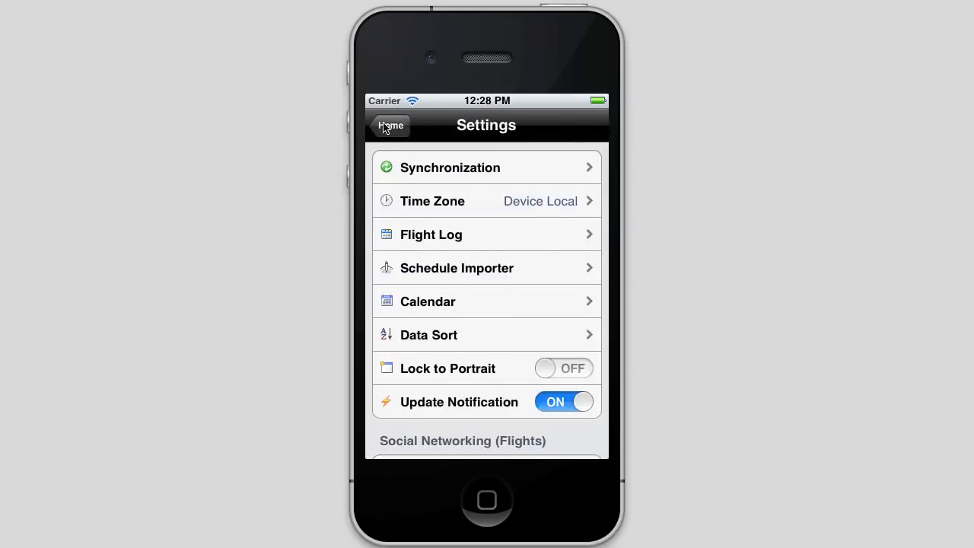
left_click(390, 126)
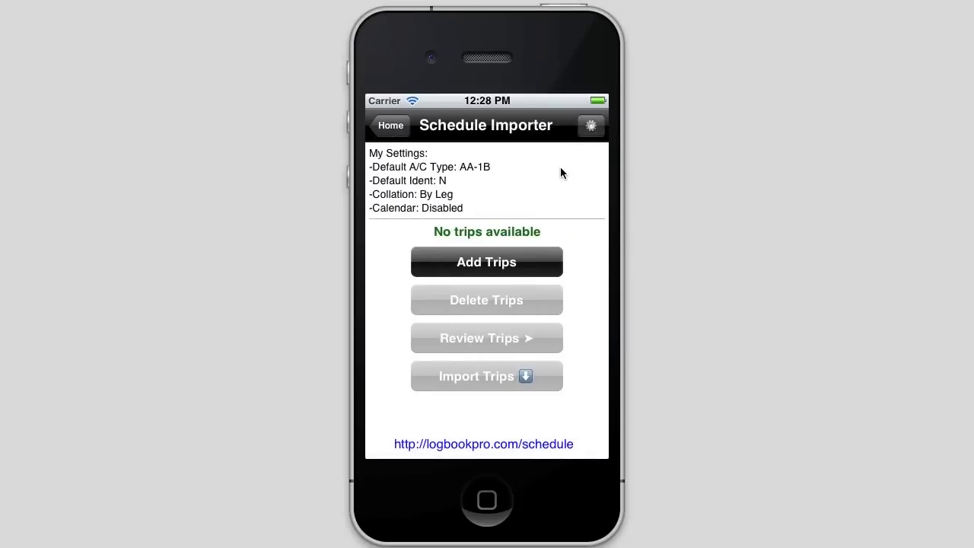
left_click(591, 125)
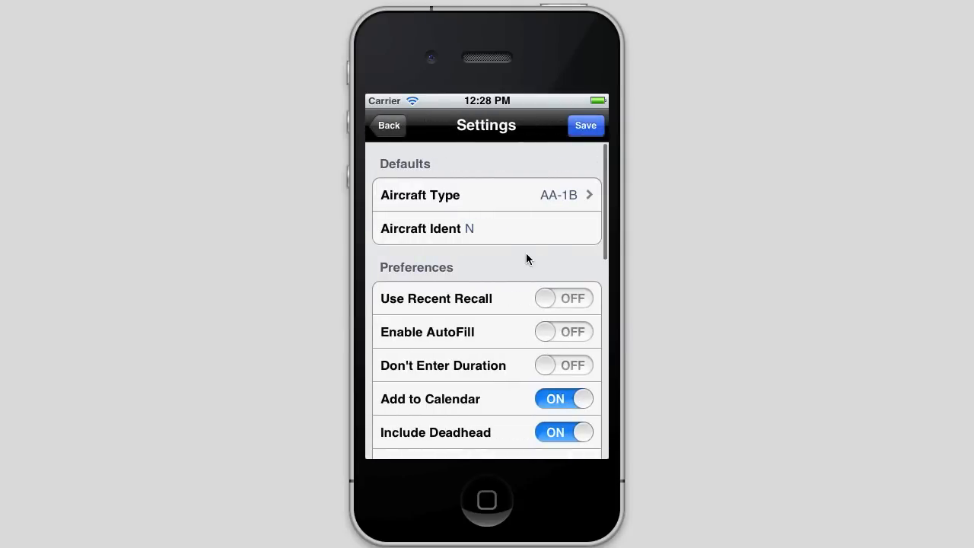
left_click(486, 194)
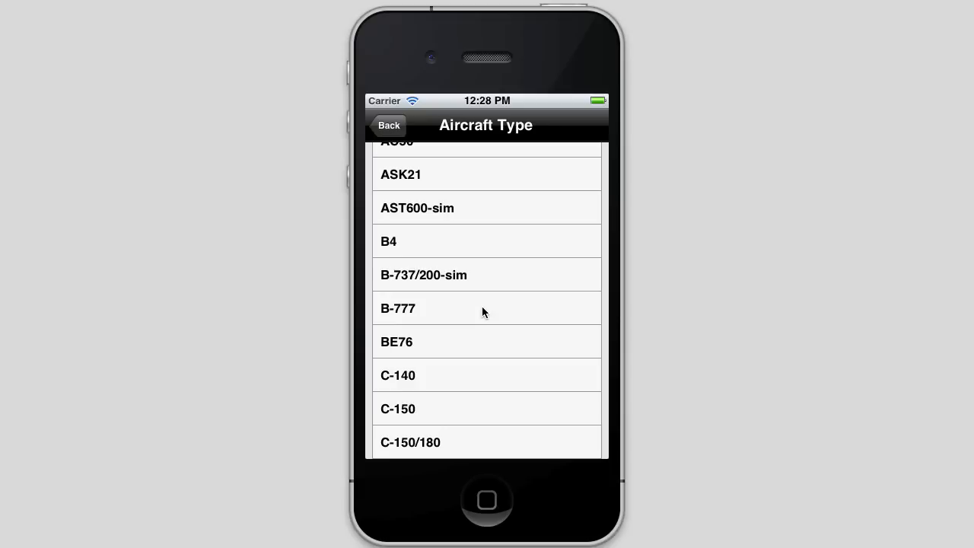
left_click(398, 308)
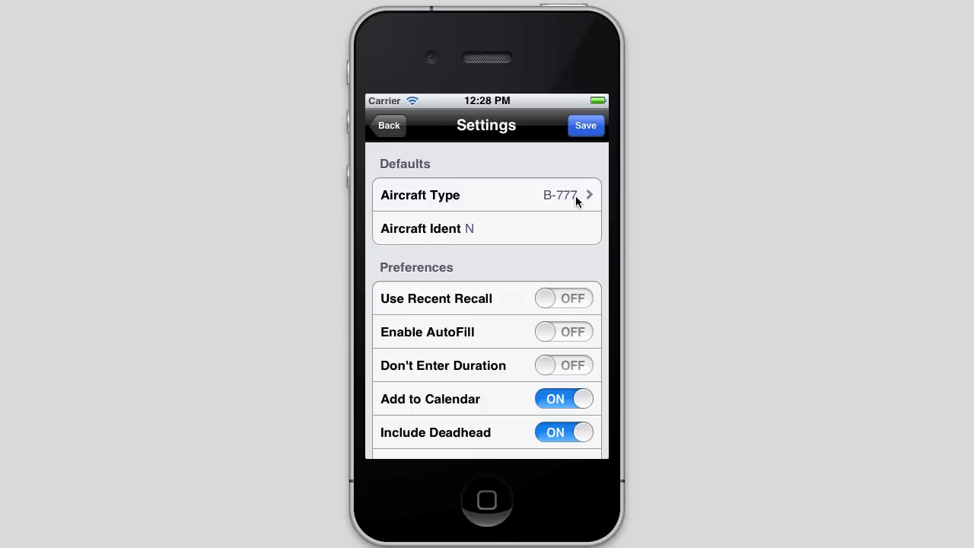
mouse_move(475, 255)
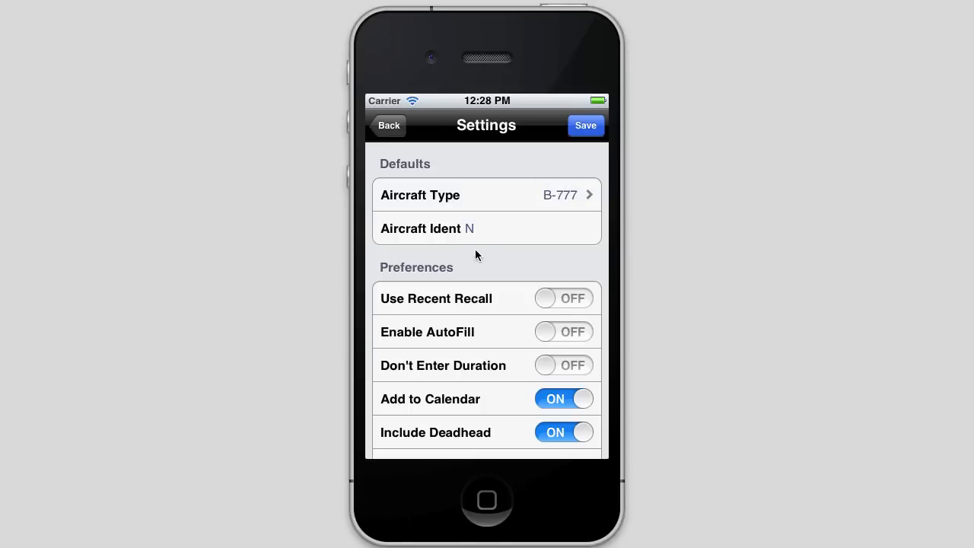
left_click(470, 229)
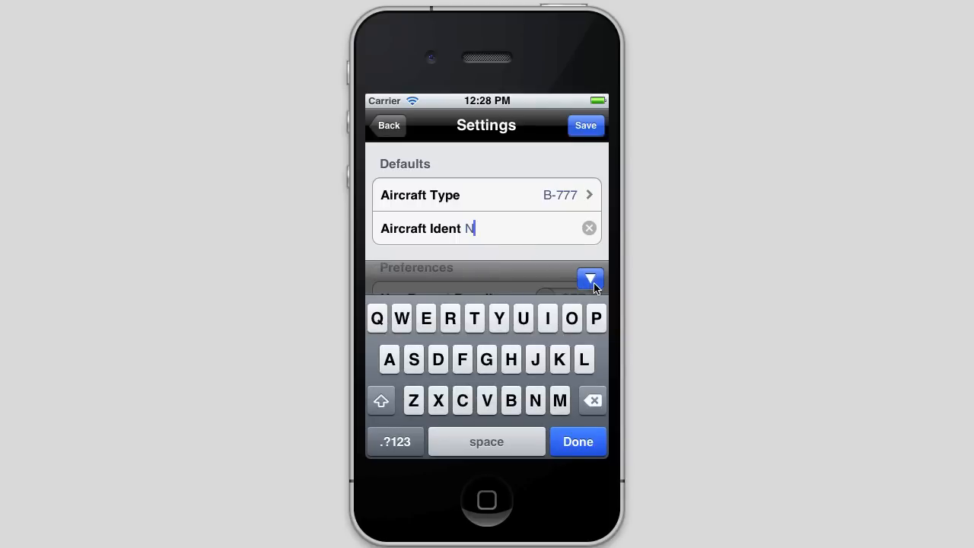
mouse_move(443, 332)
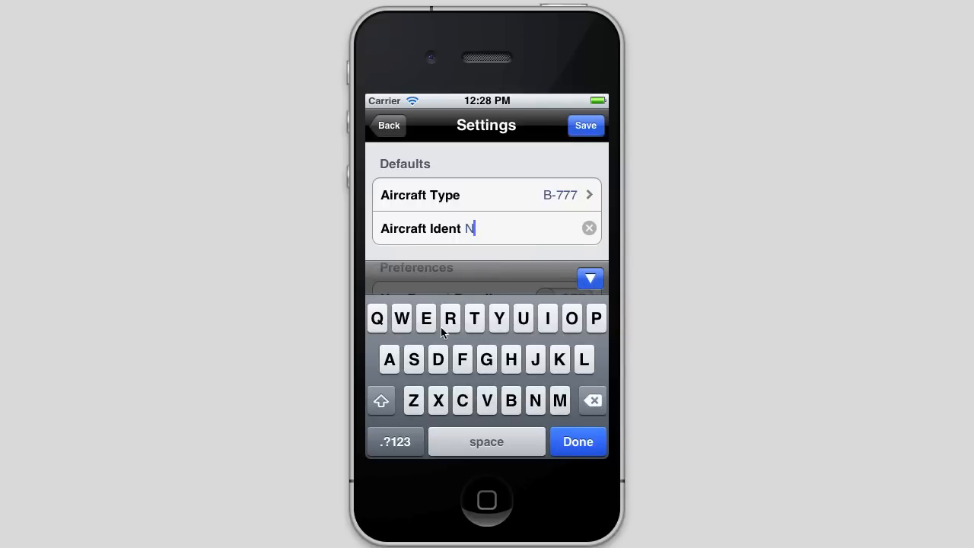
left_click(578, 442)
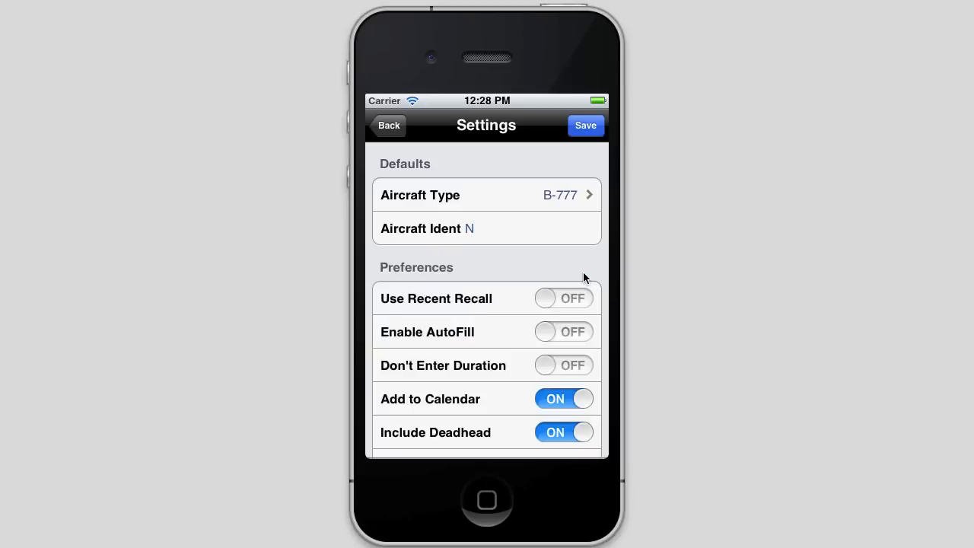
Scroll through the importer's Field Map and open the Trip # mapping choices.
scroll("down", 3)
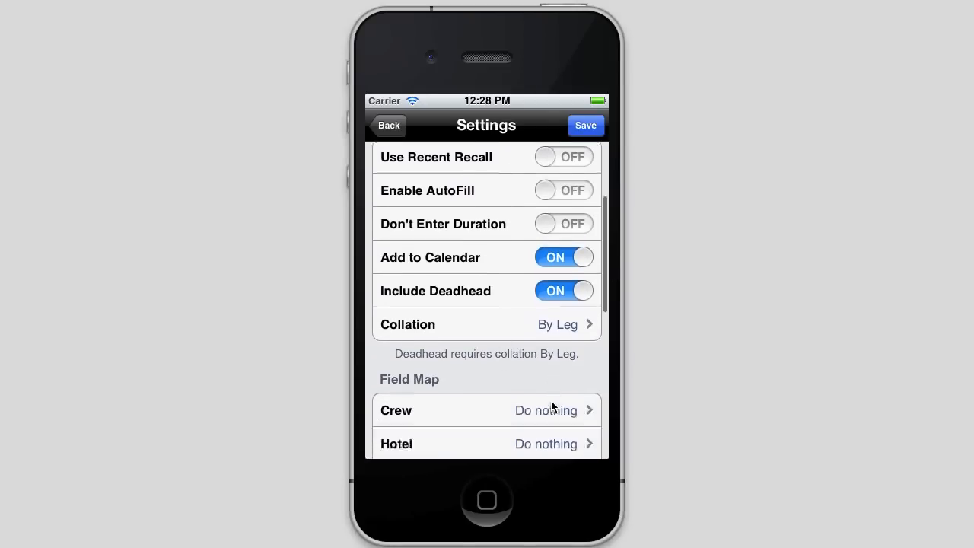
scroll("down", 3)
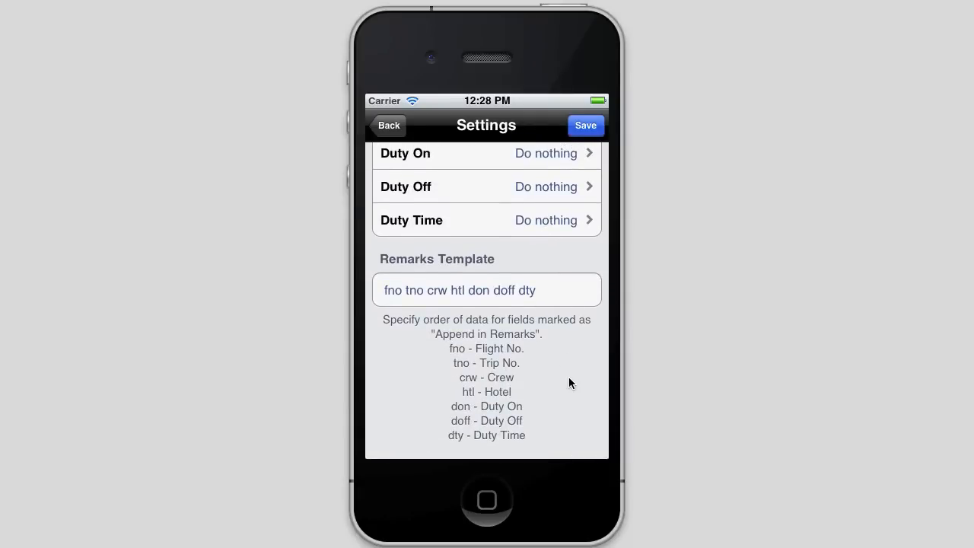
scroll("up", 3)
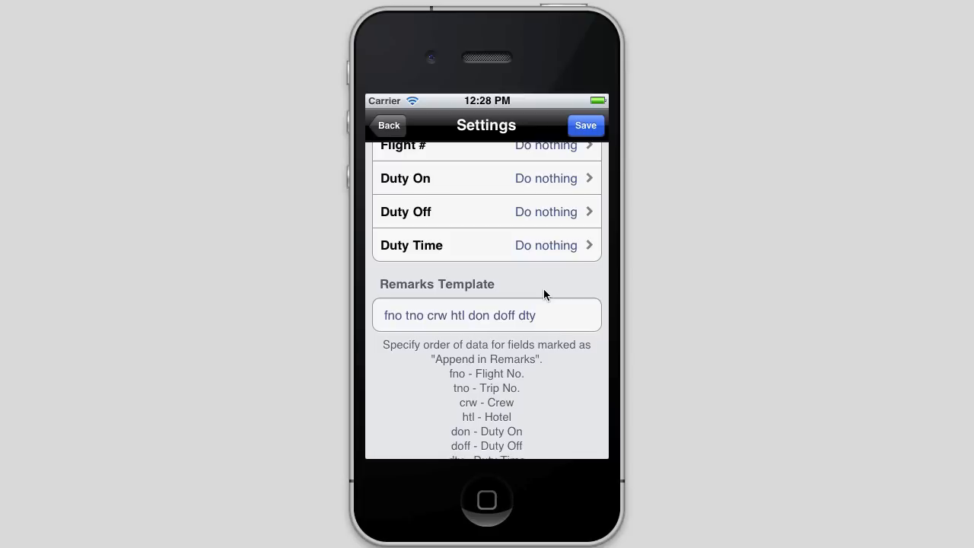
scroll("up", 3)
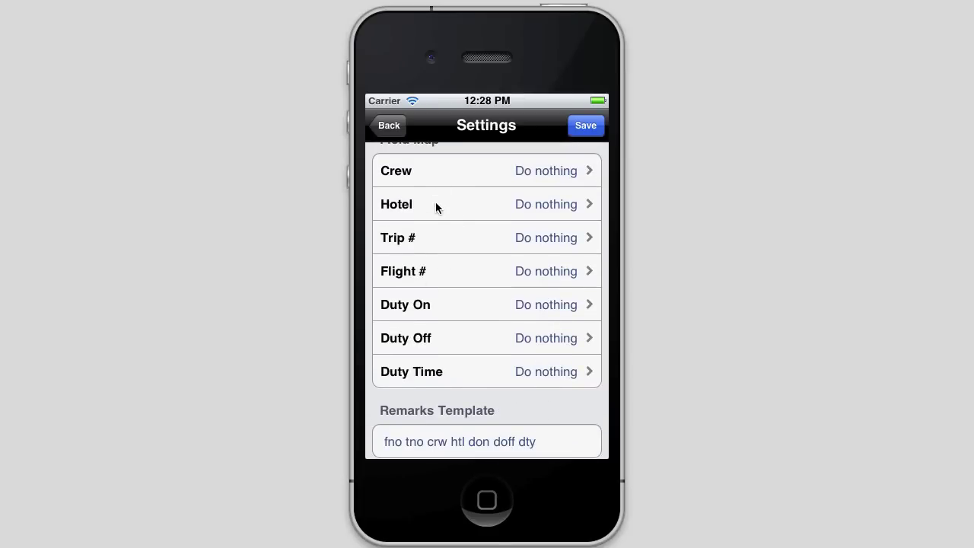
mouse_move(479, 159)
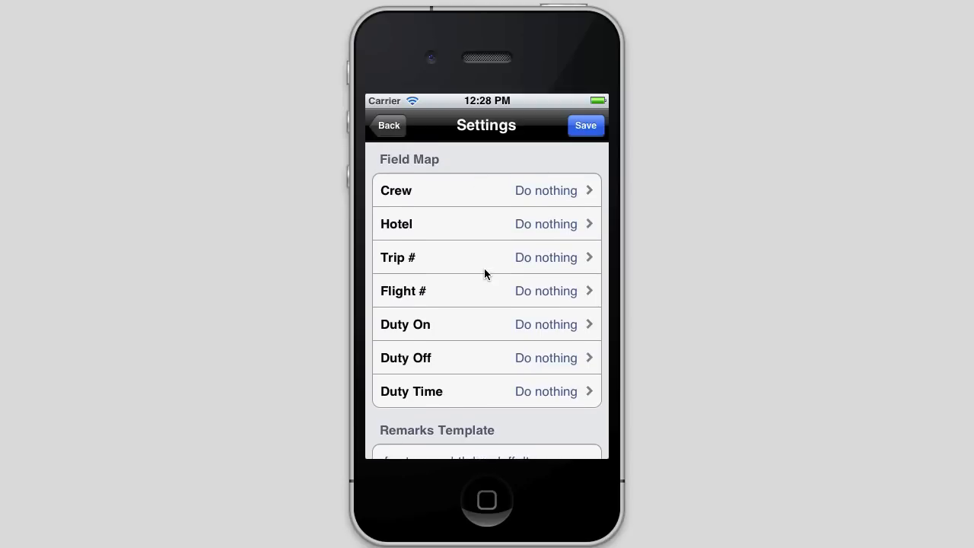
scroll("down", 3)
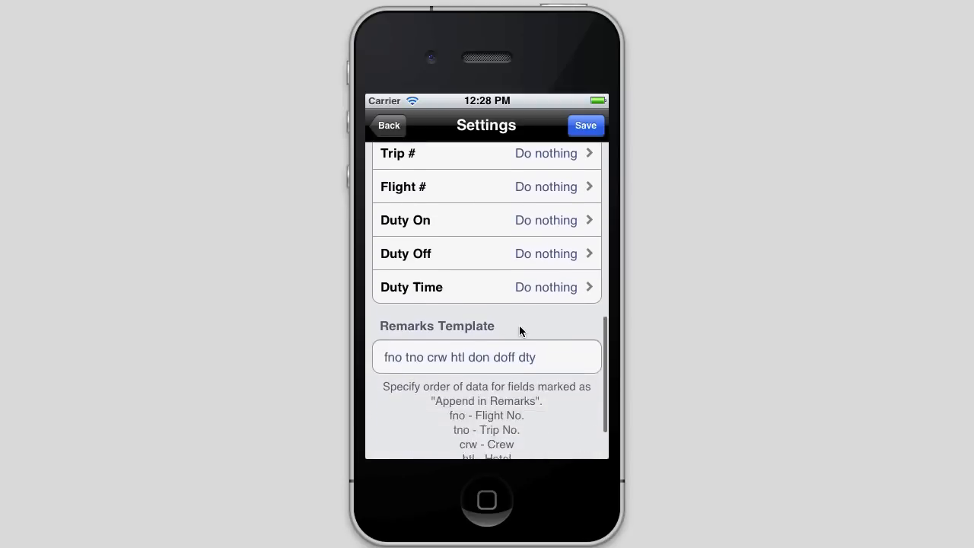
scroll("down", 3)
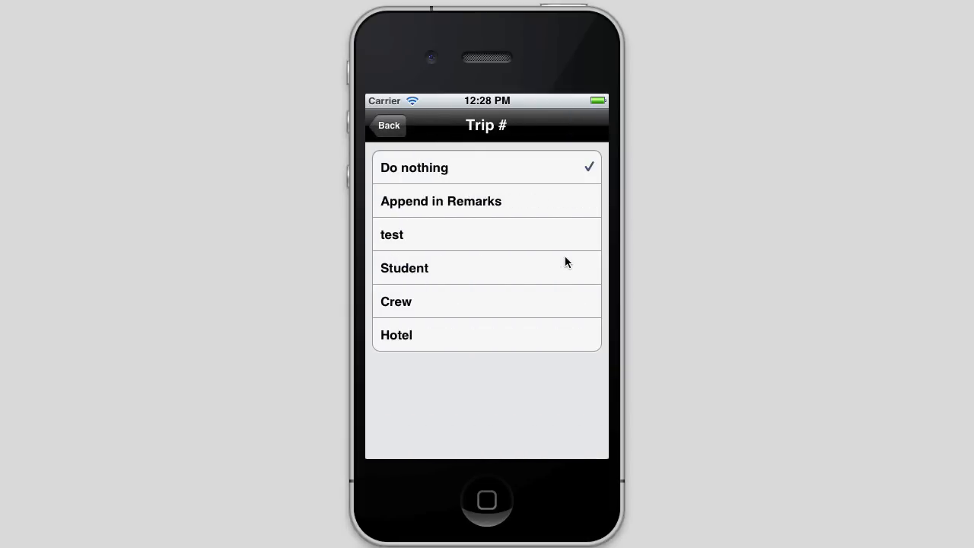
Map Trip #, Flight #, Duty On and Duty Off to Append in Remarks.
left_click(440, 201)
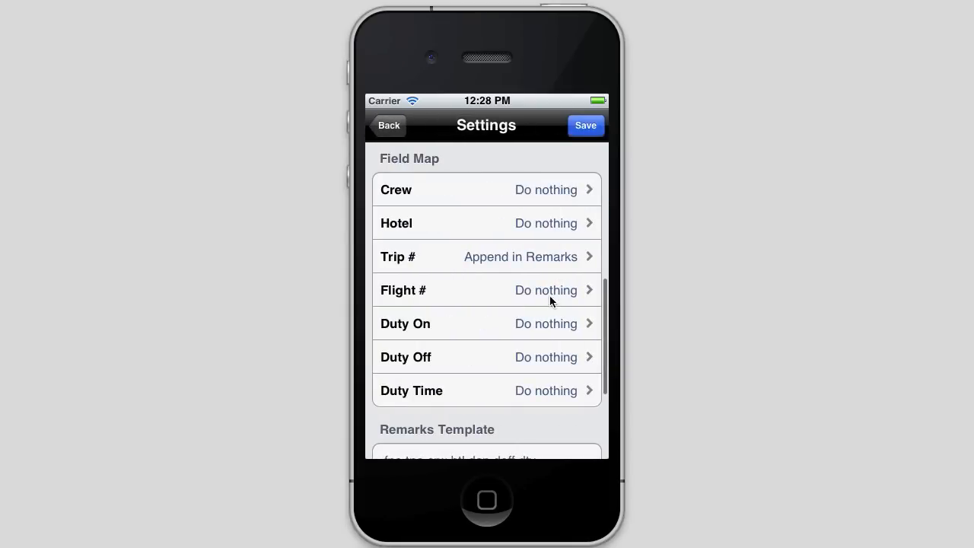
left_click(486, 290)
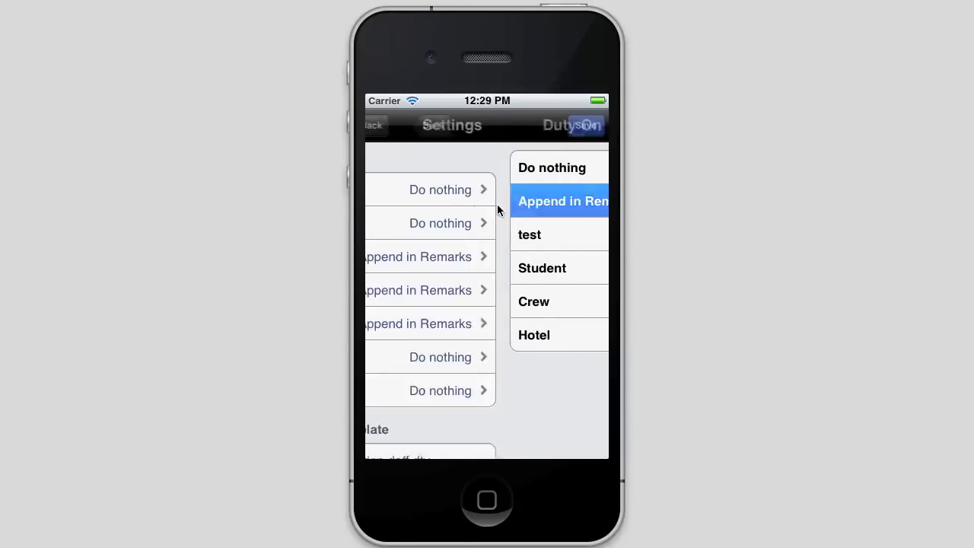
left_click(552, 167)
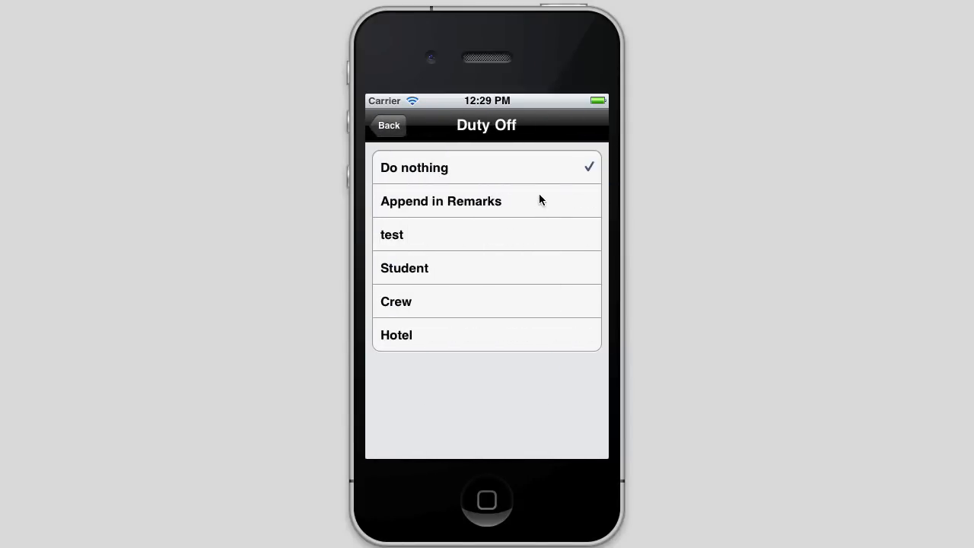
left_click(389, 126)
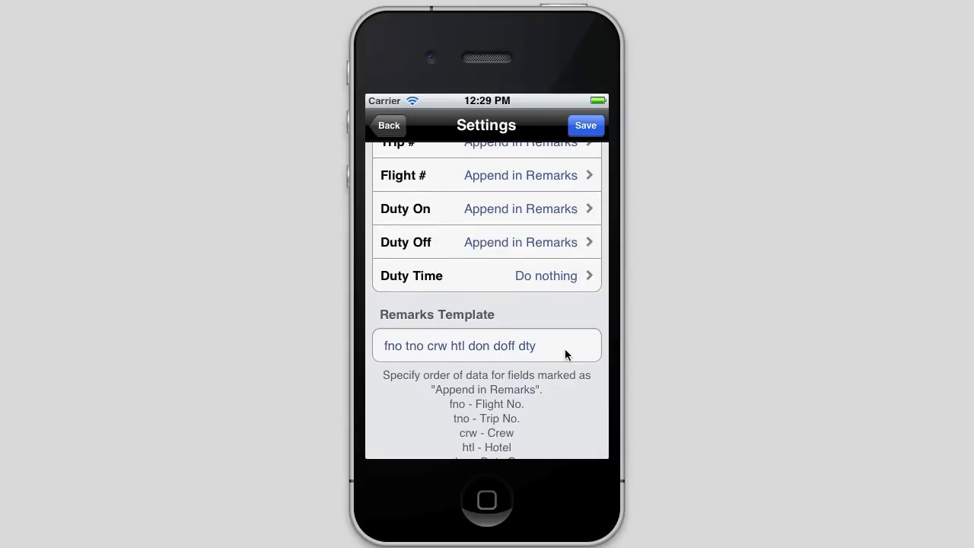
Replace the Remarks Template text with 'tno fno crw' and hide the keyboard.
left_click(459, 346)
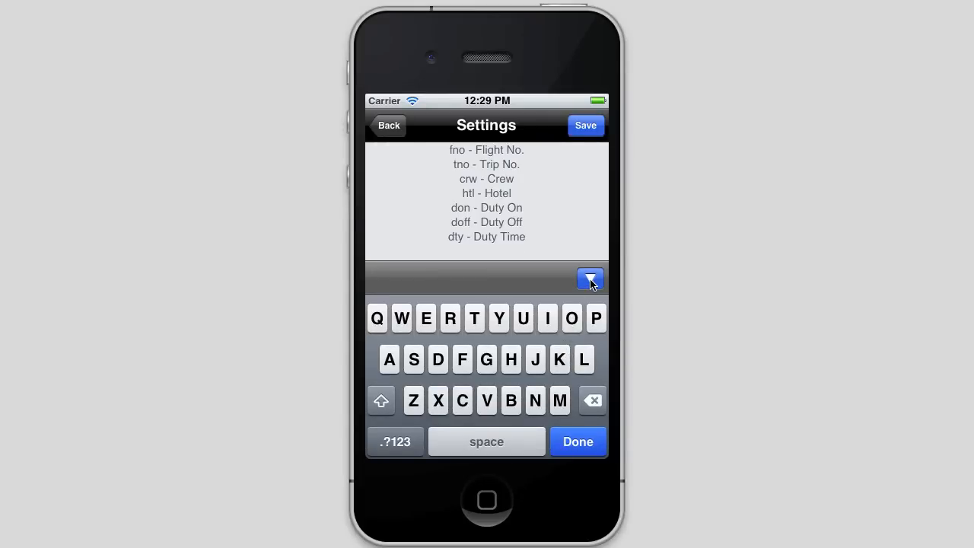
mouse_move(552, 286)
type("fno t")
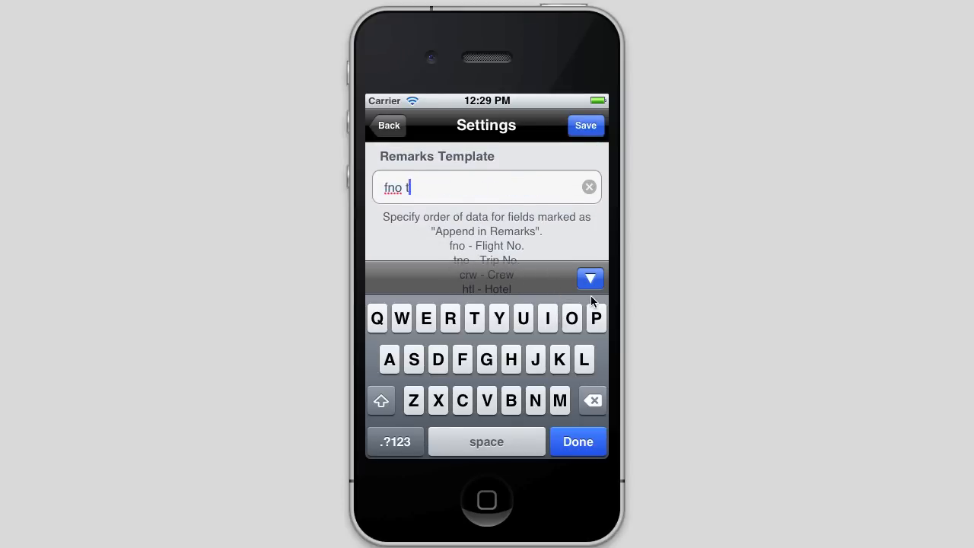
left_click(588, 187)
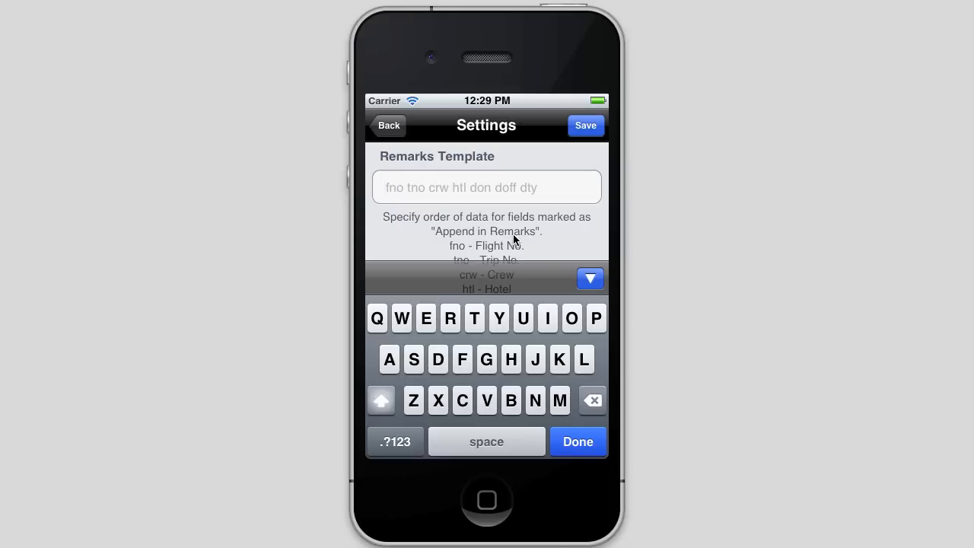
type("tno")
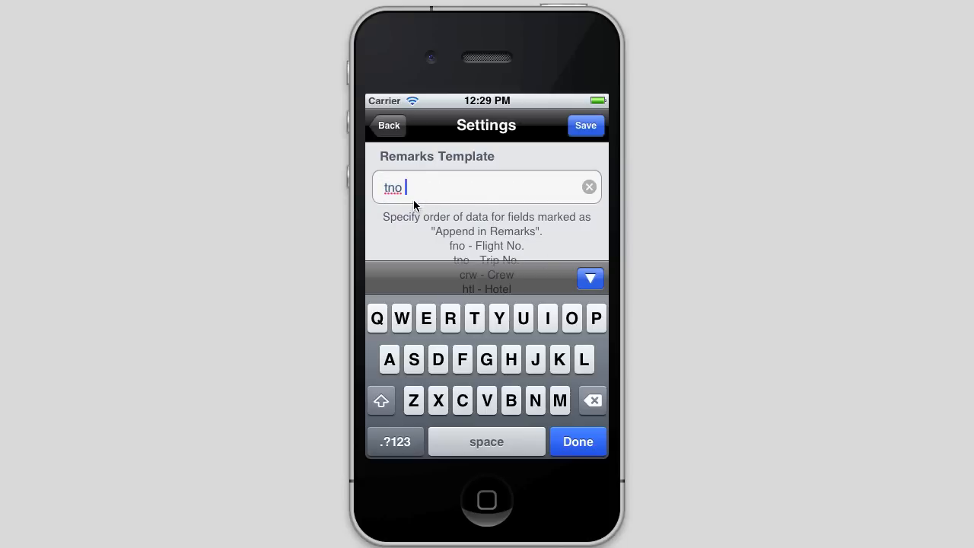
type("fno")
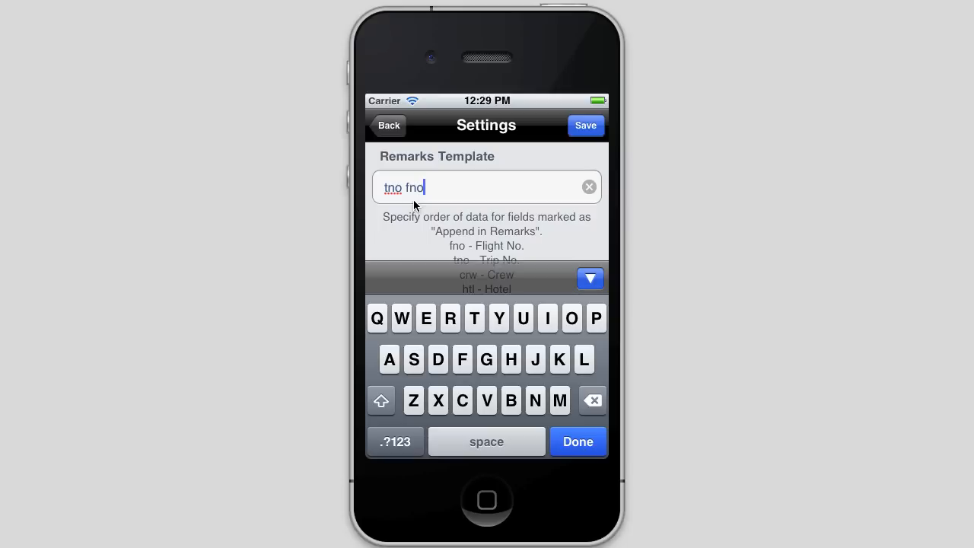
type("crw")
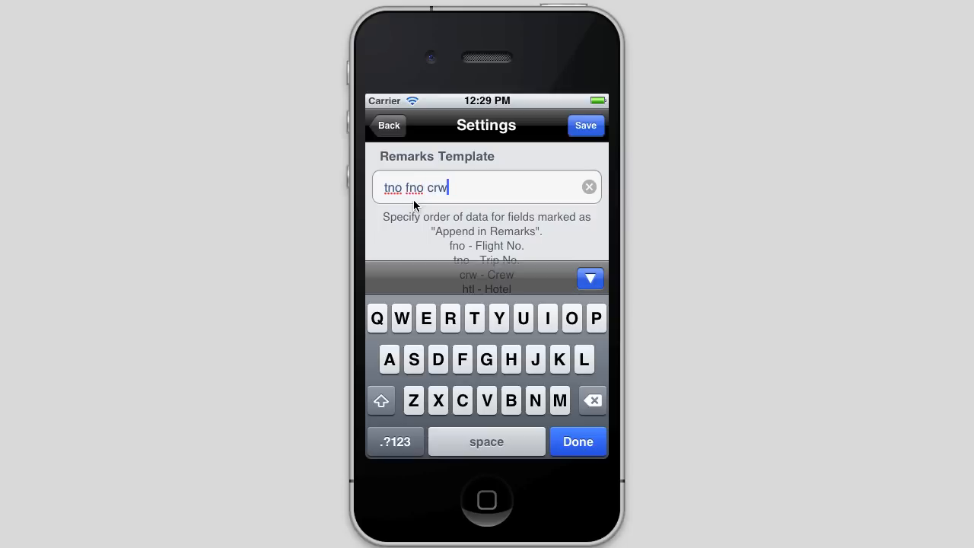
mouse_move(590, 278)
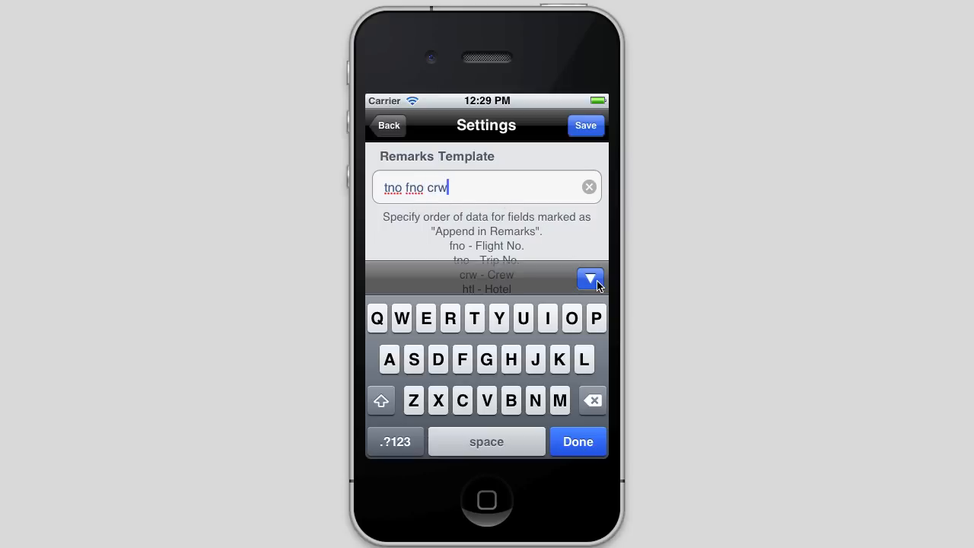
left_click(578, 441)
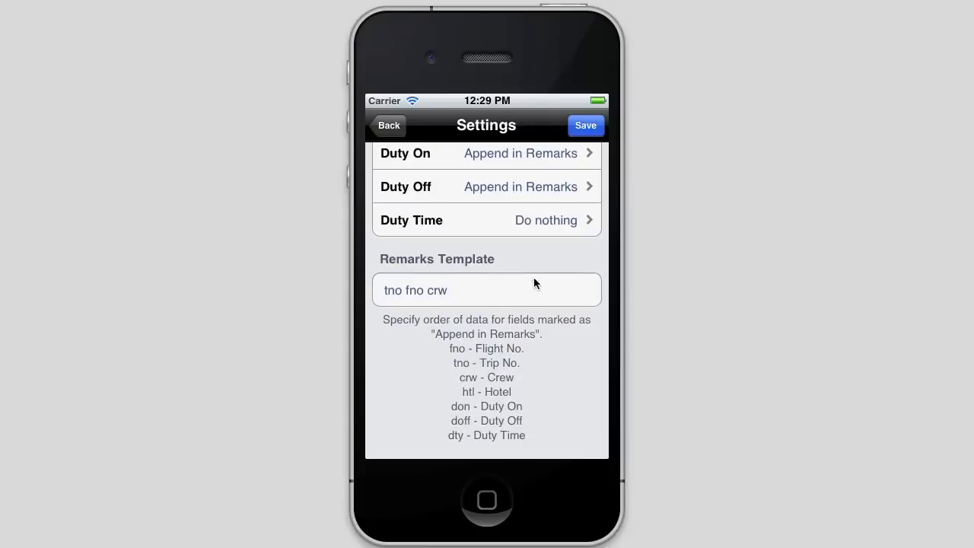
mouse_move(466, 367)
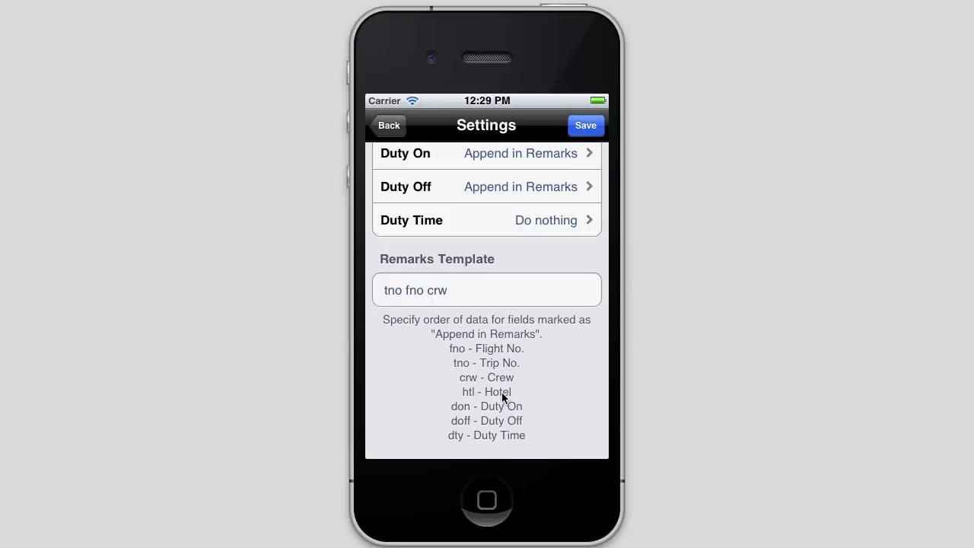
mouse_move(520, 378)
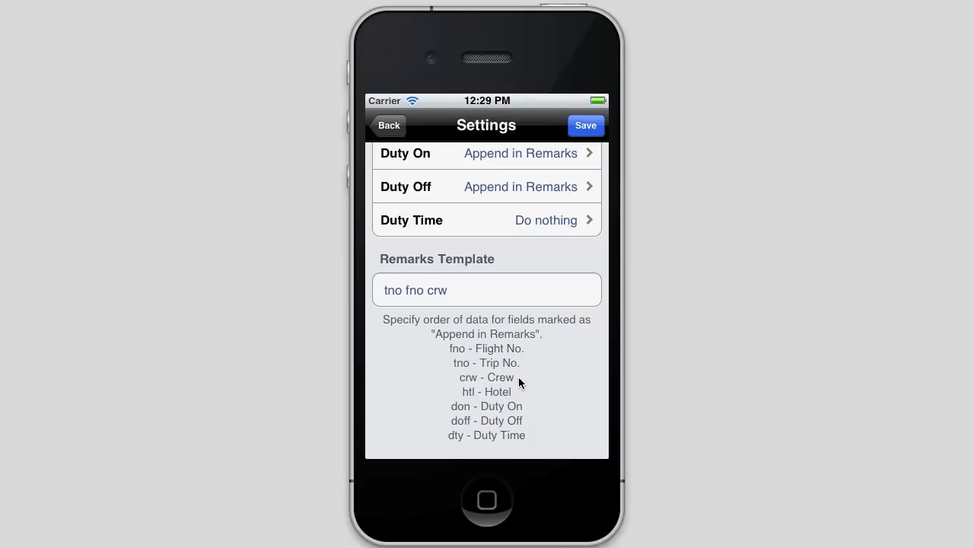
mouse_move(531, 433)
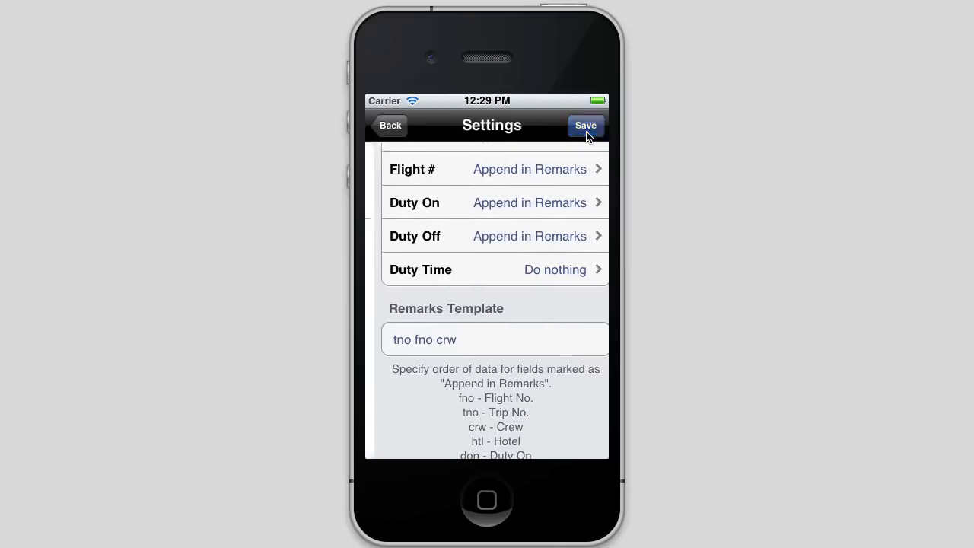
Save importer settings, confirm Collation remains By Leg, and back out to the importer.
left_click(585, 125)
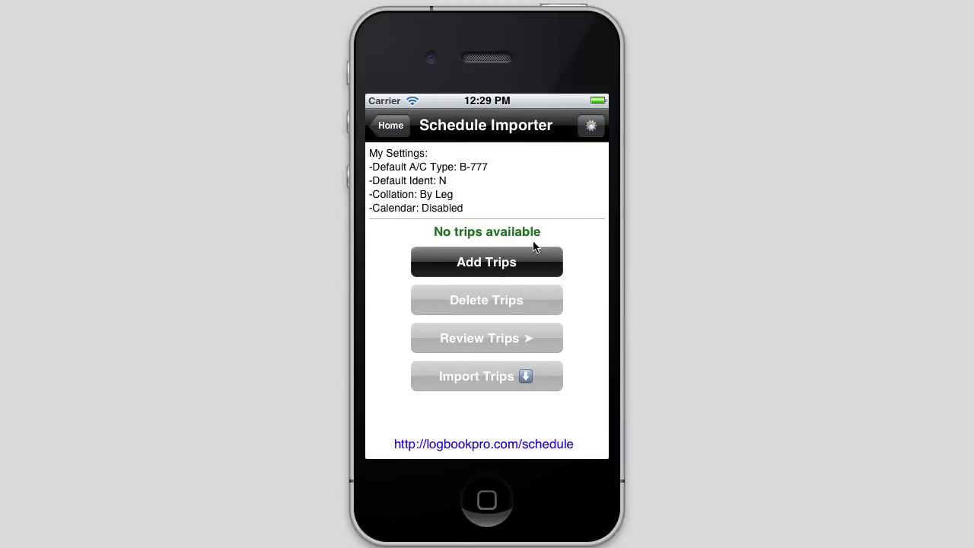
mouse_move(462, 202)
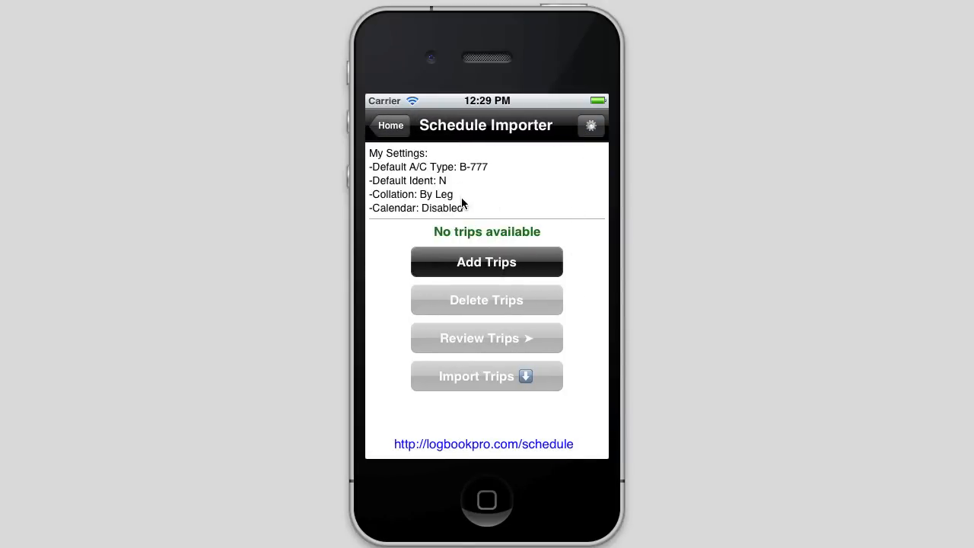
left_click(590, 125)
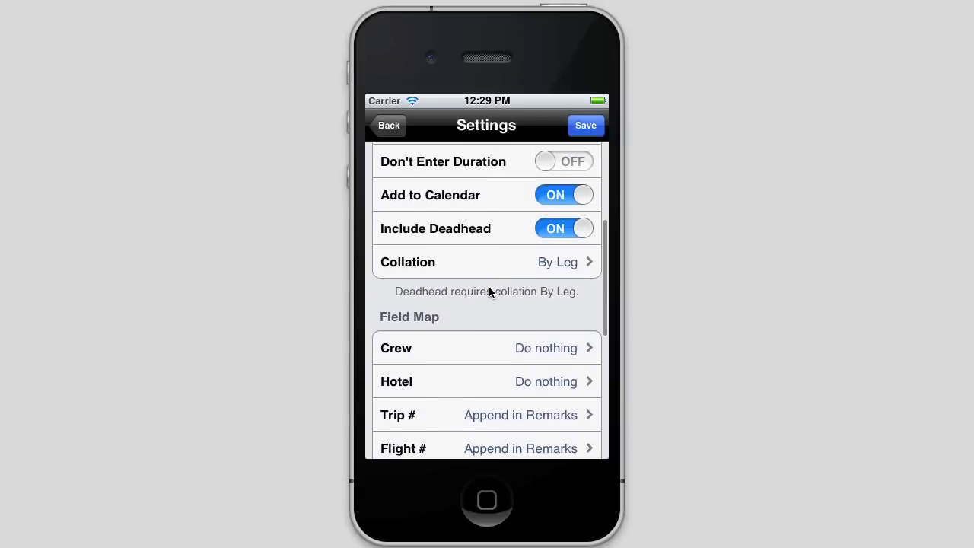
left_click(485, 262)
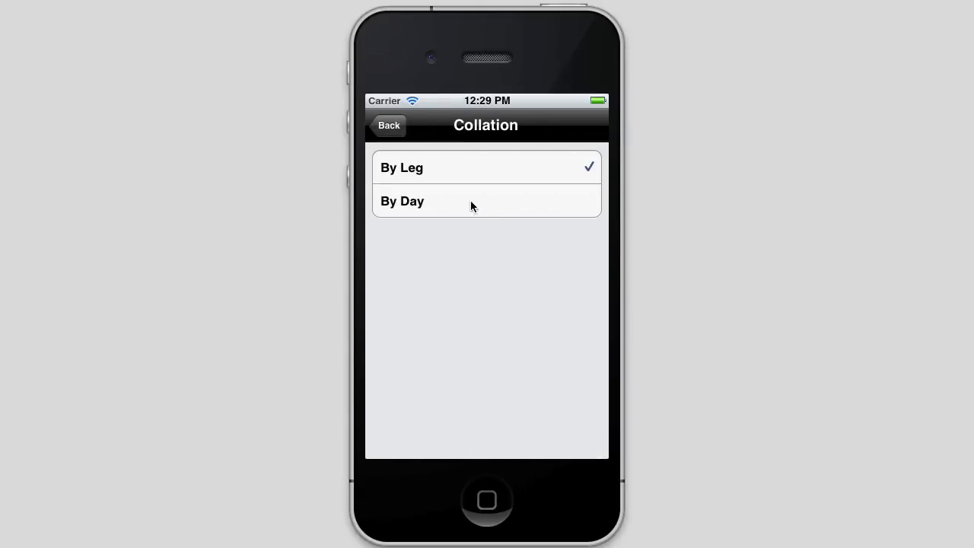
left_click(389, 125)
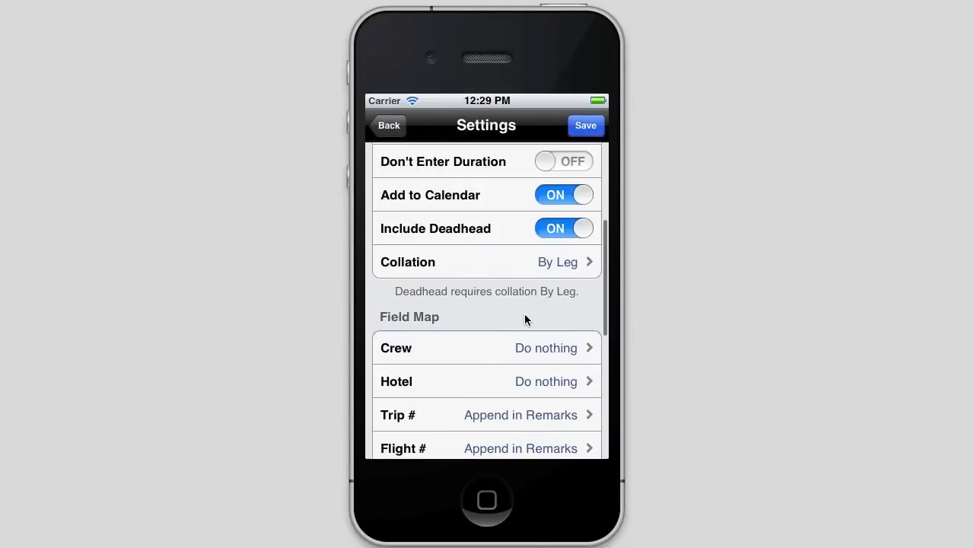
scroll("up", 3)
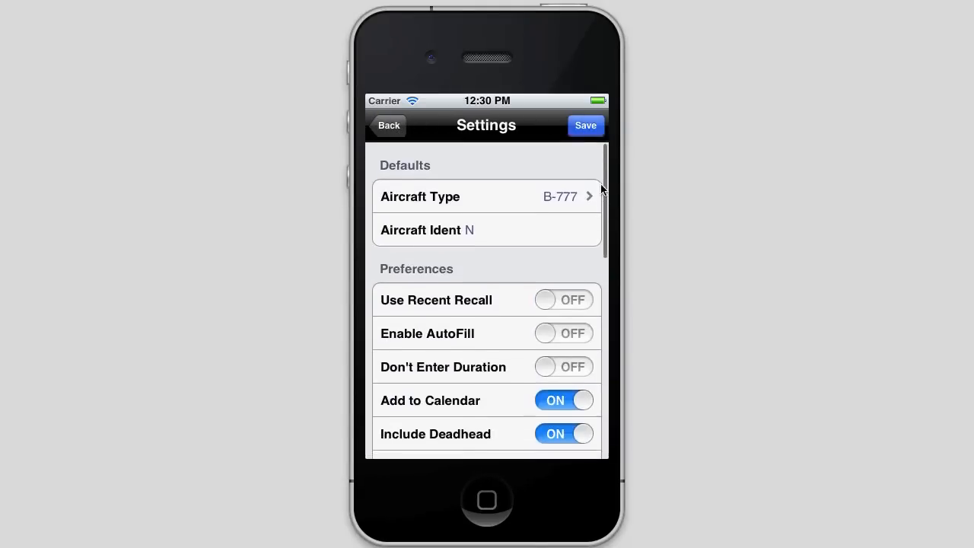
left_click(586, 125)
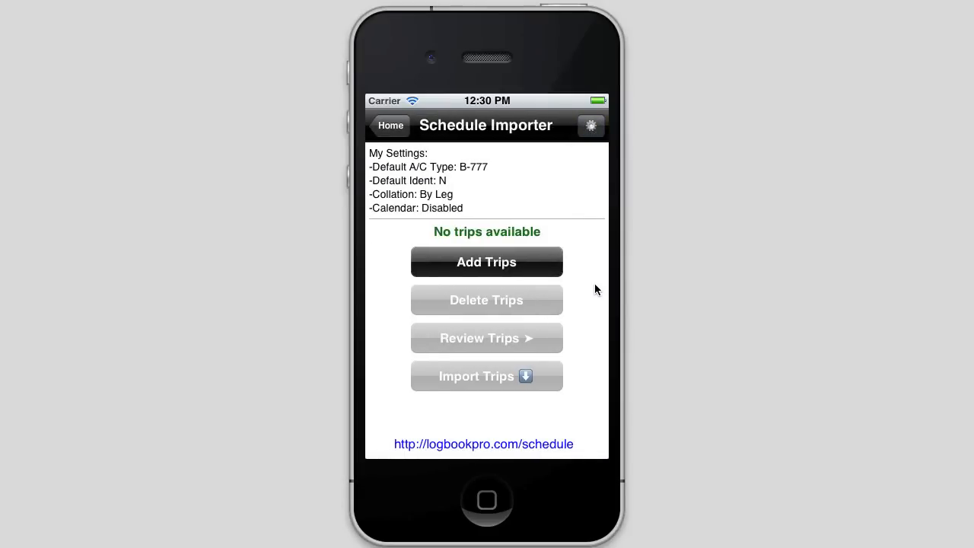
mouse_move(512, 267)
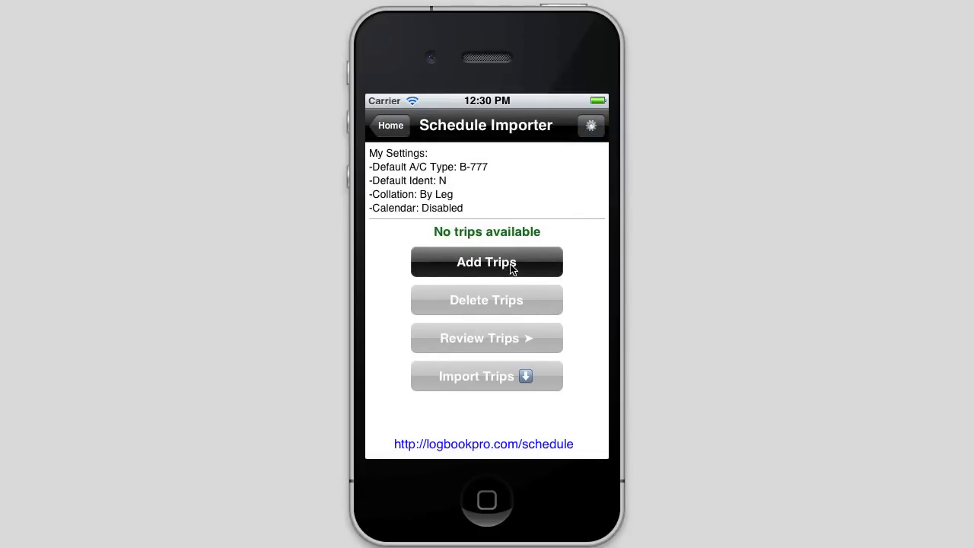
mouse_move(544, 239)
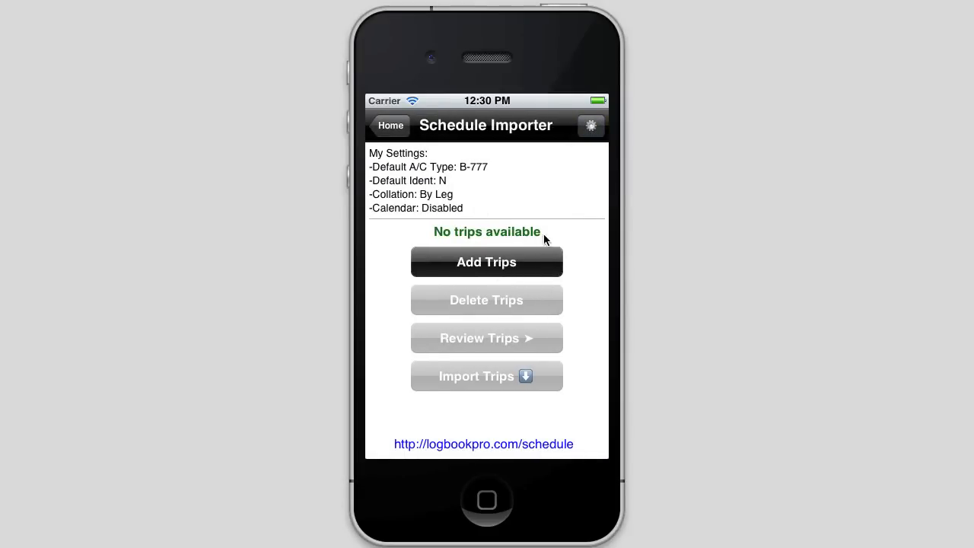
mouse_move(567, 303)
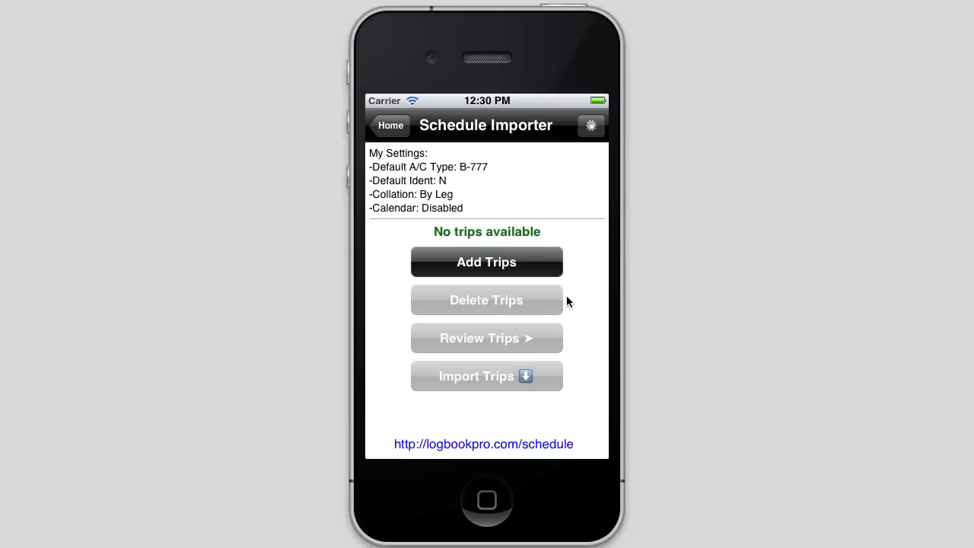
mouse_move(470, 349)
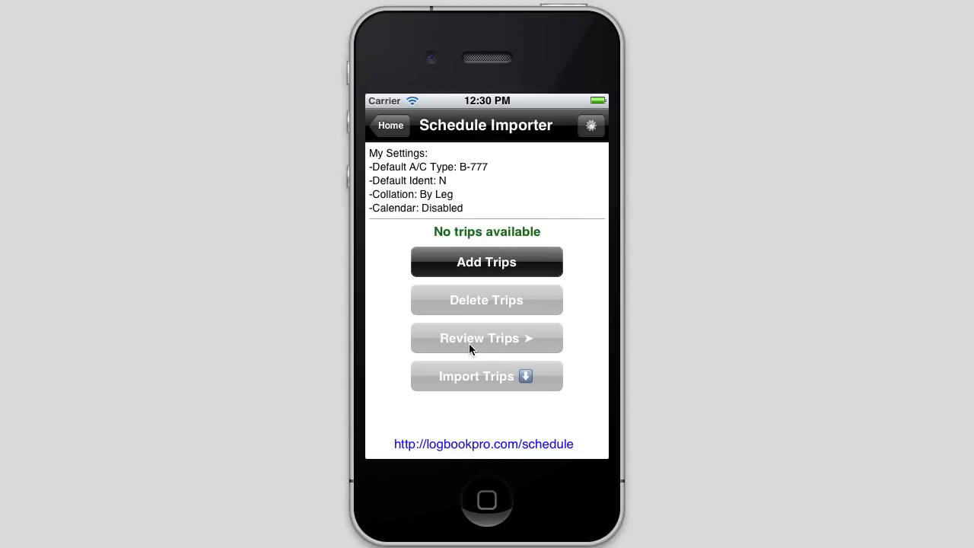
mouse_move(503, 380)
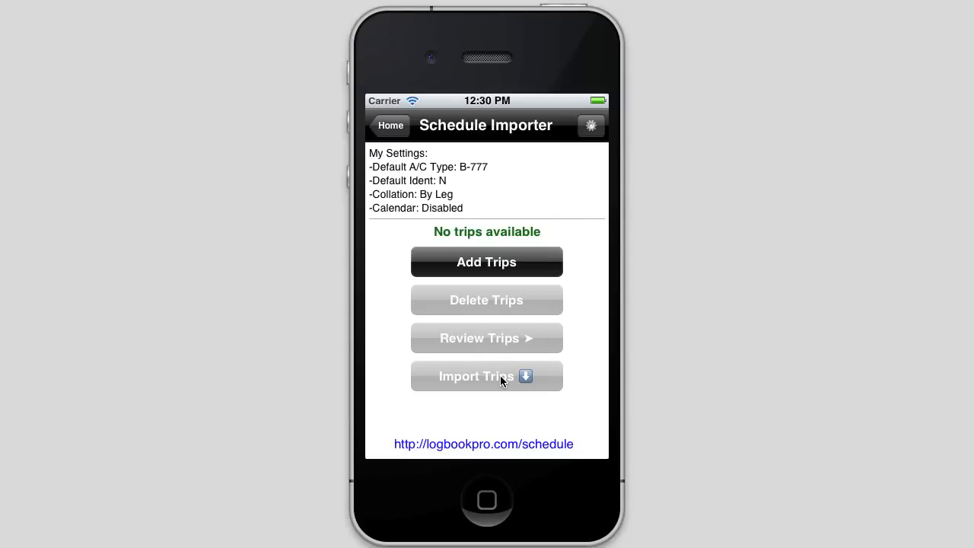
Open the Add Trips page from the Schedule Importer, with no trip data yet.
left_click(486, 261)
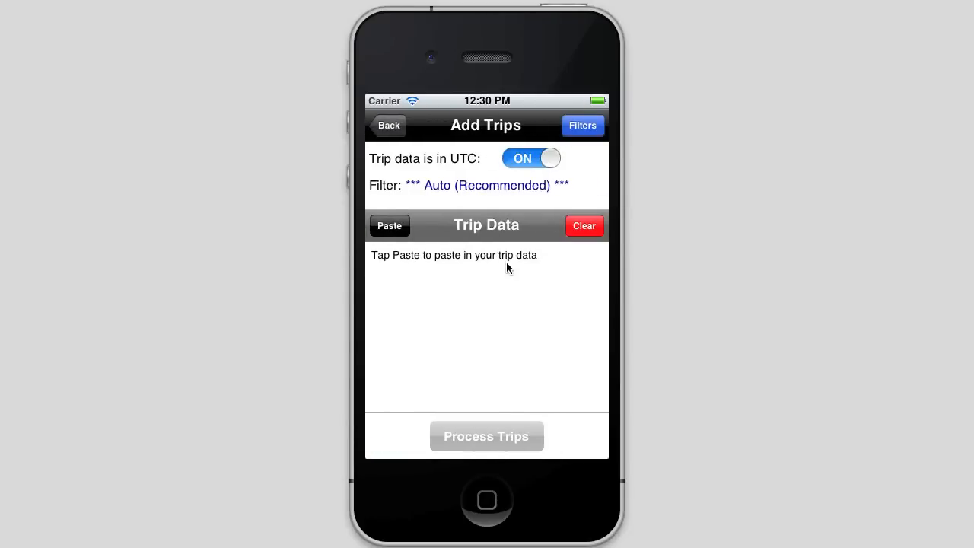
mouse_move(494, 506)
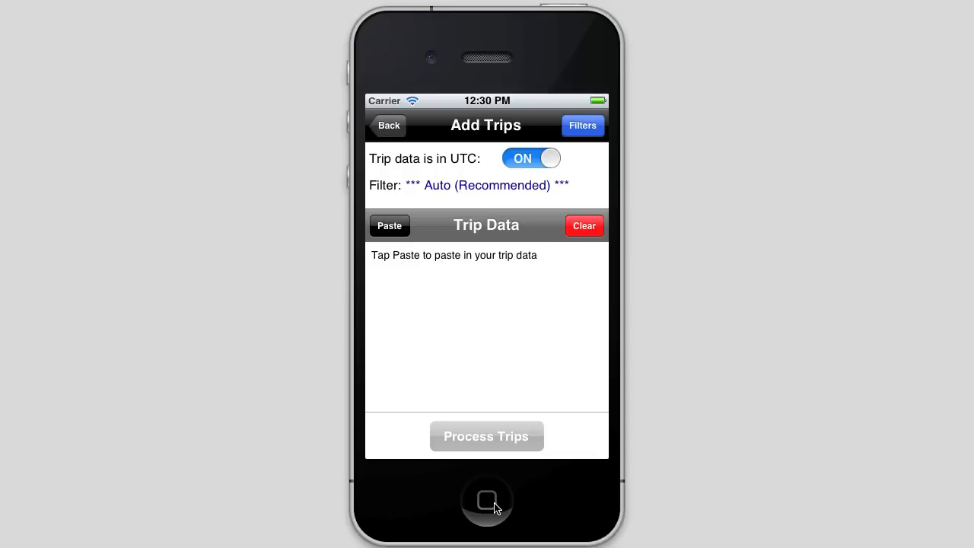
mouse_move(480, 434)
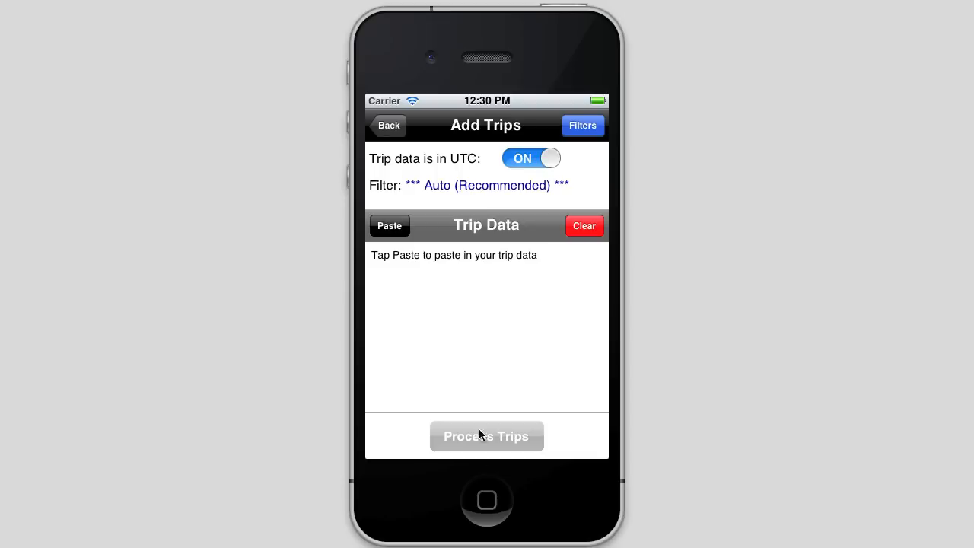
left_click(486, 500)
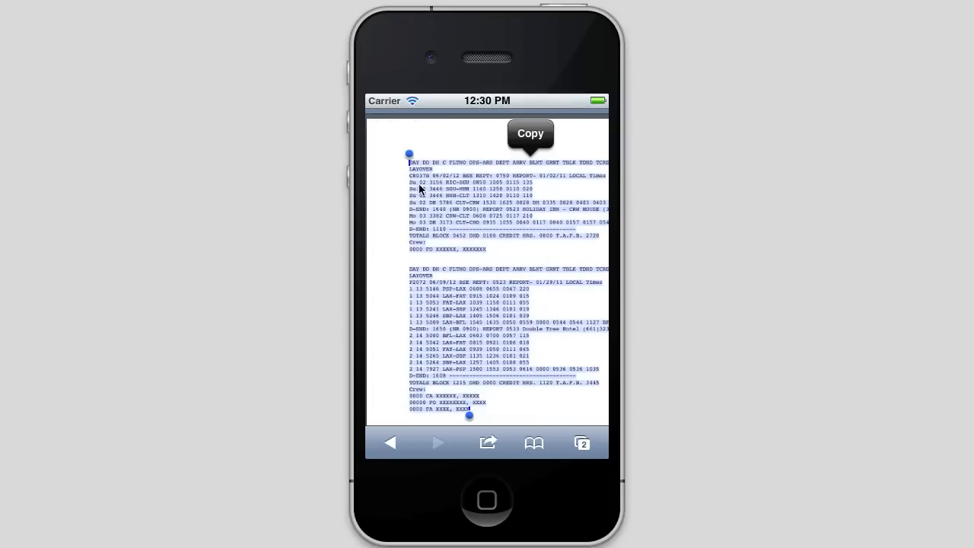
mouse_move(442, 354)
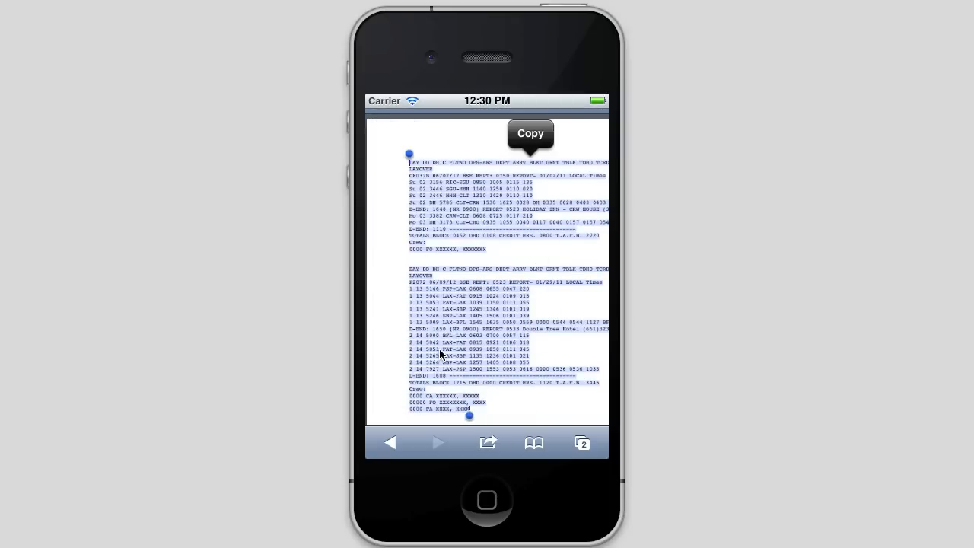
mouse_move(573, 311)
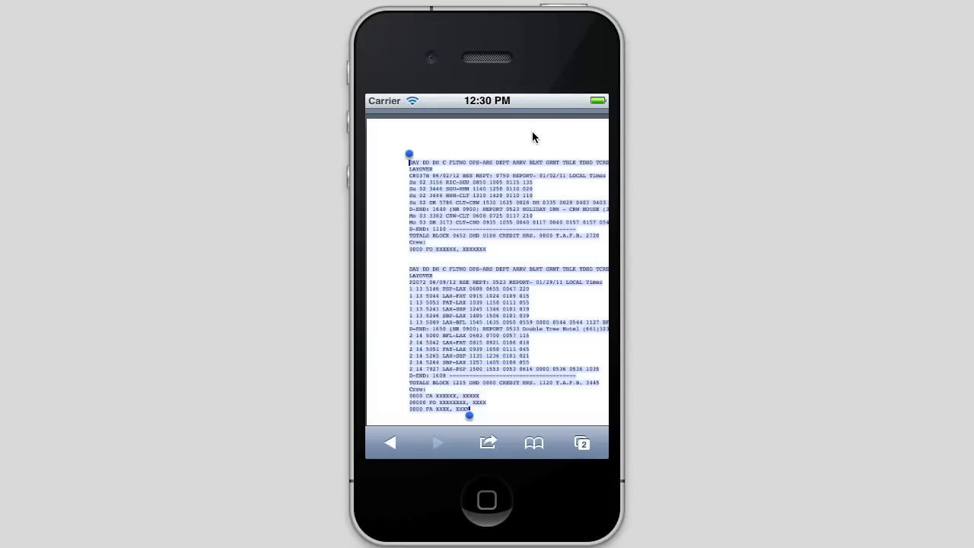
mouse_move(491, 499)
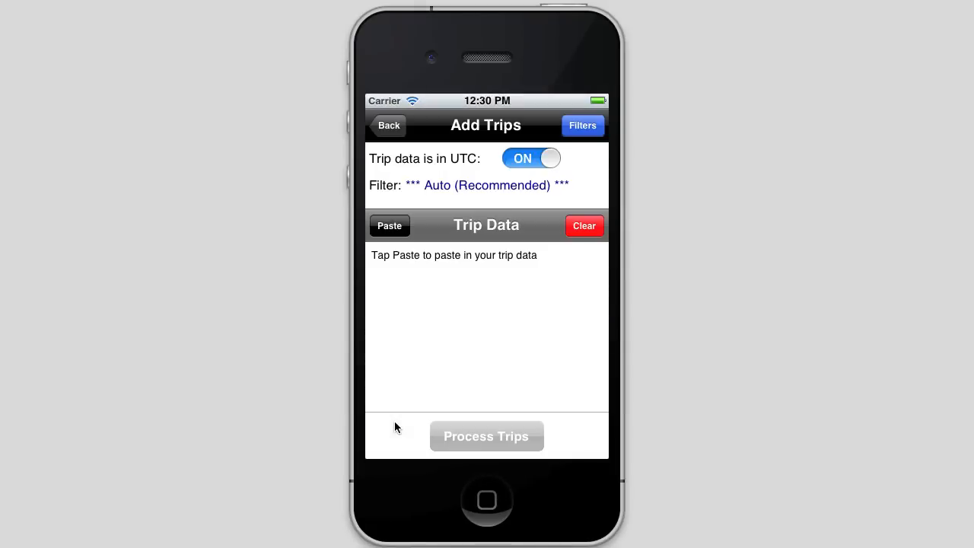
Paste the copied C8037B schedule into Trip Data, keeping UTC on and filter Auto.
left_click(390, 225)
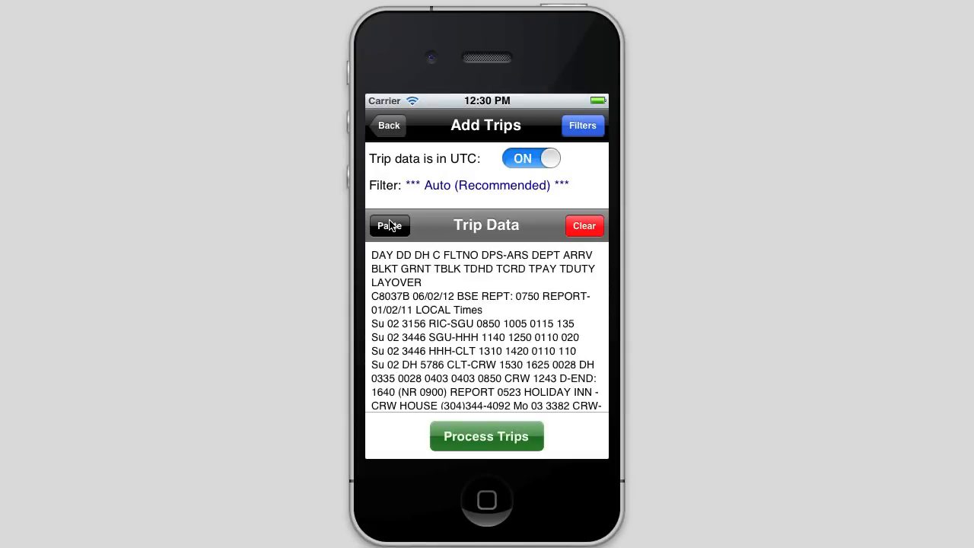
mouse_move(448, 316)
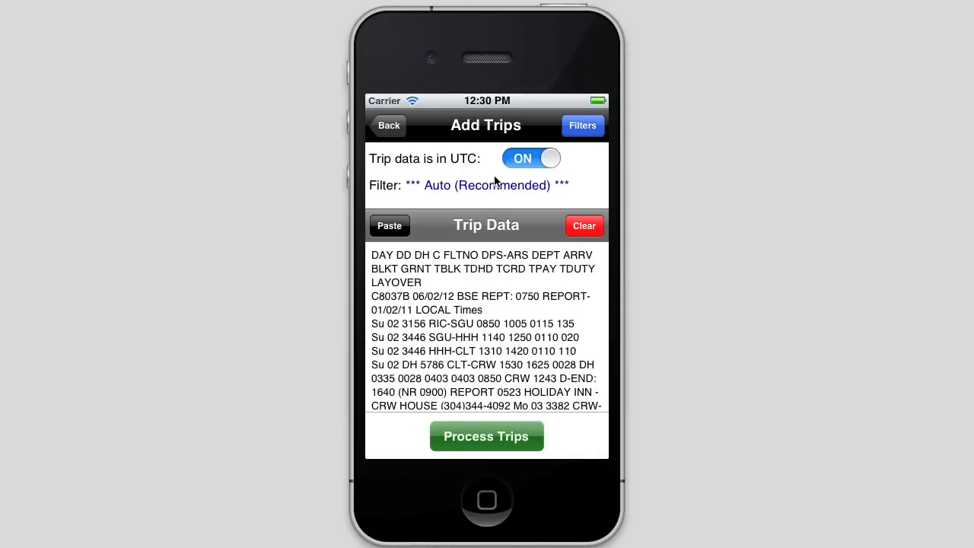
mouse_move(578, 172)
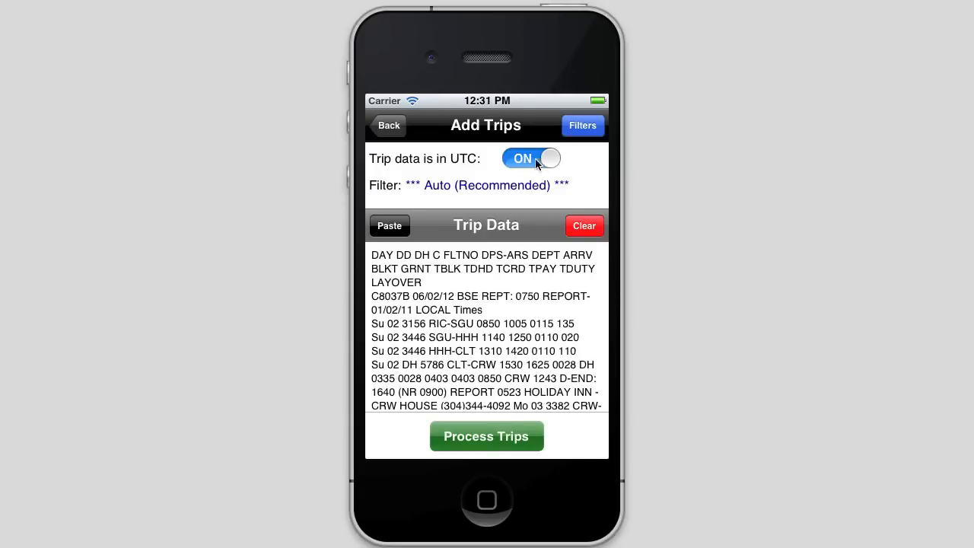
mouse_move(501, 340)
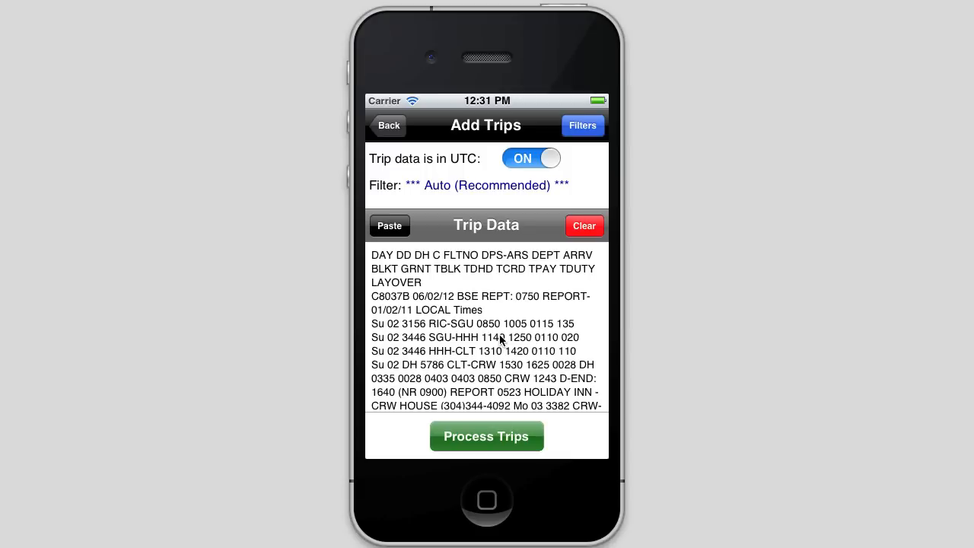
mouse_move(521, 233)
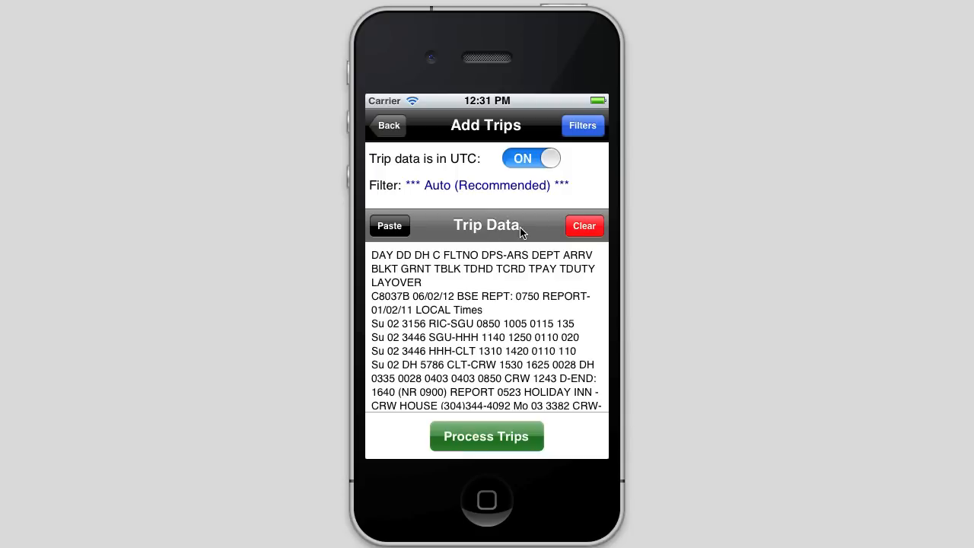
mouse_move(522, 341)
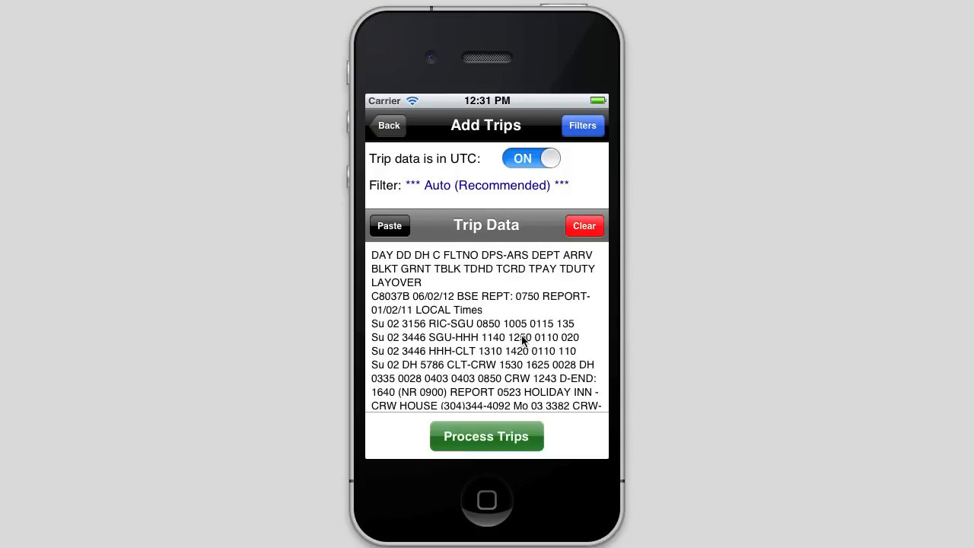
mouse_move(556, 201)
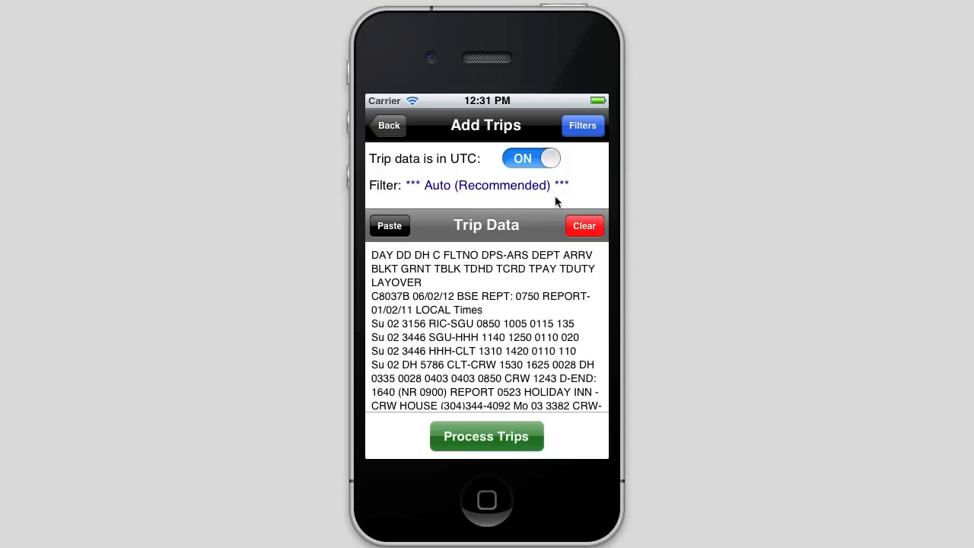
mouse_move(417, 166)
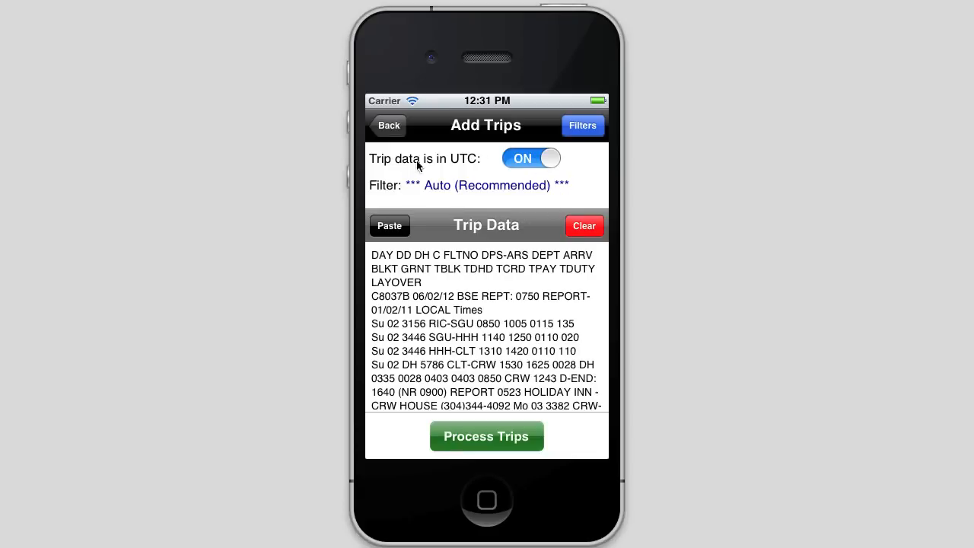
mouse_move(520, 202)
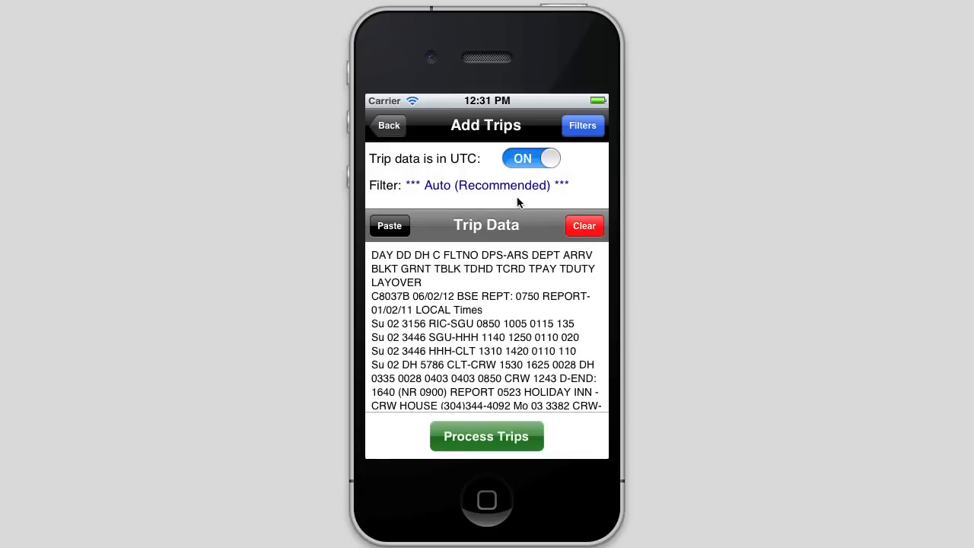
mouse_move(497, 178)
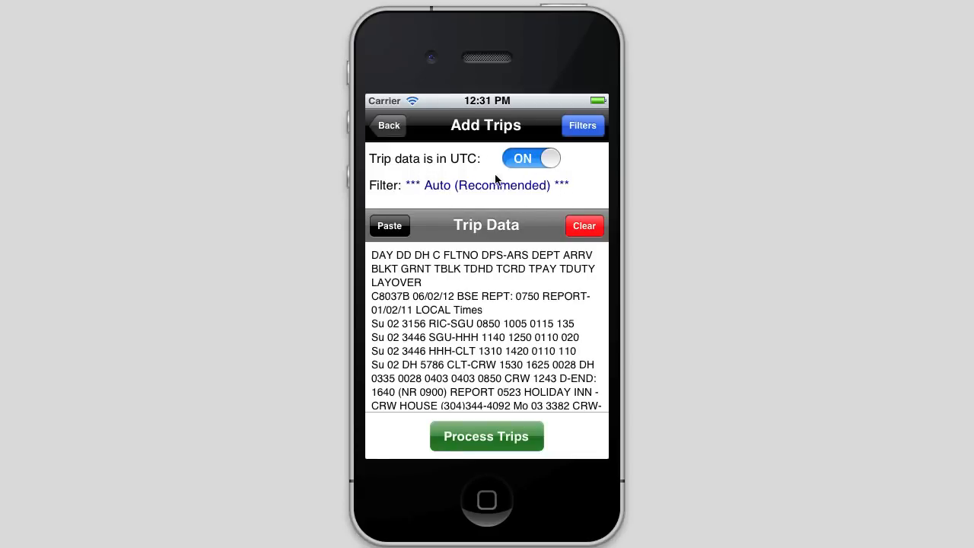
mouse_move(544, 197)
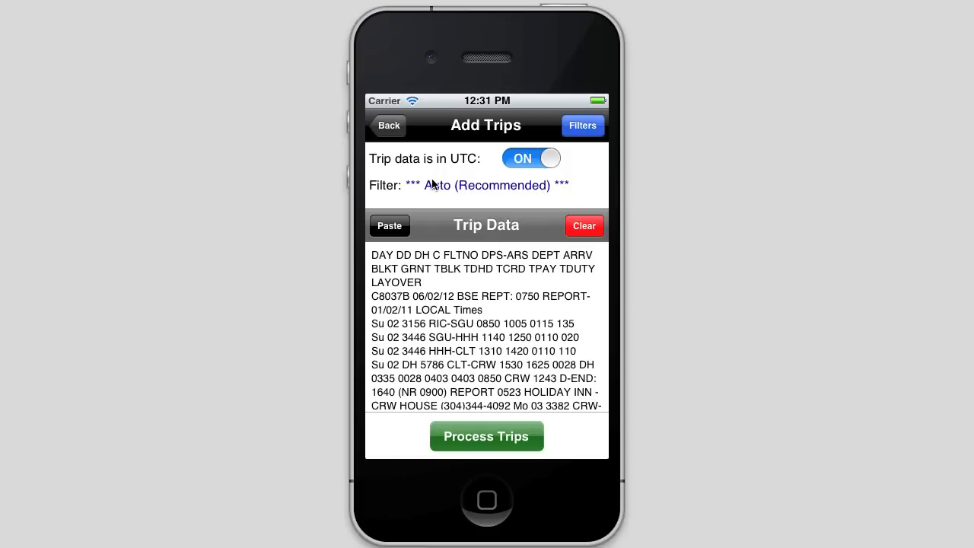
mouse_move(552, 188)
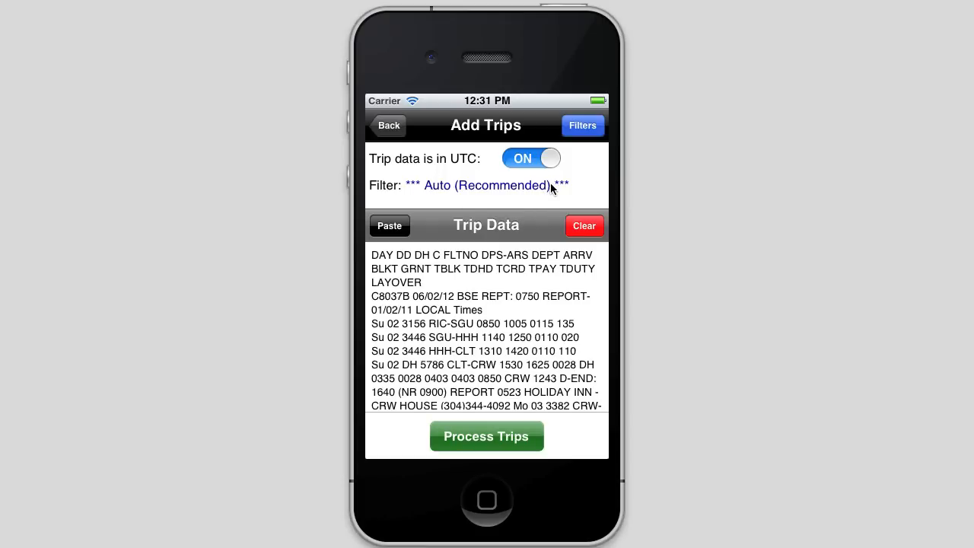
mouse_move(588, 130)
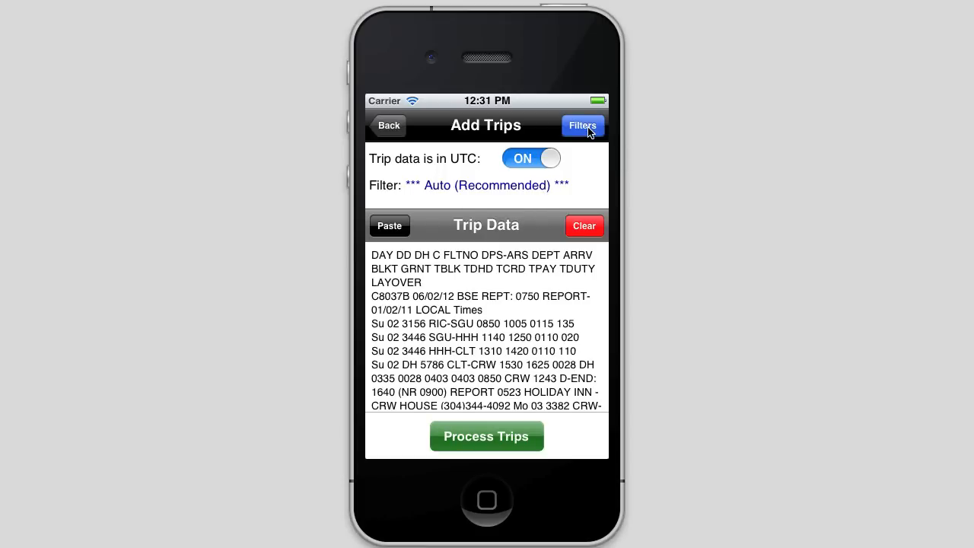
left_click(583, 126)
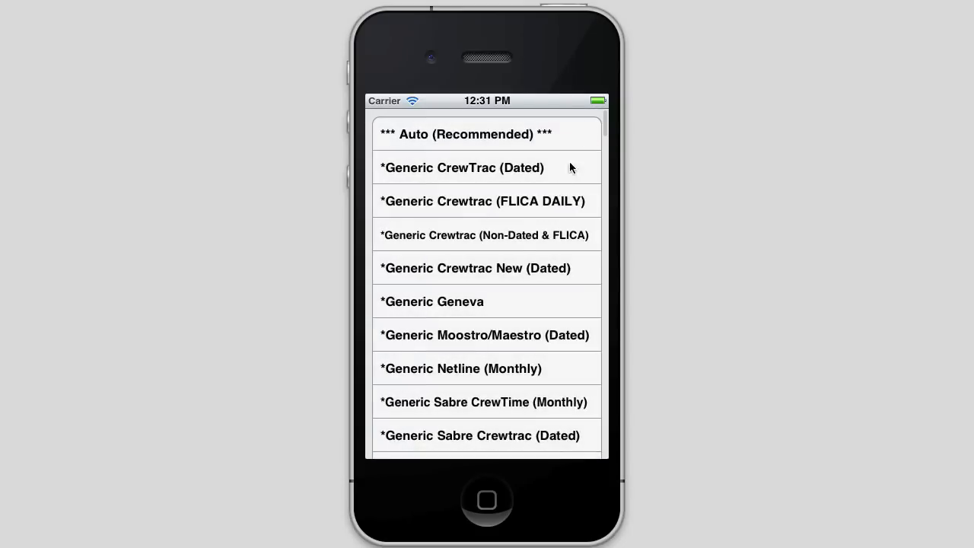
scroll("down", 3)
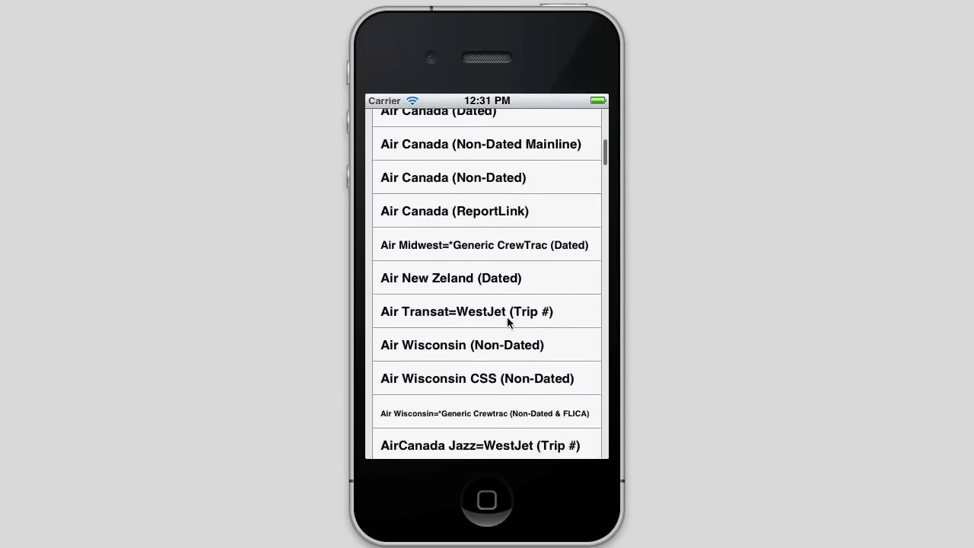
left_click(477, 378)
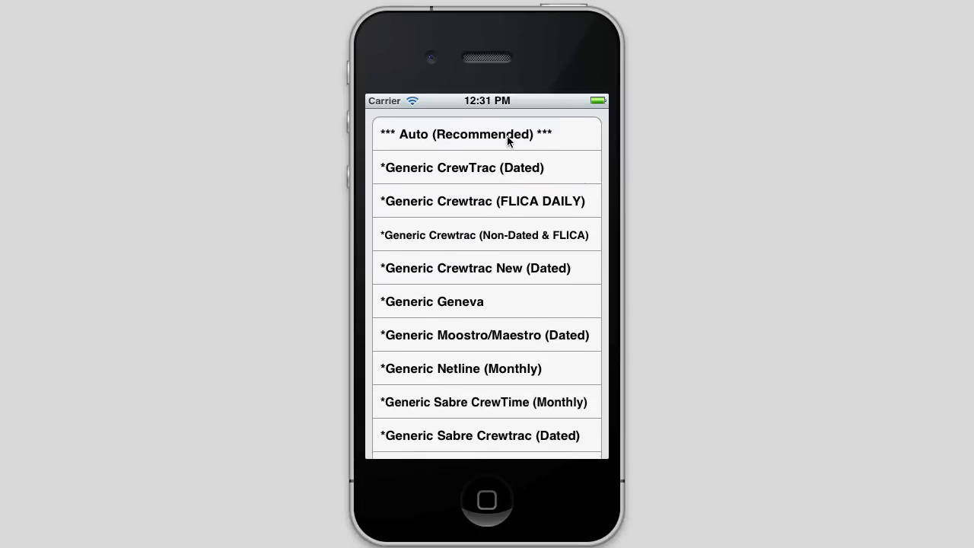
left_click(467, 134)
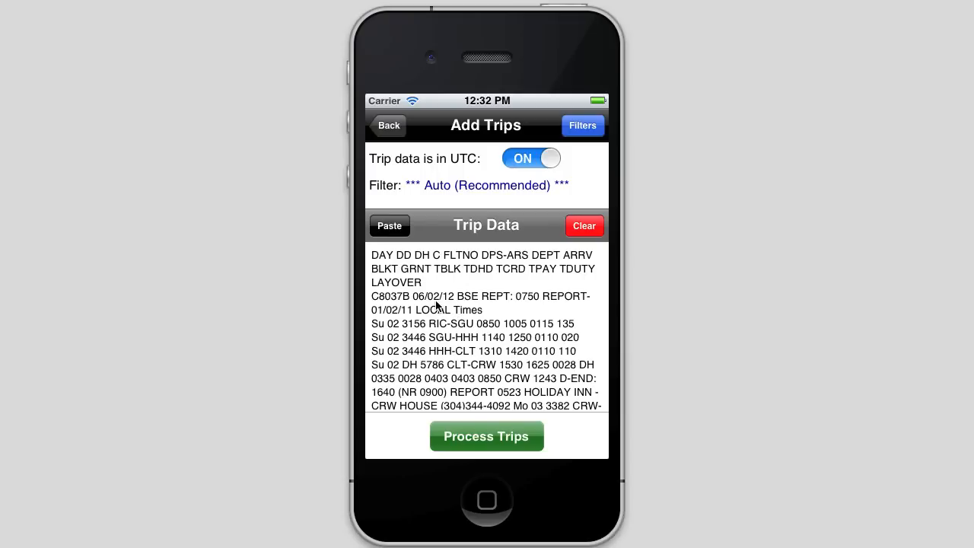
Process the trips, dismiss the subscription notice, retry, and acknowledge '2 trips added'.
left_click(487, 436)
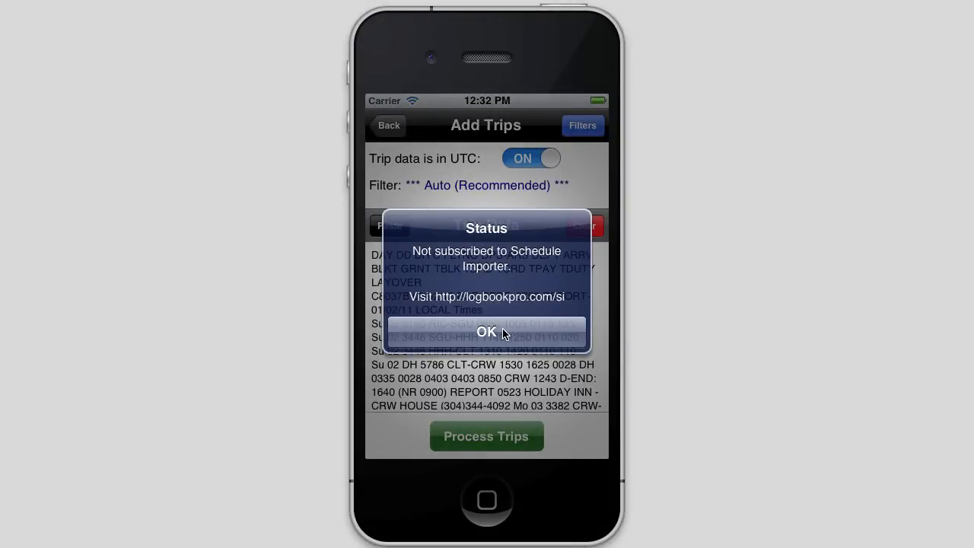
left_click(486, 331)
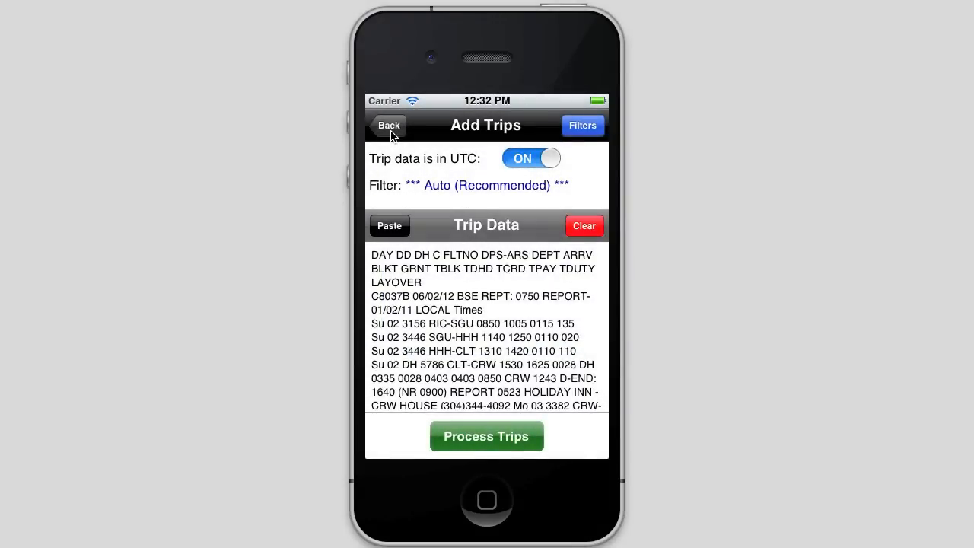
mouse_move(361, 165)
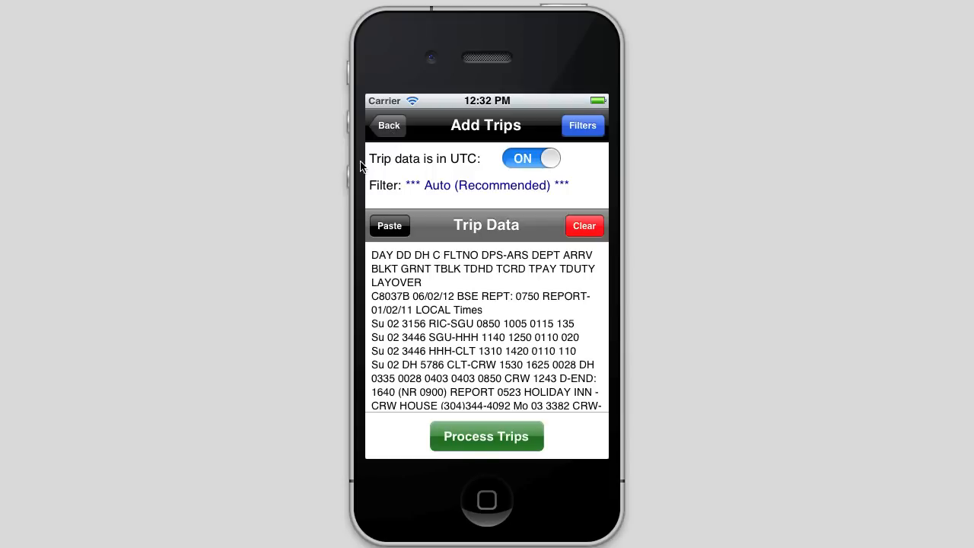
left_click(486, 436)
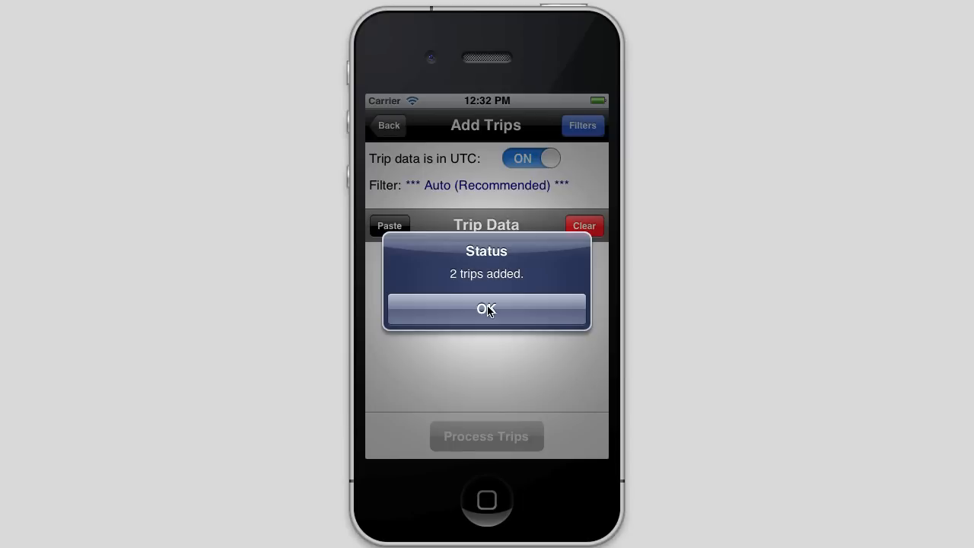
mouse_move(522, 312)
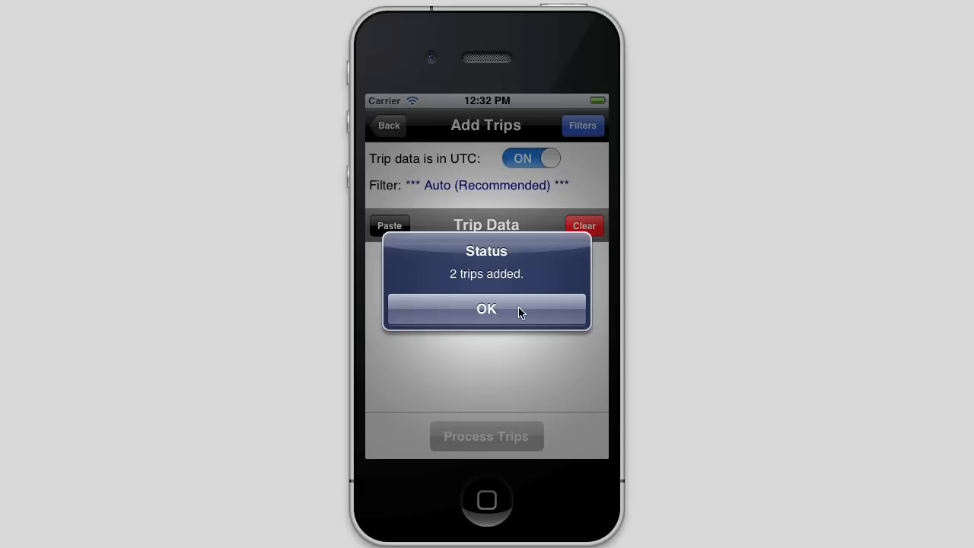
left_click(486, 309)
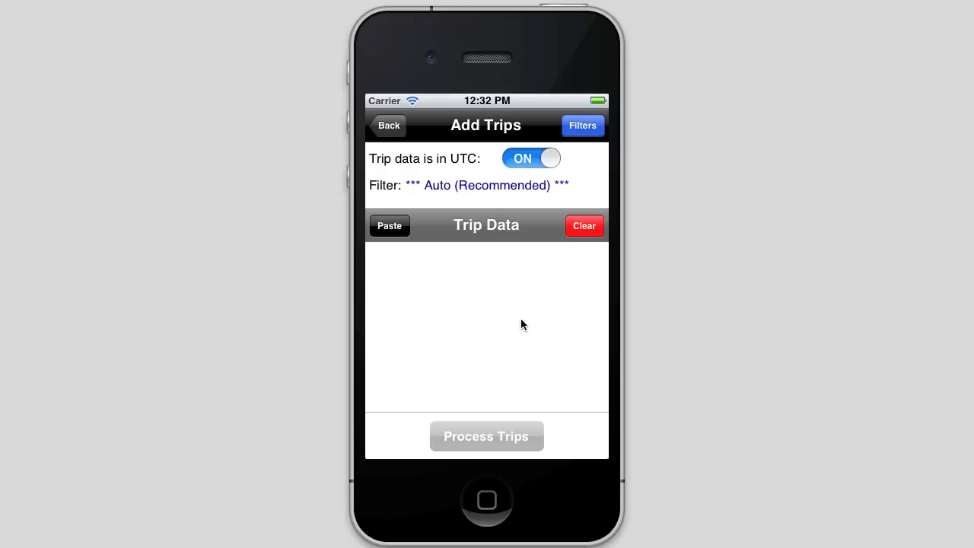
mouse_move(431, 301)
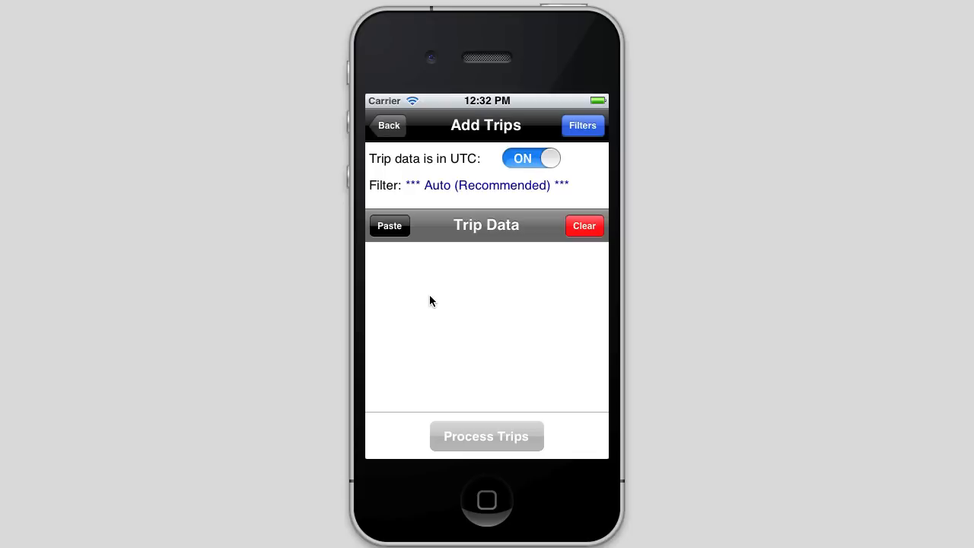
mouse_move(456, 310)
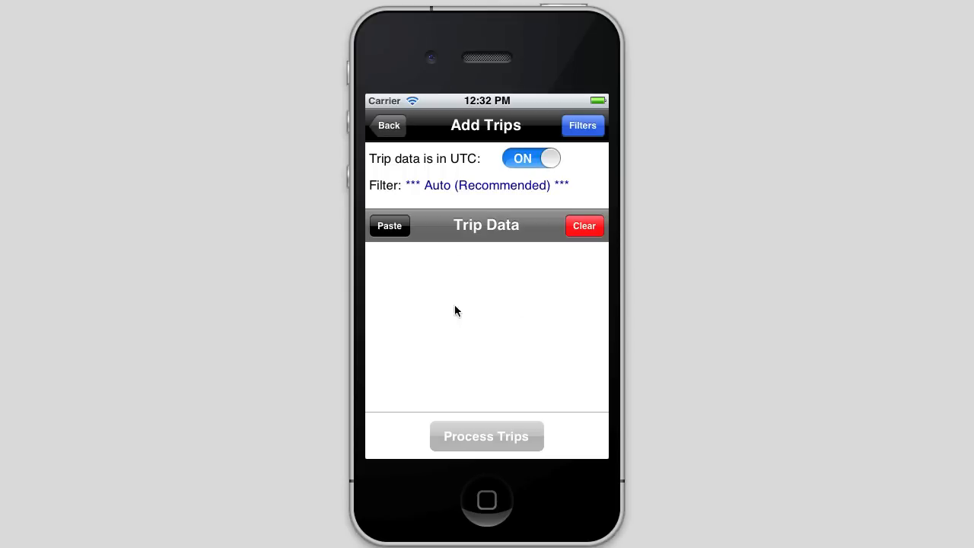
mouse_move(486, 392)
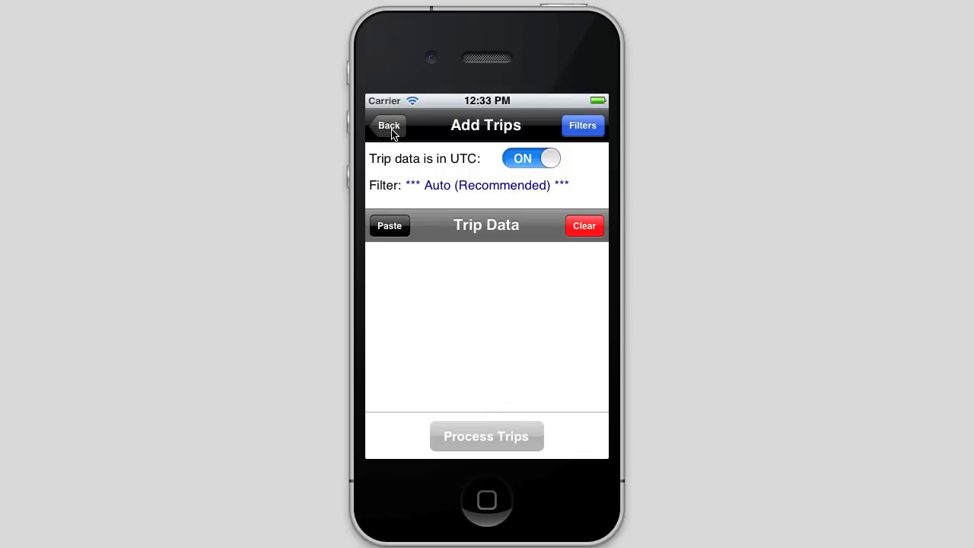
Go back to the Schedule Importer and cancel Delete All Trips, keeping C8037B and P2072.
left_click(388, 126)
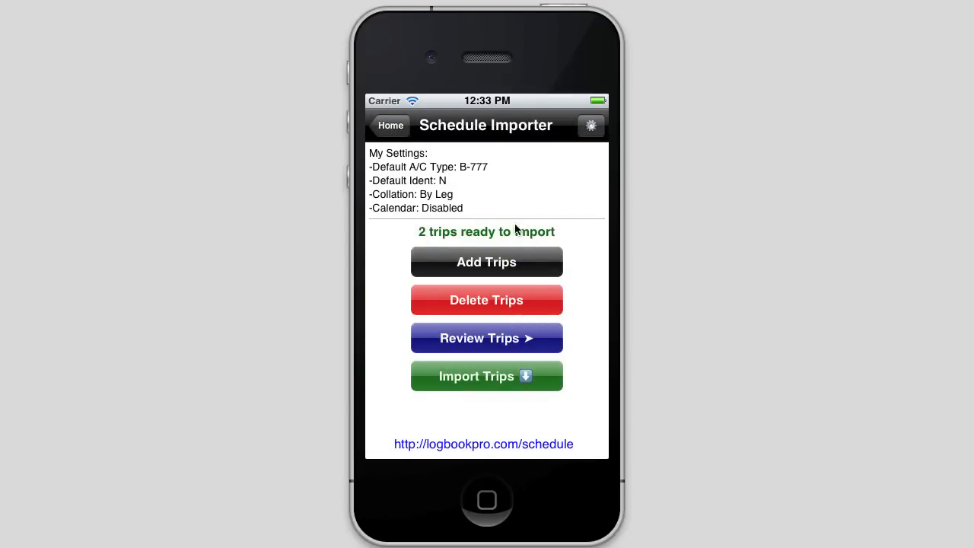
mouse_move(428, 249)
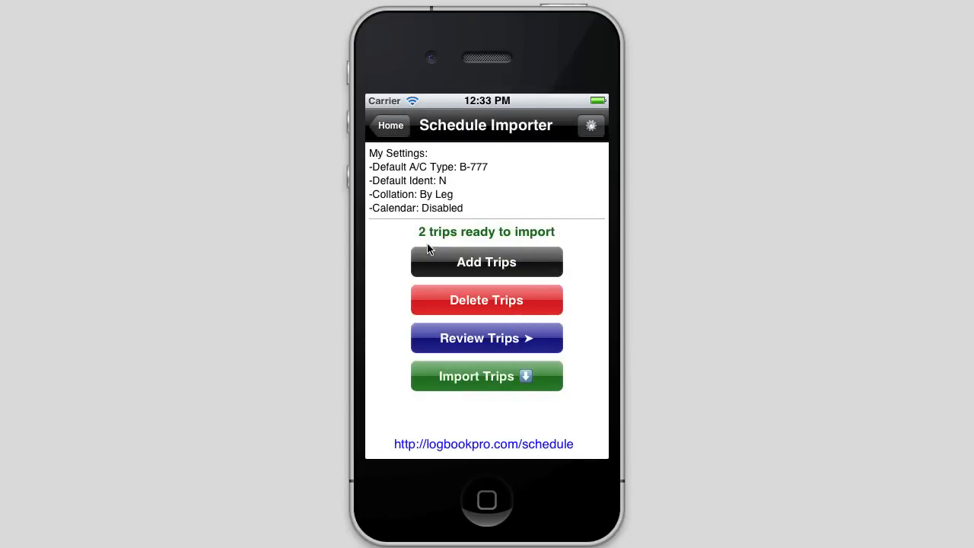
mouse_move(567, 243)
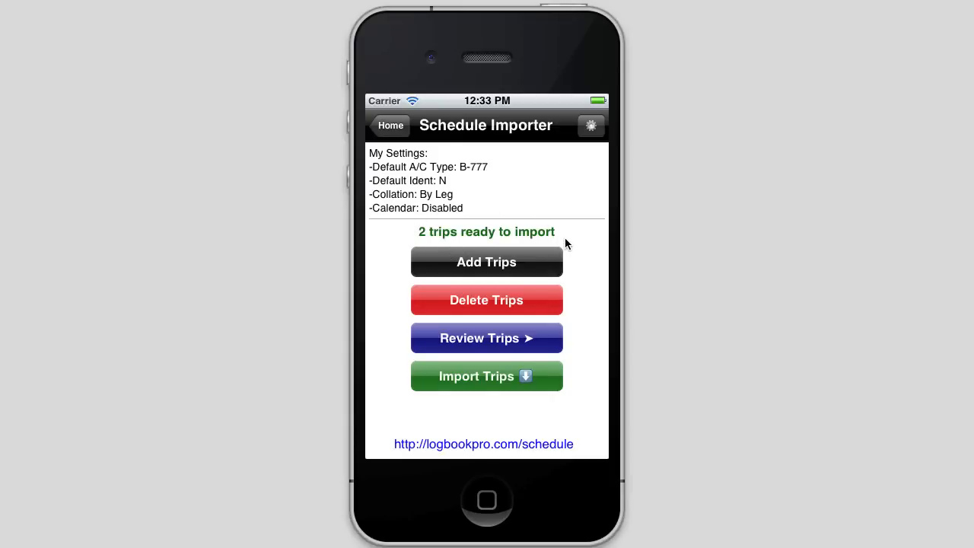
mouse_move(566, 263)
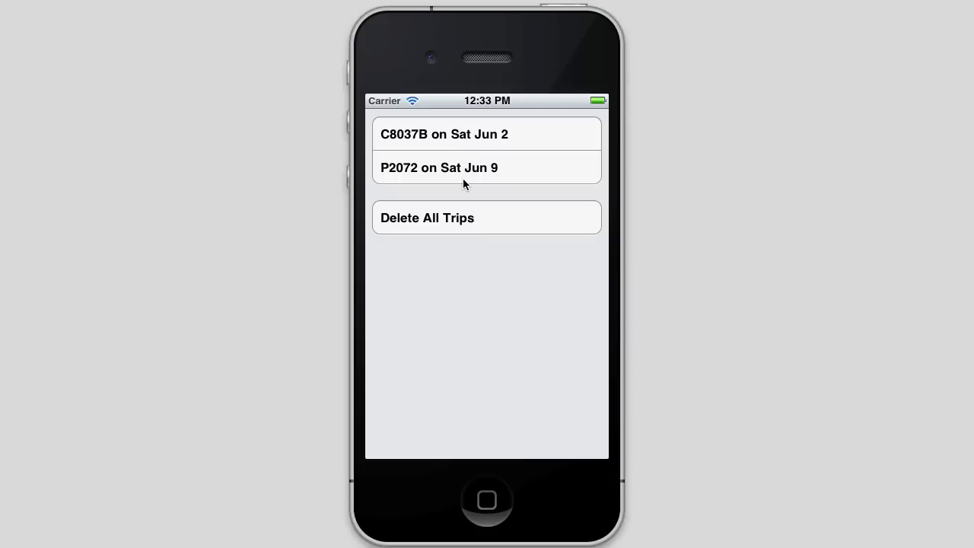
mouse_move(474, 245)
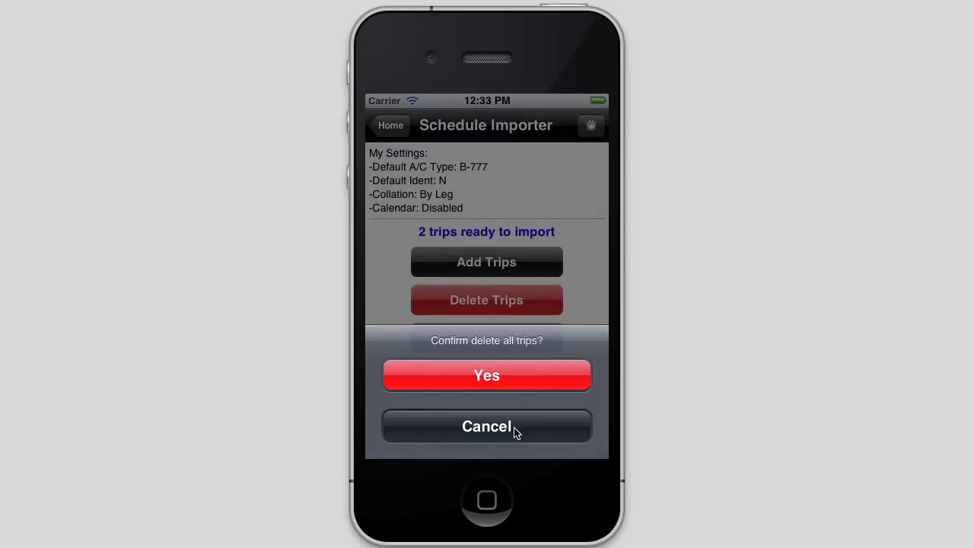
left_click(487, 425)
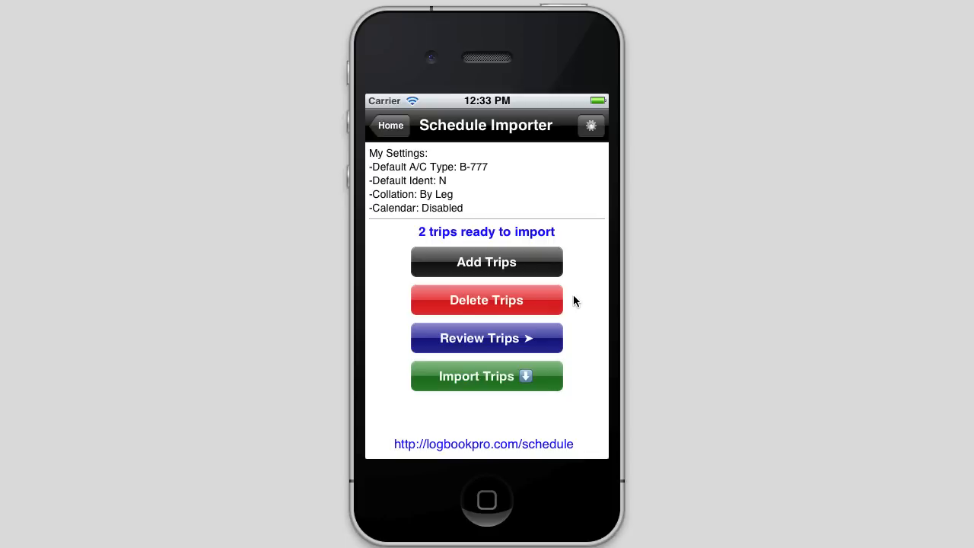
mouse_move(508, 344)
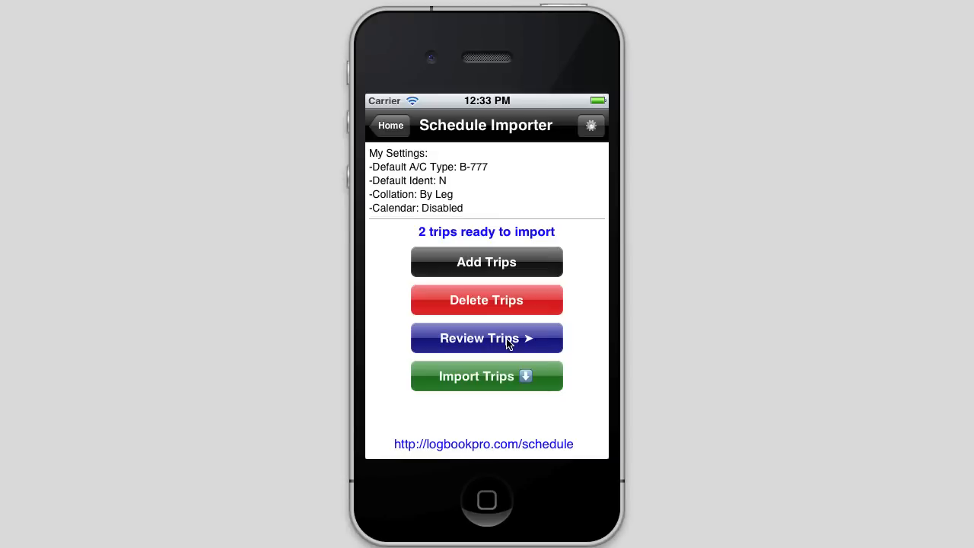
View the pending C8037B and P2072 legs as a Trip Summary, then return to the importer.
left_click(486, 338)
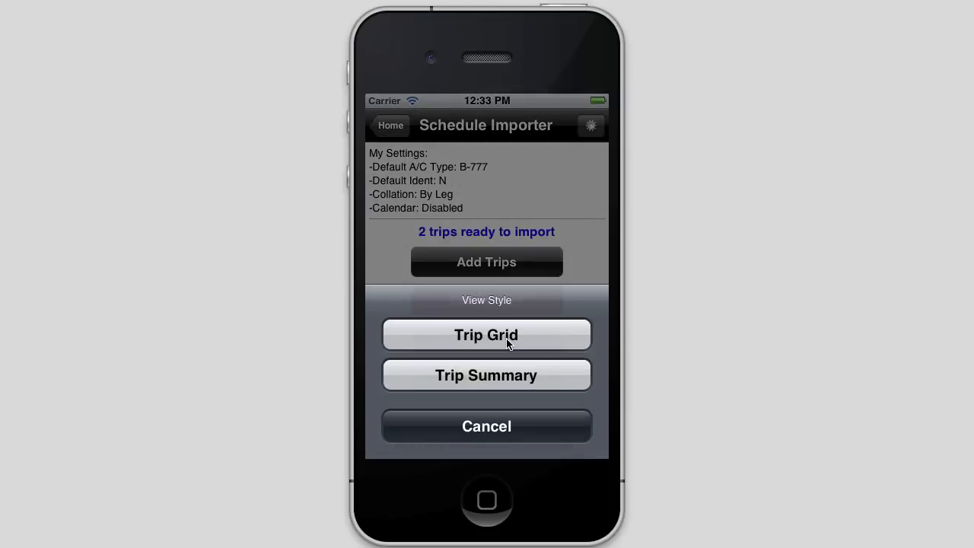
mouse_move(508, 378)
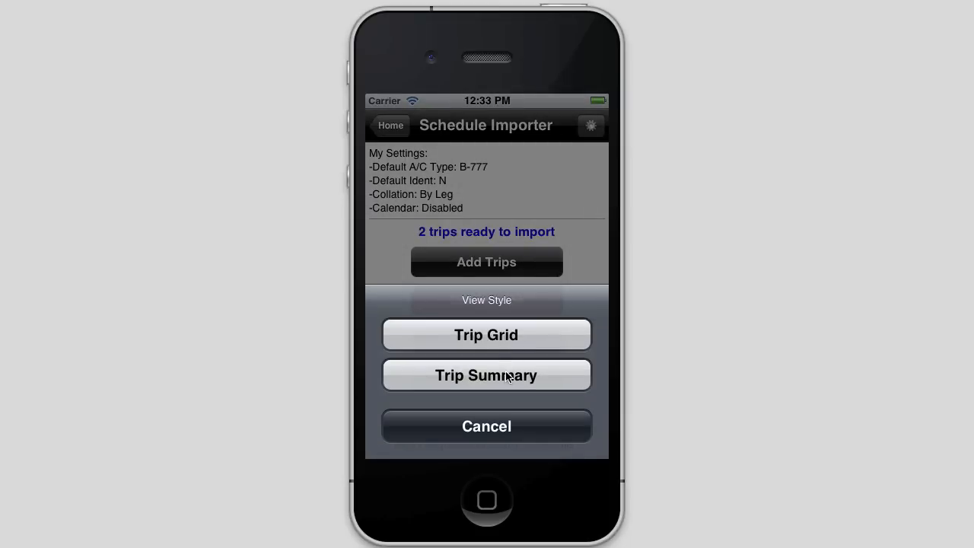
left_click(486, 375)
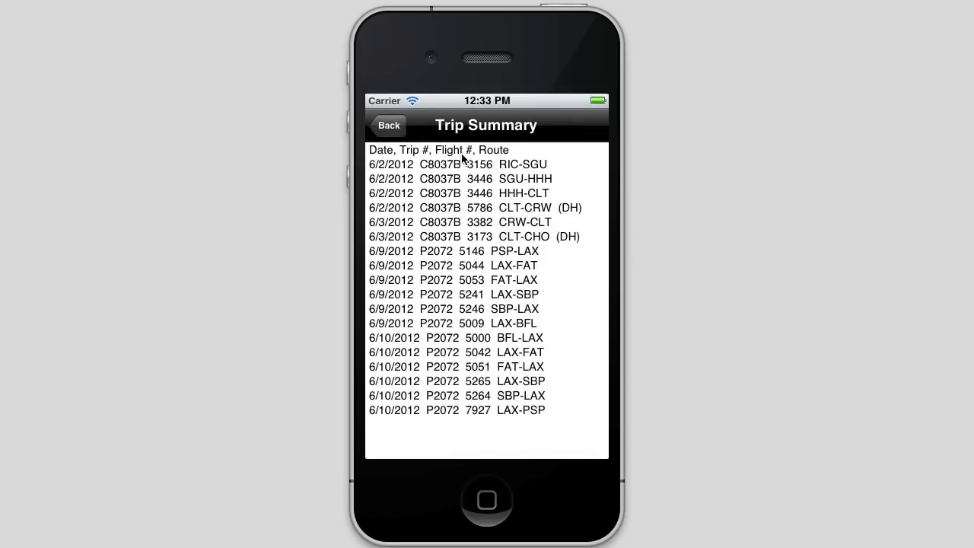
mouse_move(388, 217)
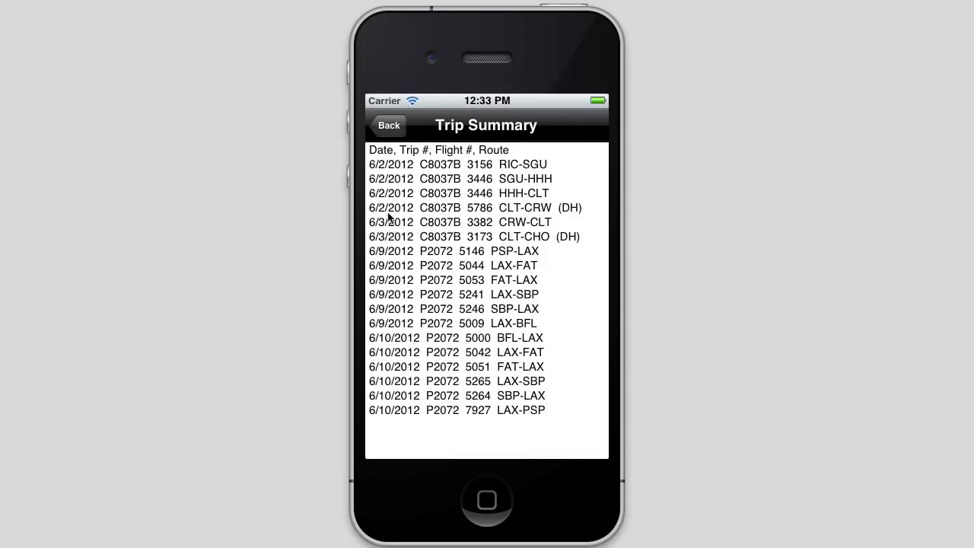
left_click(389, 125)
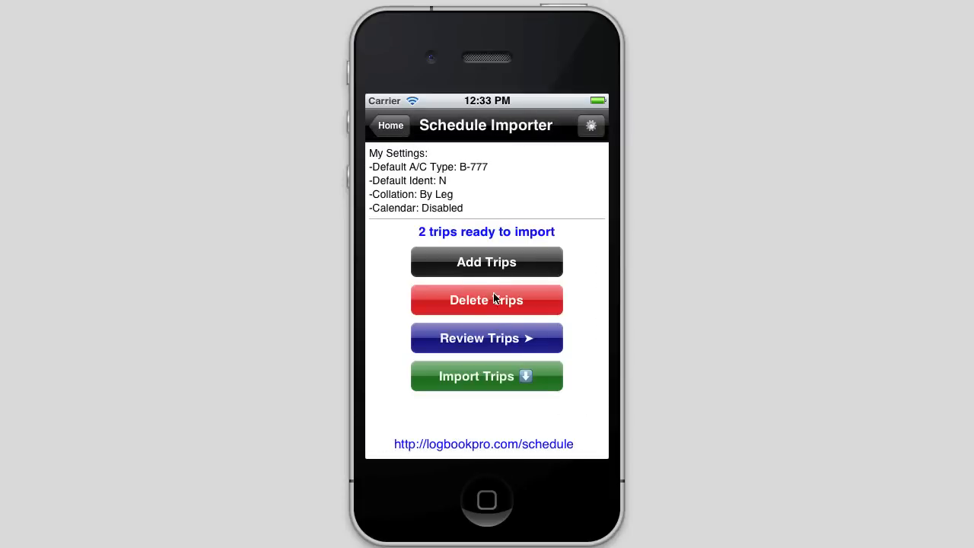
Drill into C8037B Day #1 to Leg #1 RIC-SGU, flight 3156, block 0115.
left_click(486, 337)
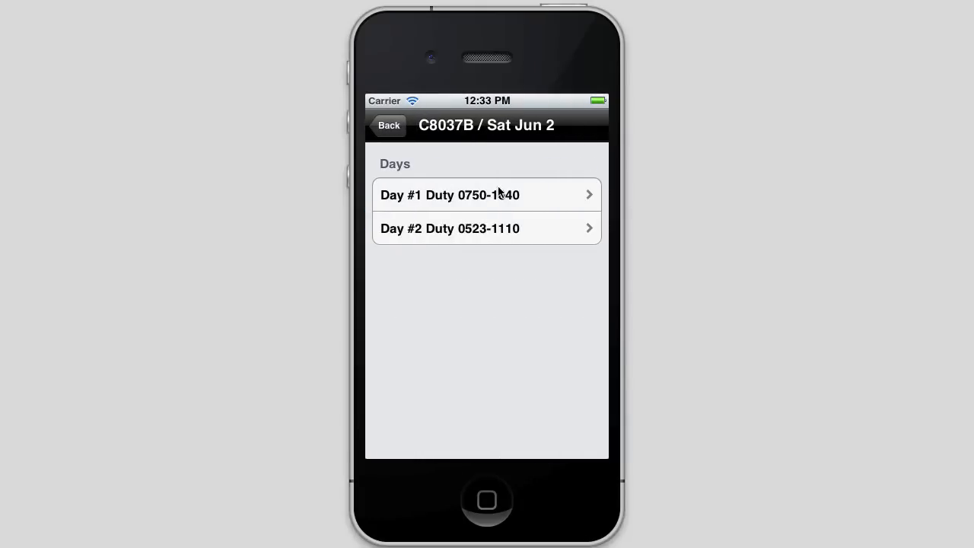
left_click(389, 125)
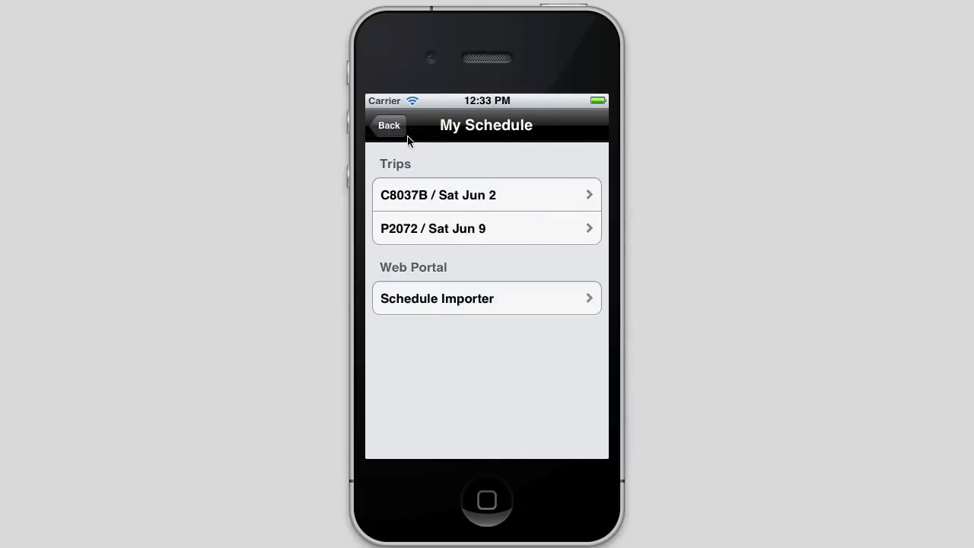
mouse_move(472, 229)
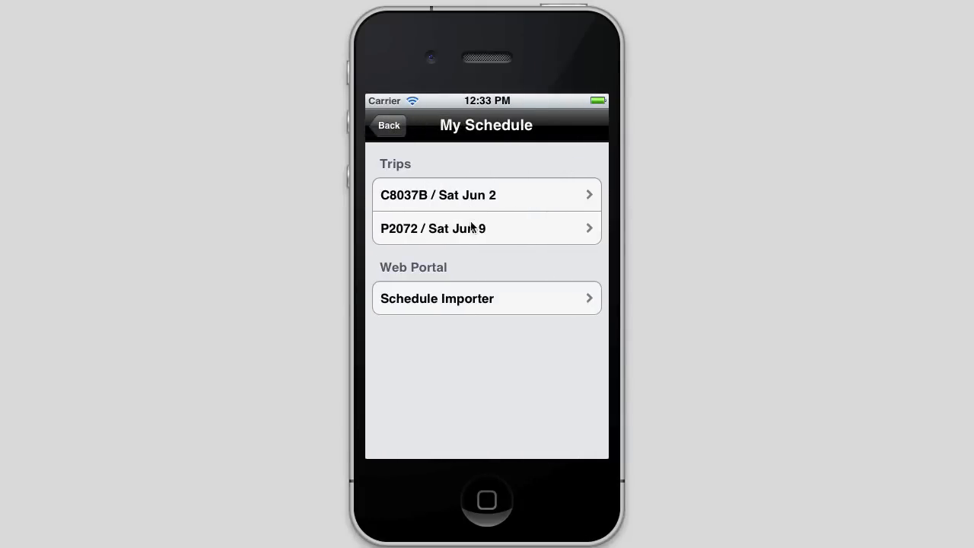
mouse_move(473, 303)
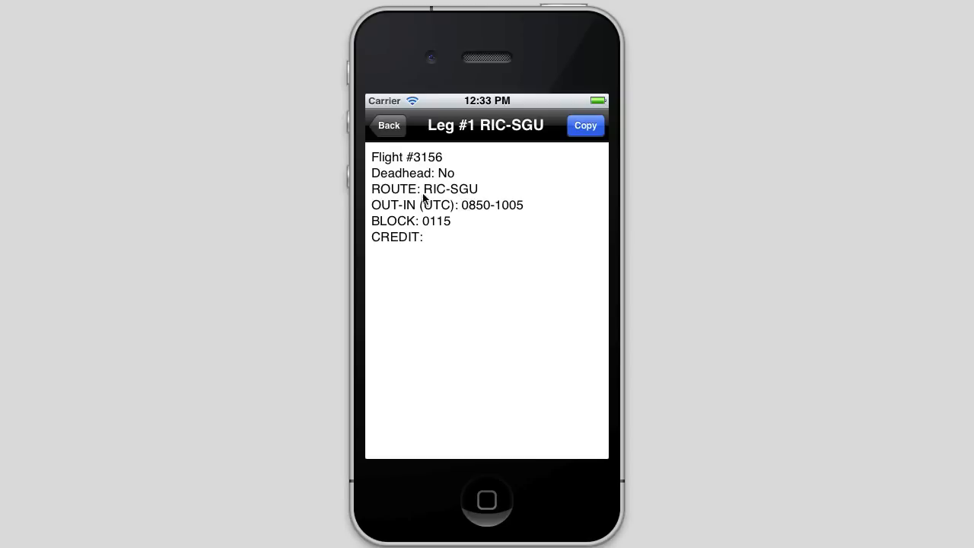
mouse_move(456, 220)
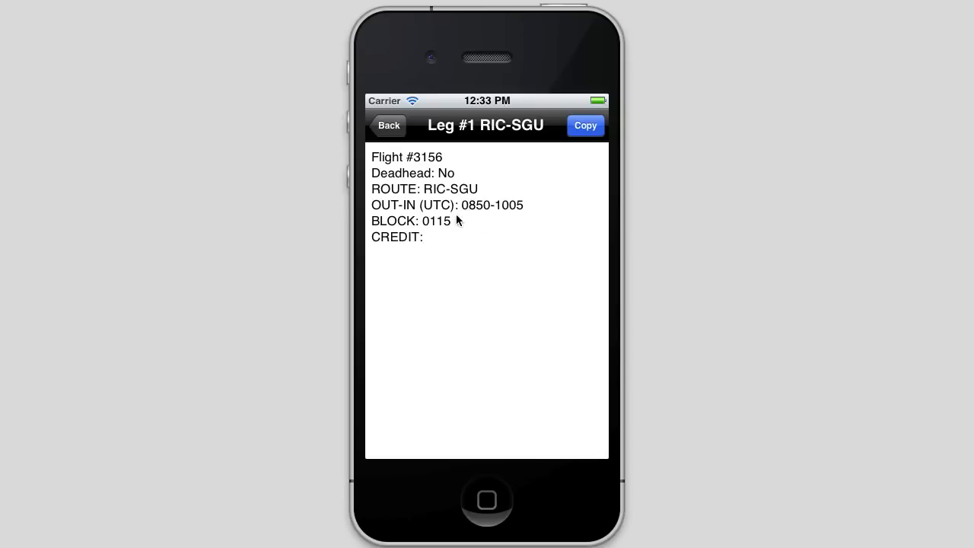
left_click(389, 125)
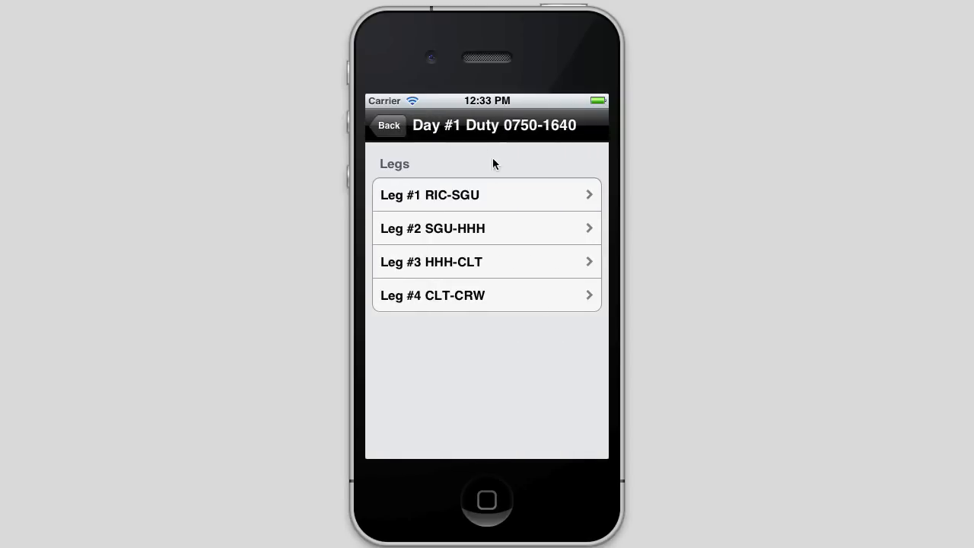
left_click(487, 194)
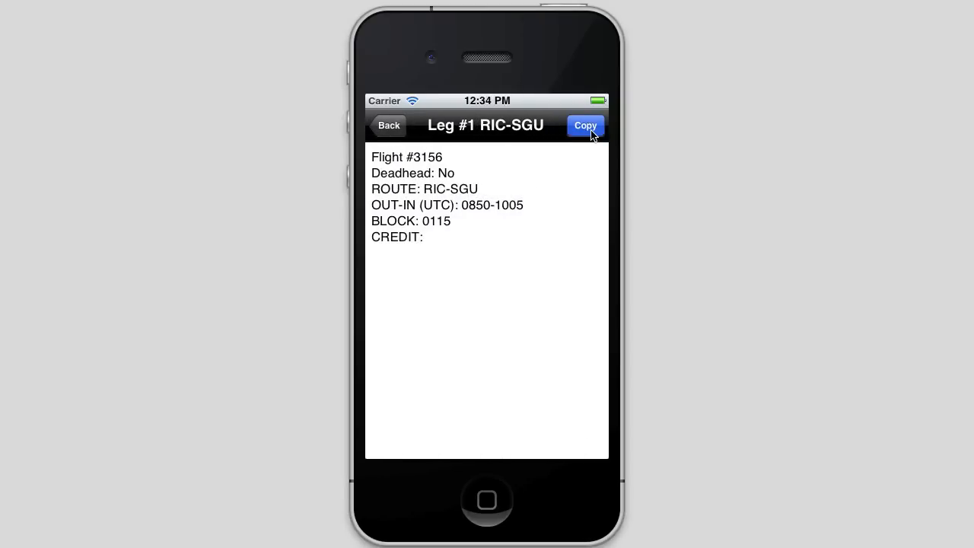
mouse_move(390, 163)
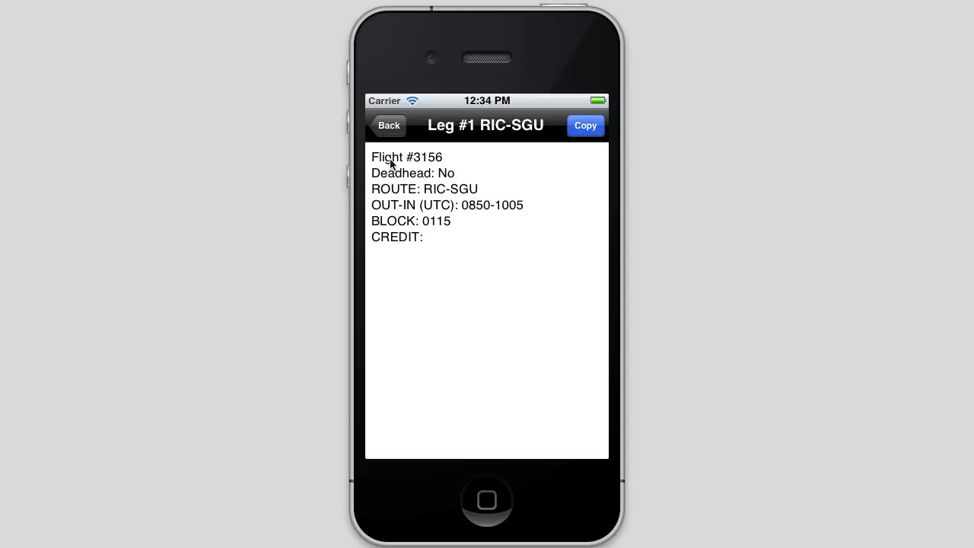
Back out through the trip screens and main menu to the Schedule Importer with 2 trips.
left_click(388, 125)
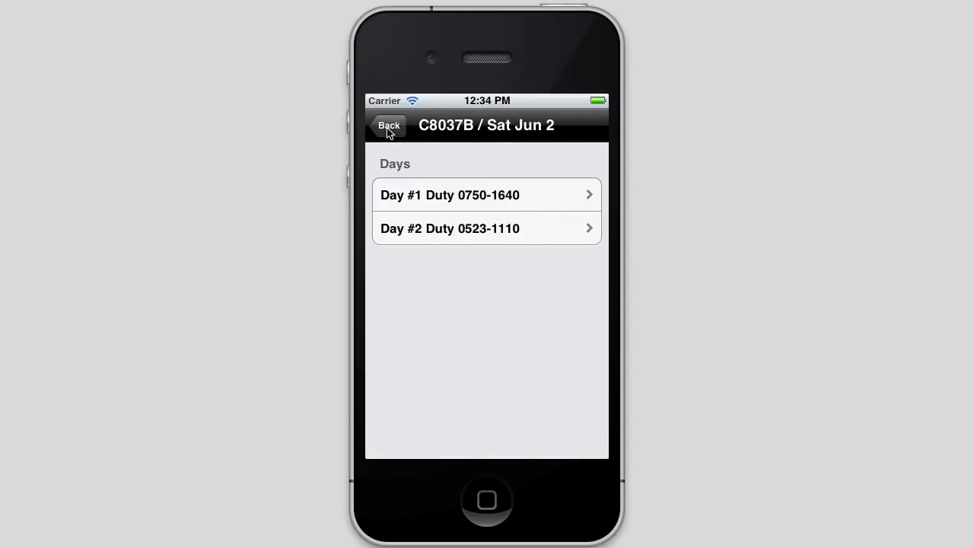
left_click(389, 125)
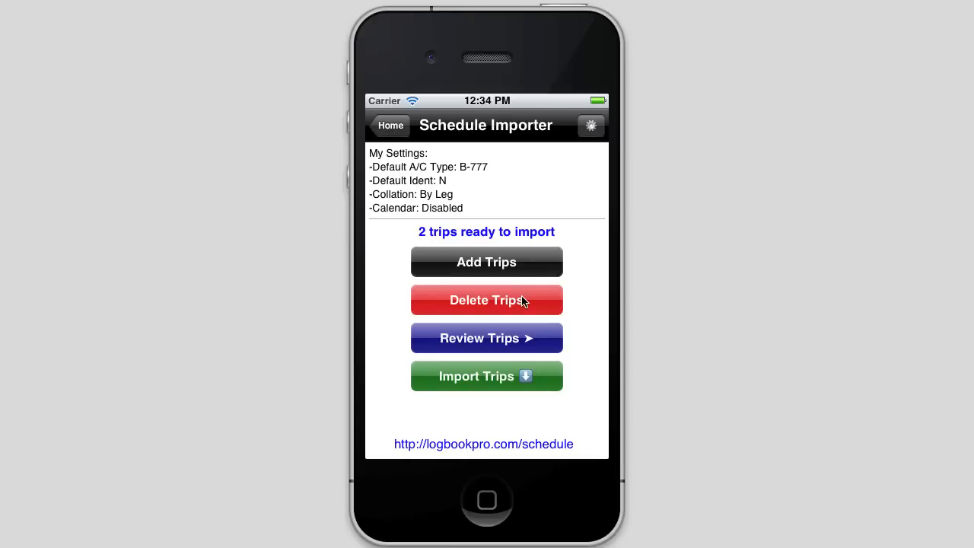
mouse_move(572, 269)
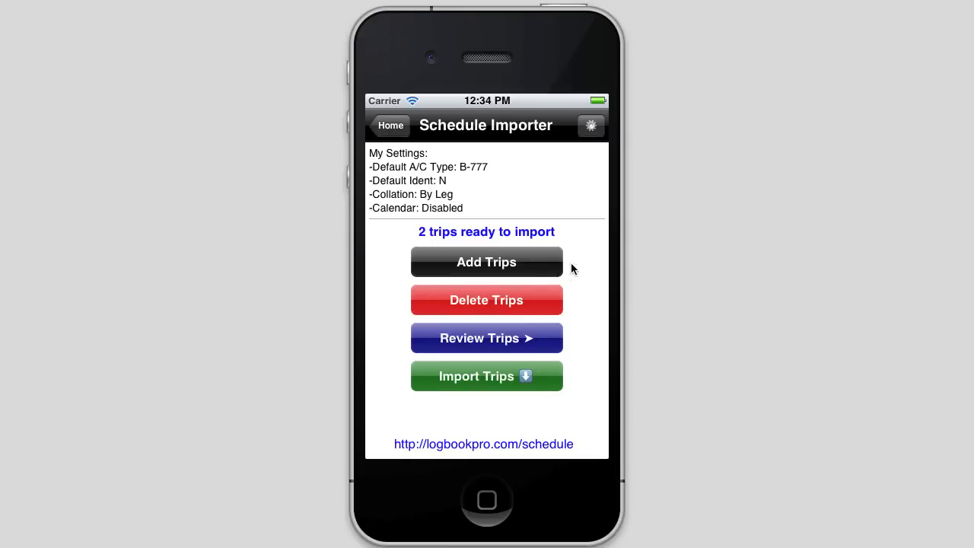
mouse_move(548, 315)
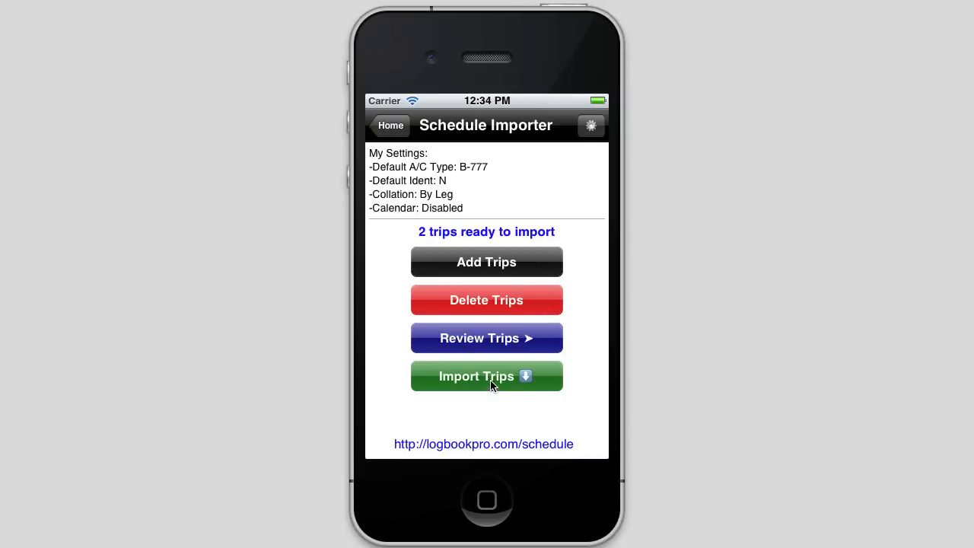
left_click(486, 375)
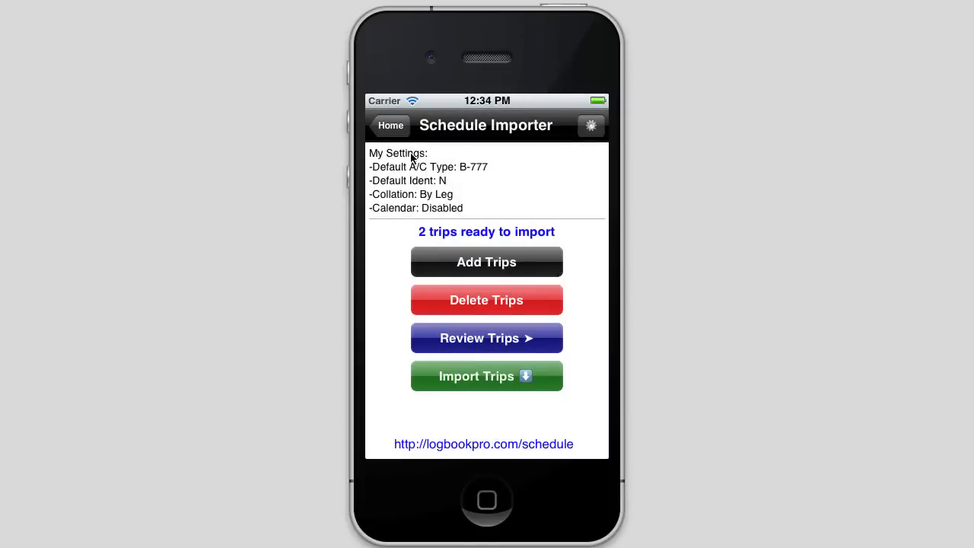
left_click(390, 125)
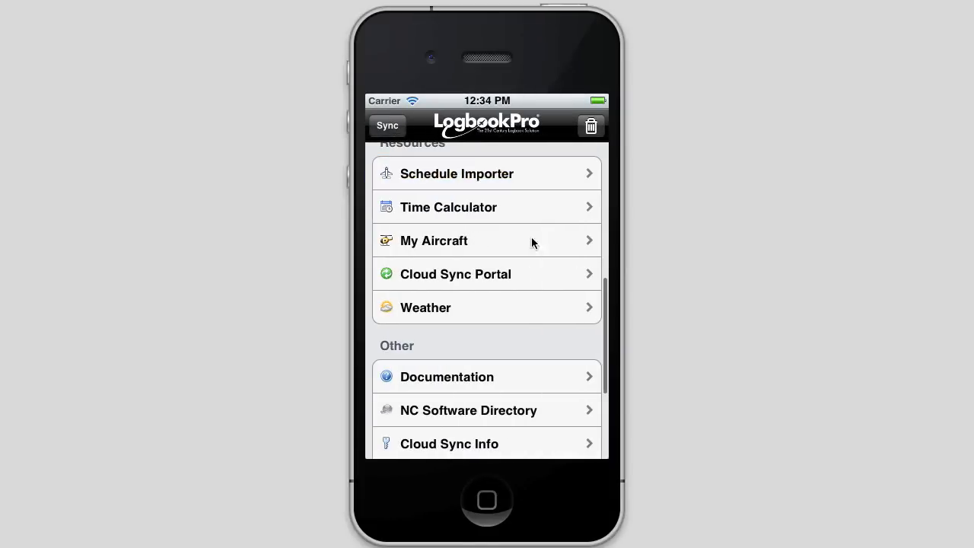
scroll("down", 3)
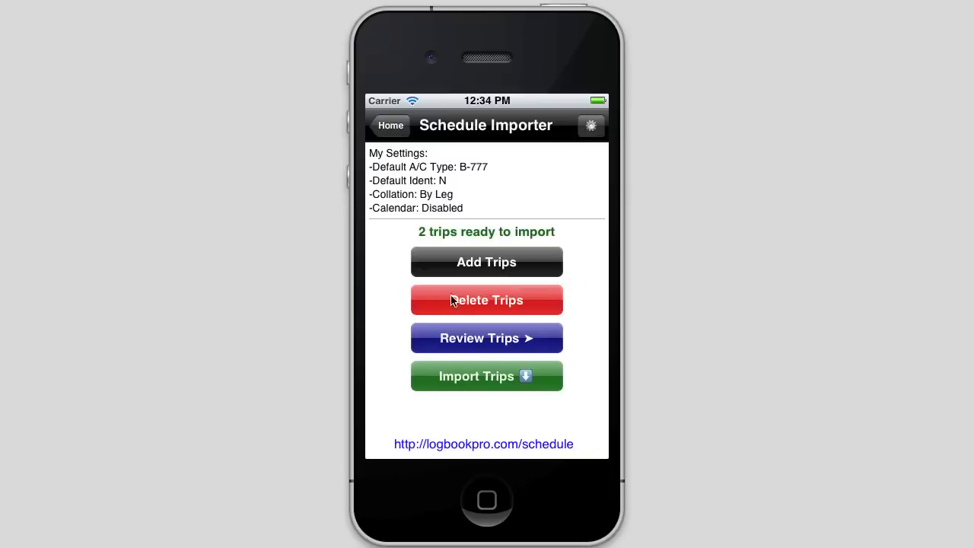
mouse_move(585, 355)
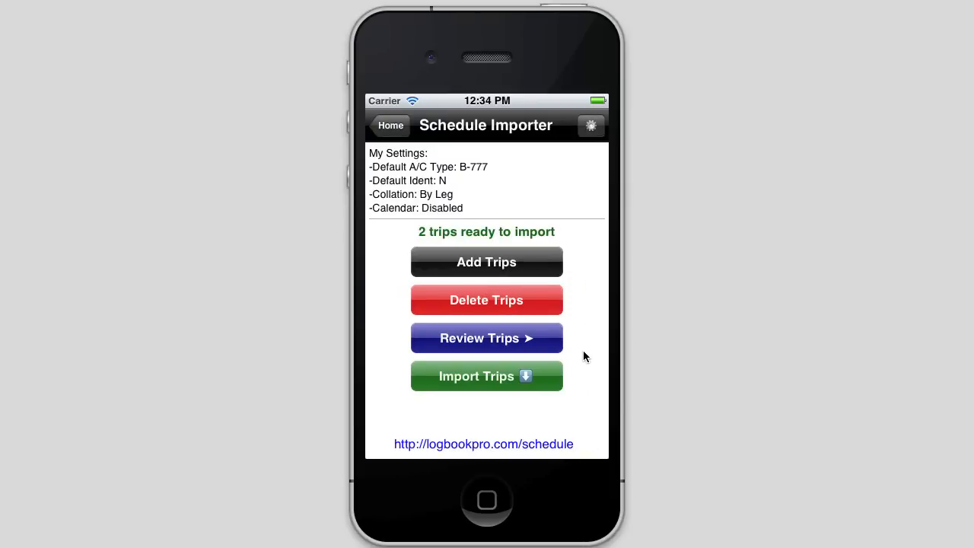
mouse_move(481, 184)
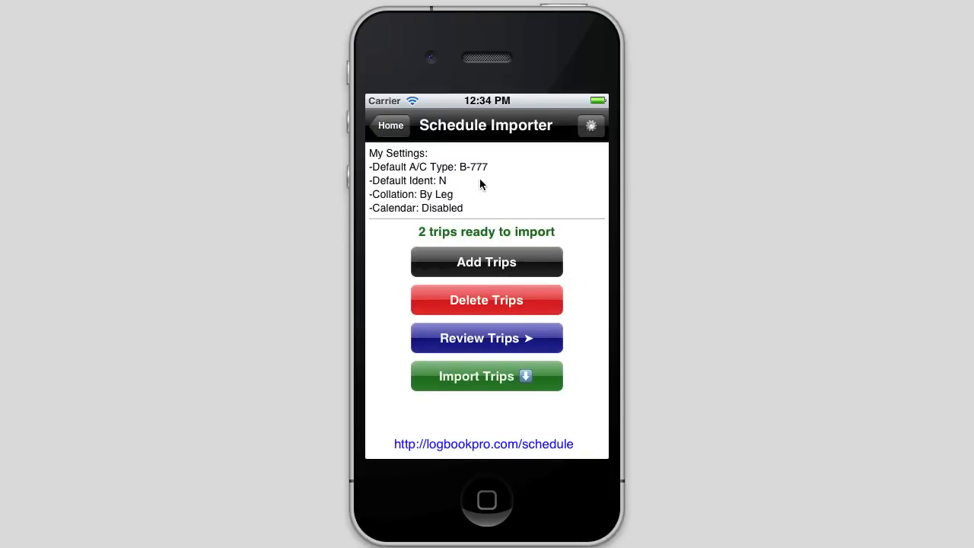
mouse_move(449, 218)
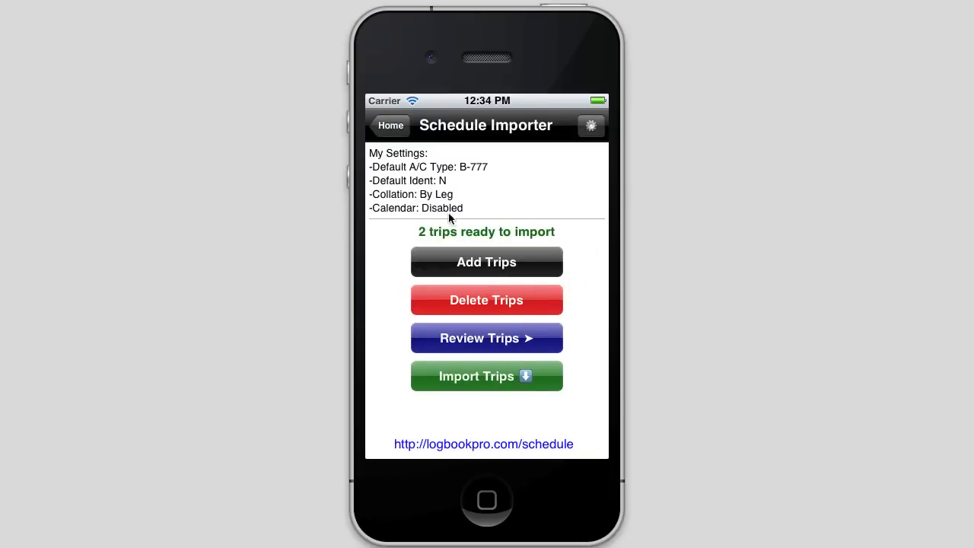
Import both trips with Yes, review the new B-777 flights, and return to the main menu.
left_click(486, 375)
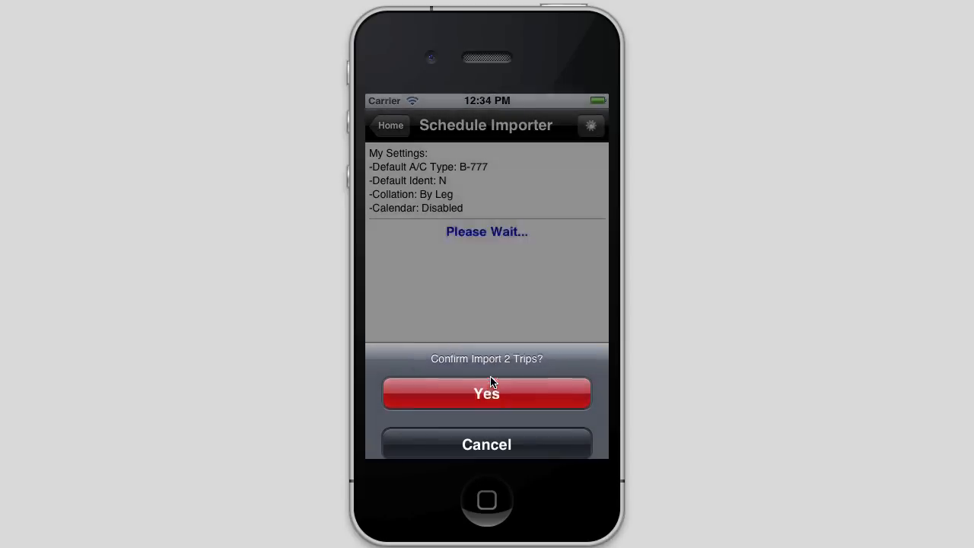
left_click(486, 393)
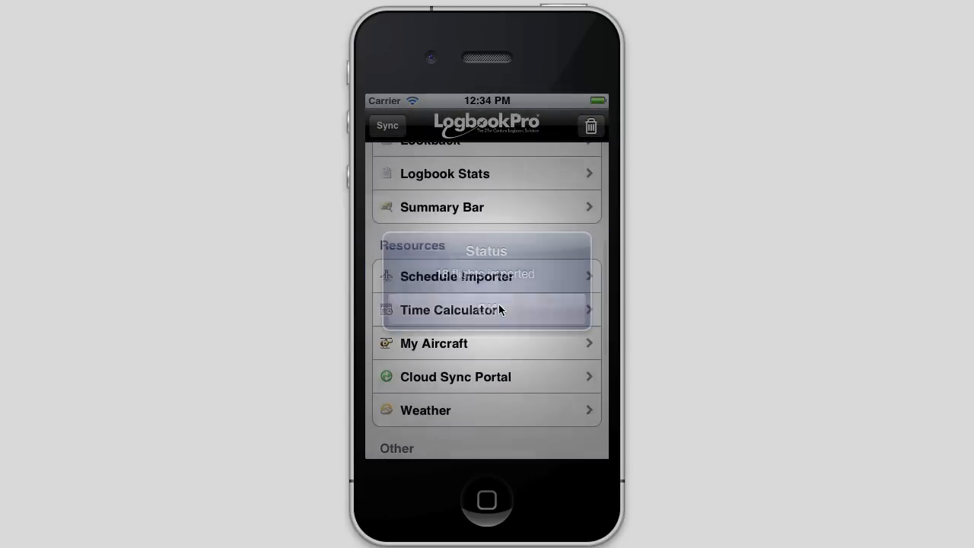
scroll("up", 3)
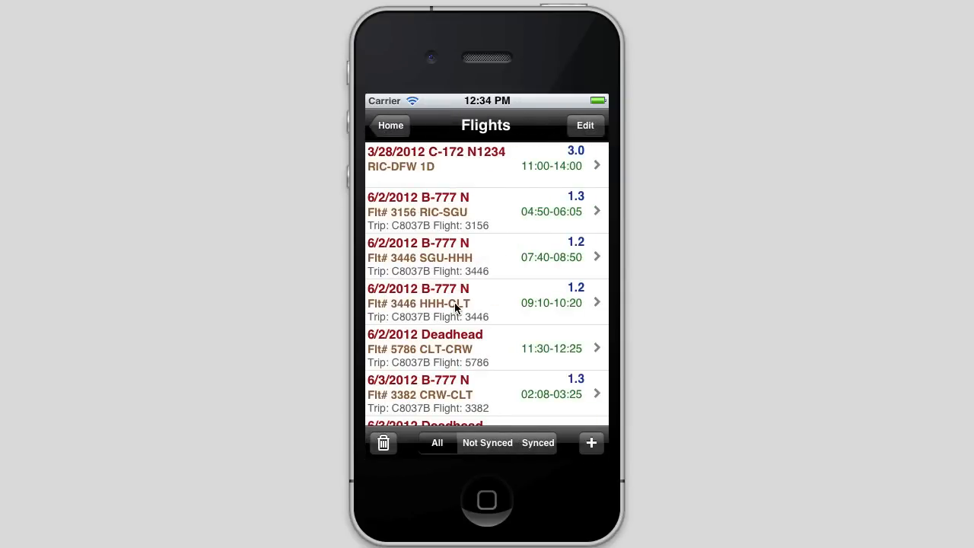
left_click(390, 126)
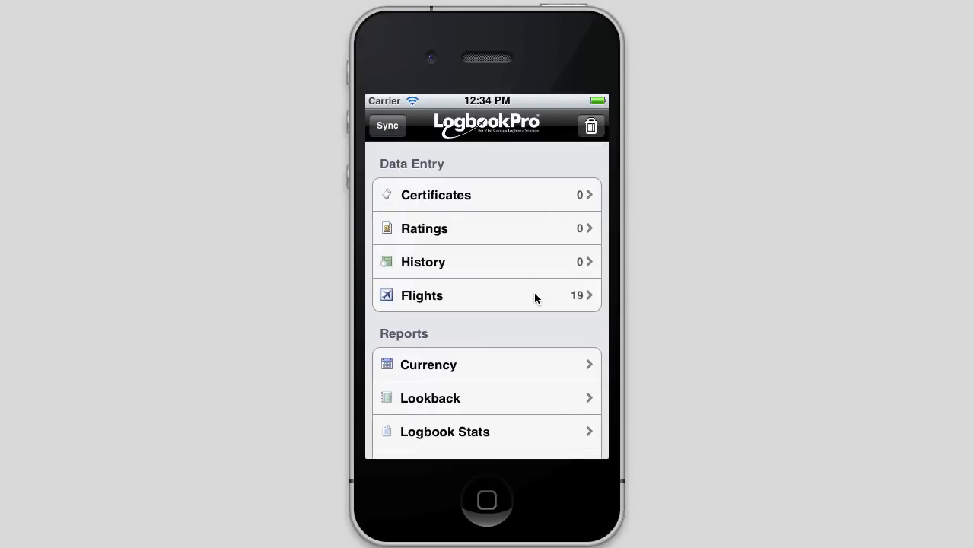
mouse_move(517, 280)
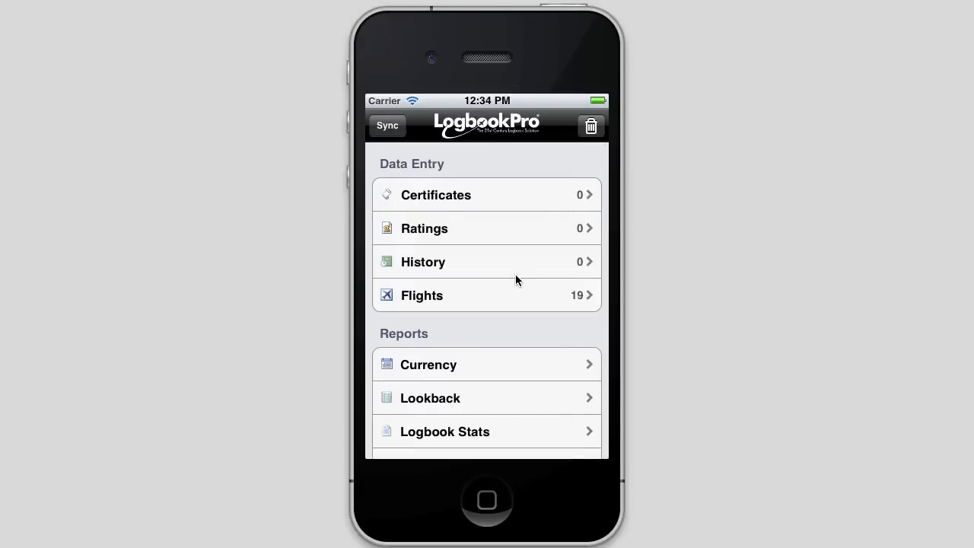
scroll("down", 3)
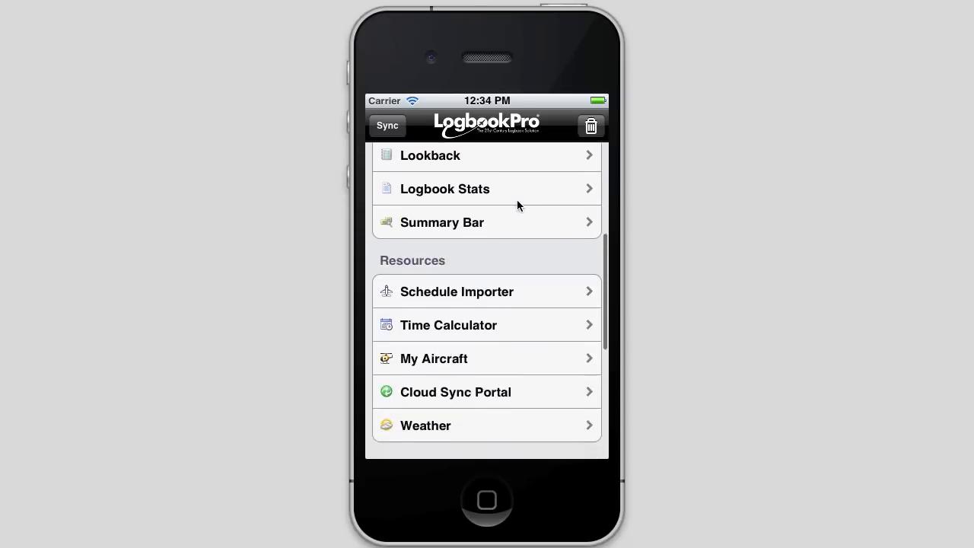
left_click(449, 325)
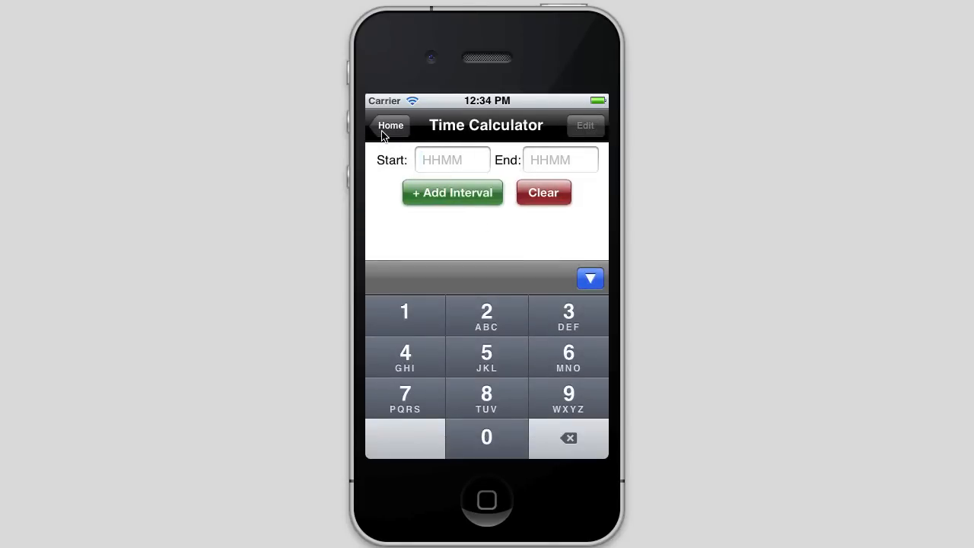
left_click(390, 126)
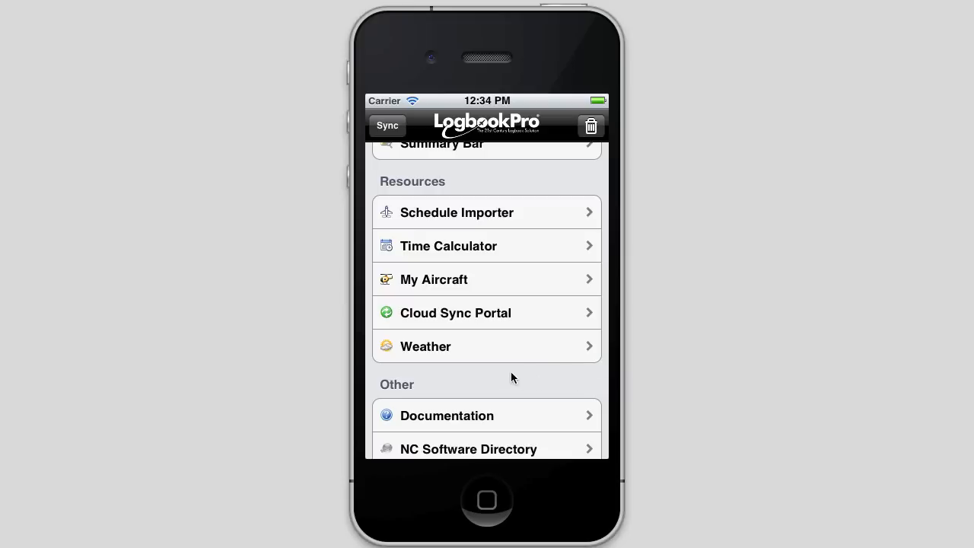
scroll("down", 3)
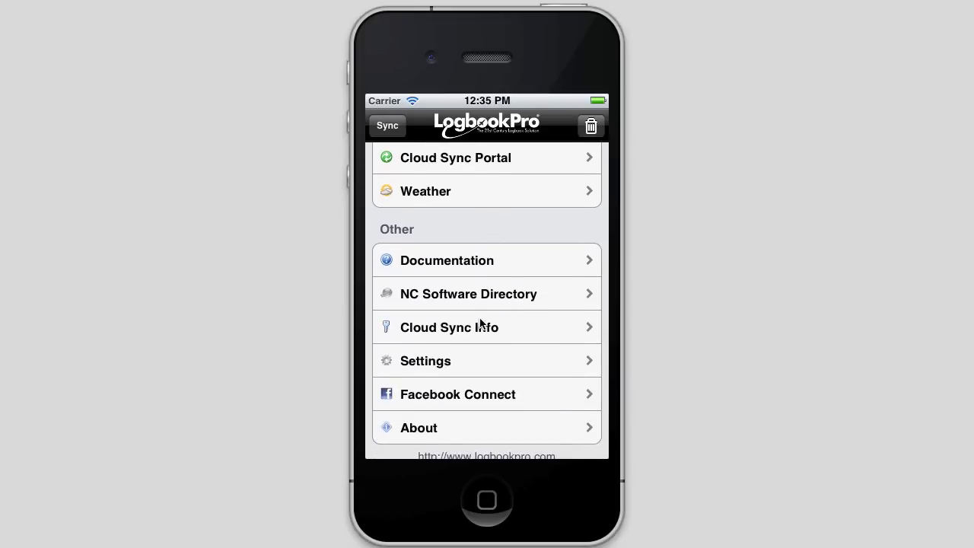
mouse_move(477, 338)
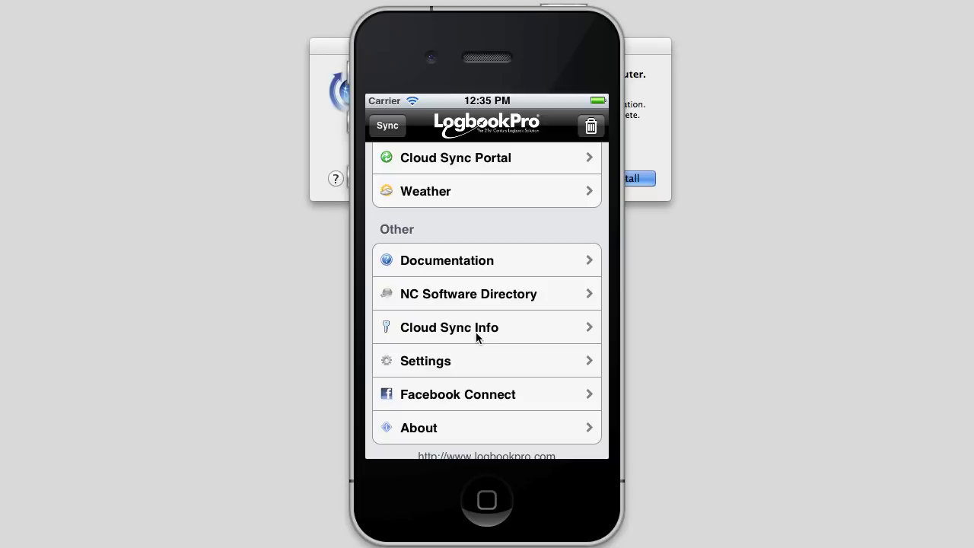
mouse_move(509, 259)
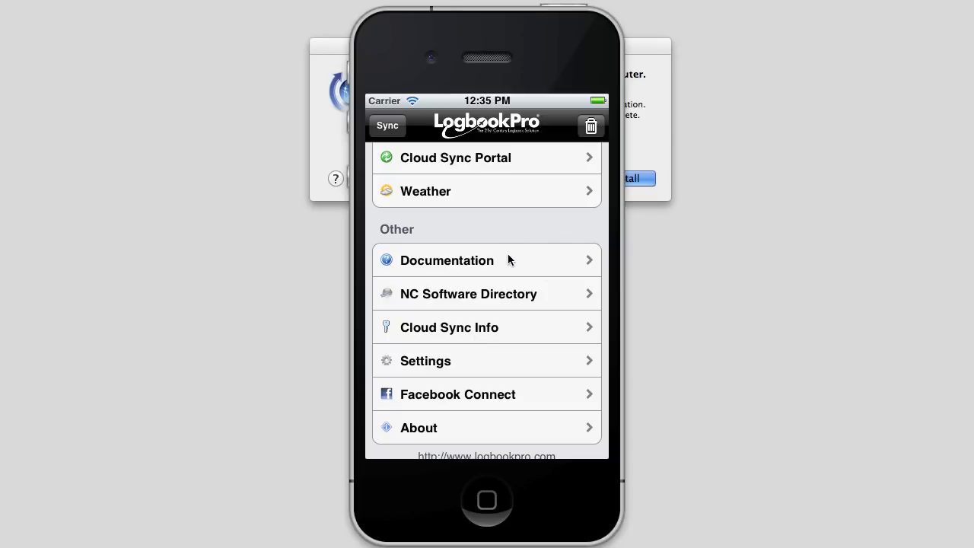
mouse_move(531, 221)
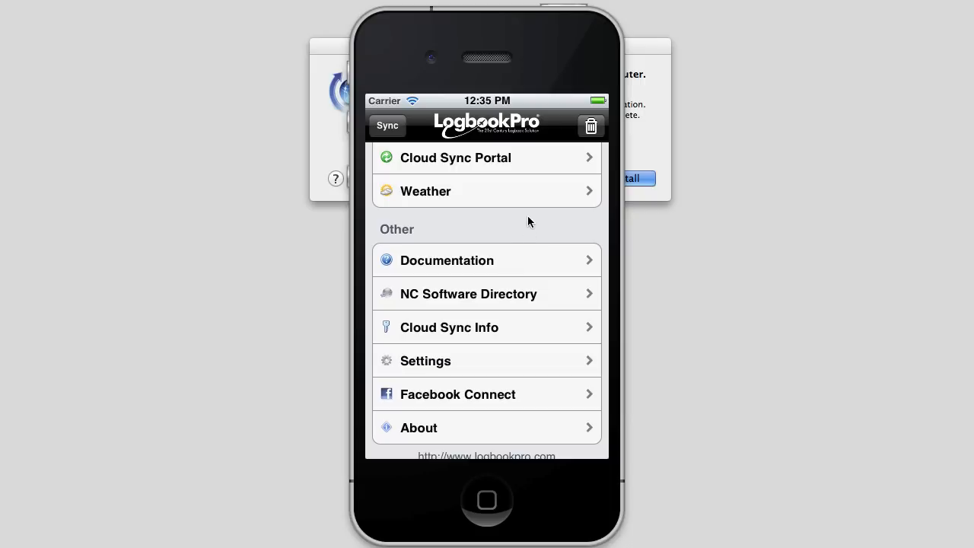
mouse_move(618, 96)
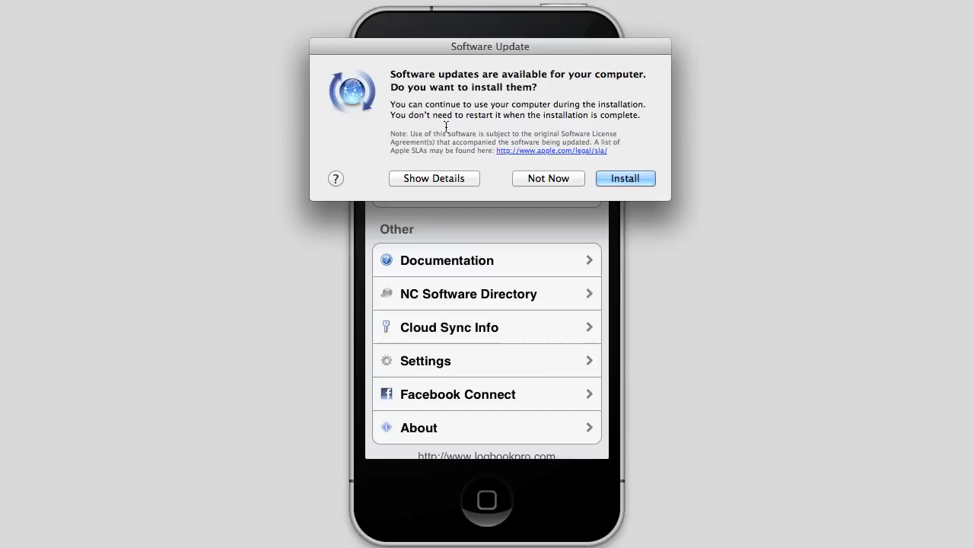
left_click(547, 178)
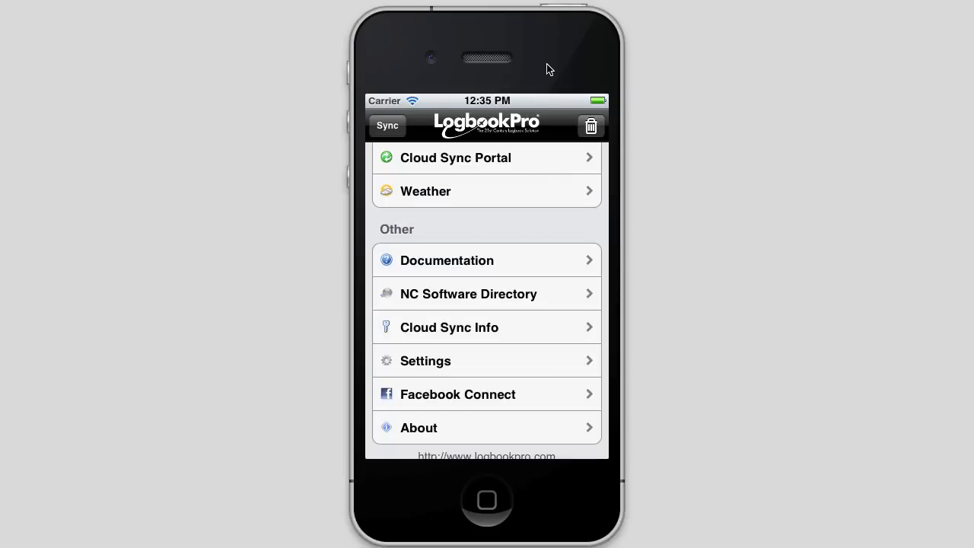
mouse_move(542, 240)
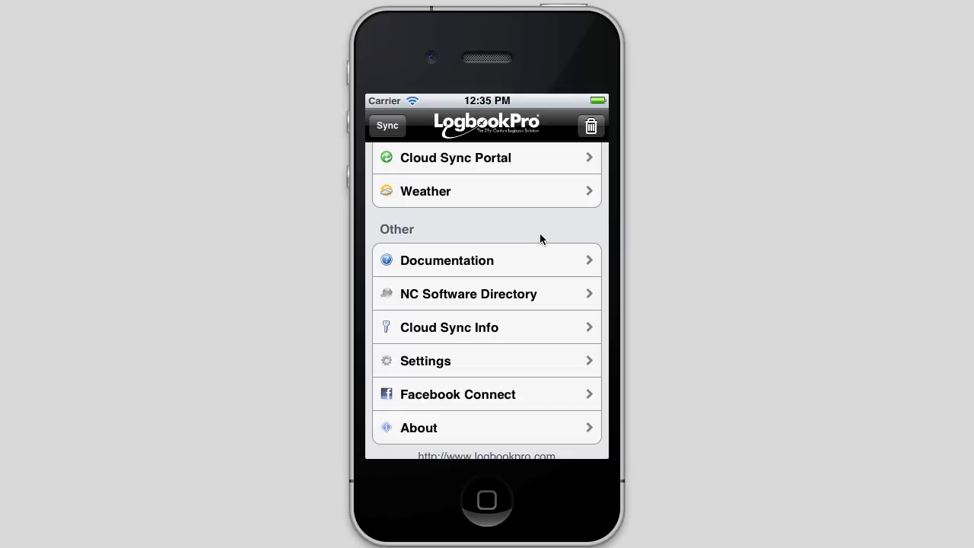
mouse_move(480, 234)
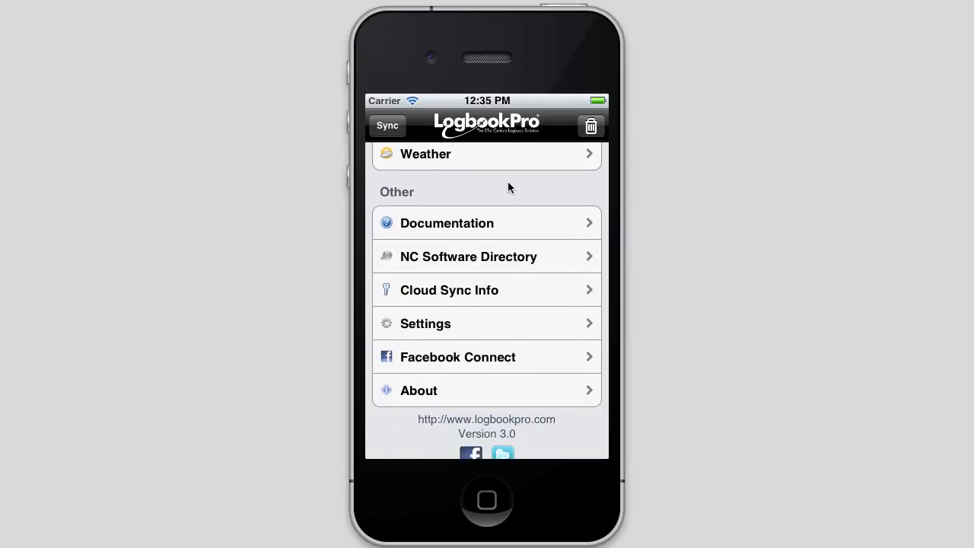
scroll("up", 3)
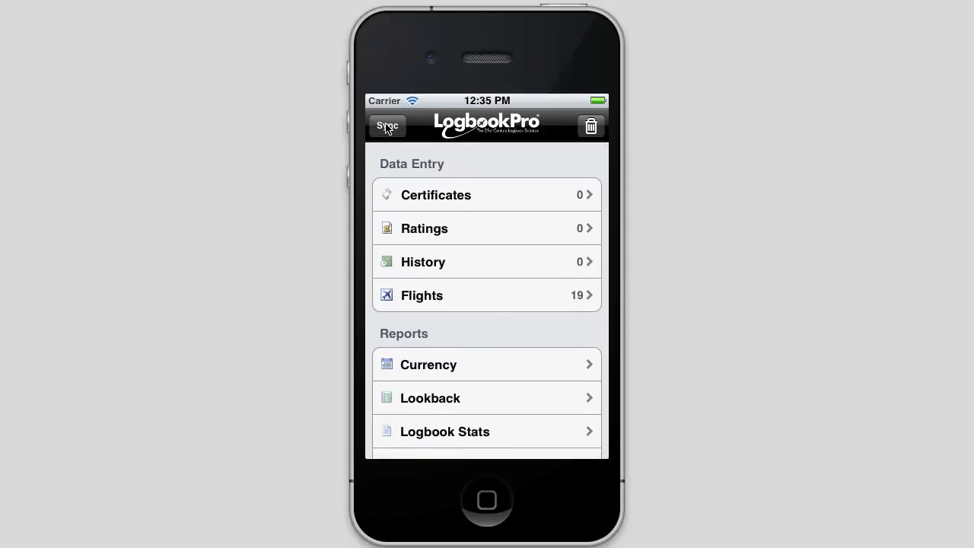
mouse_move(495, 326)
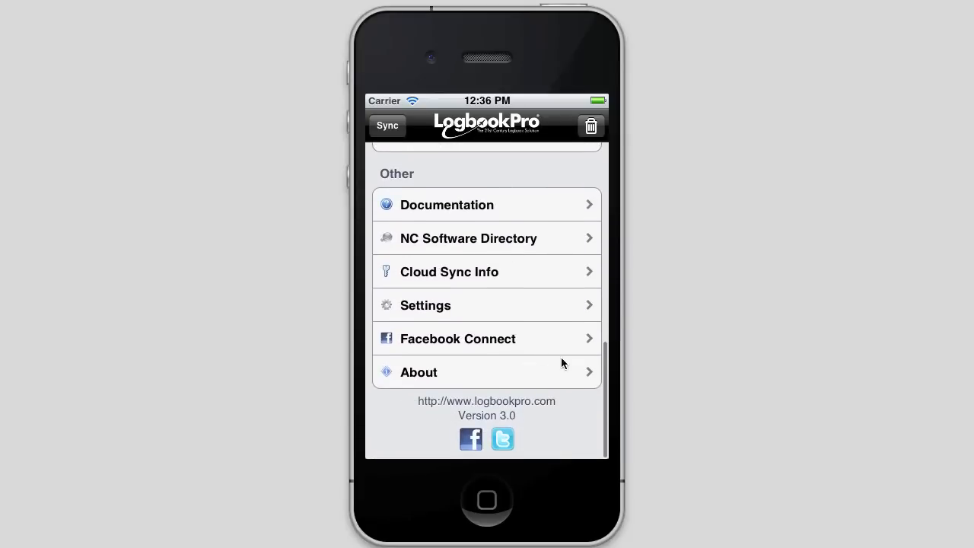
left_click(425, 305)
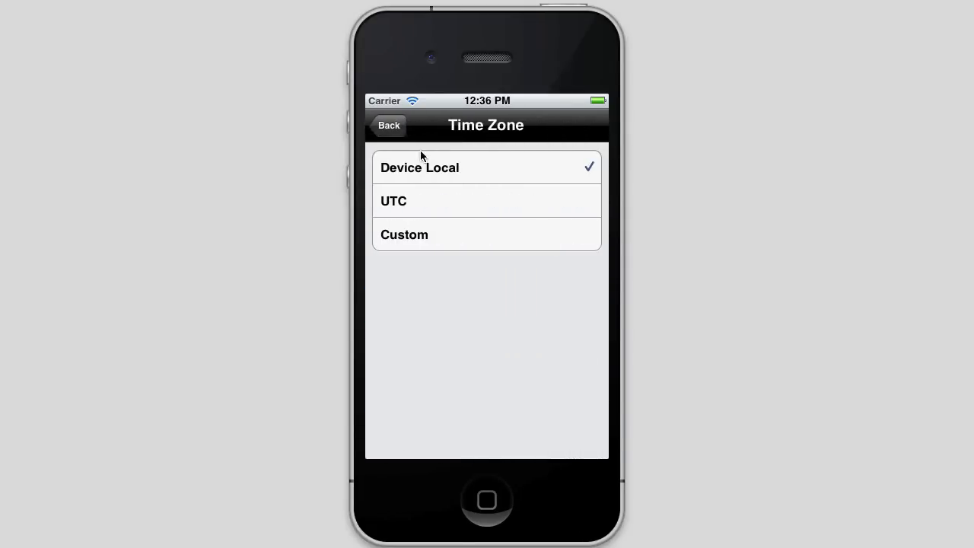
left_click(389, 125)
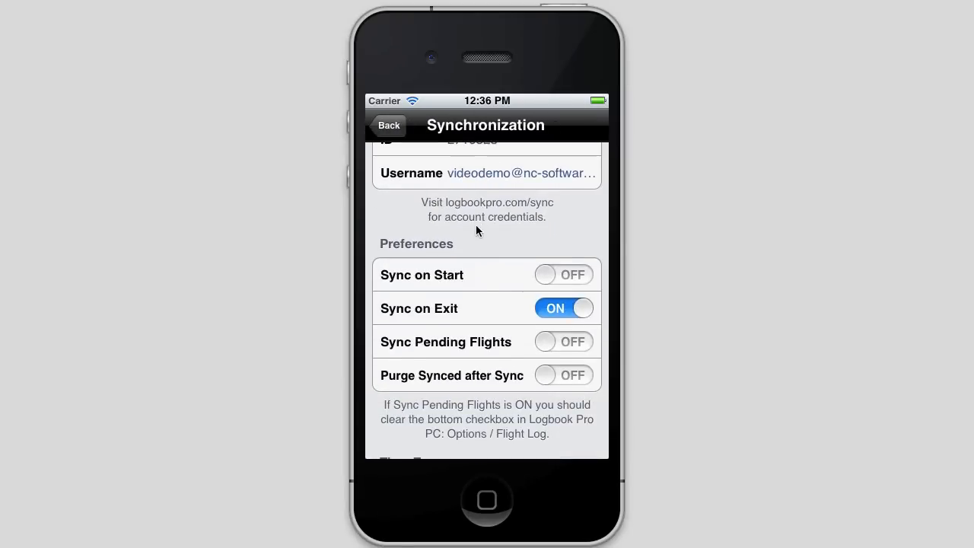
scroll("down", 3)
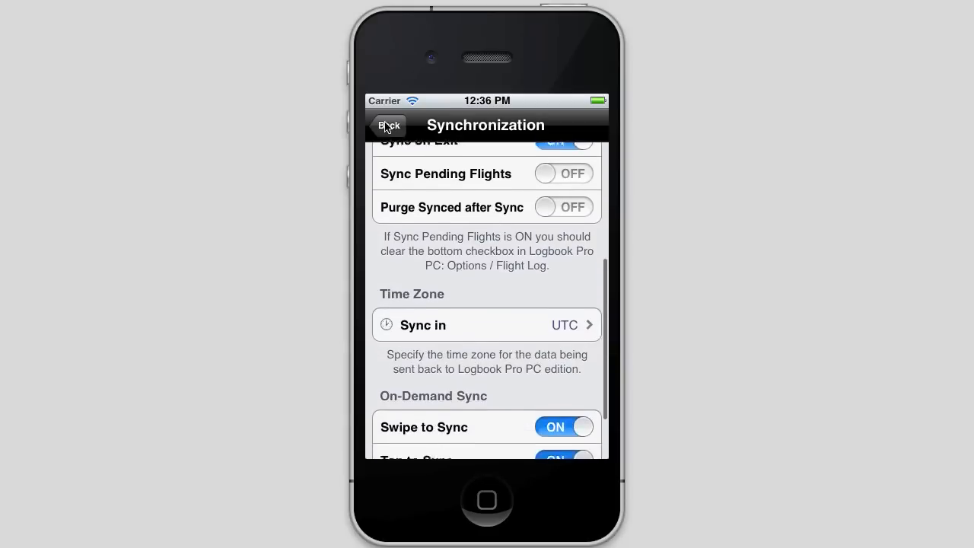
left_click(389, 126)
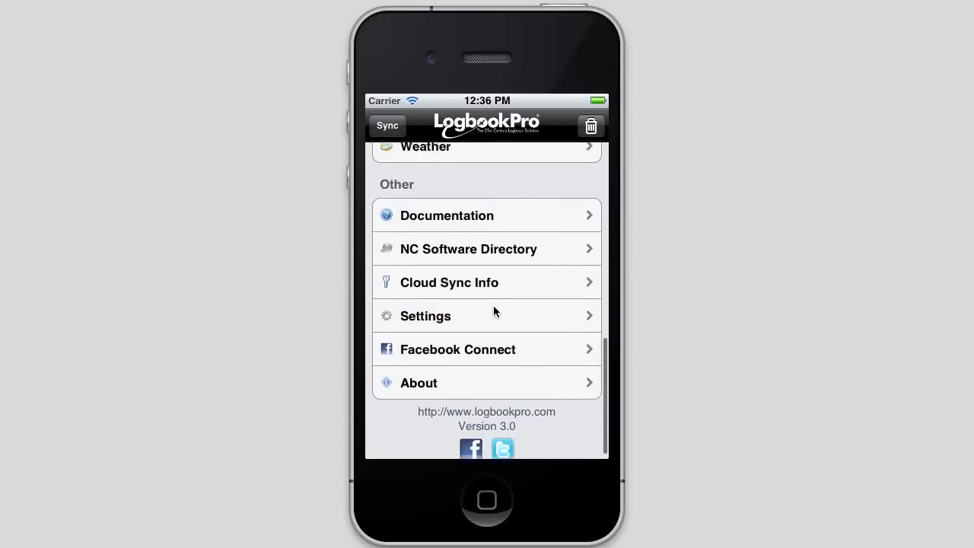
scroll("up", 3)
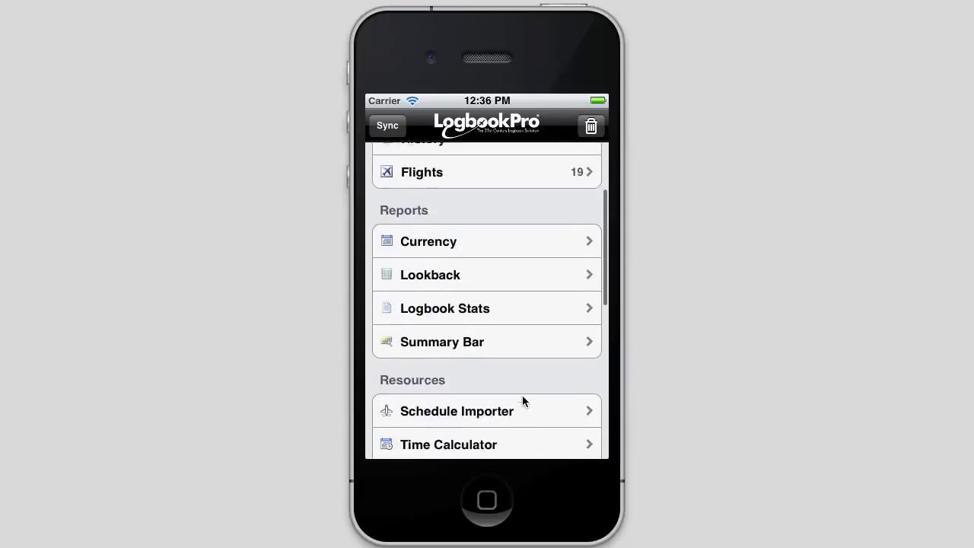
scroll("up", 3)
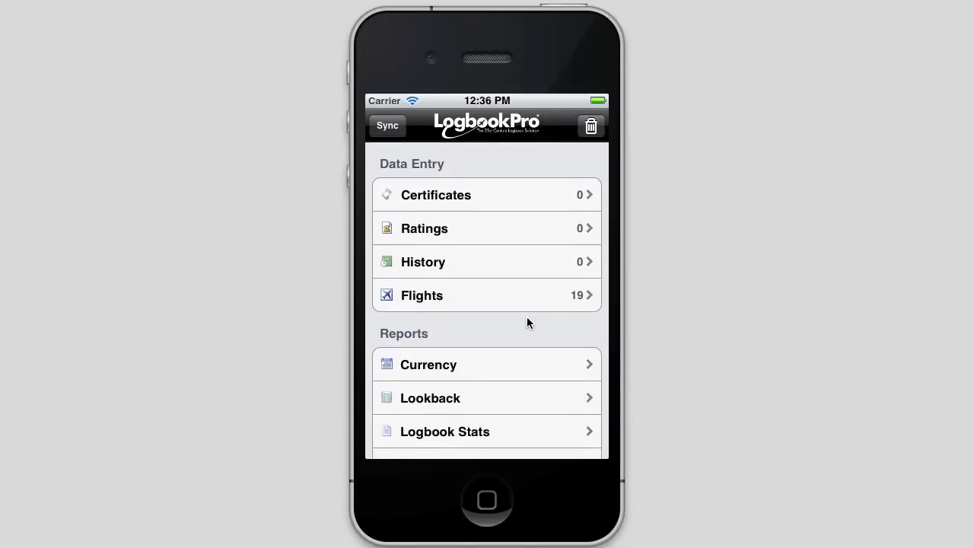
mouse_move(498, 331)
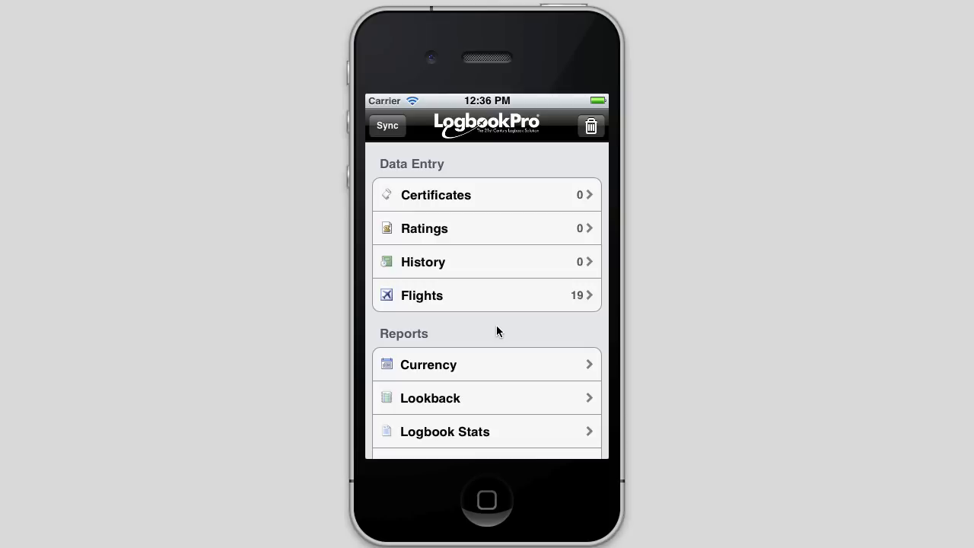
scroll("down", 3)
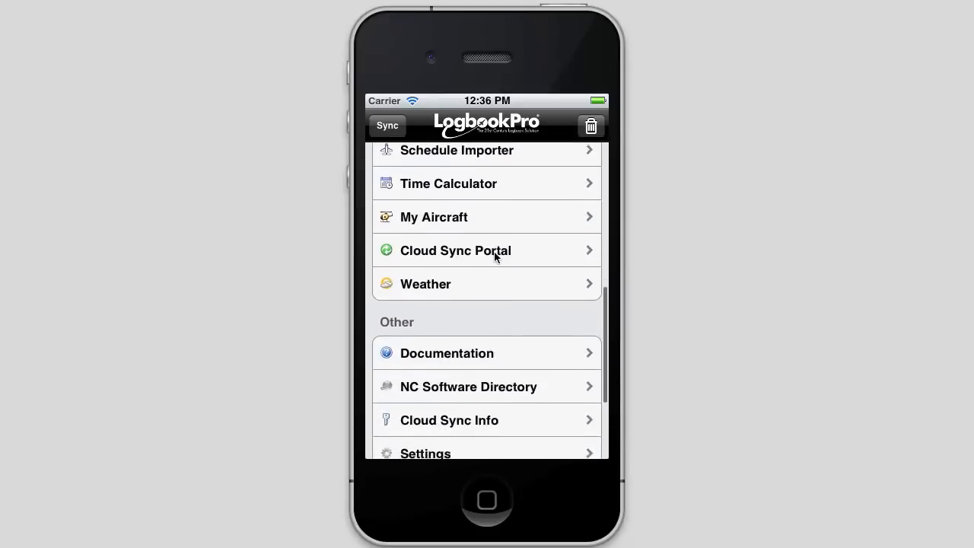
scroll("down", 3)
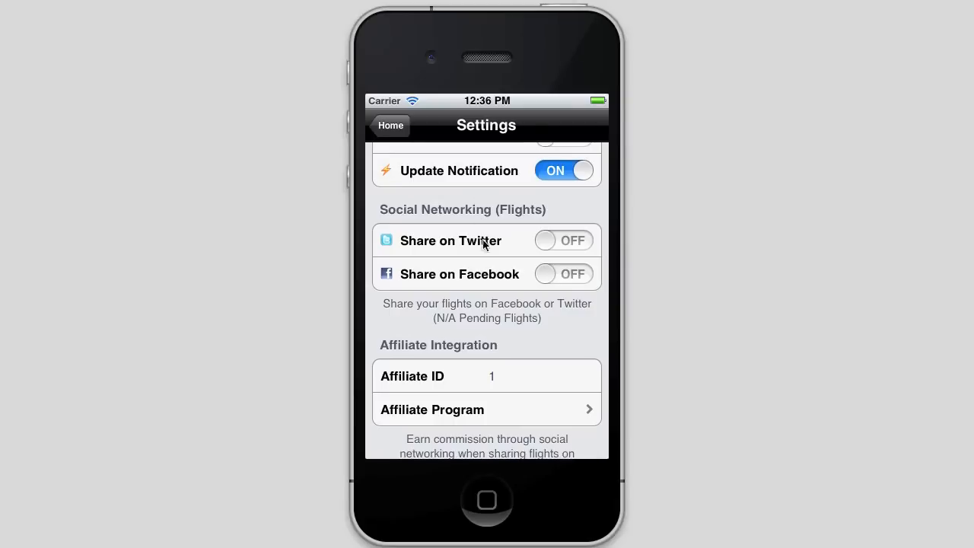
mouse_move(514, 378)
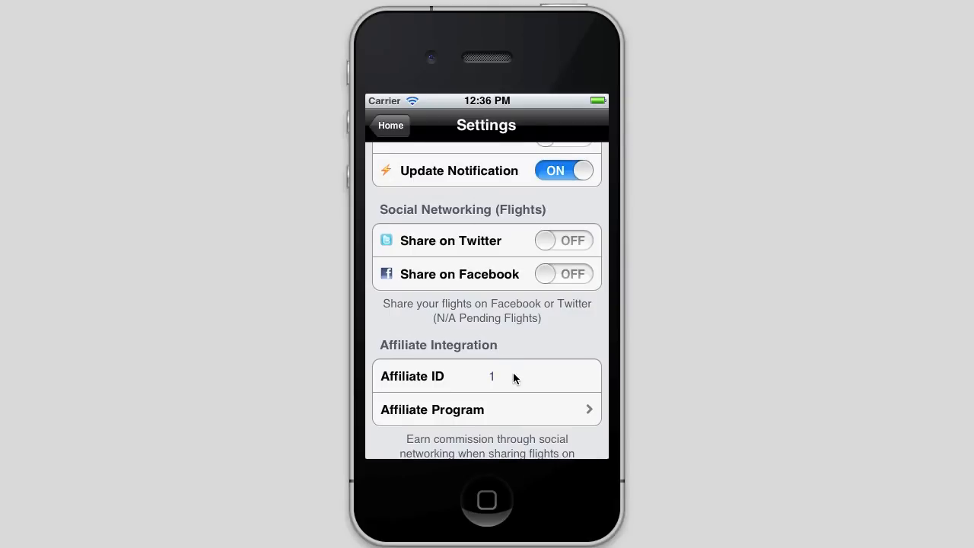
scroll("down", 3)
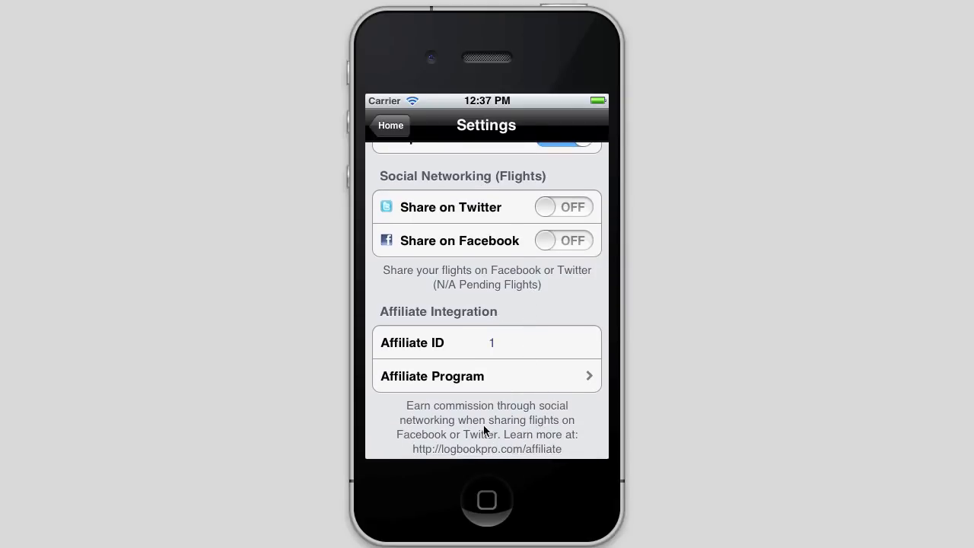
mouse_move(424, 473)
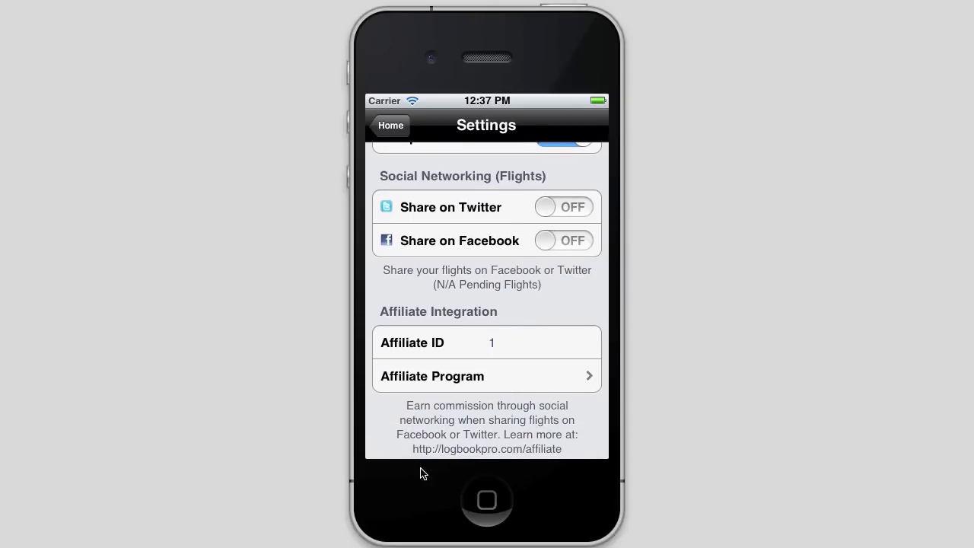
mouse_move(548, 431)
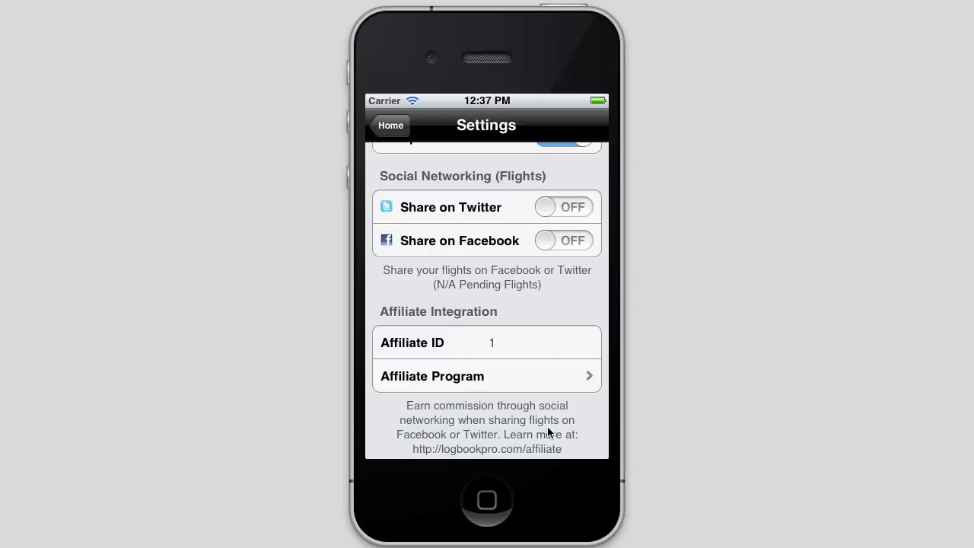
mouse_move(519, 472)
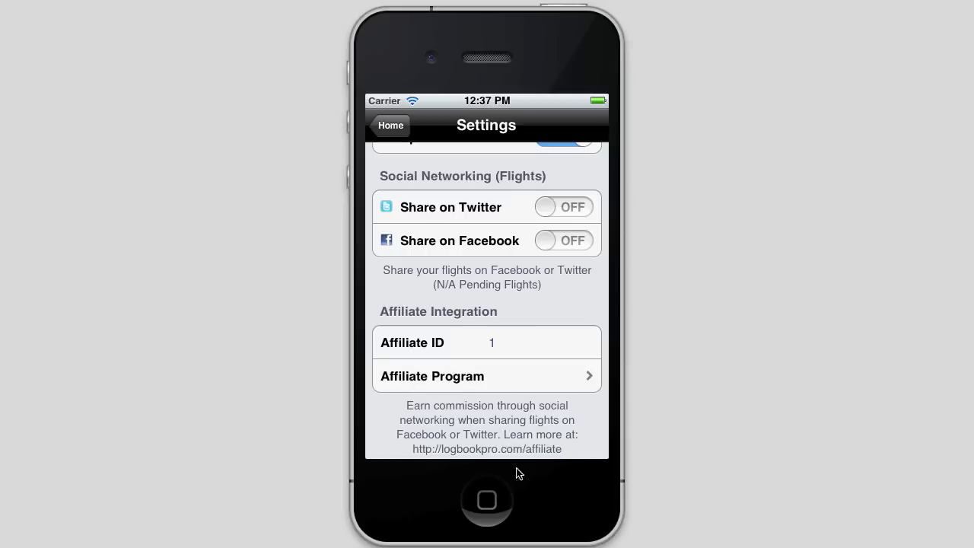
mouse_move(558, 474)
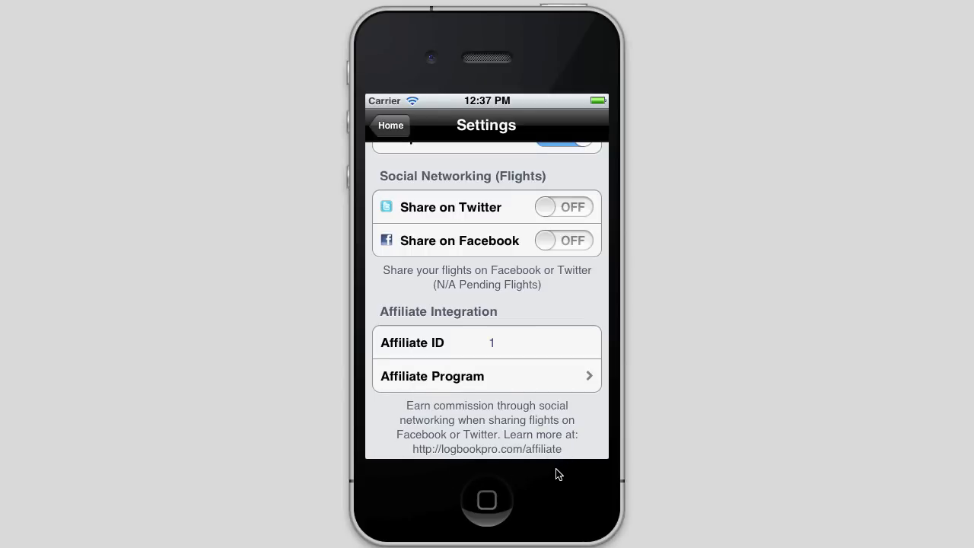
mouse_move(524, 309)
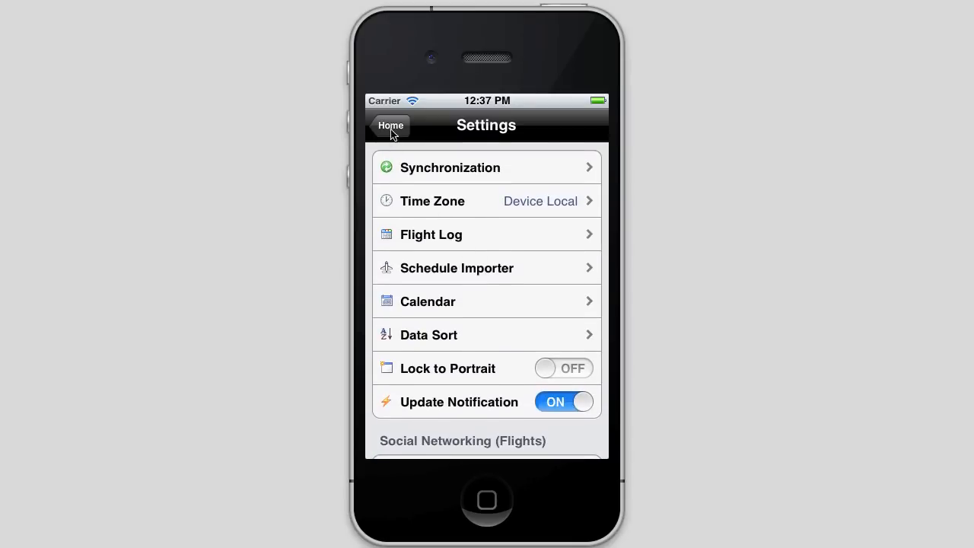
left_click(390, 126)
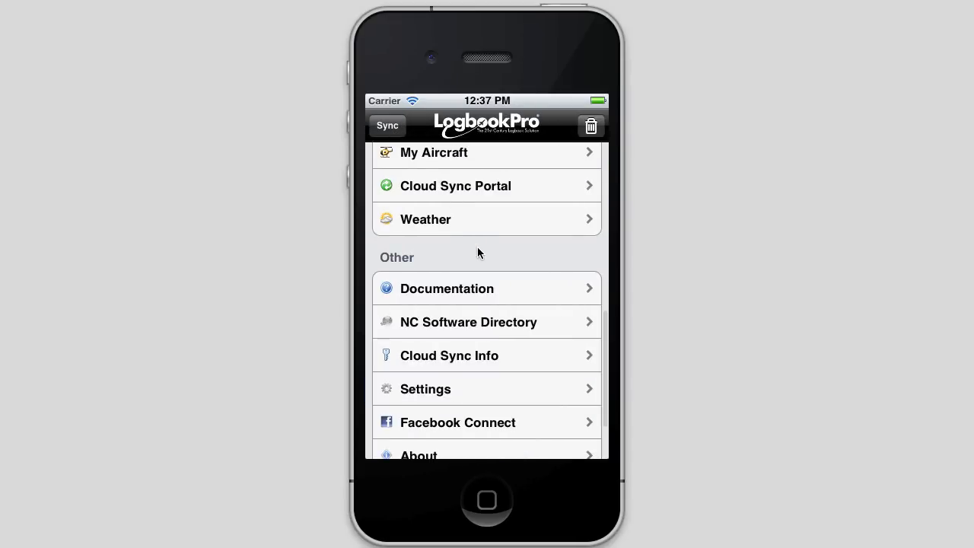